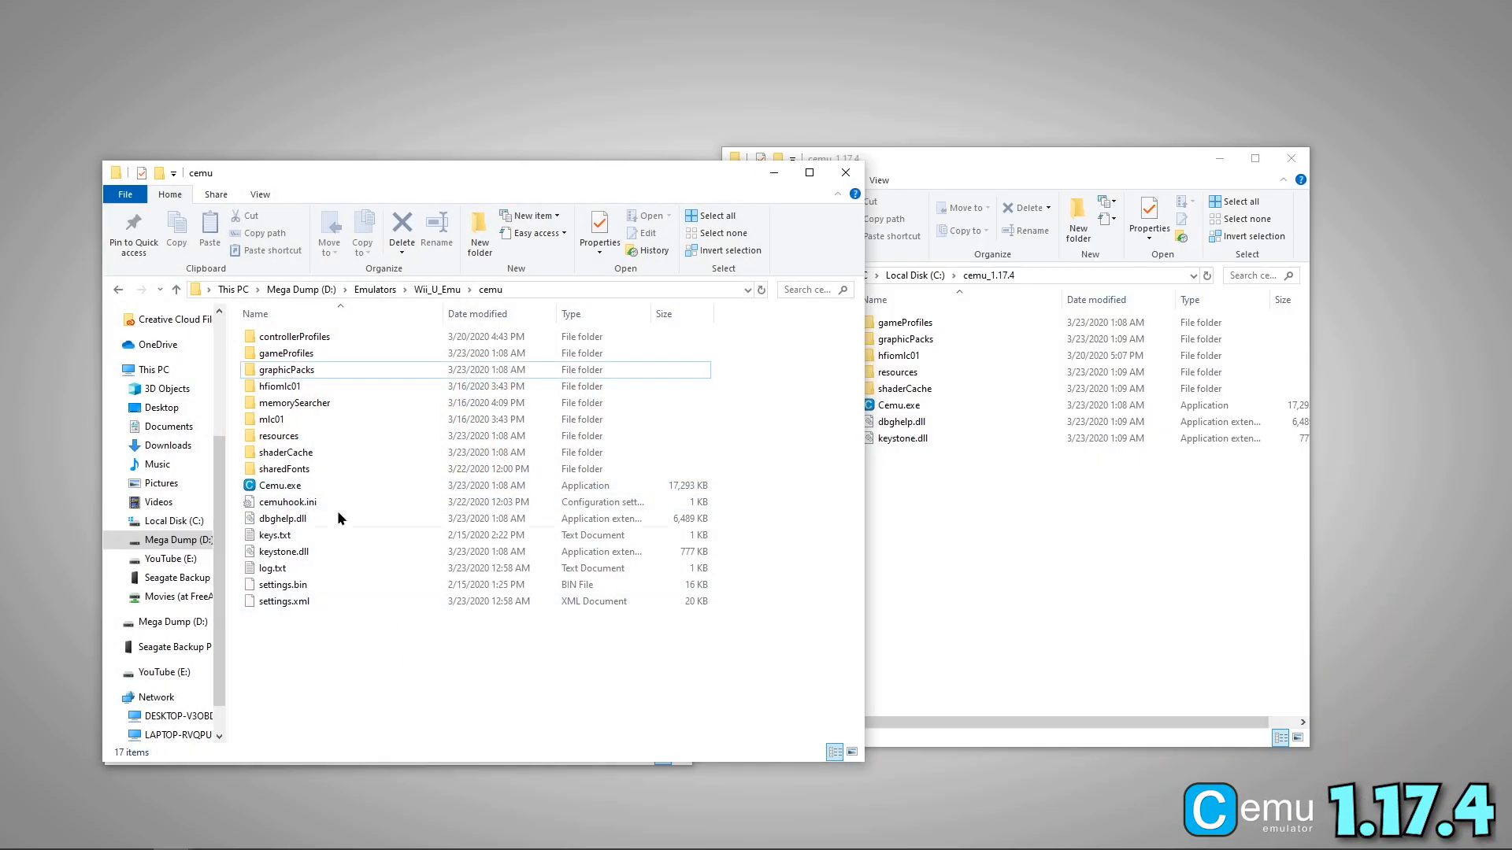
# Launch Cemu.exe, run Help > Check for updates and dismiss the 'No update available!' notice
pyautogui.click(280, 485)
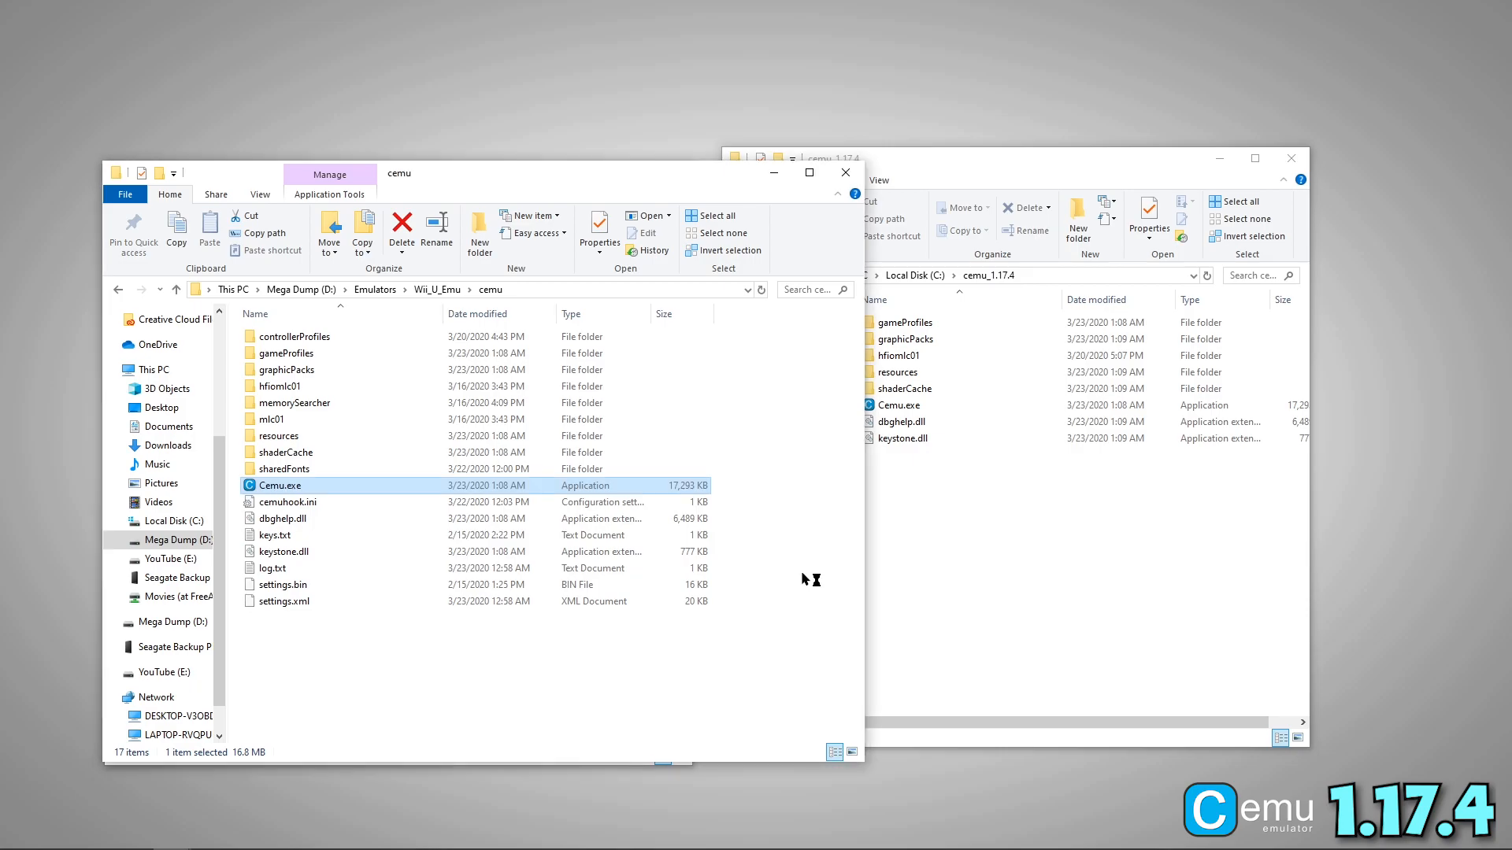
pyautogui.doubleClick(280, 485)
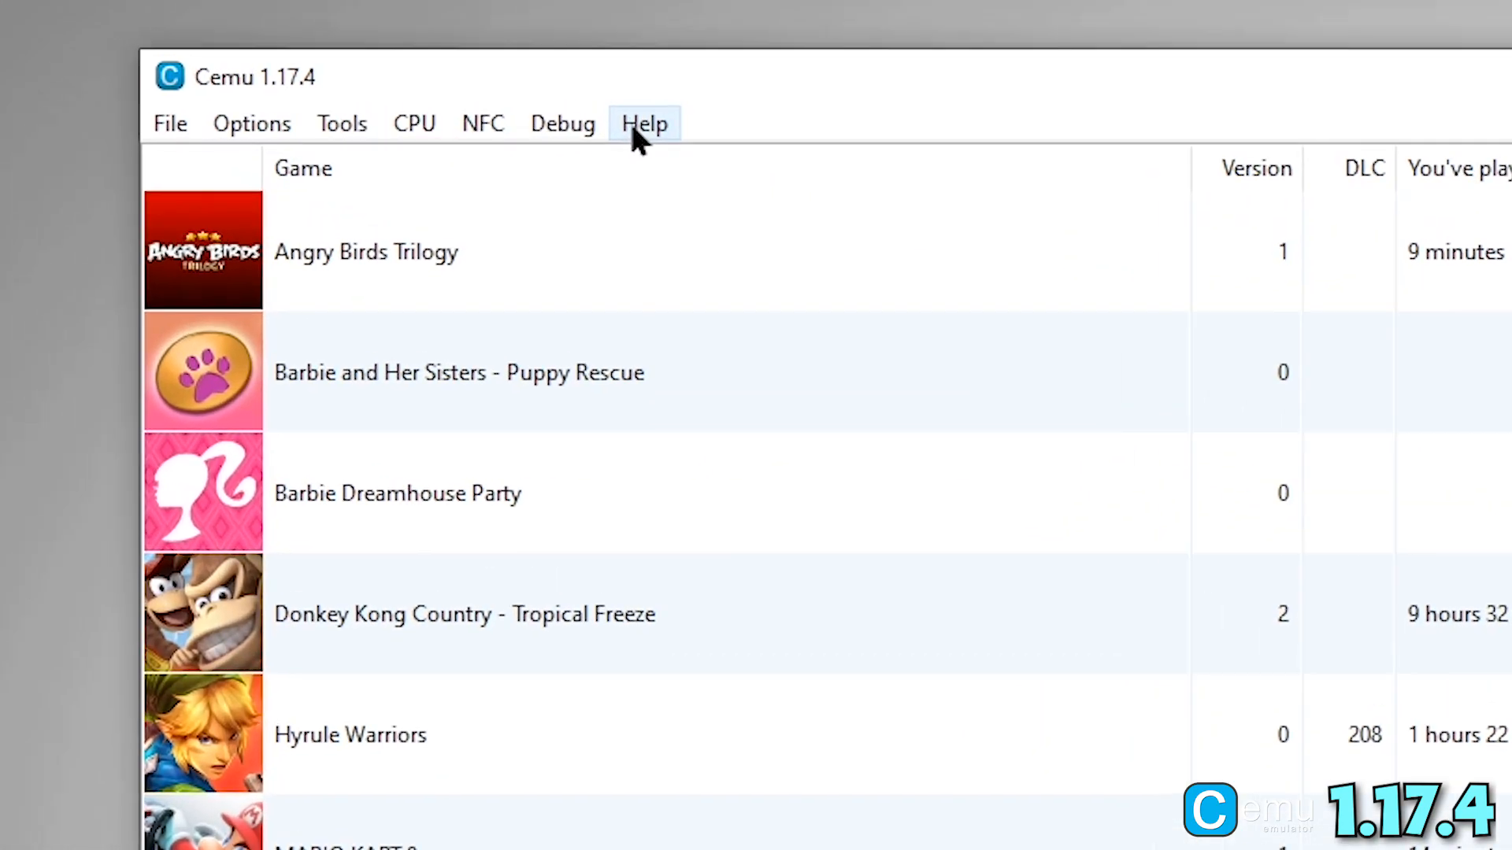
pyautogui.click(644, 123)
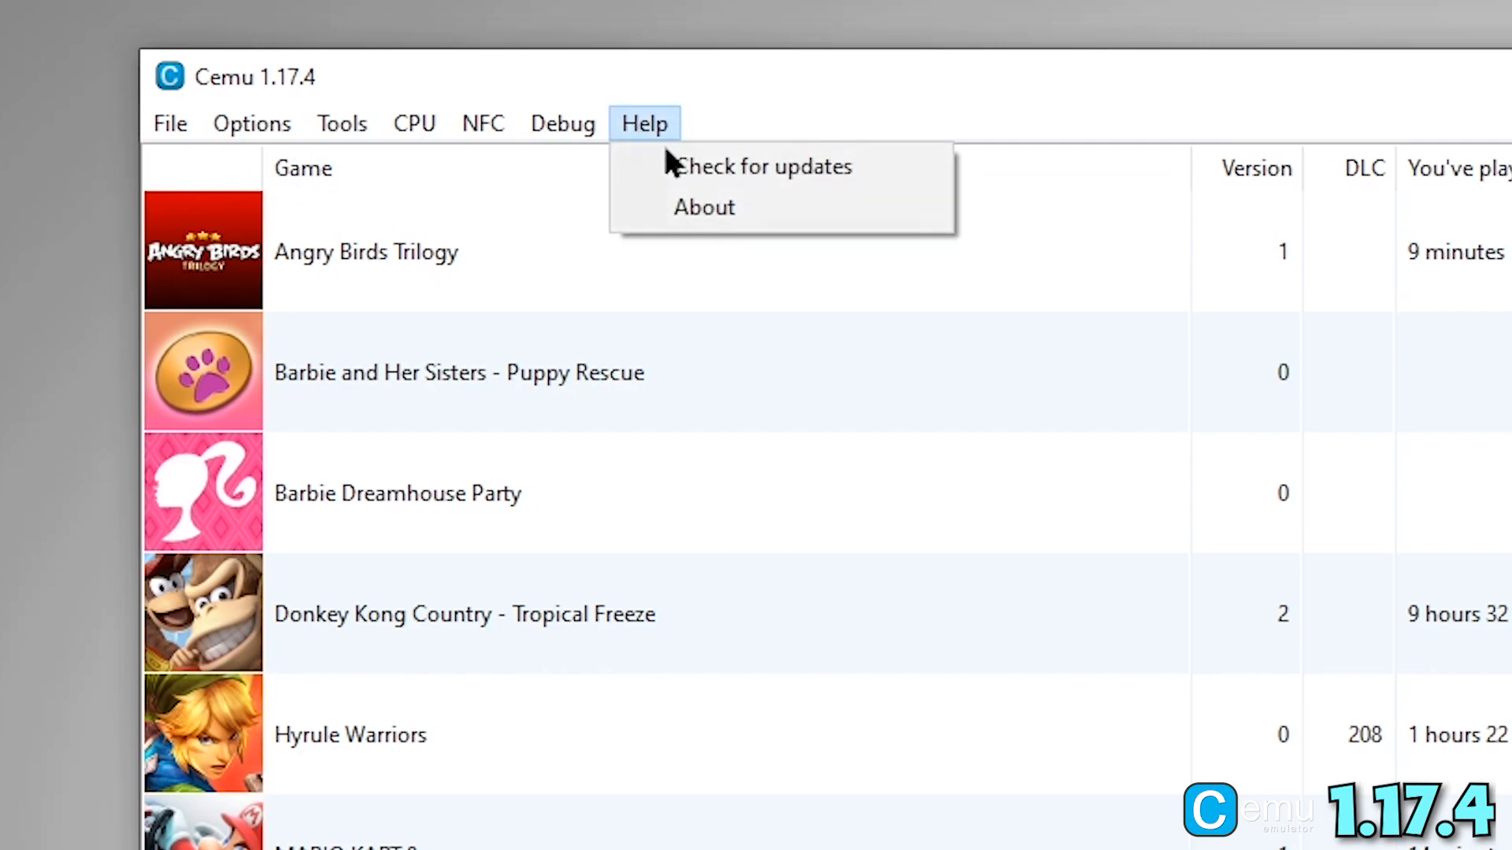
pyautogui.click(764, 166)
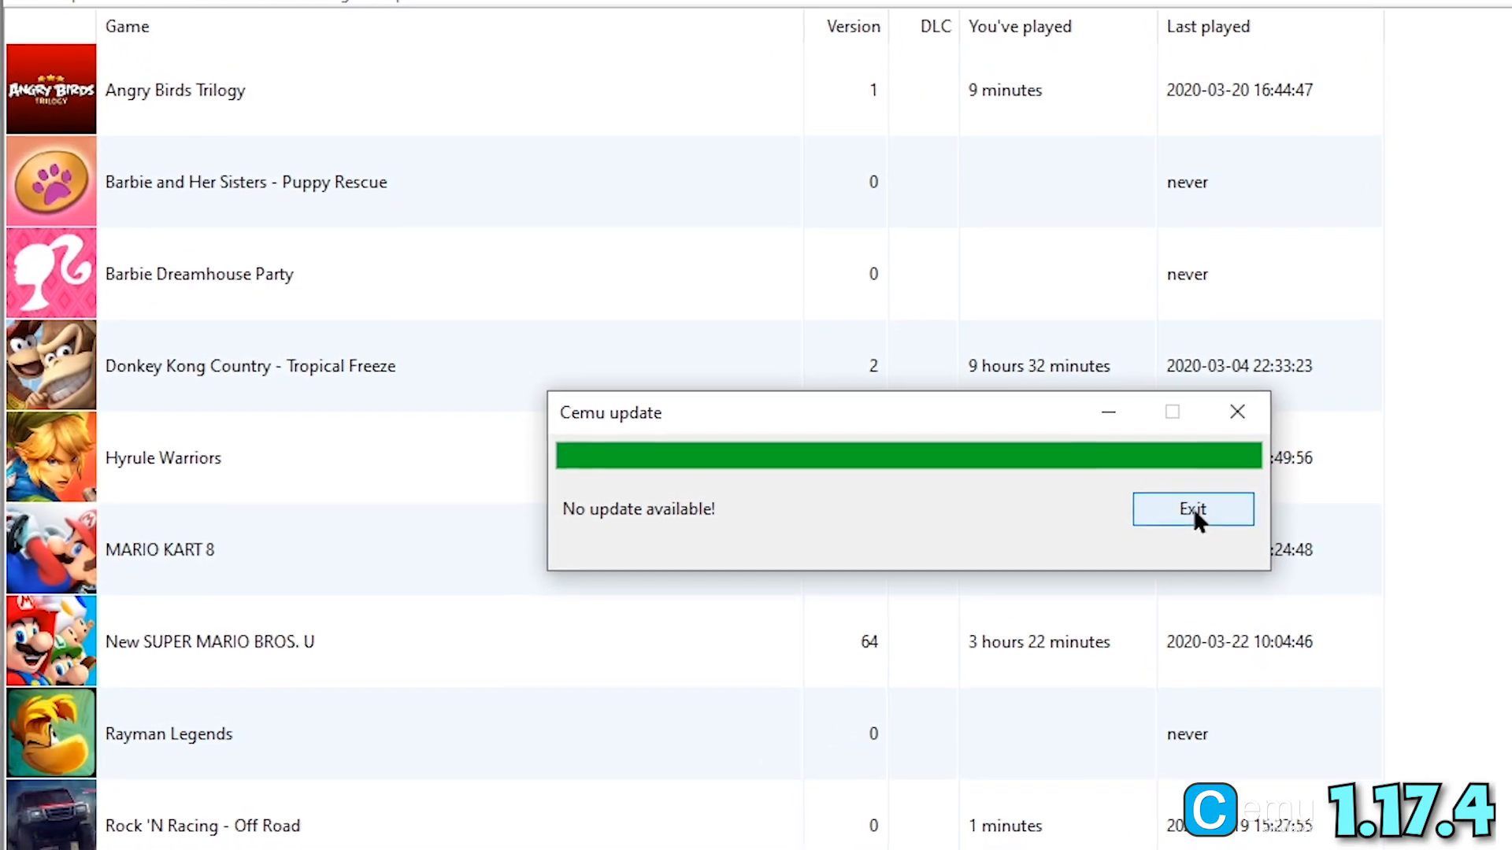
pyautogui.click(1193, 508)
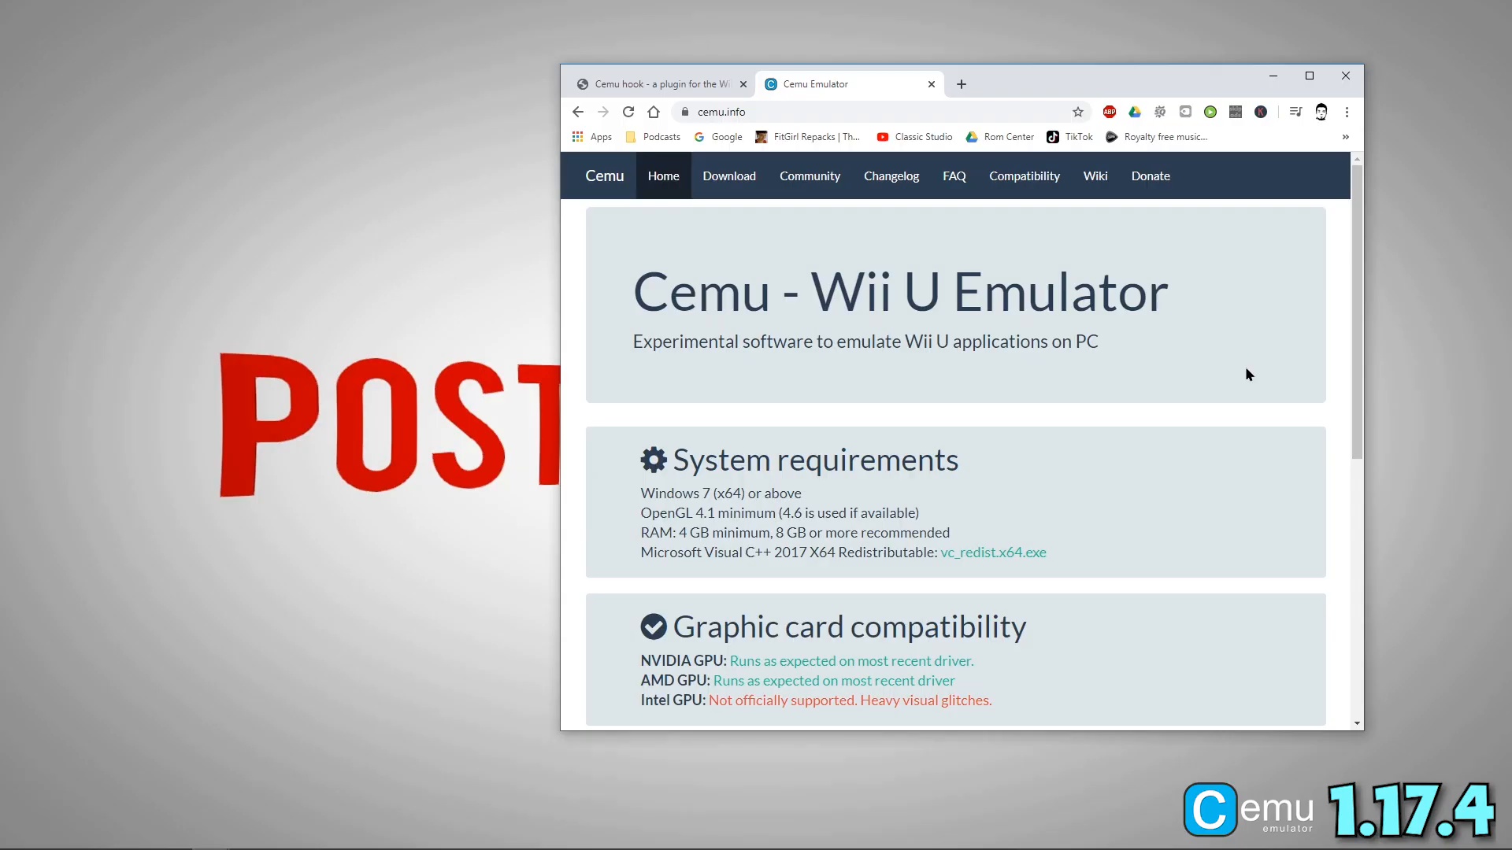
pyautogui.moveTo(1258, 260)
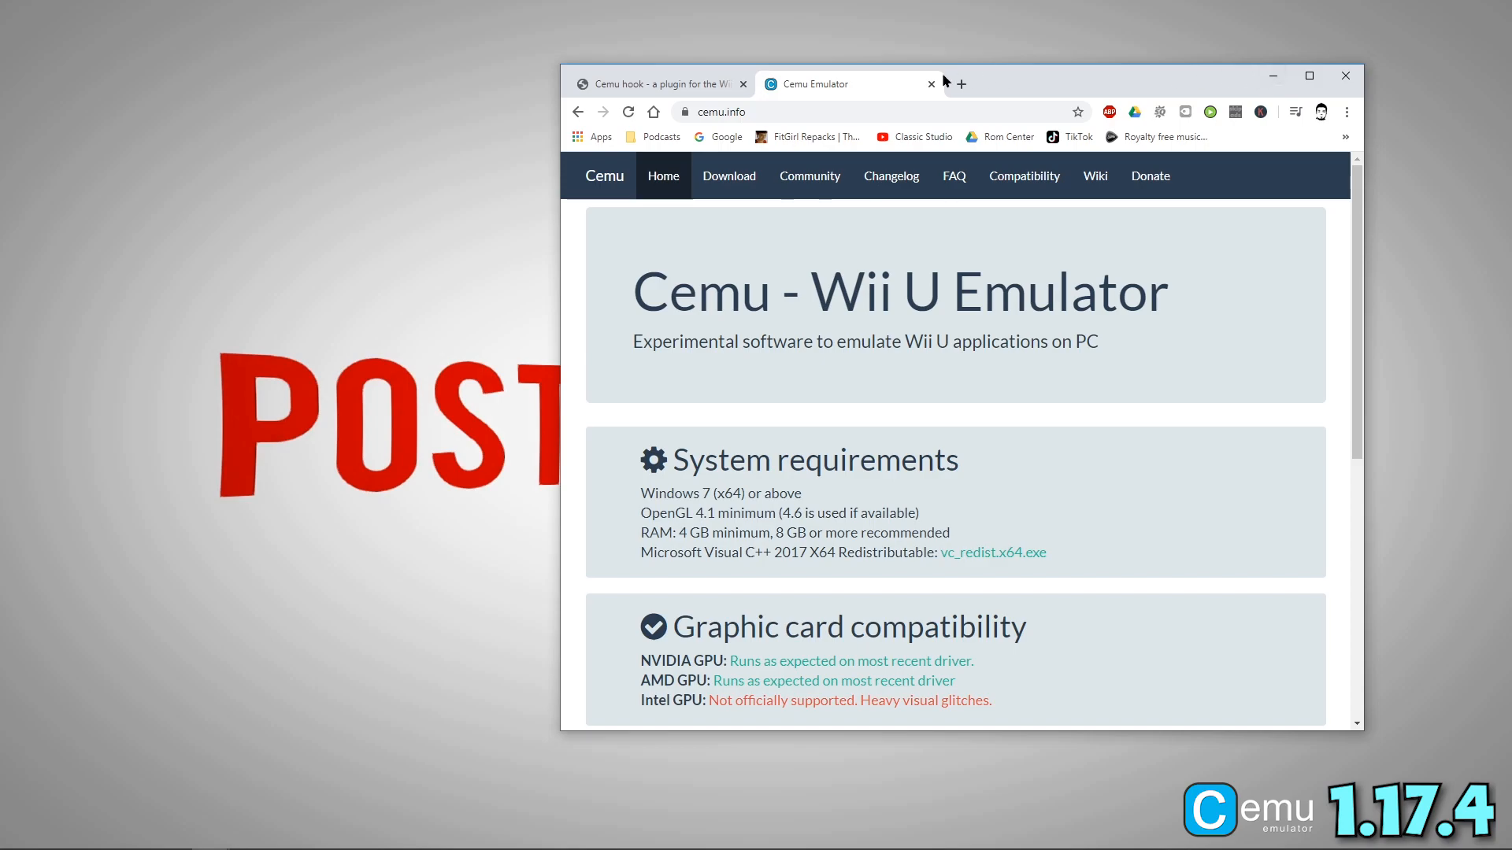
pyautogui.moveTo(1157, 397)
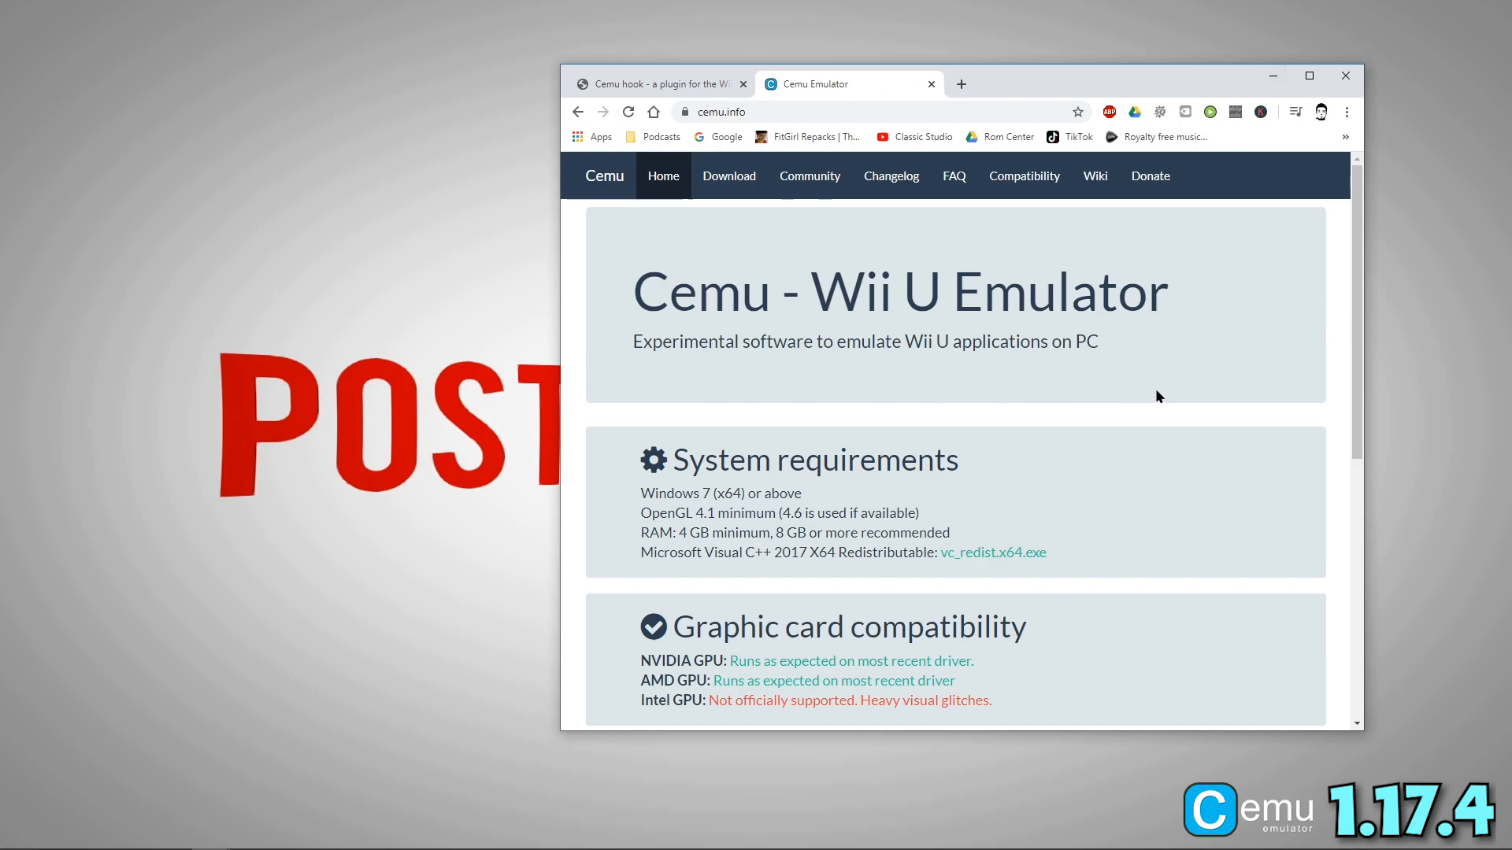
# Download the latest Cemu 1.17.4 zip from cemu.info
pyautogui.scroll(-3)
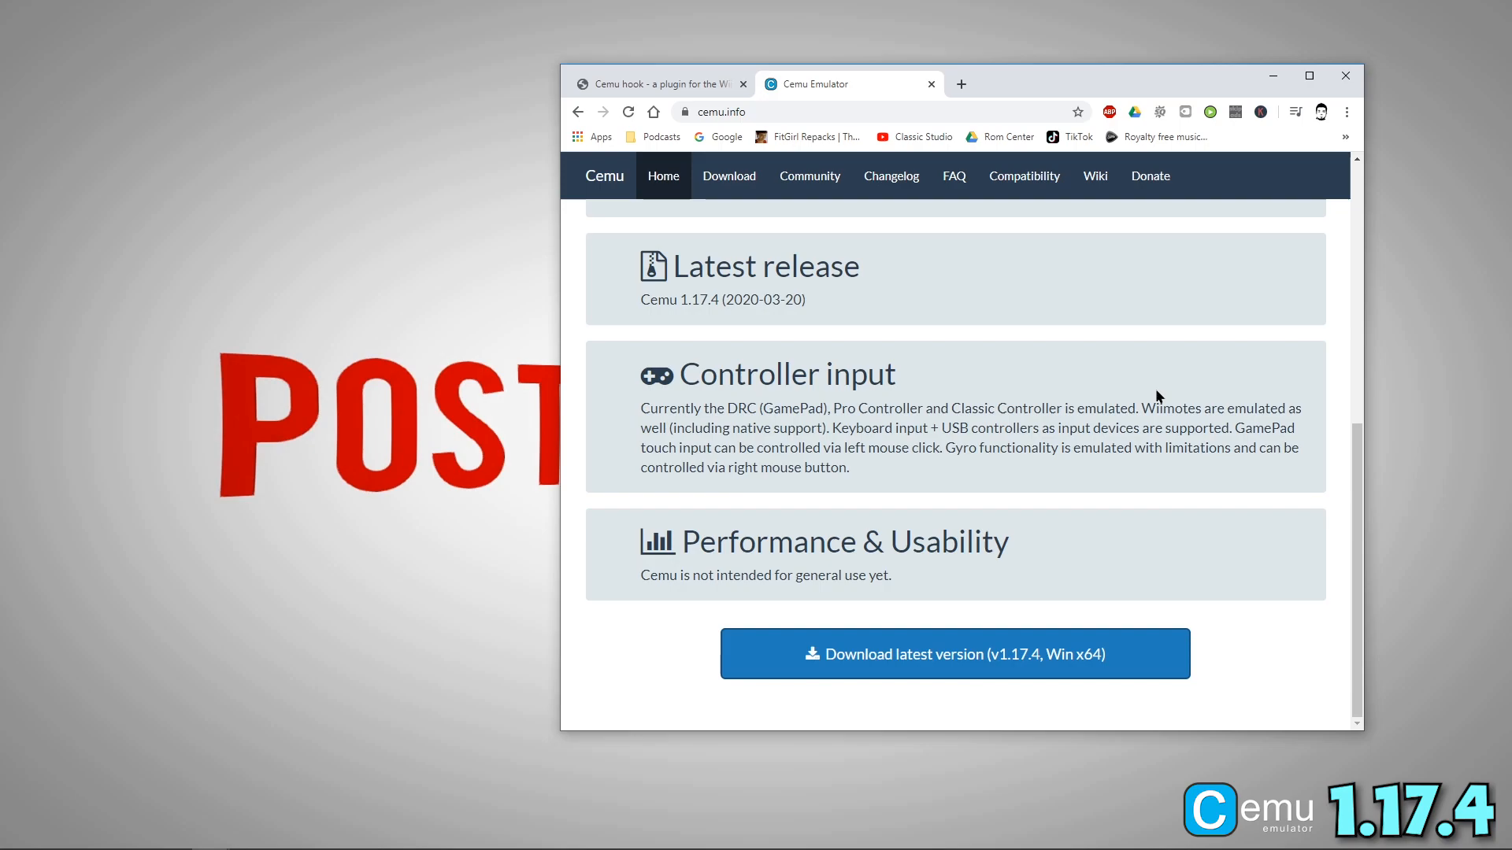
pyautogui.click(955, 653)
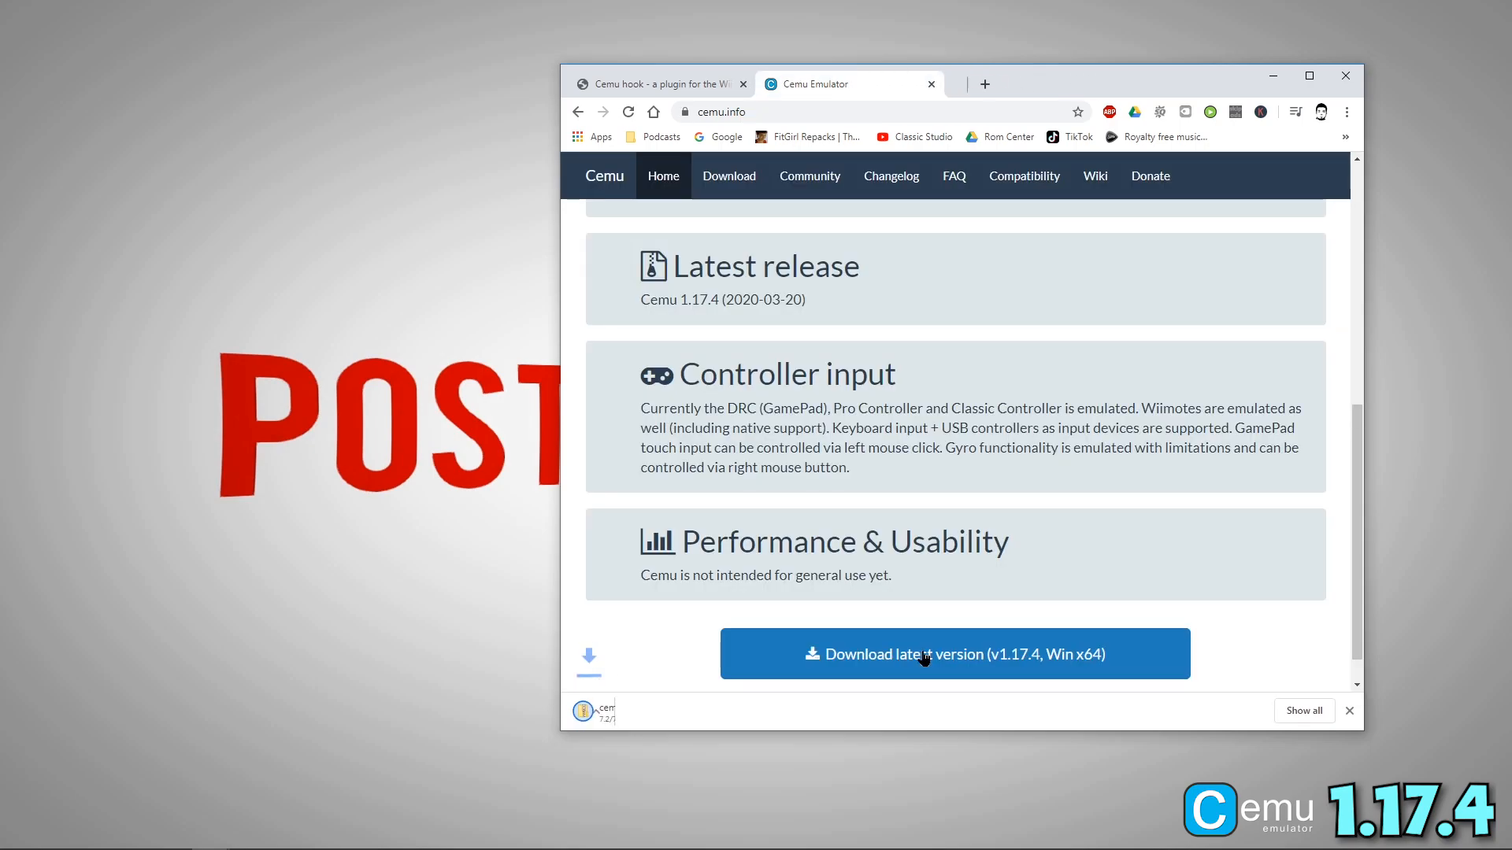
pyautogui.click(954, 654)
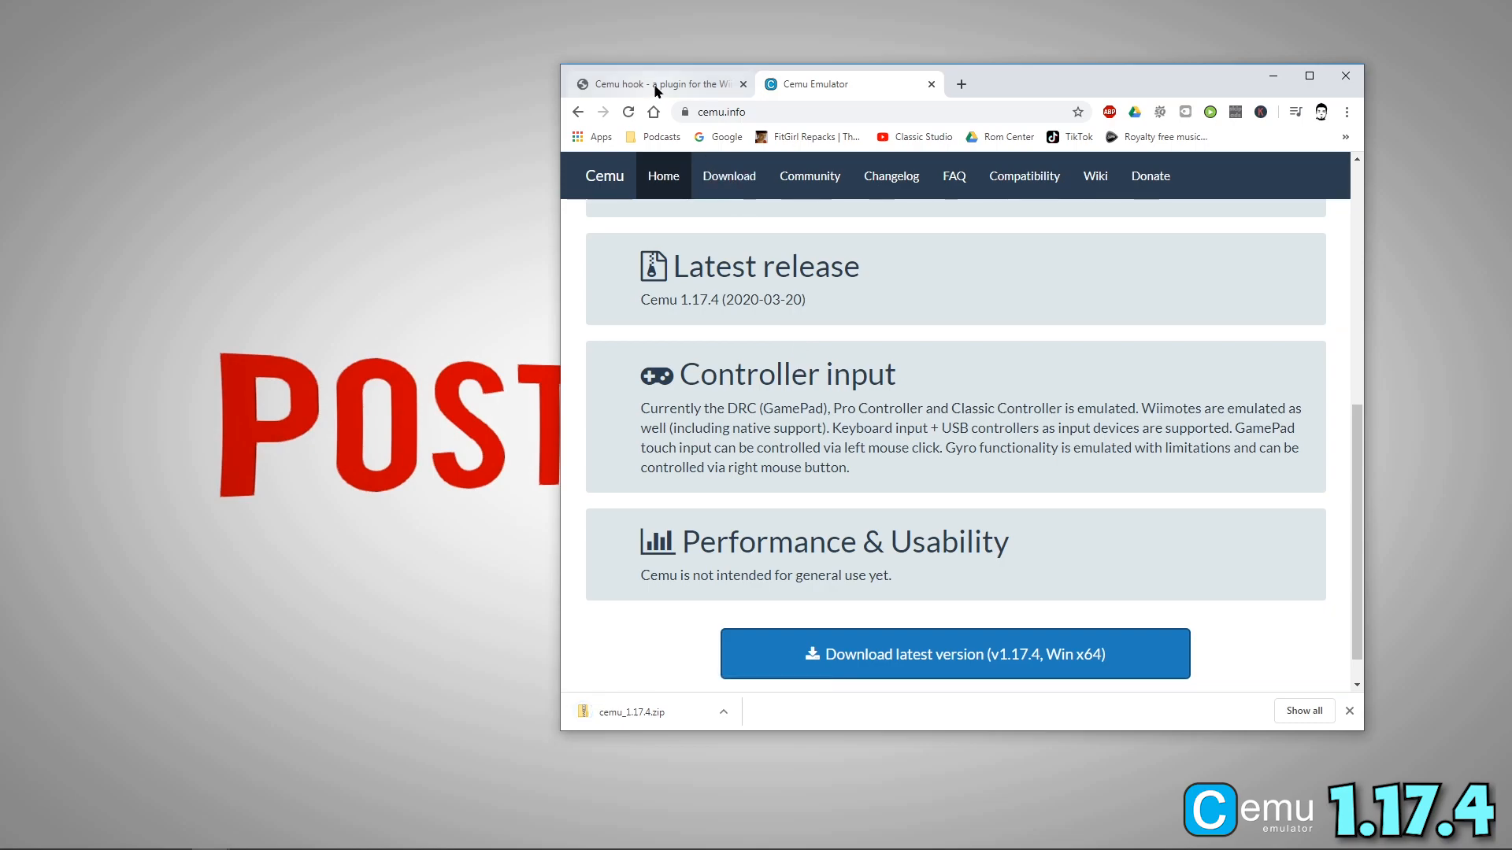
# Download Cemu hook 0.5.7.3 from the Cemuhook site's Downloads section
pyautogui.click(655, 84)
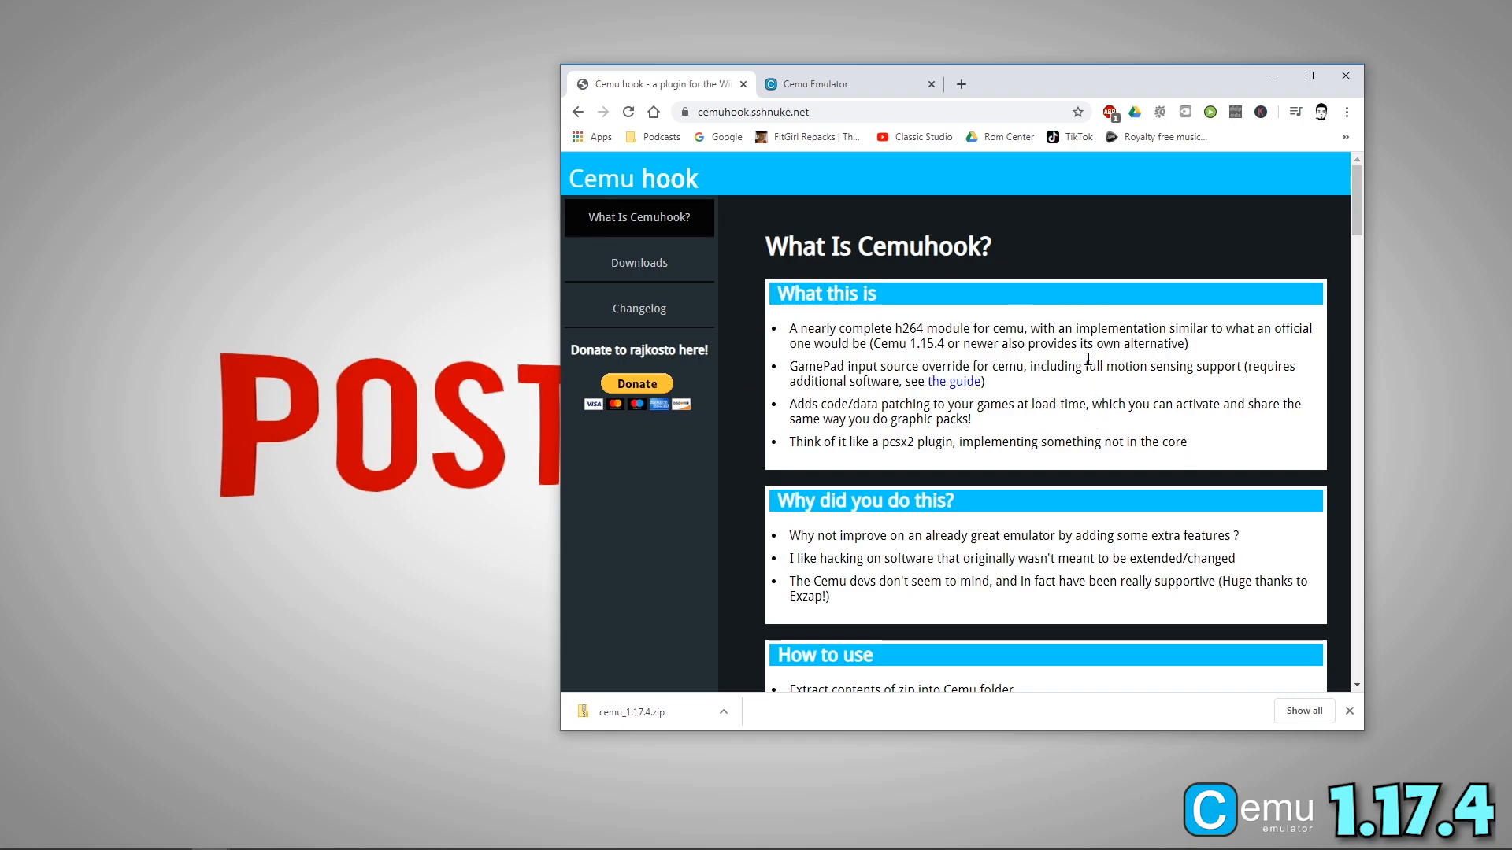
pyautogui.click(638, 263)
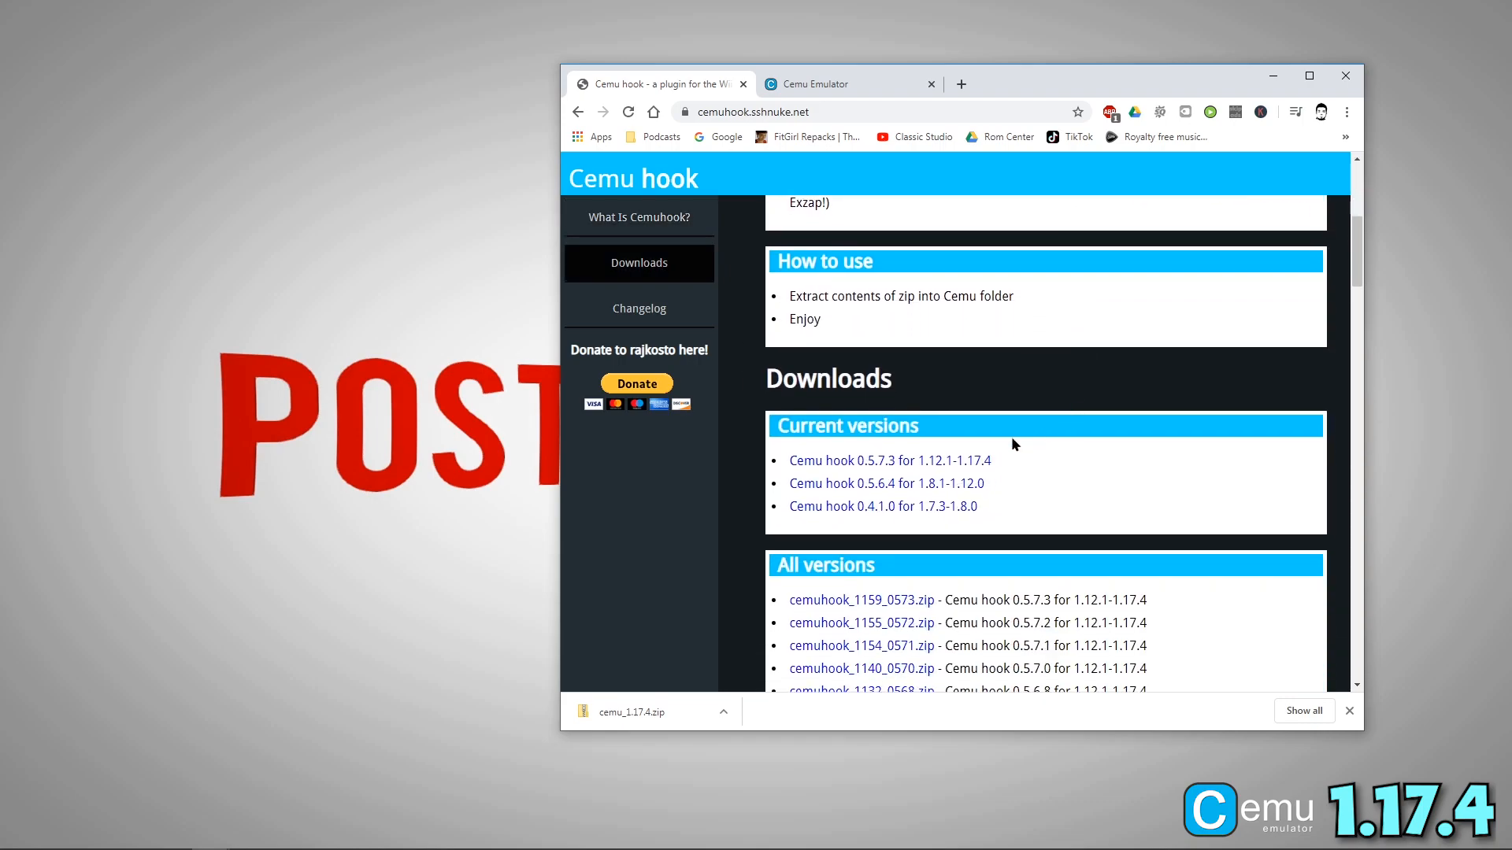
pyautogui.click(888, 460)
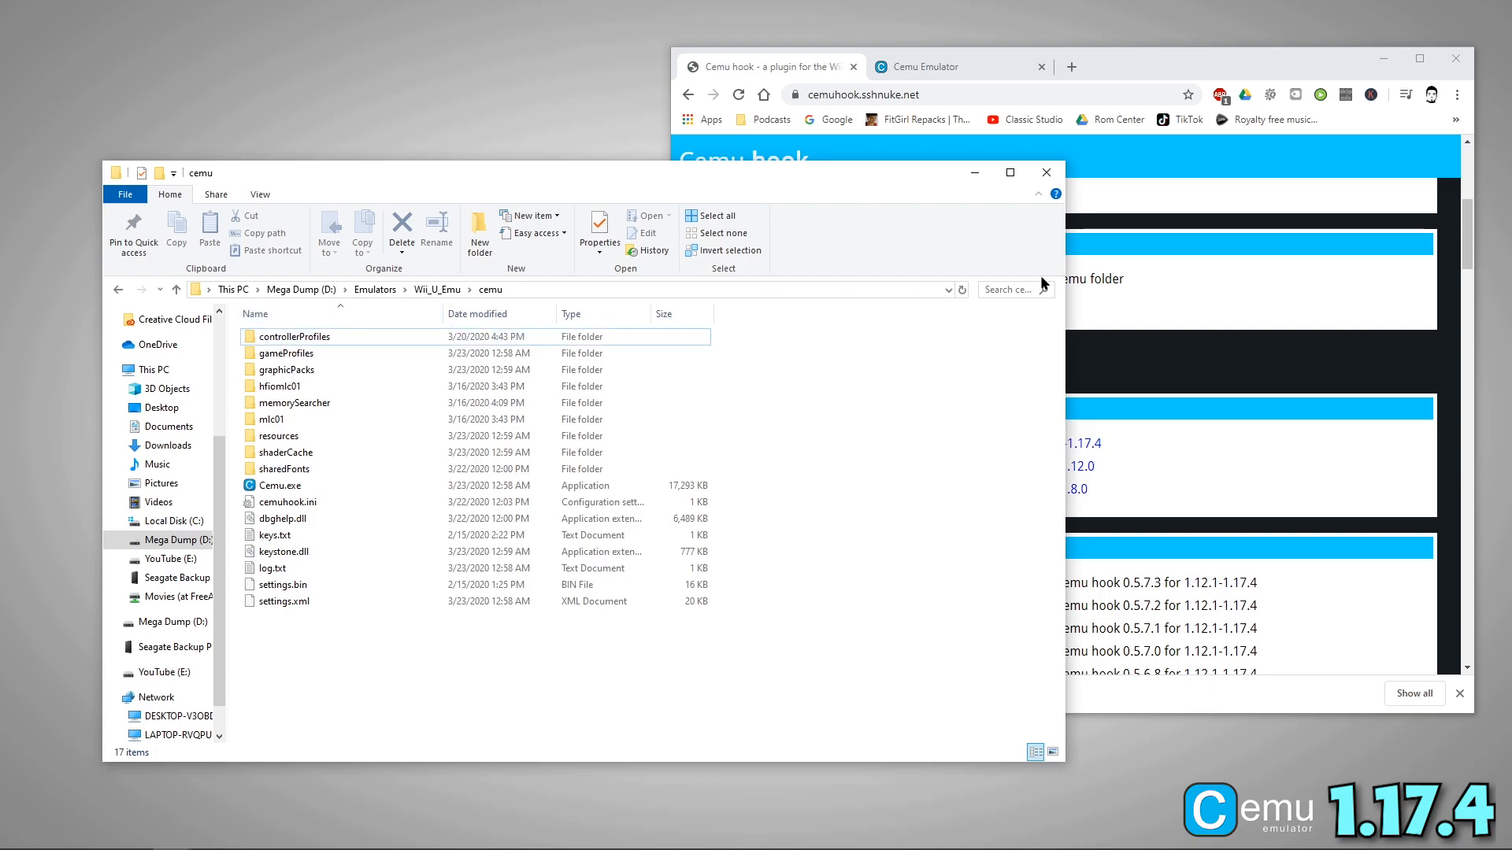
# Copy the cemu_1.17.4 zip contents and Cemuhook into the cemu folder, replacing existing files
pyautogui.scroll(-3)
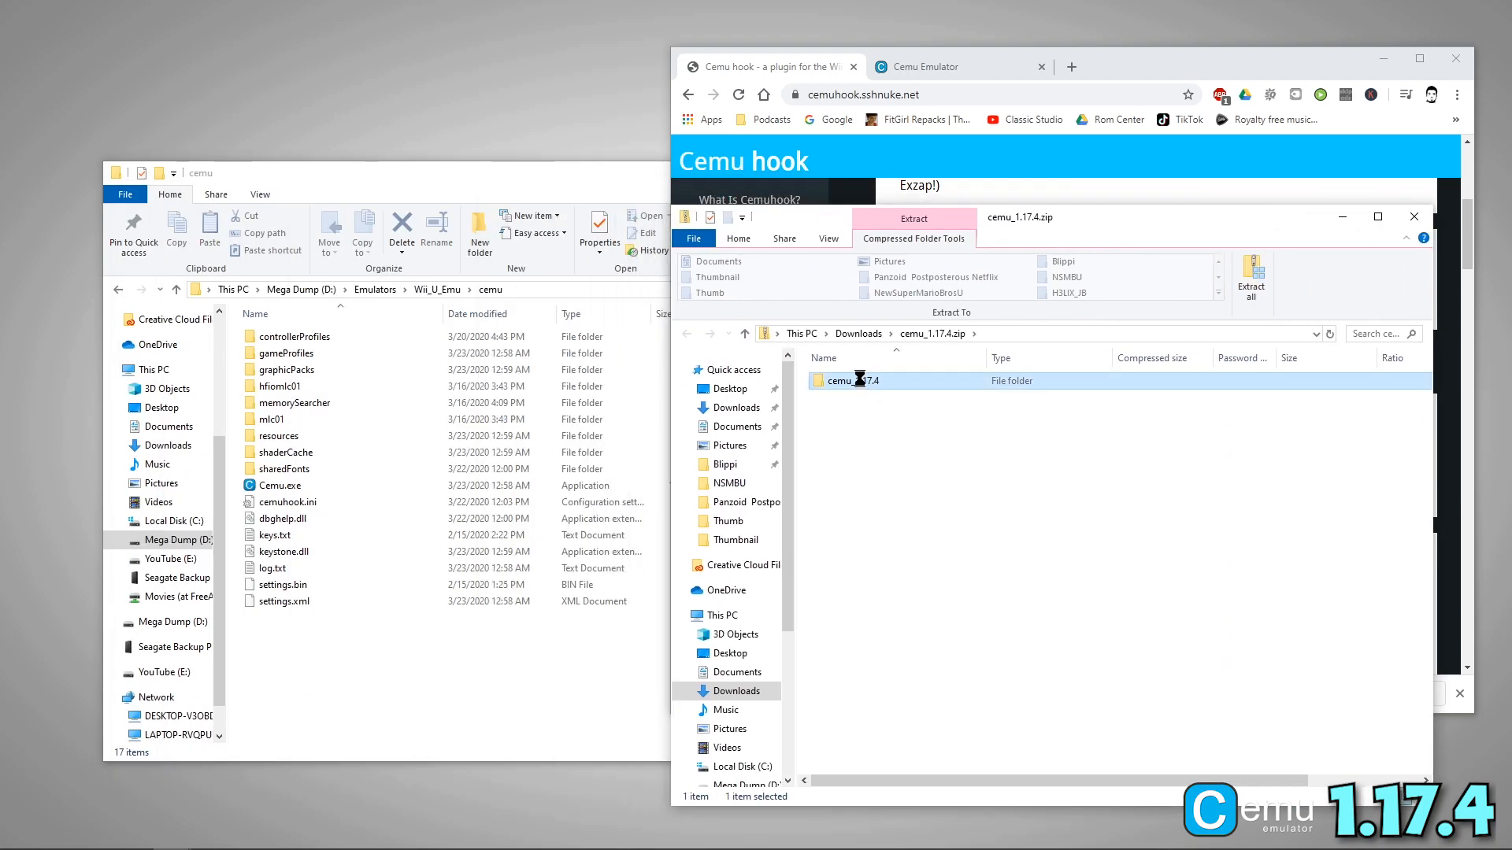
pyautogui.doubleClick(852, 379)
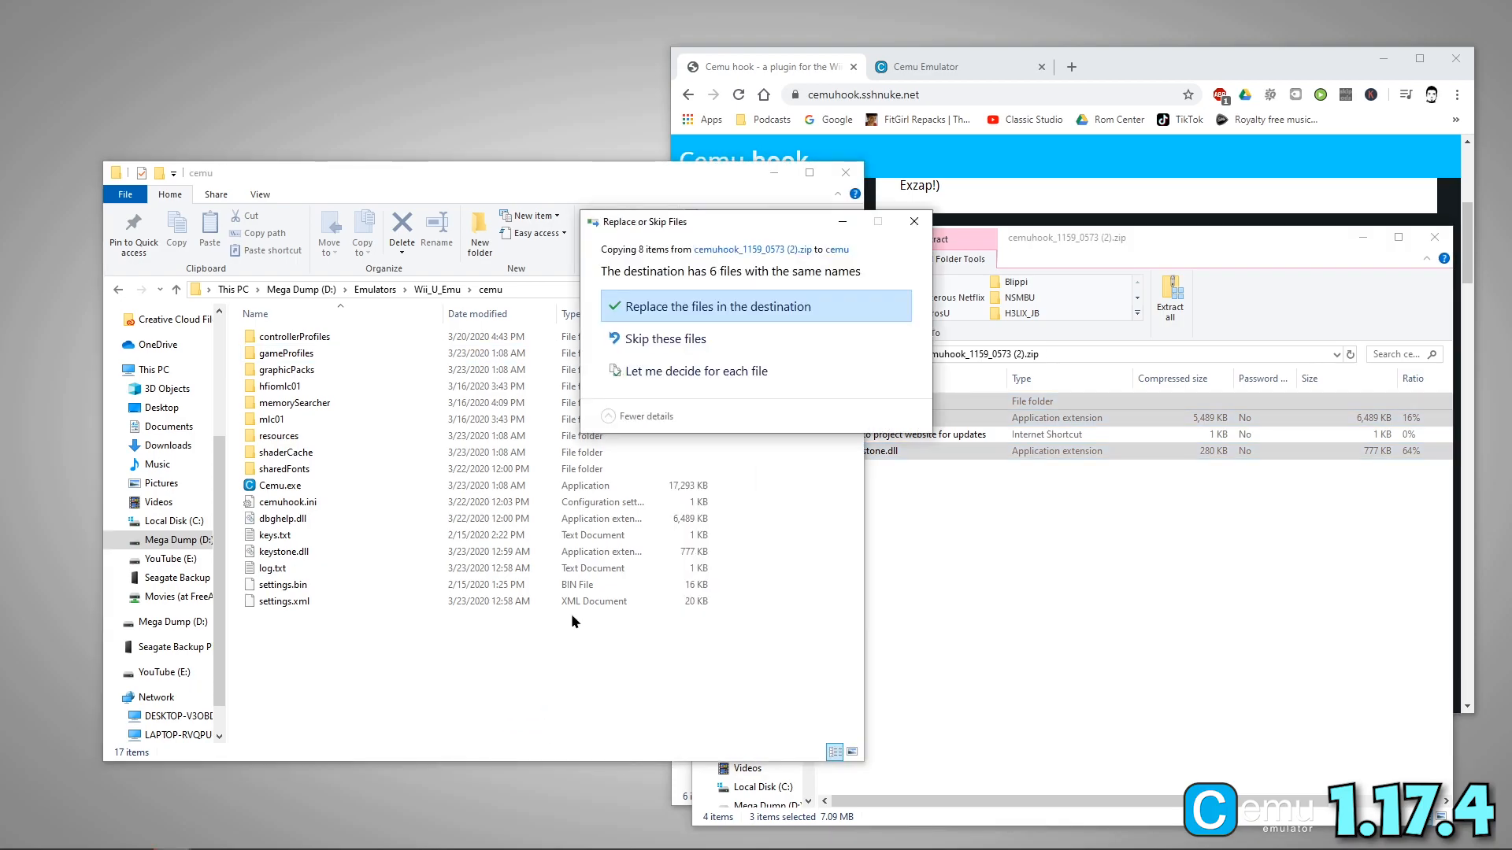
pyautogui.click(715, 306)
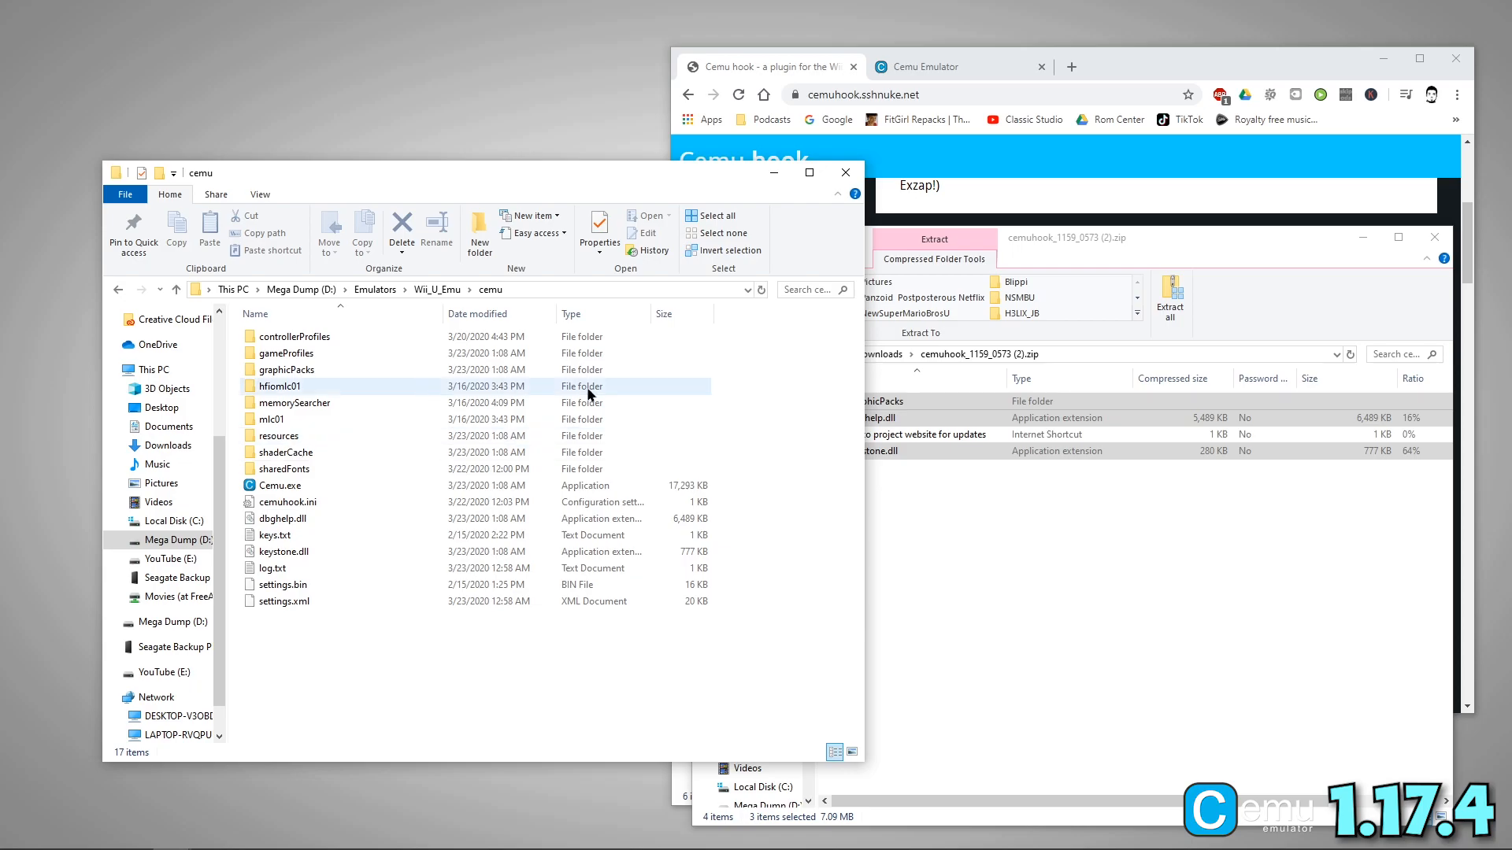
pyautogui.click(364, 638)
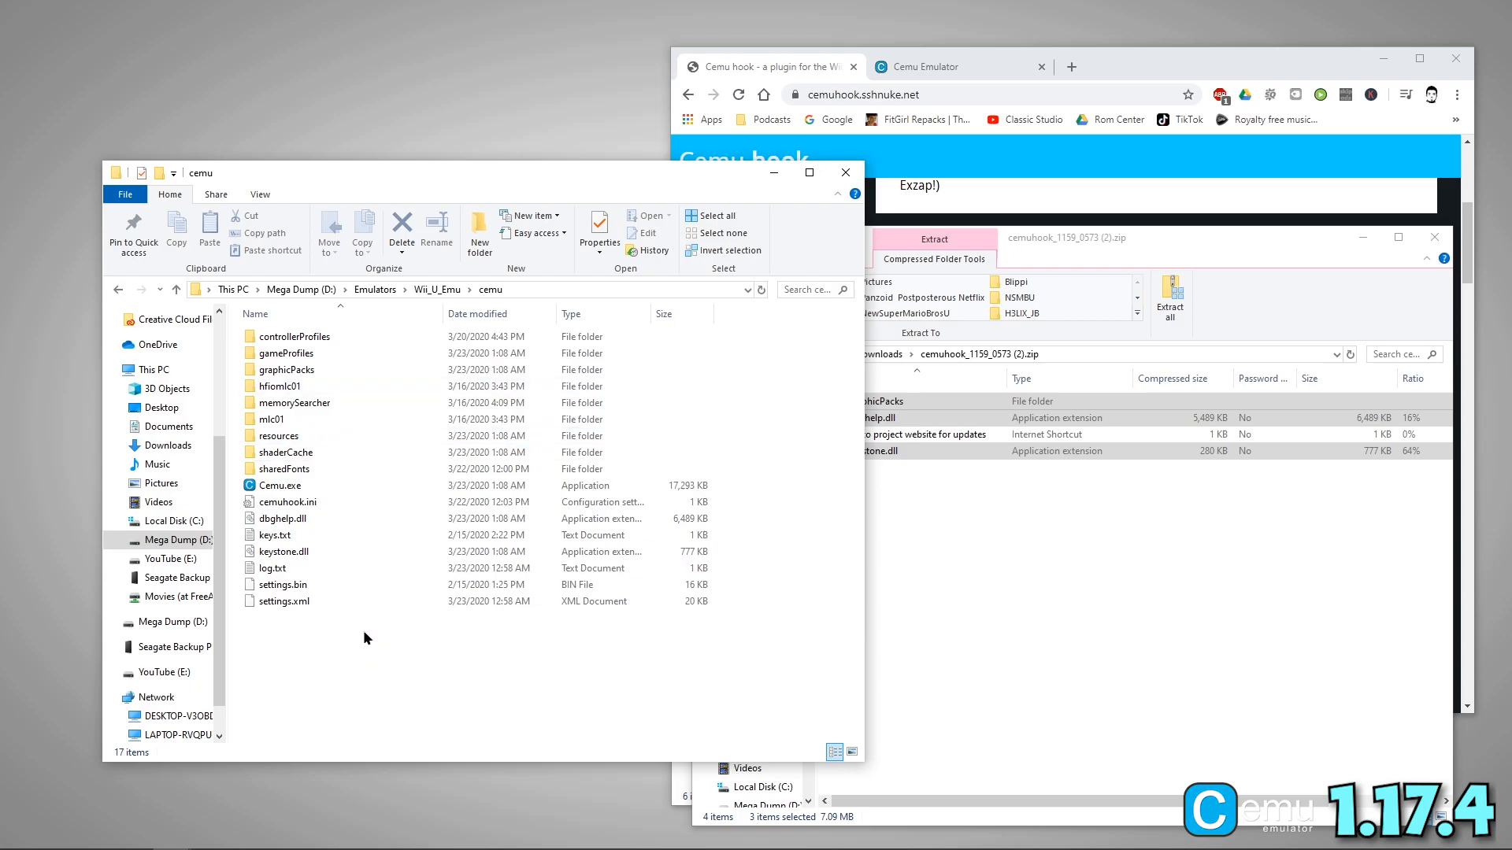
pyautogui.moveTo(589, 619)
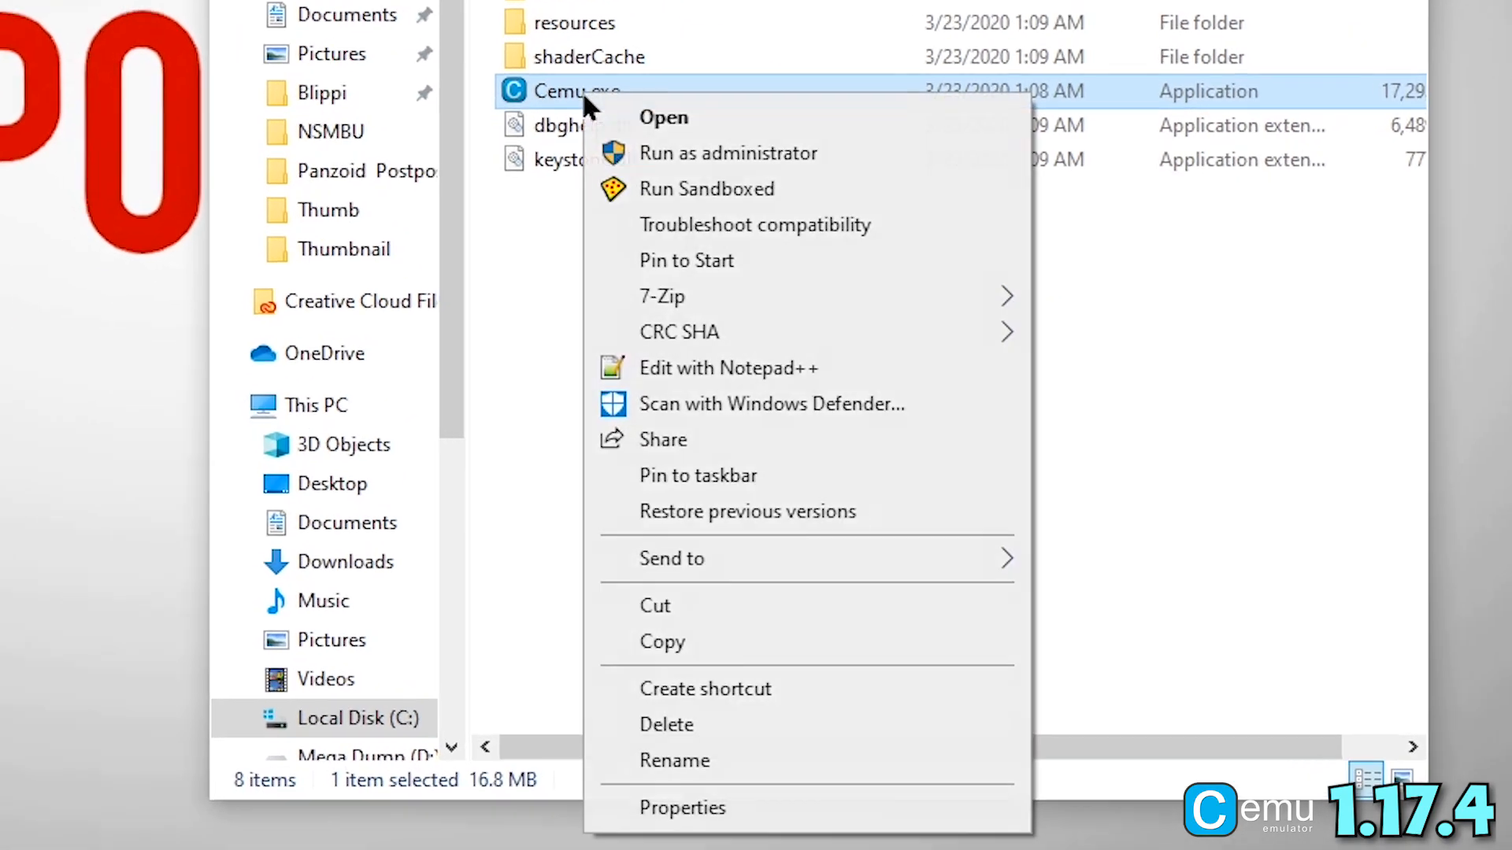
# In Cemu.exe's Compatibility properties, enable Run as administrator and Disable fullscreen optimizations
pyautogui.click(682, 806)
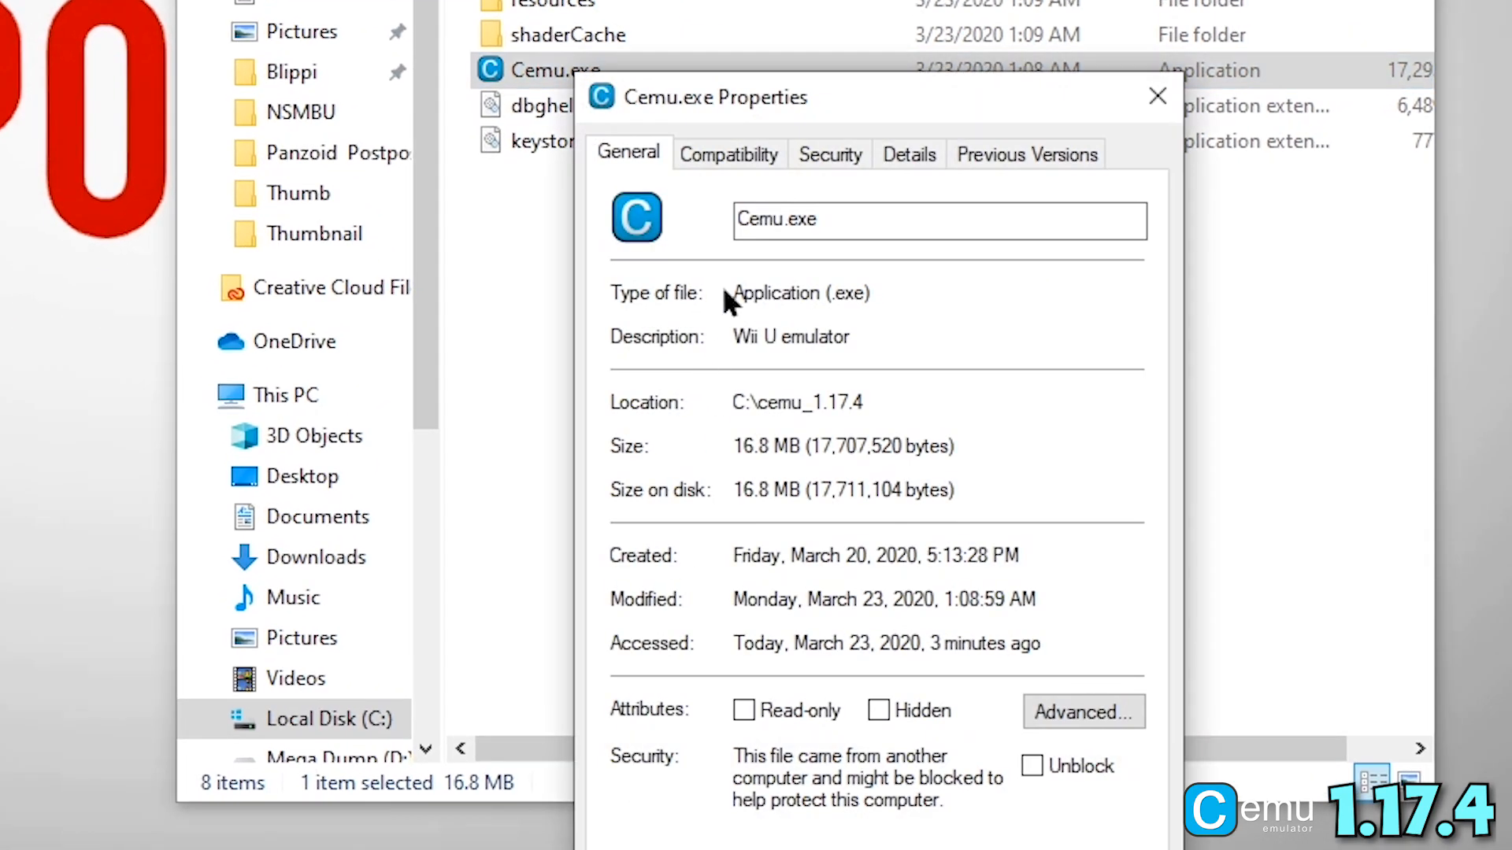
pyautogui.click(729, 155)
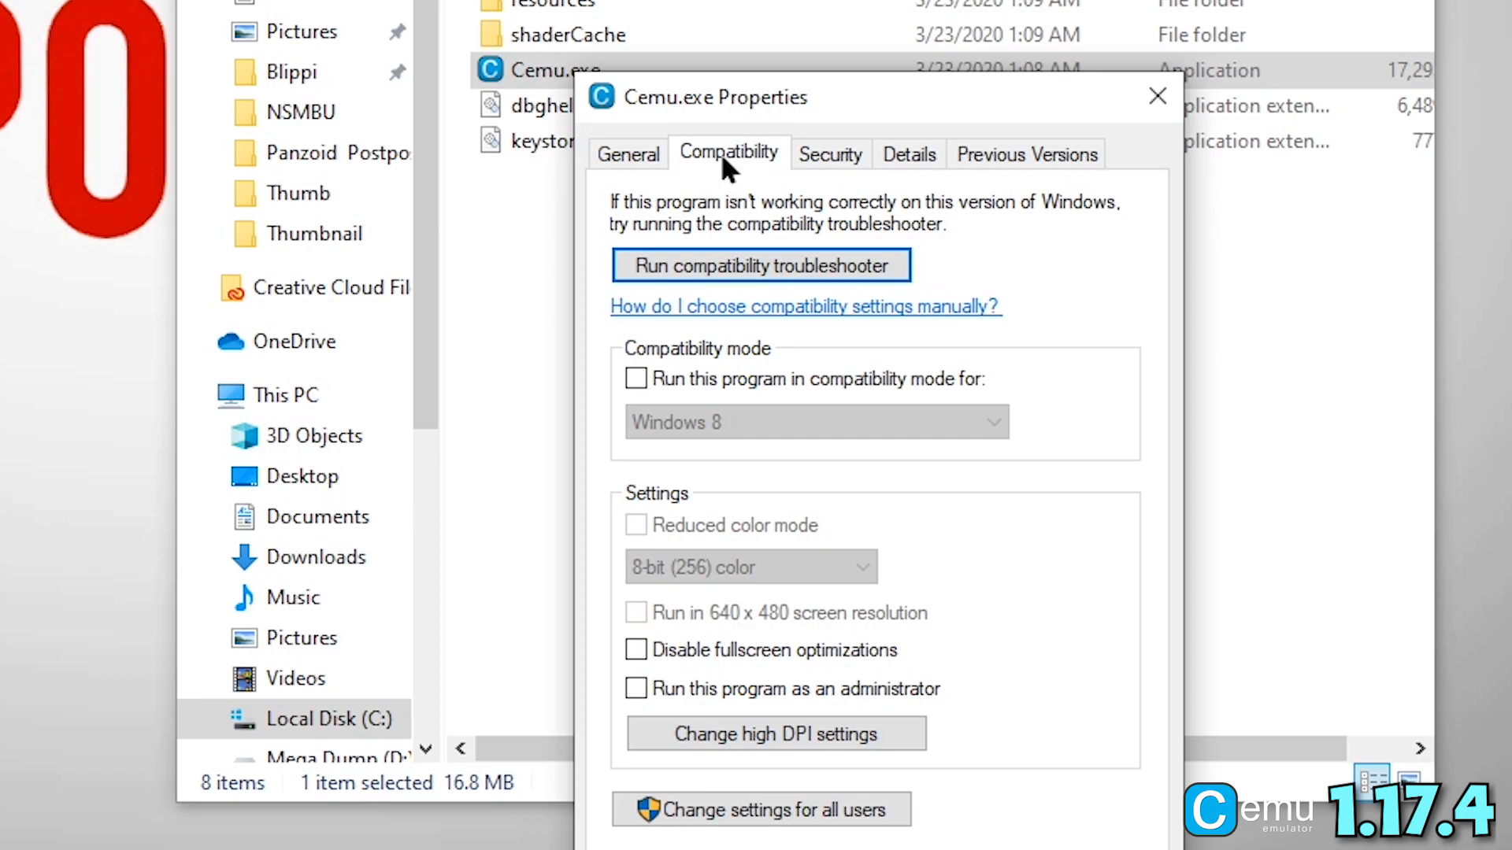
pyautogui.click(635, 688)
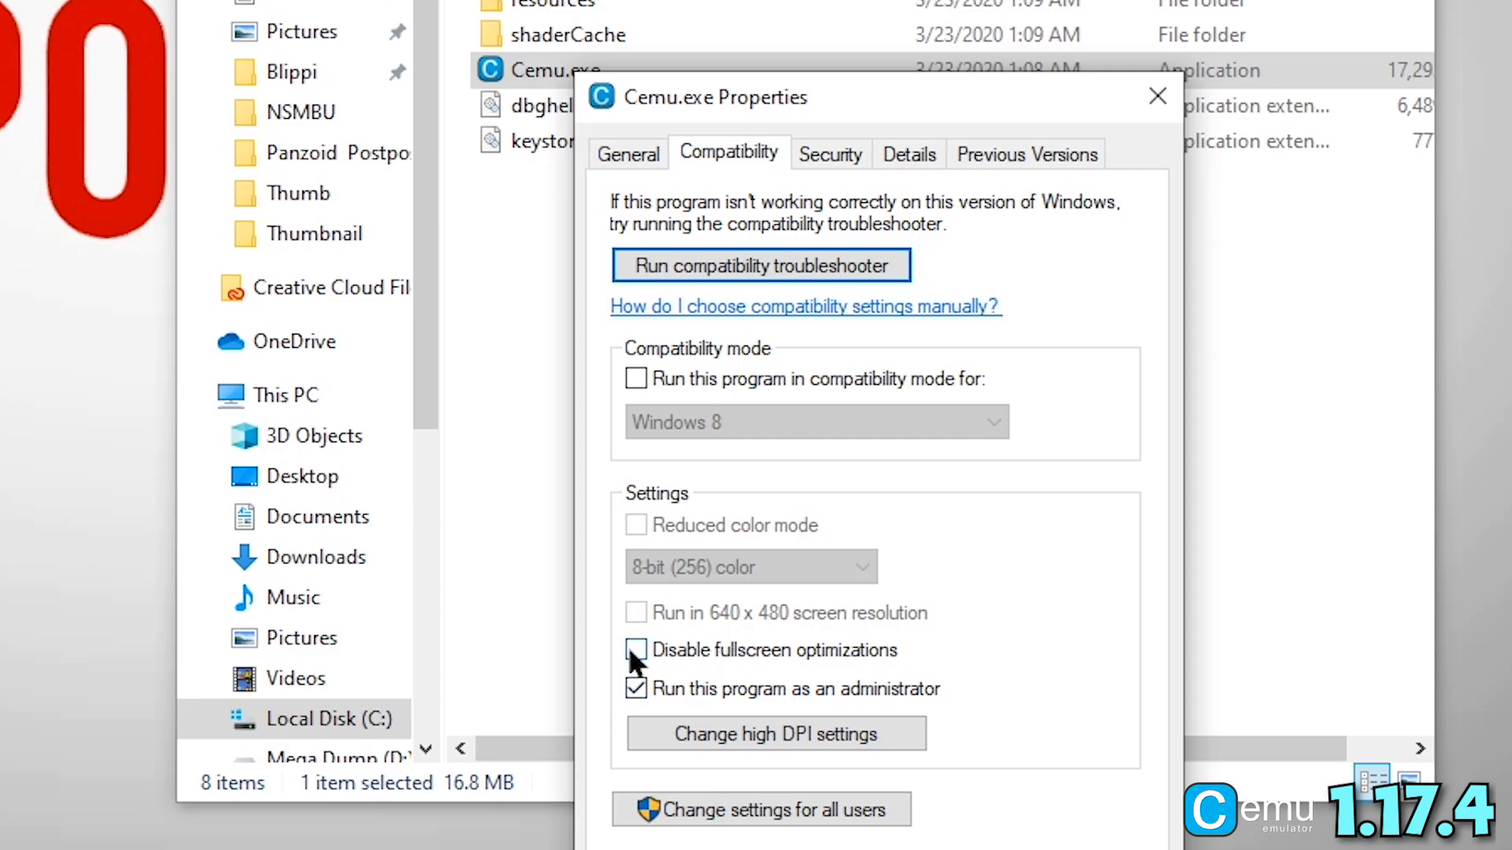
pyautogui.click(635, 651)
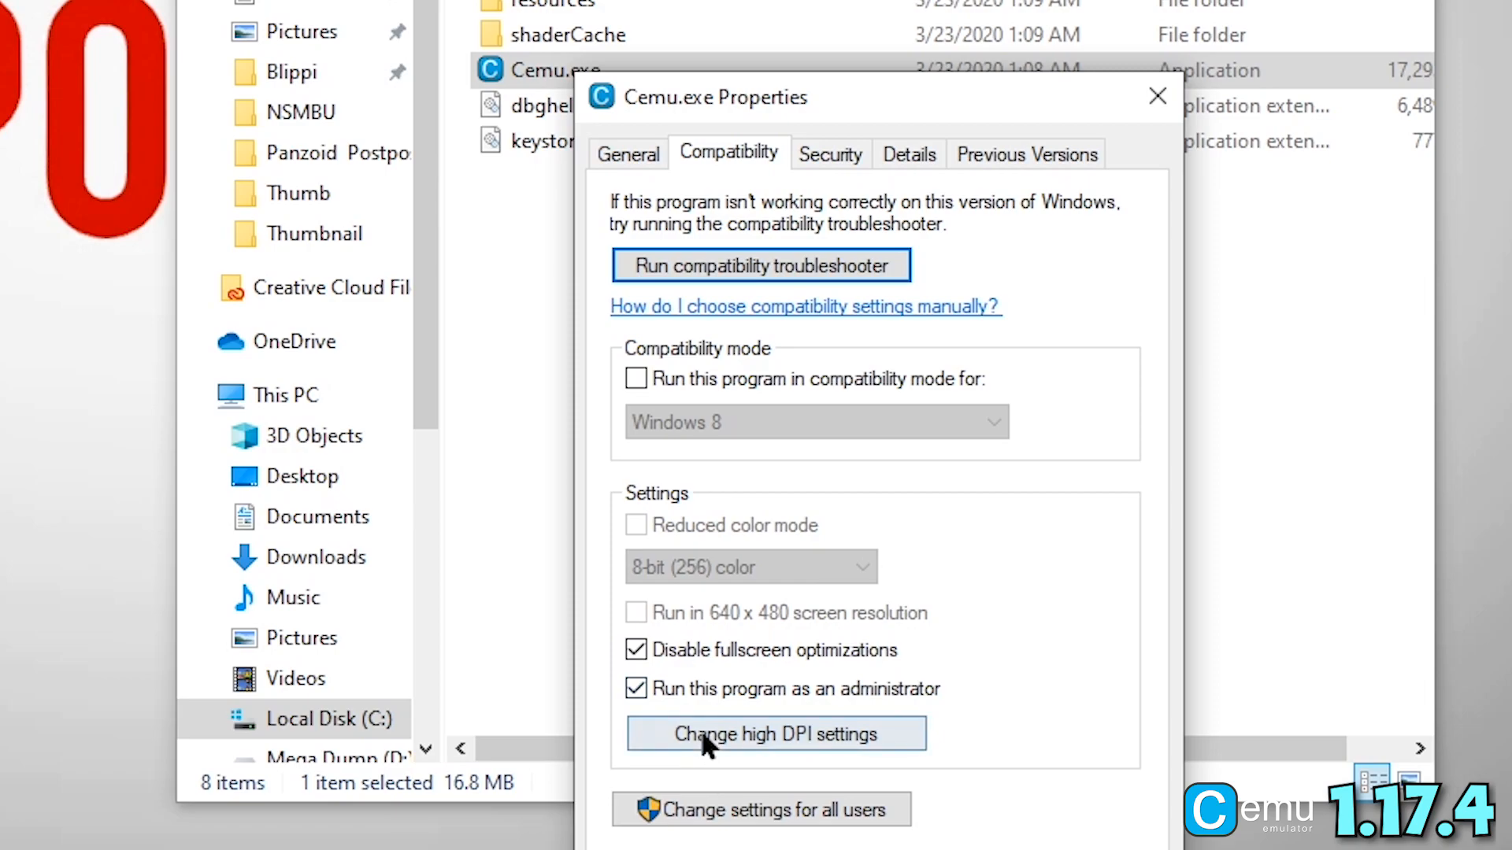
# Enable the Program DPI scaling fix in high DPI settings and confirm the properties
pyautogui.click(775, 734)
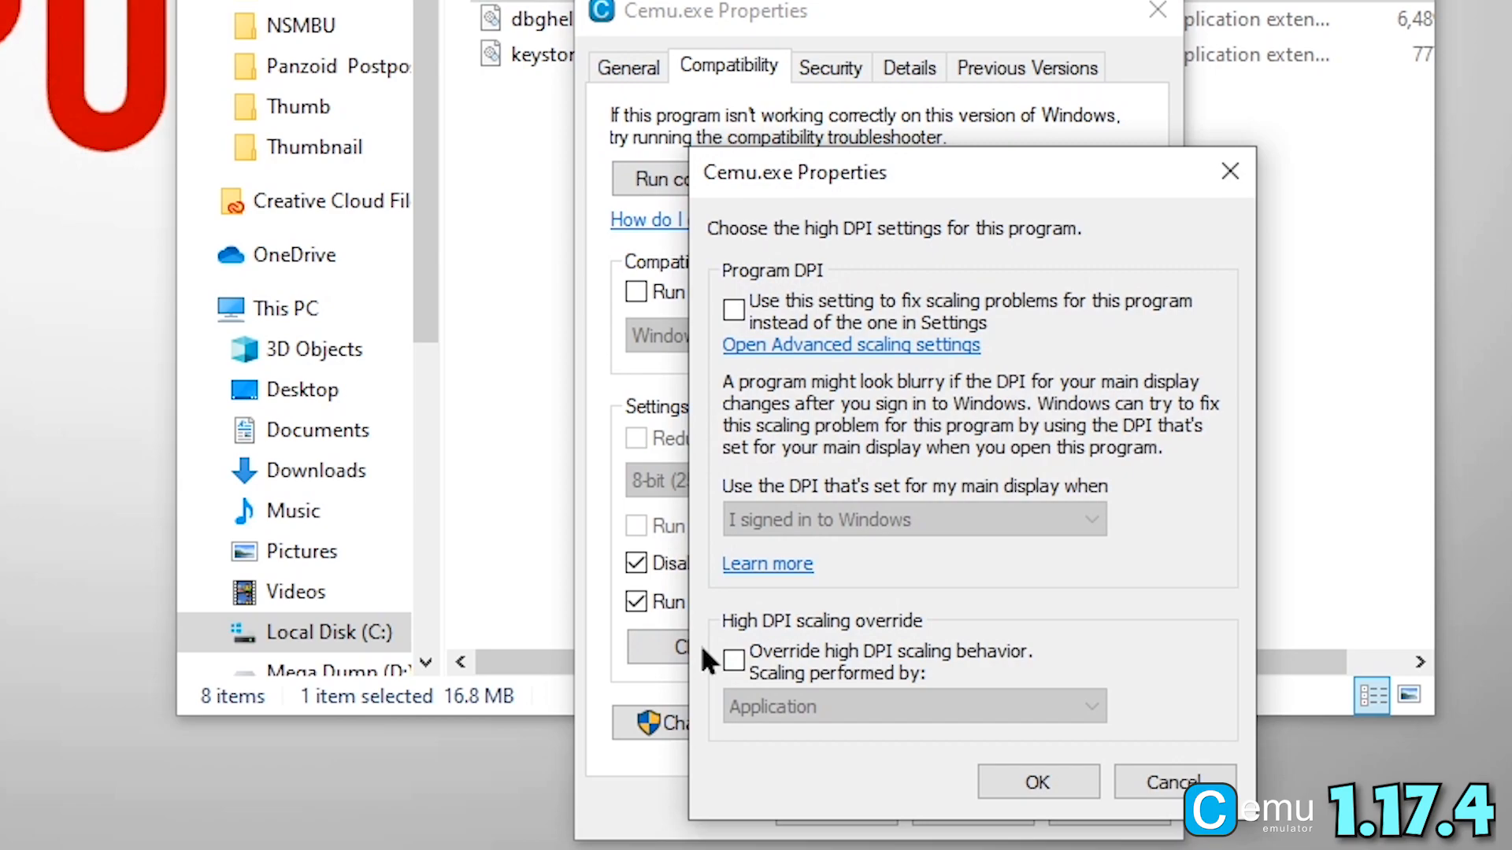
pyautogui.click(734, 311)
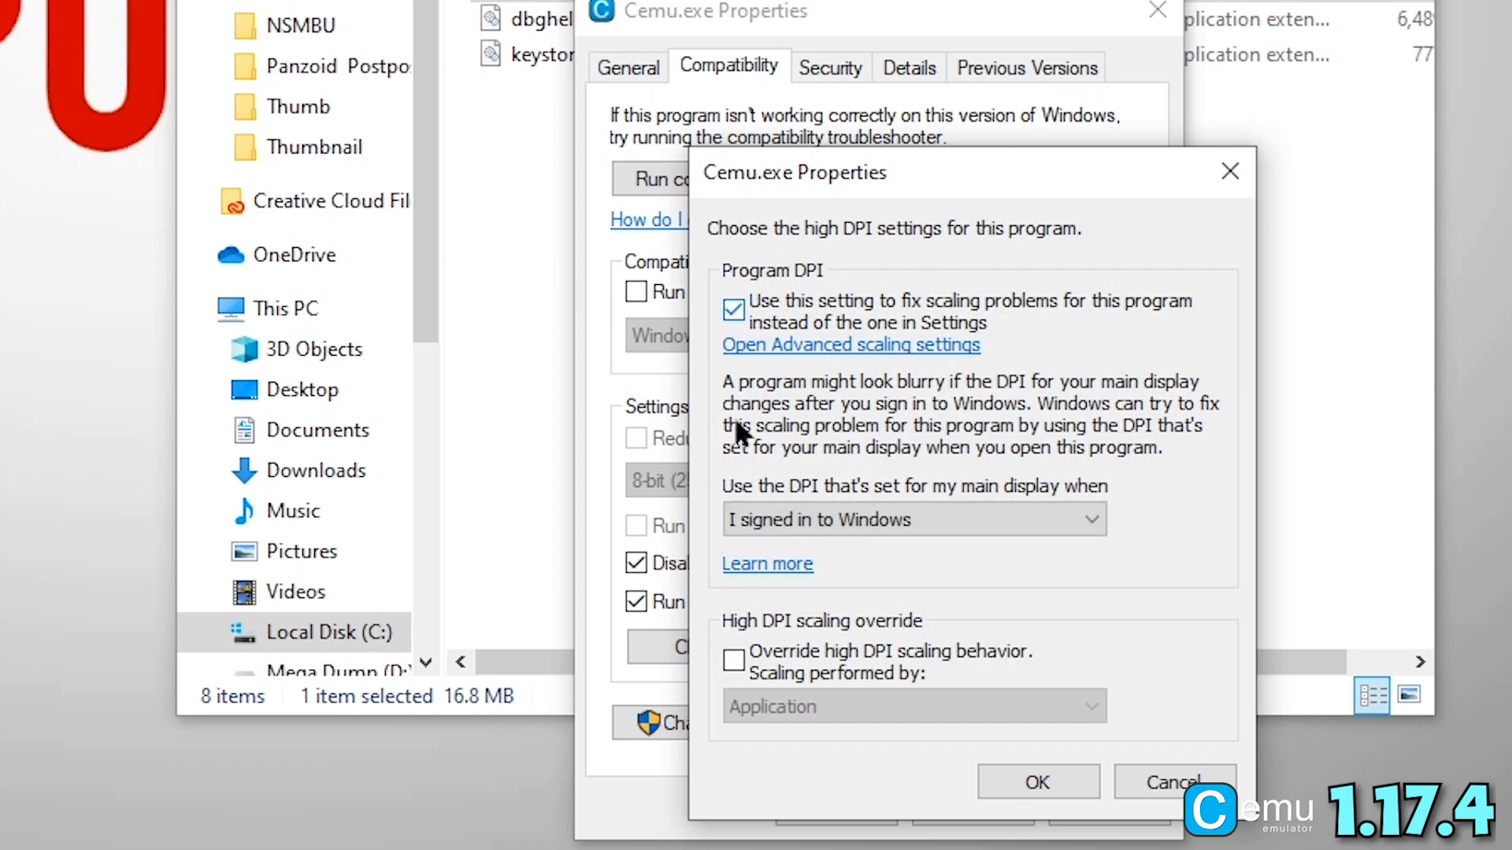
pyautogui.click(1037, 782)
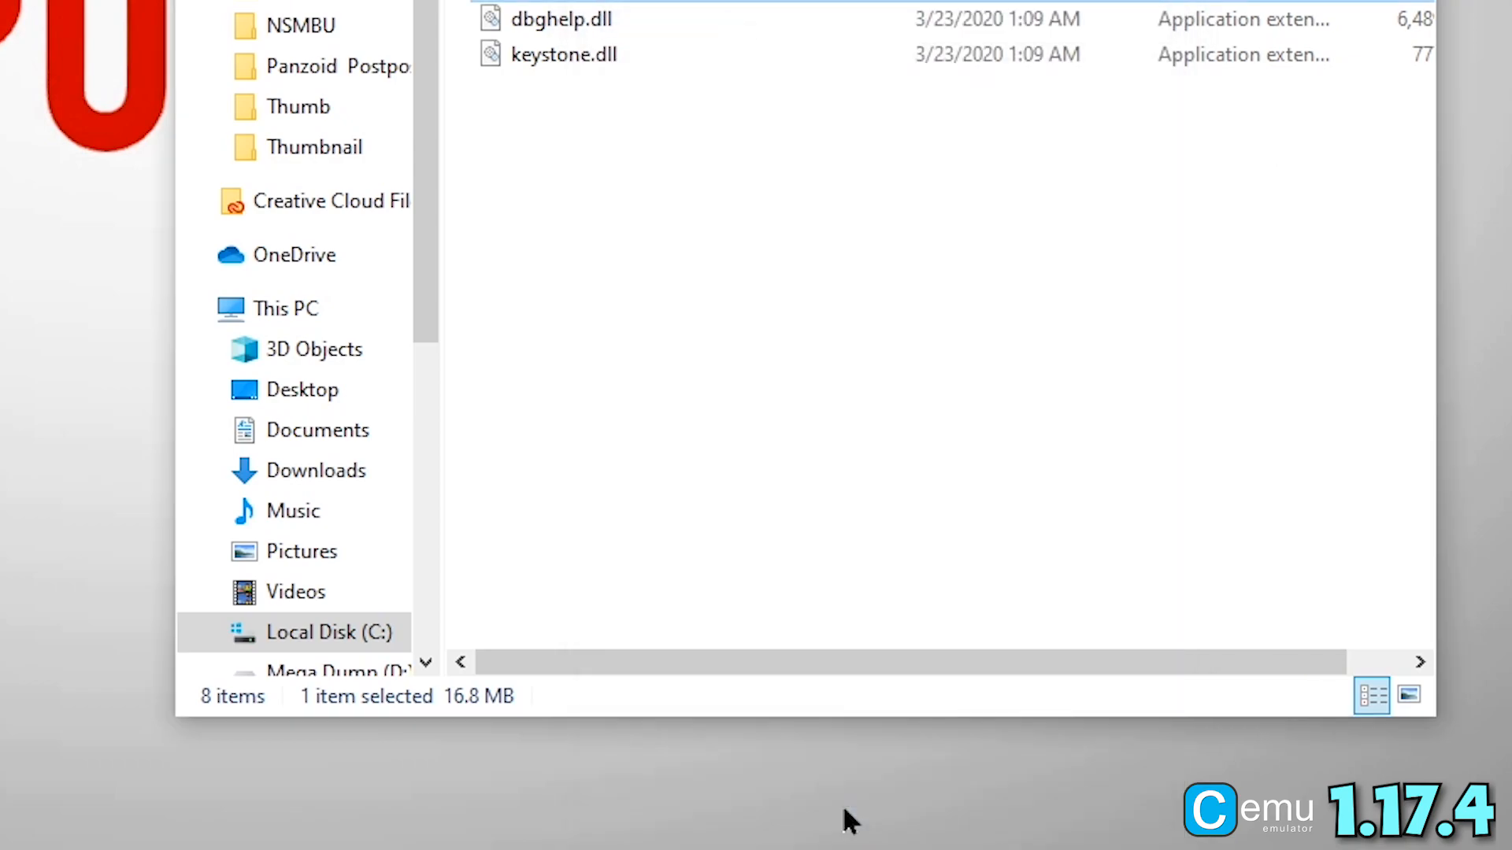
# Launch Cemu, accept the graphic packs download and start downloading the missing shared fonts
pyautogui.doubleClick(898, 422)
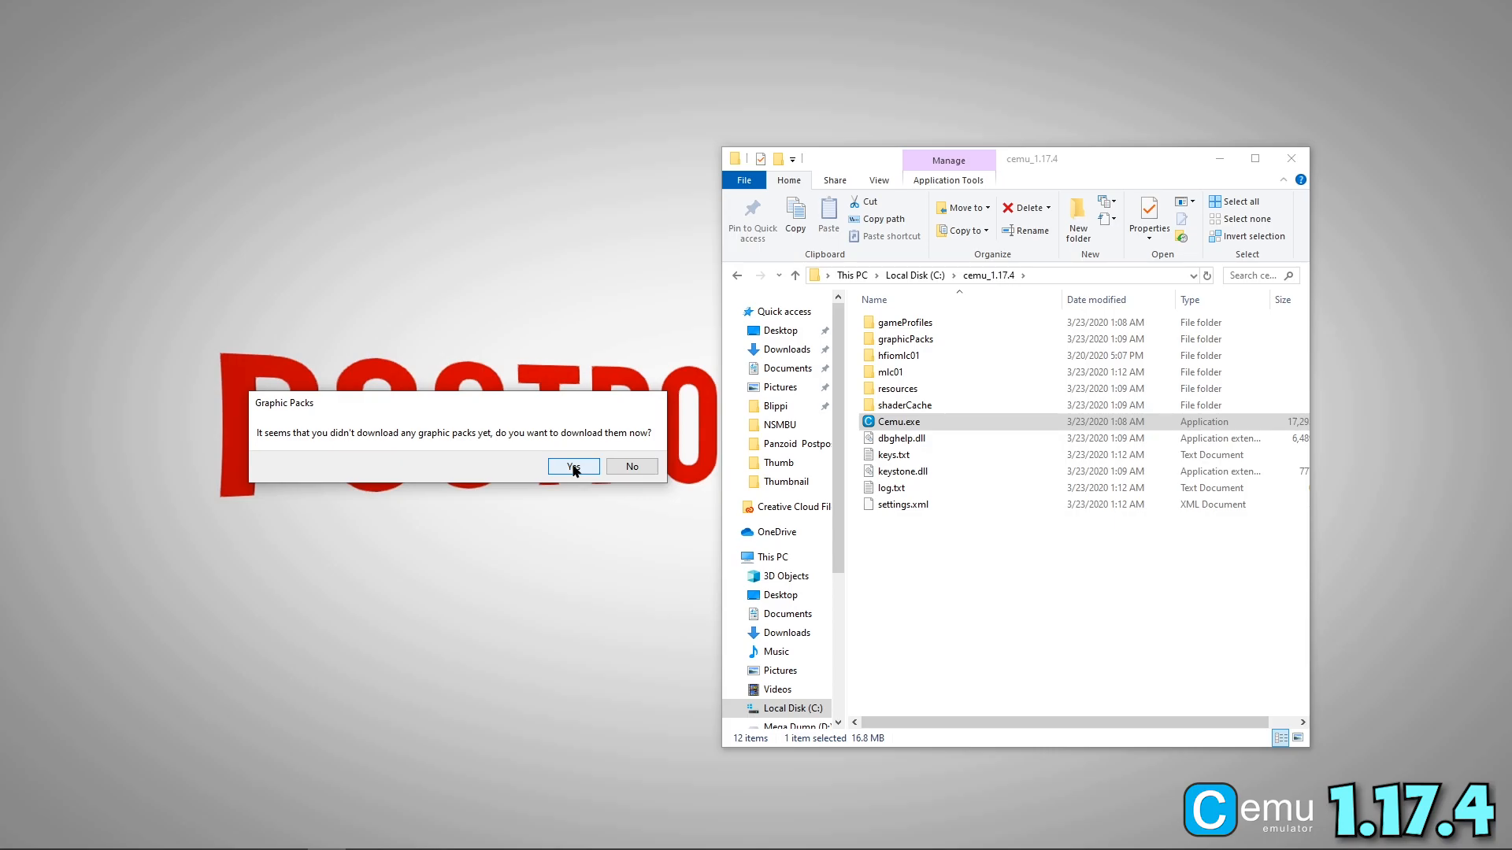
pyautogui.click(571, 466)
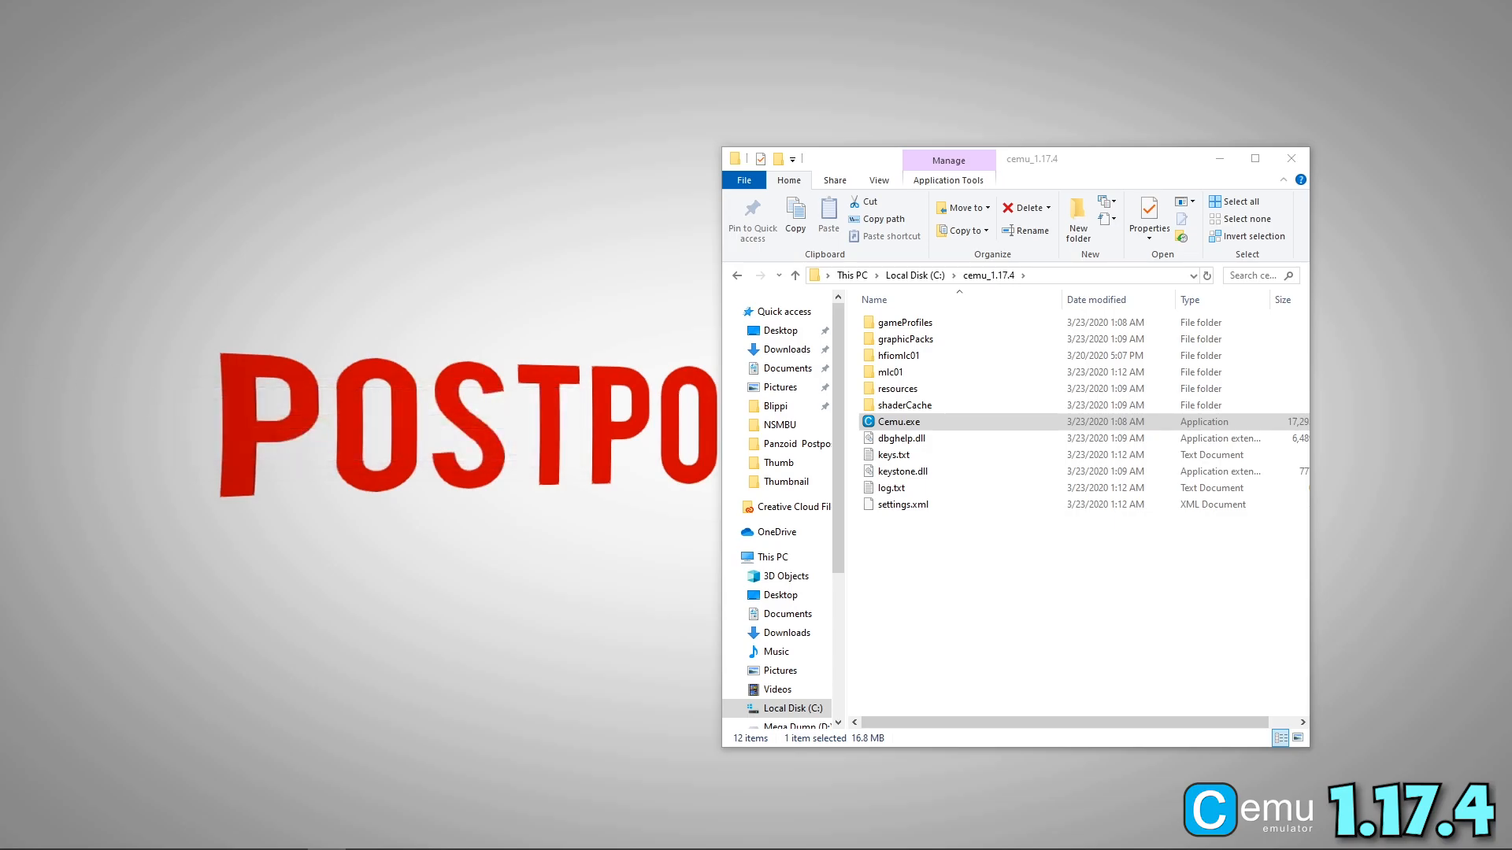
pyautogui.doubleClick(898, 422)
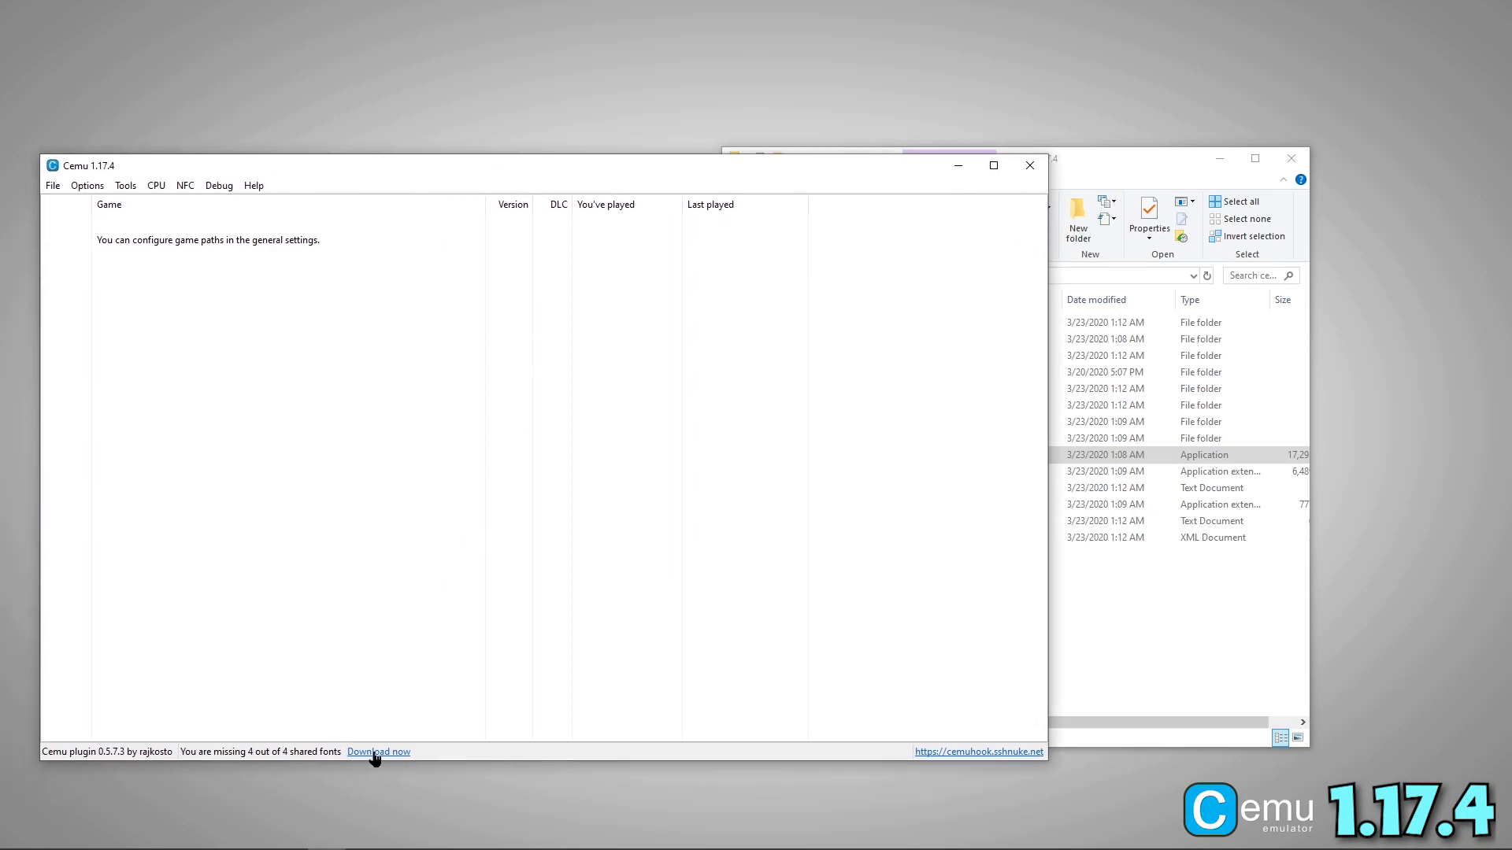
pyautogui.click(378, 751)
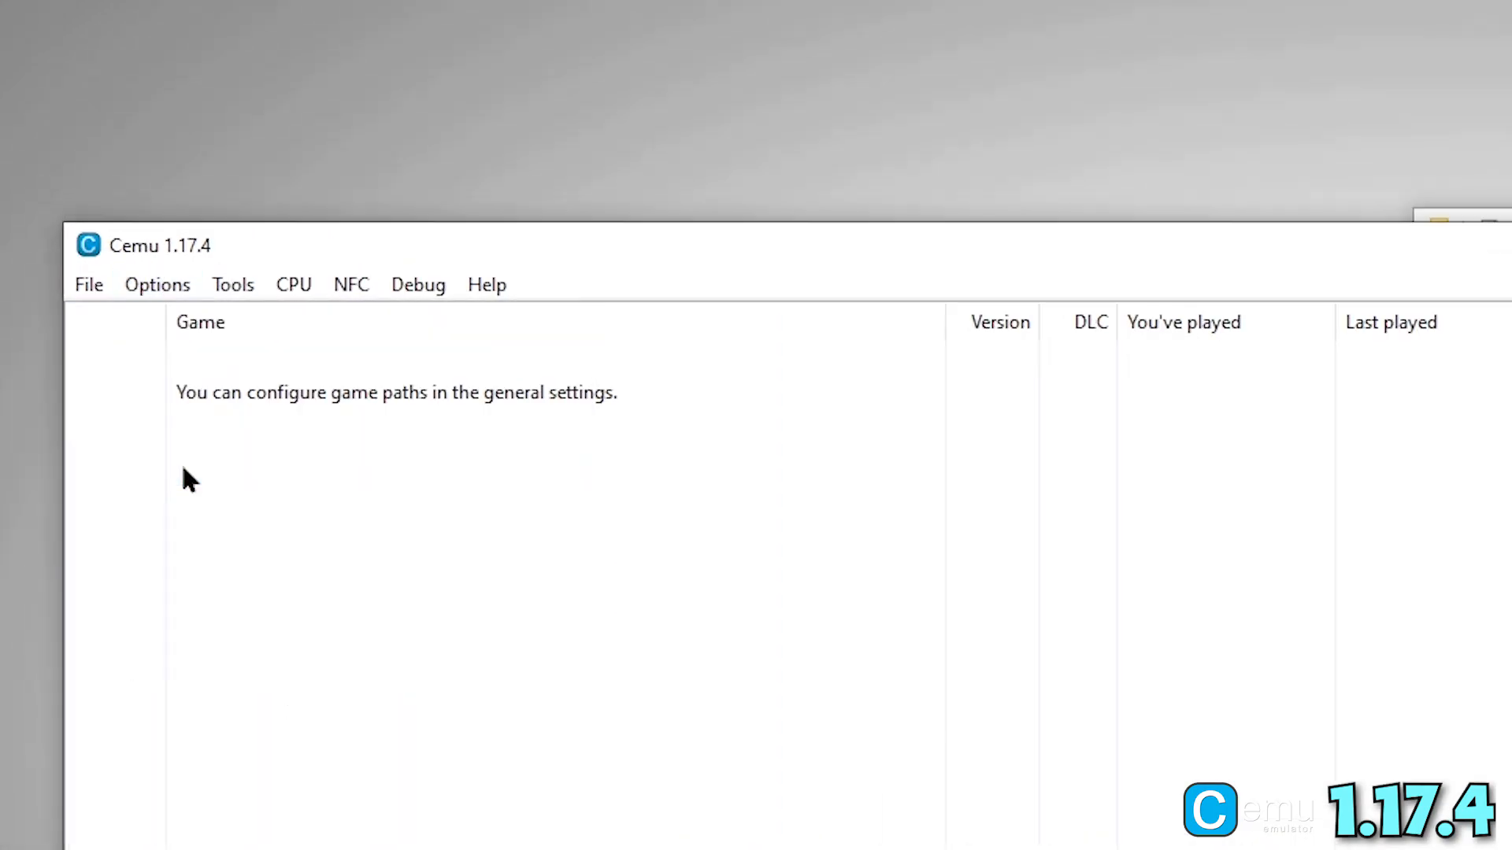
# Add D:\Emulators\Wii_U_Emu\Games as a game path in Cemu's general settings
pyautogui.click(156, 285)
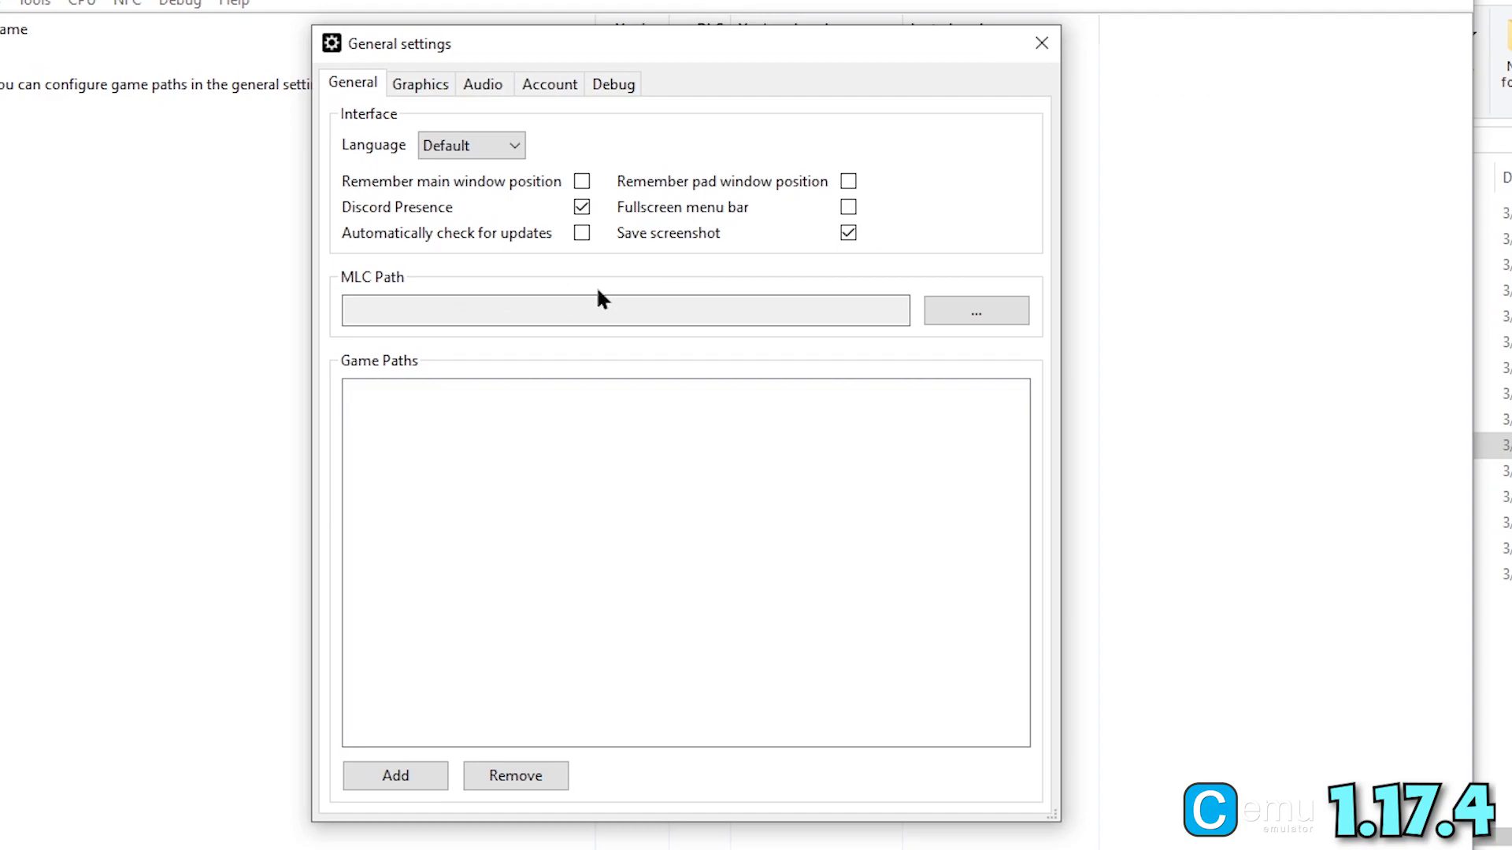
pyautogui.moveTo(605, 294)
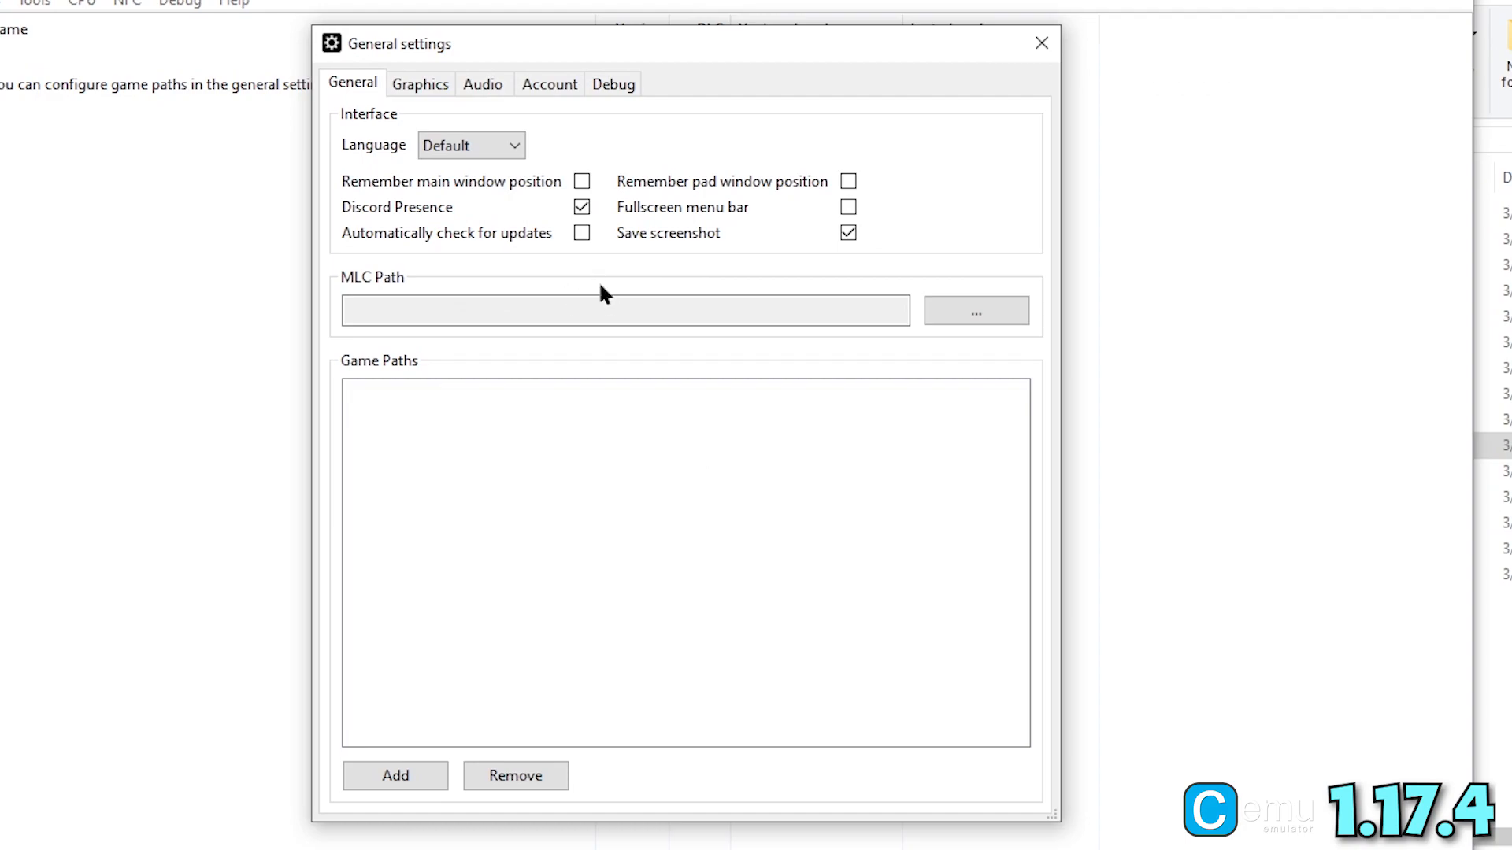
pyautogui.click(581, 233)
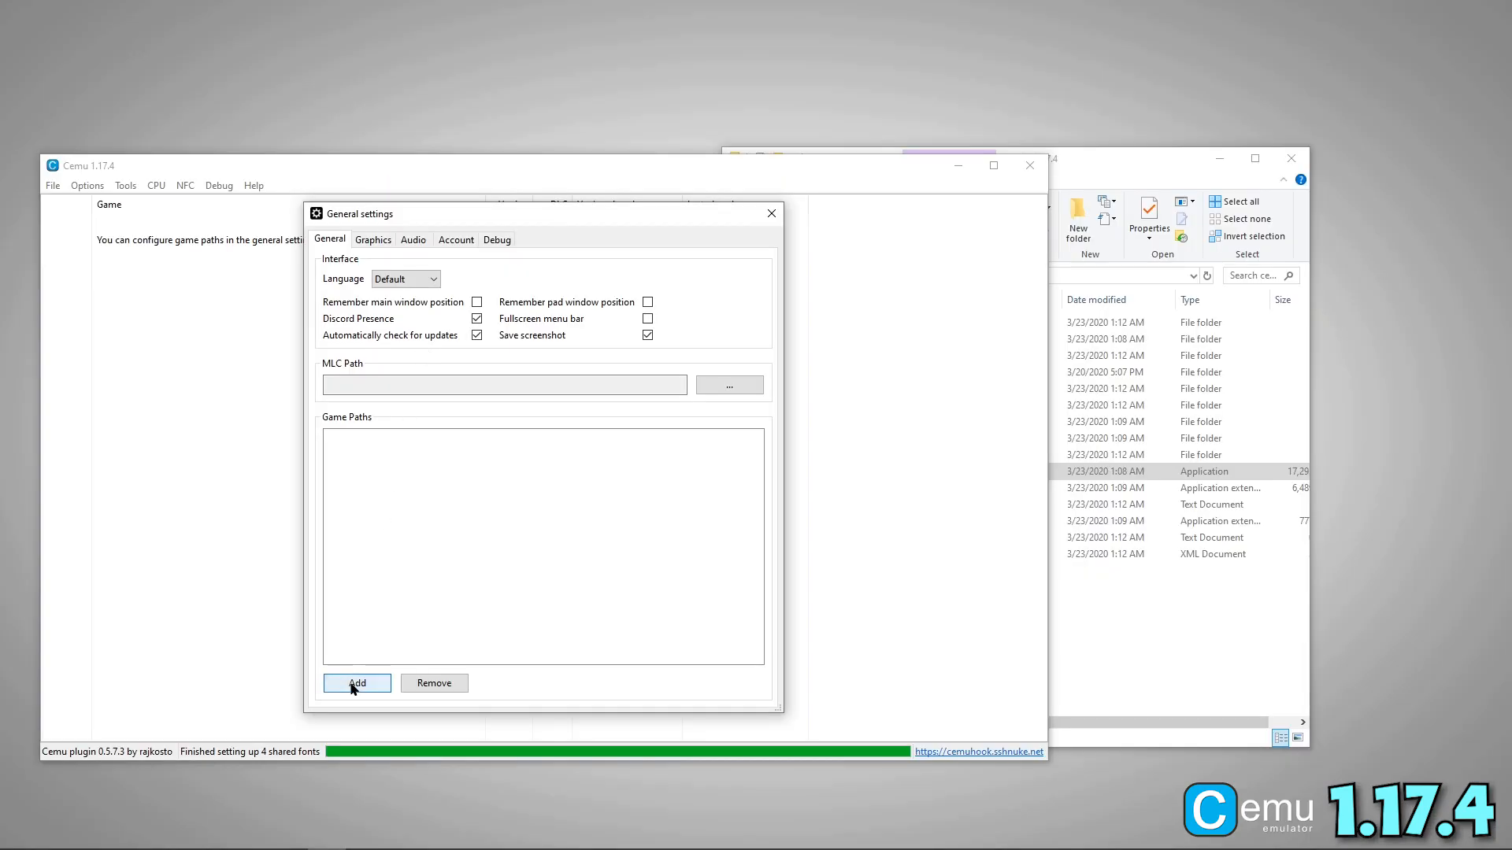
pyautogui.click(358, 682)
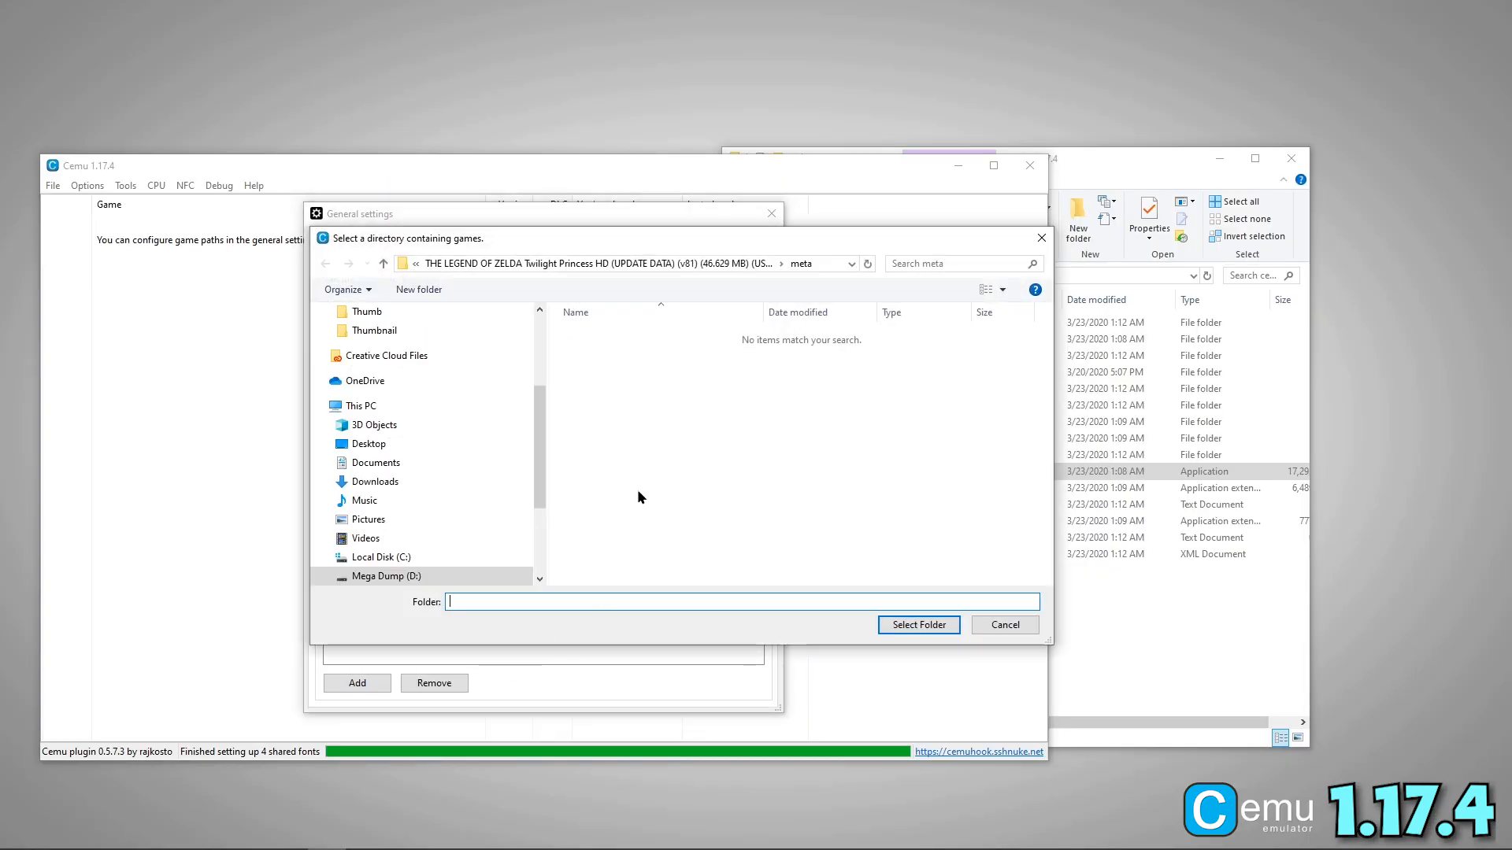
pyautogui.click(382, 263)
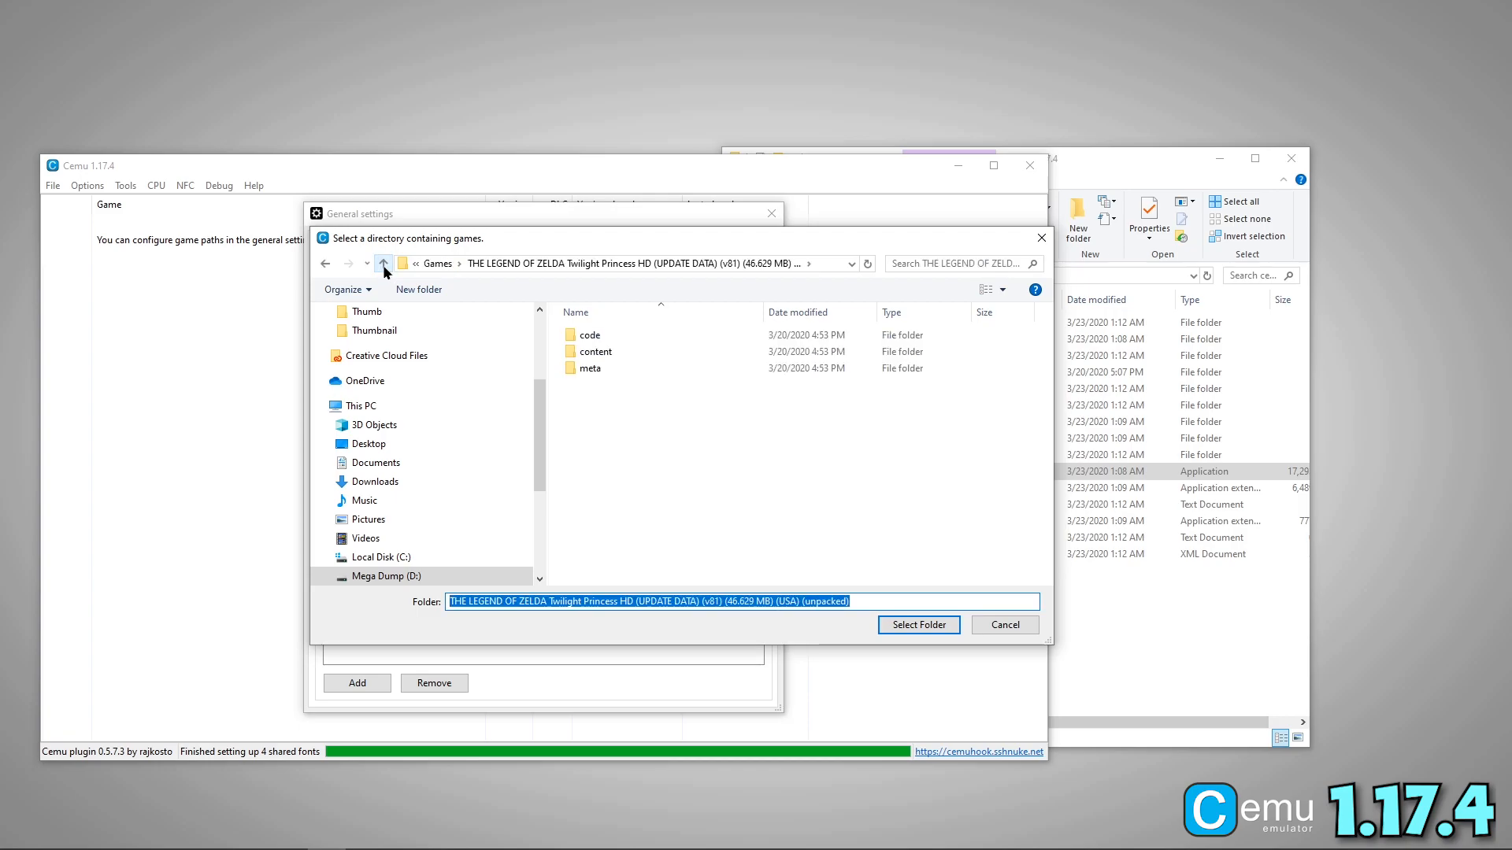
pyautogui.click(383, 263)
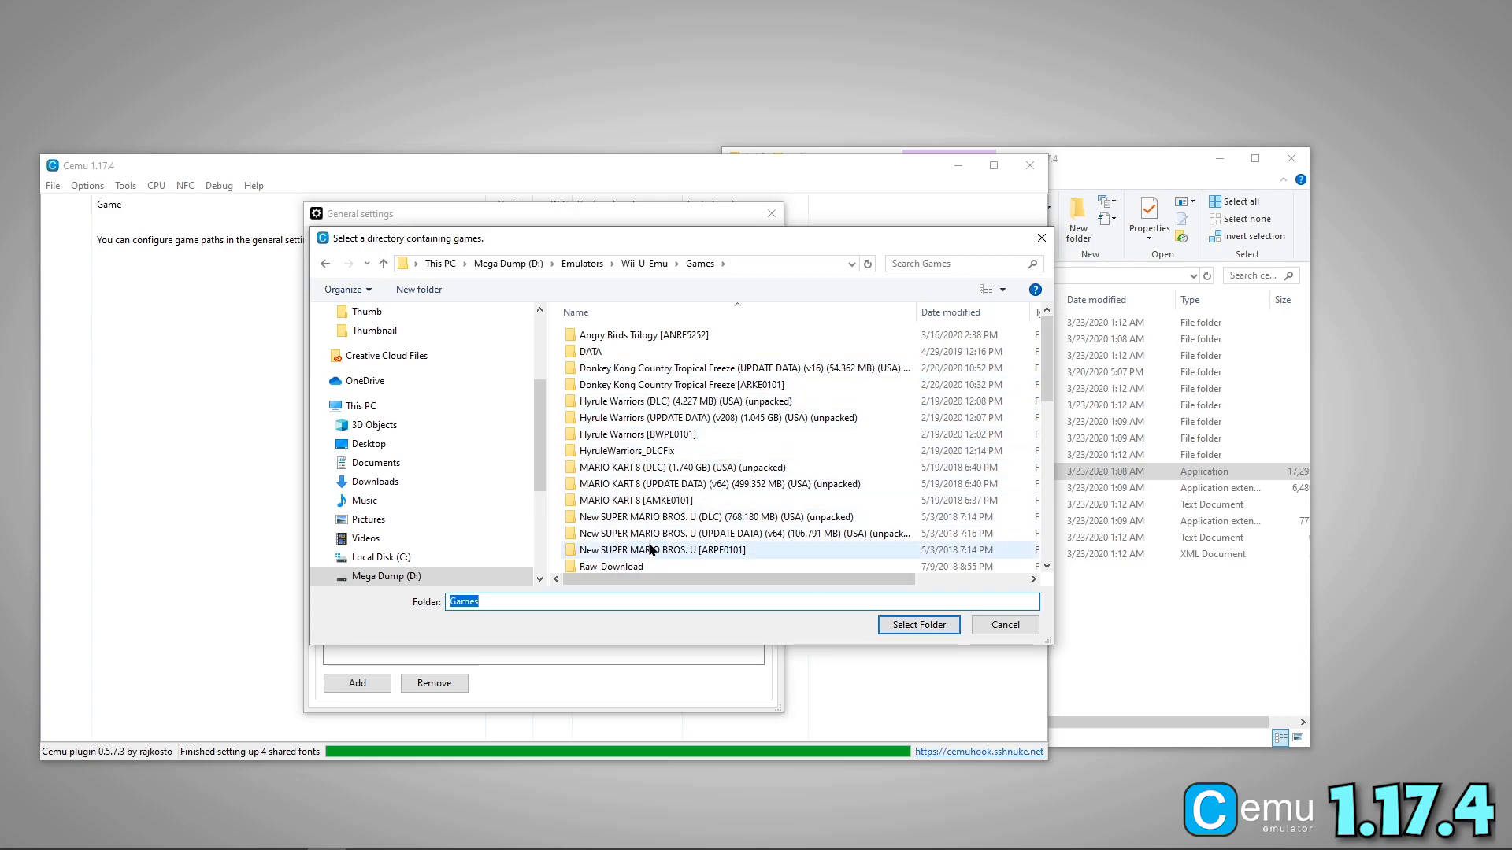
pyautogui.click(917, 625)
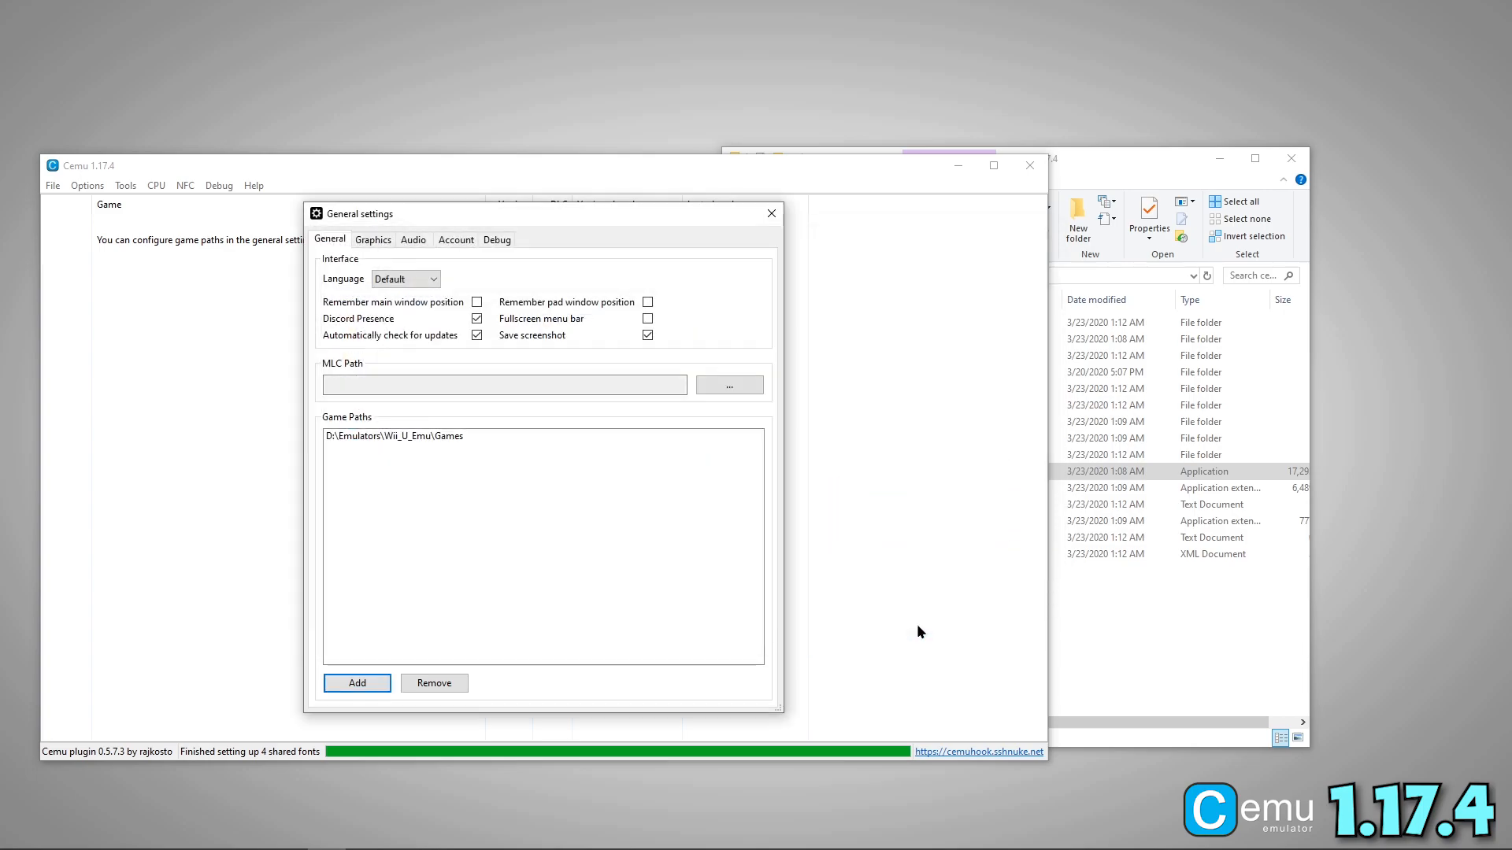
pyautogui.moveTo(357, 682)
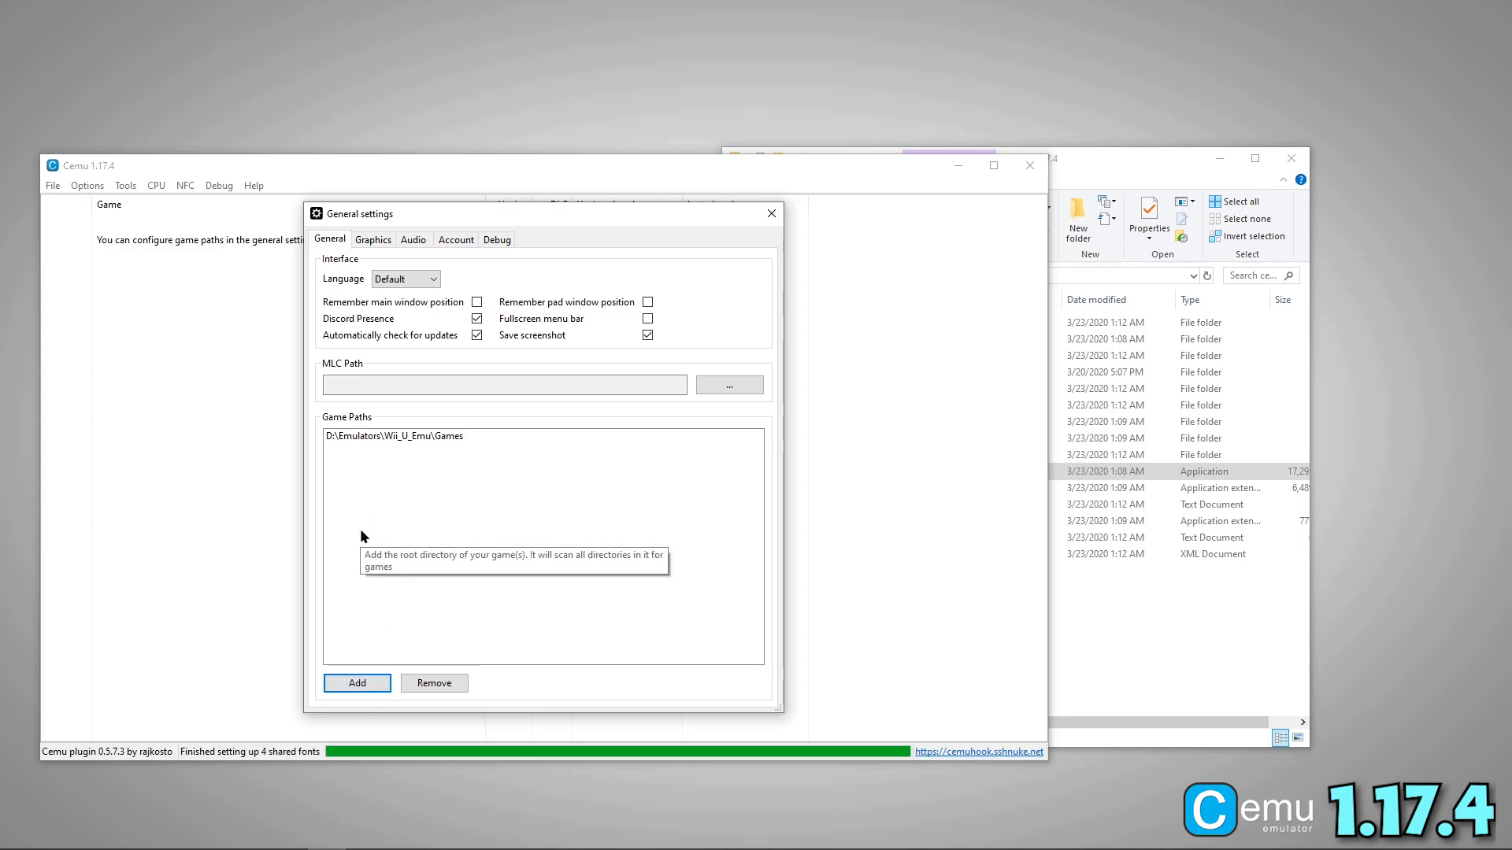
pyautogui.click(372, 240)
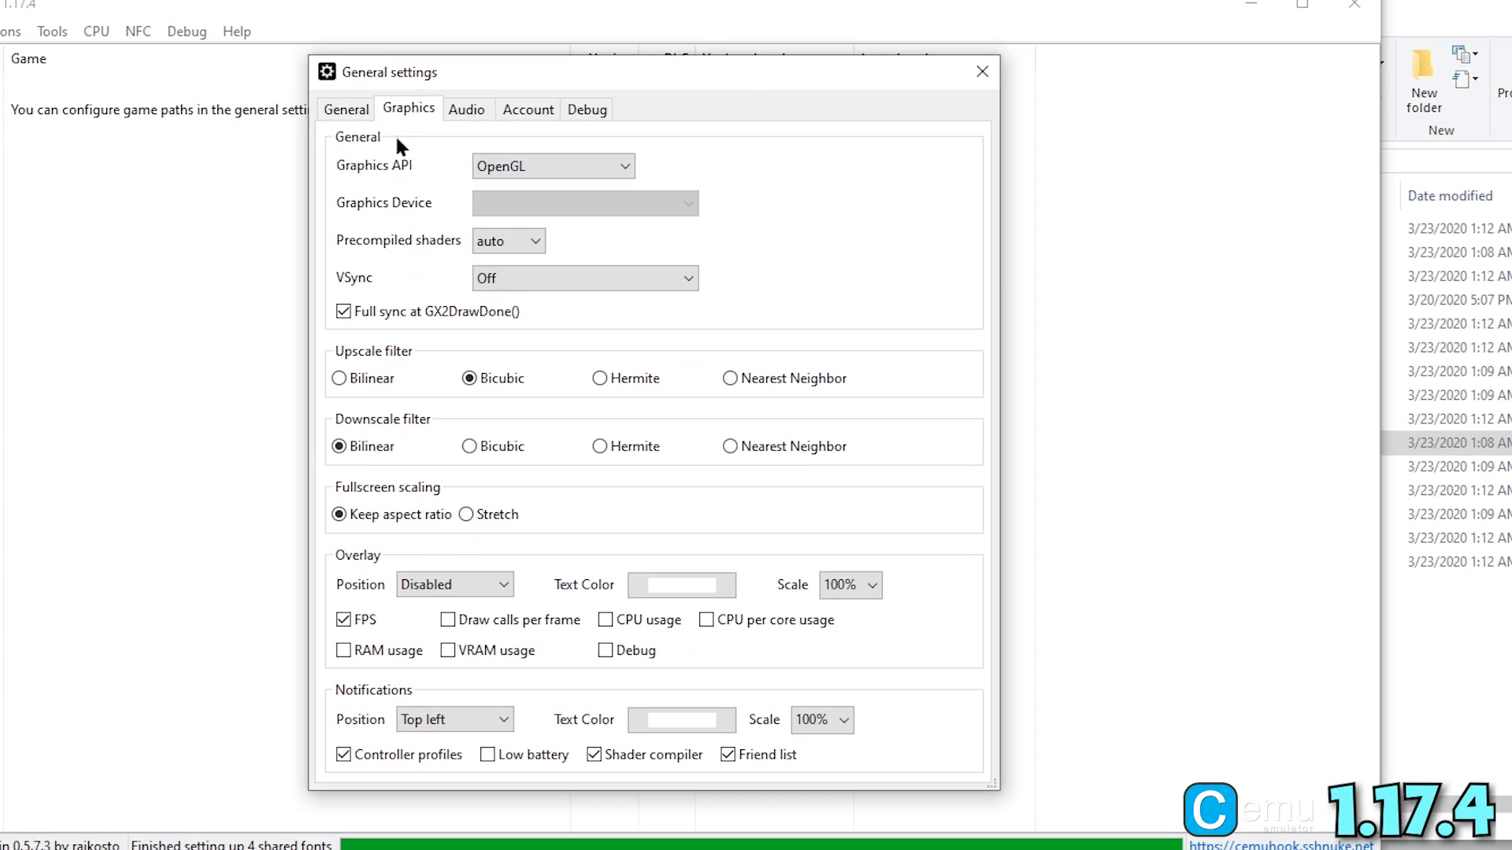
# Keep OpenGL as graphics API after trying Vulkan, and set the upscale filter to Bilinear
pyautogui.click(553, 166)
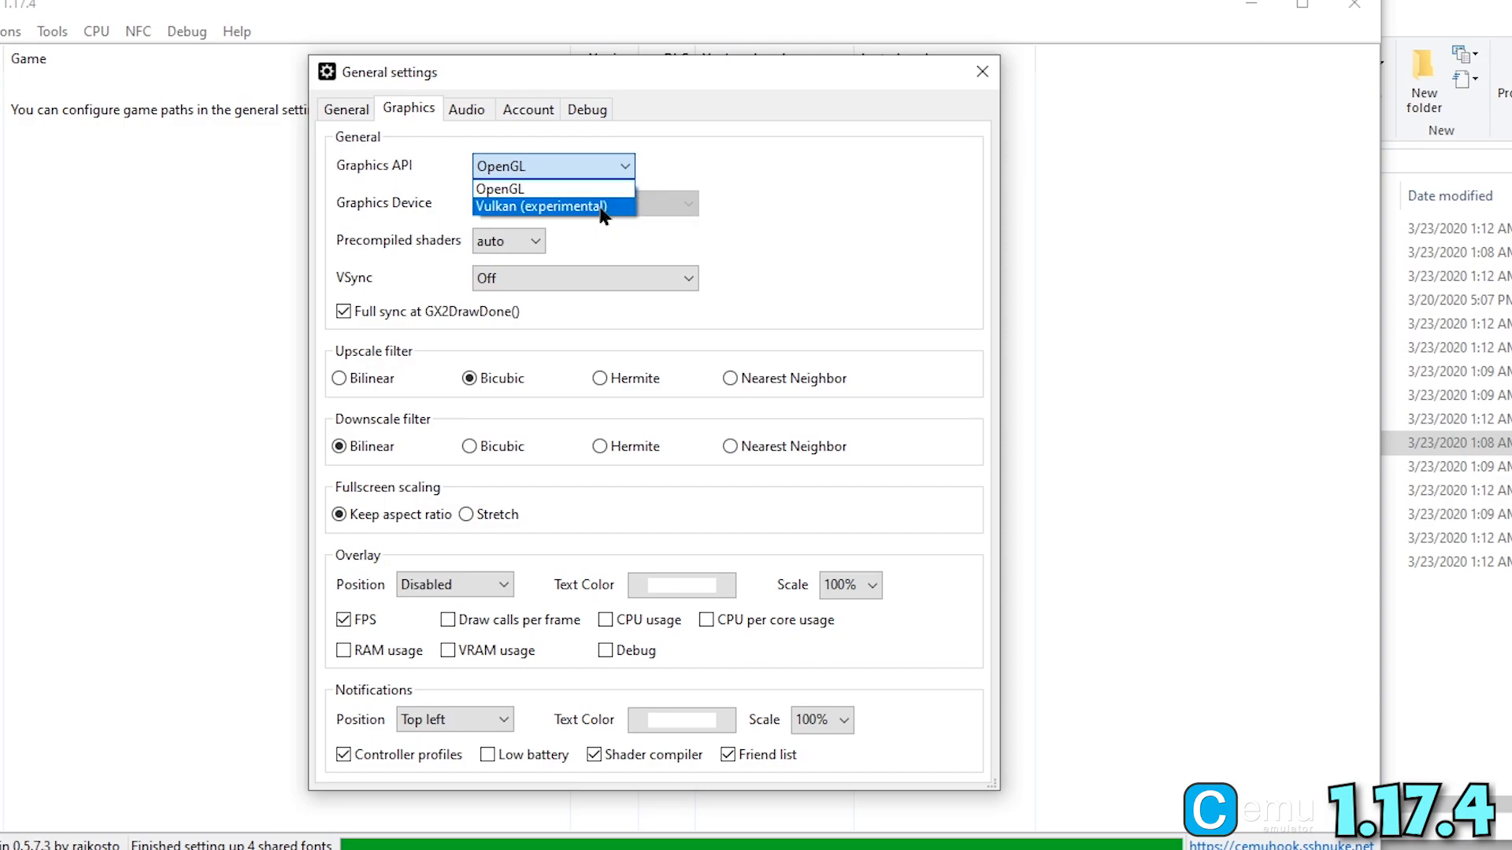
pyautogui.moveTo(619, 221)
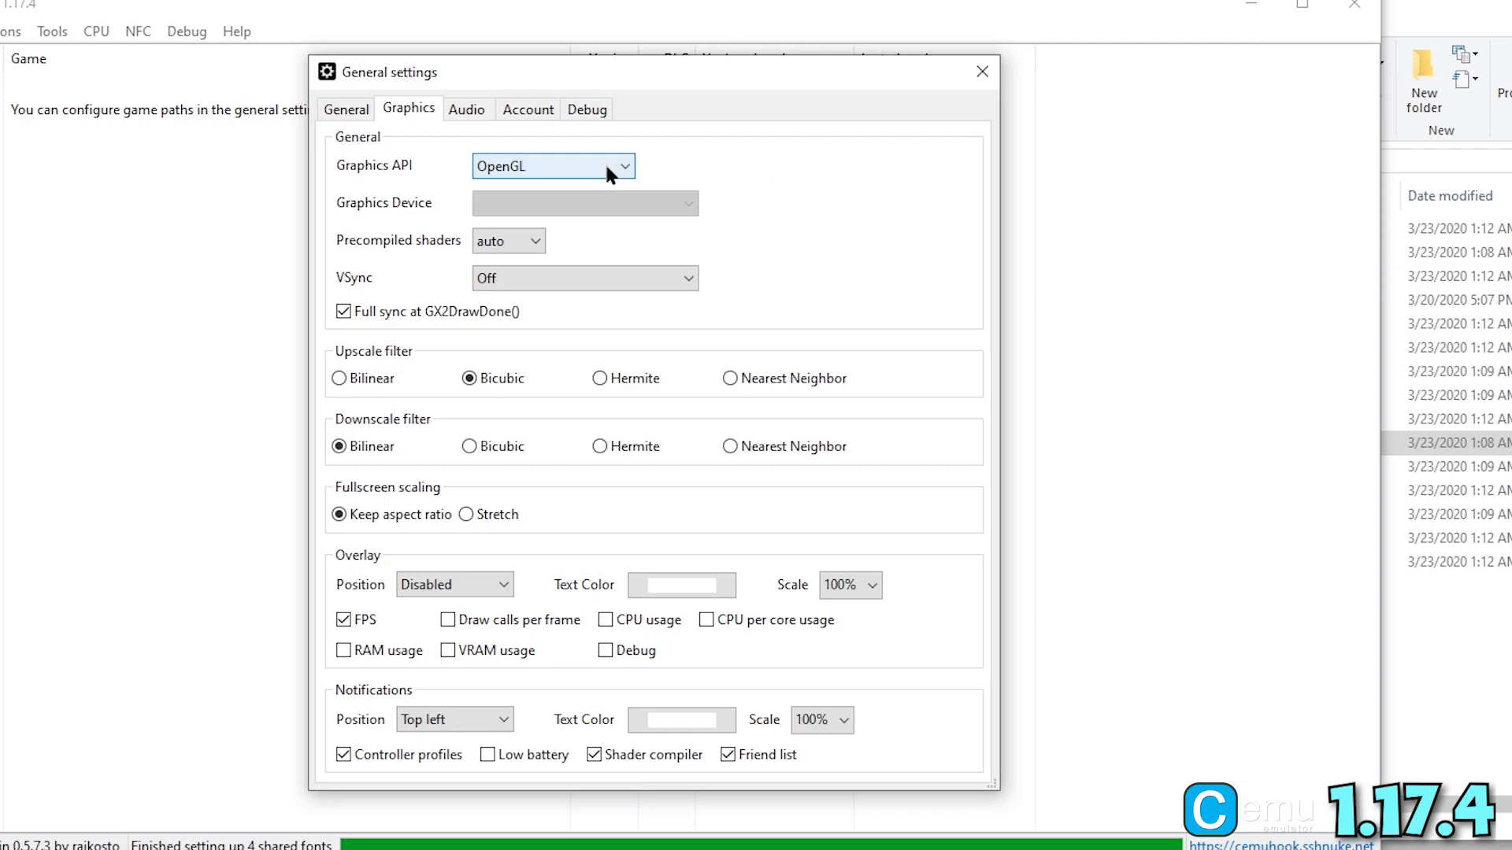
pyautogui.click(553, 166)
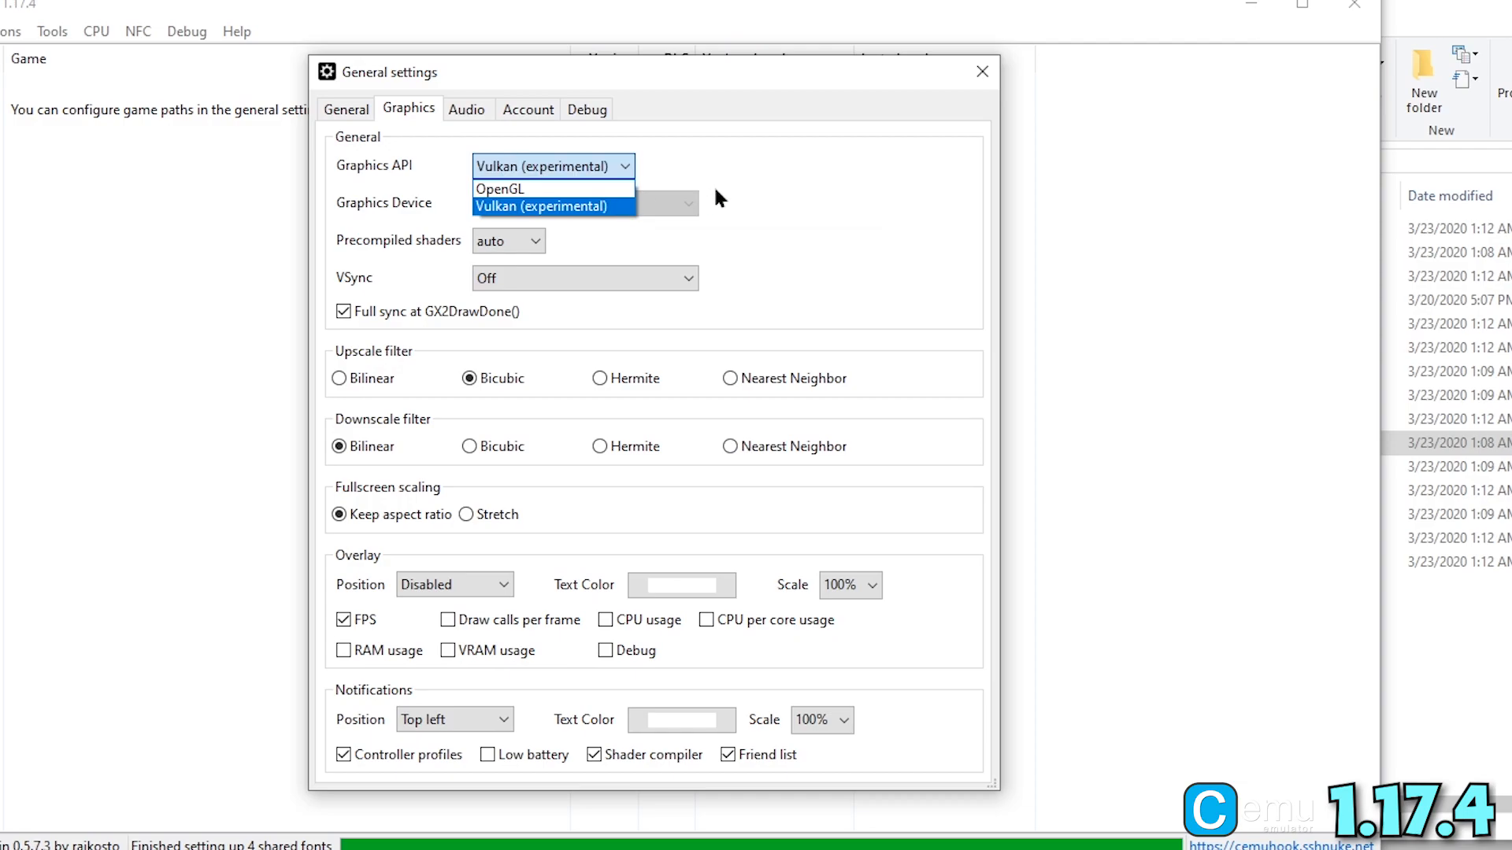
pyautogui.click(552, 205)
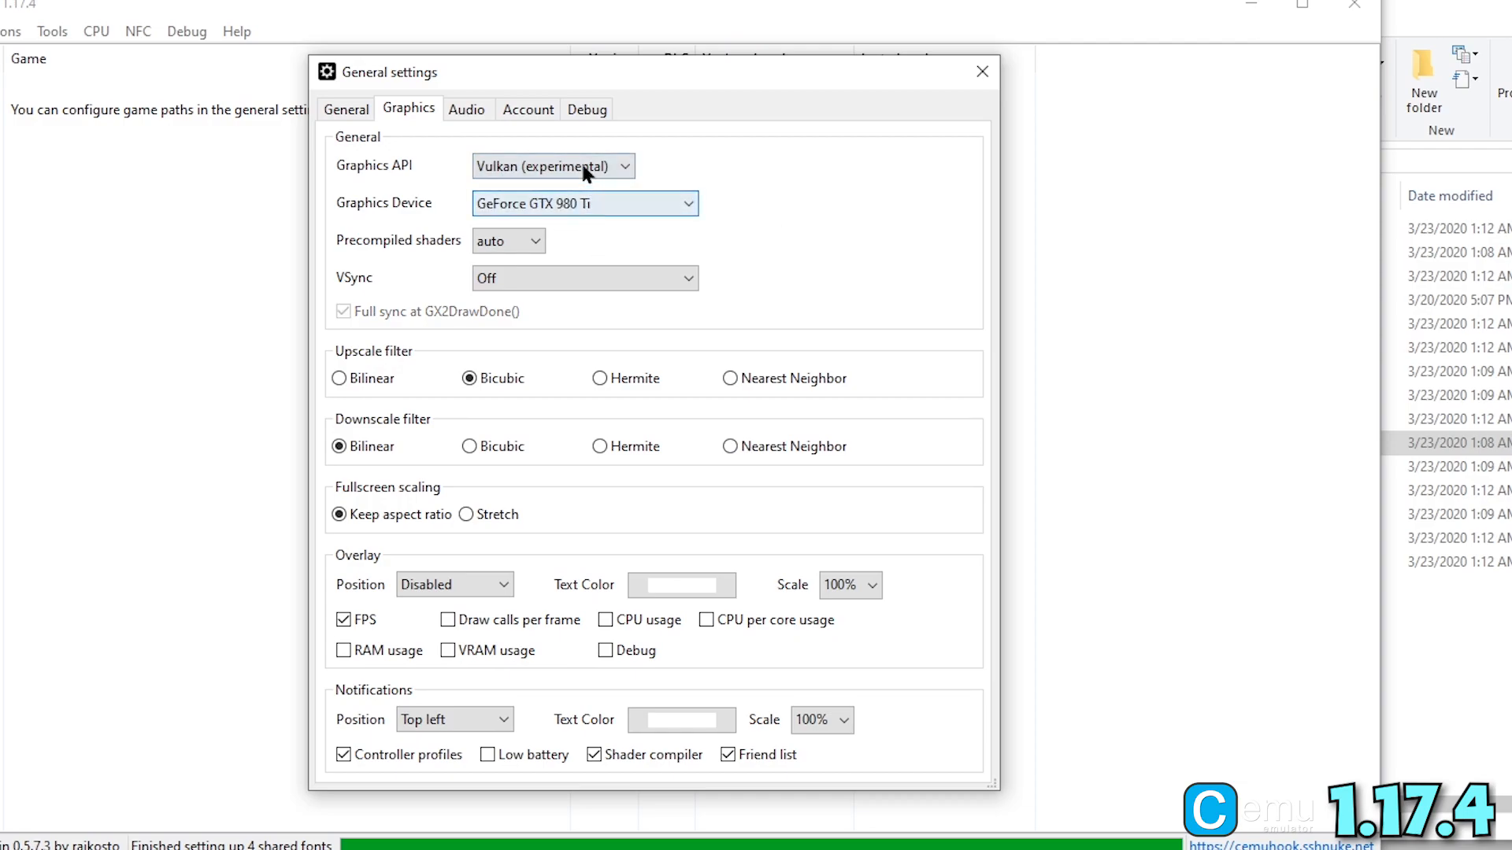
pyautogui.click(552, 166)
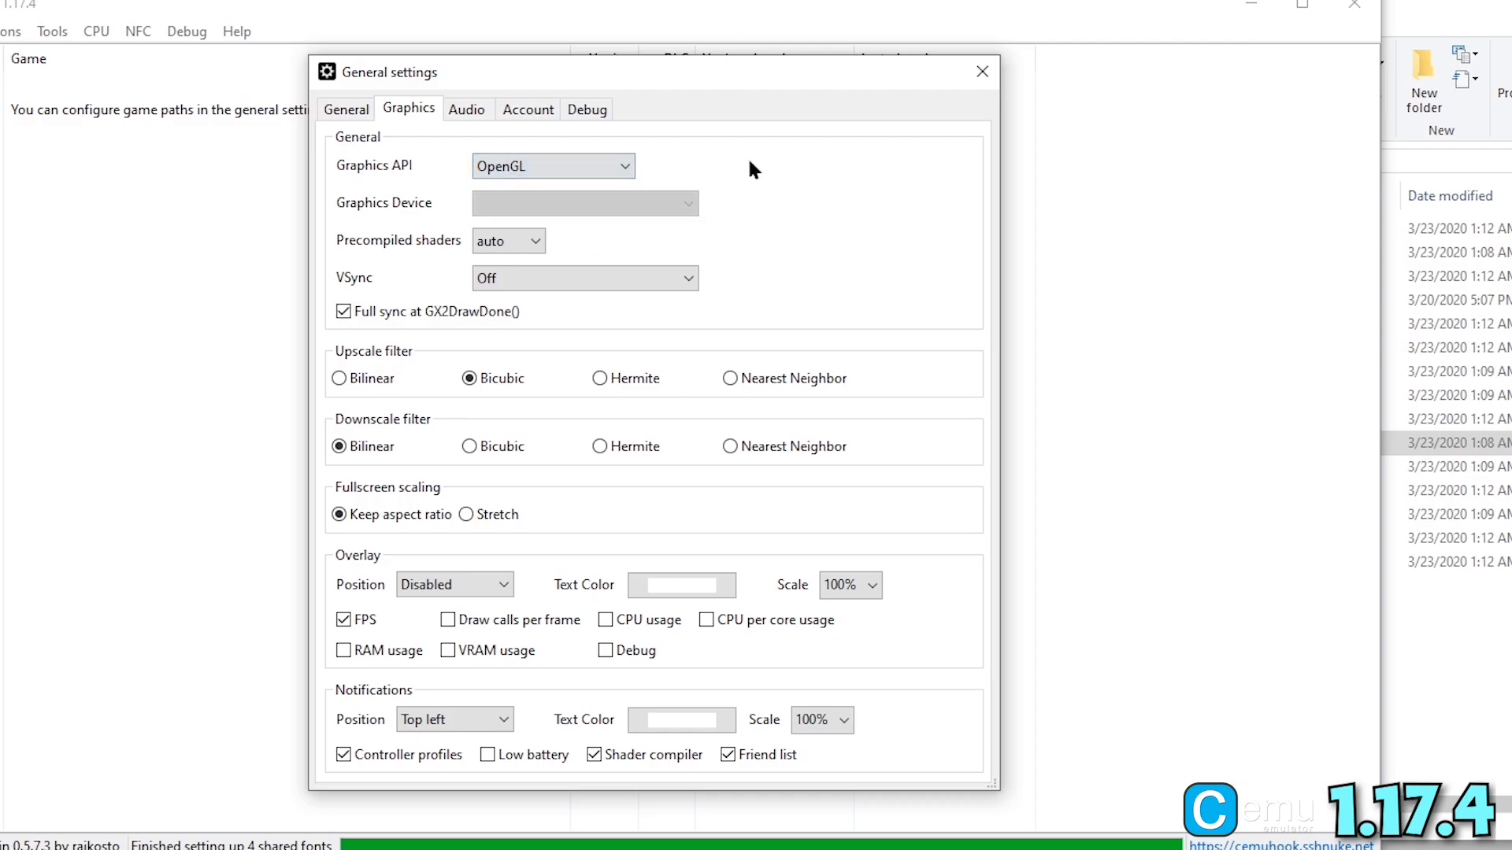
pyautogui.moveTo(340, 378)
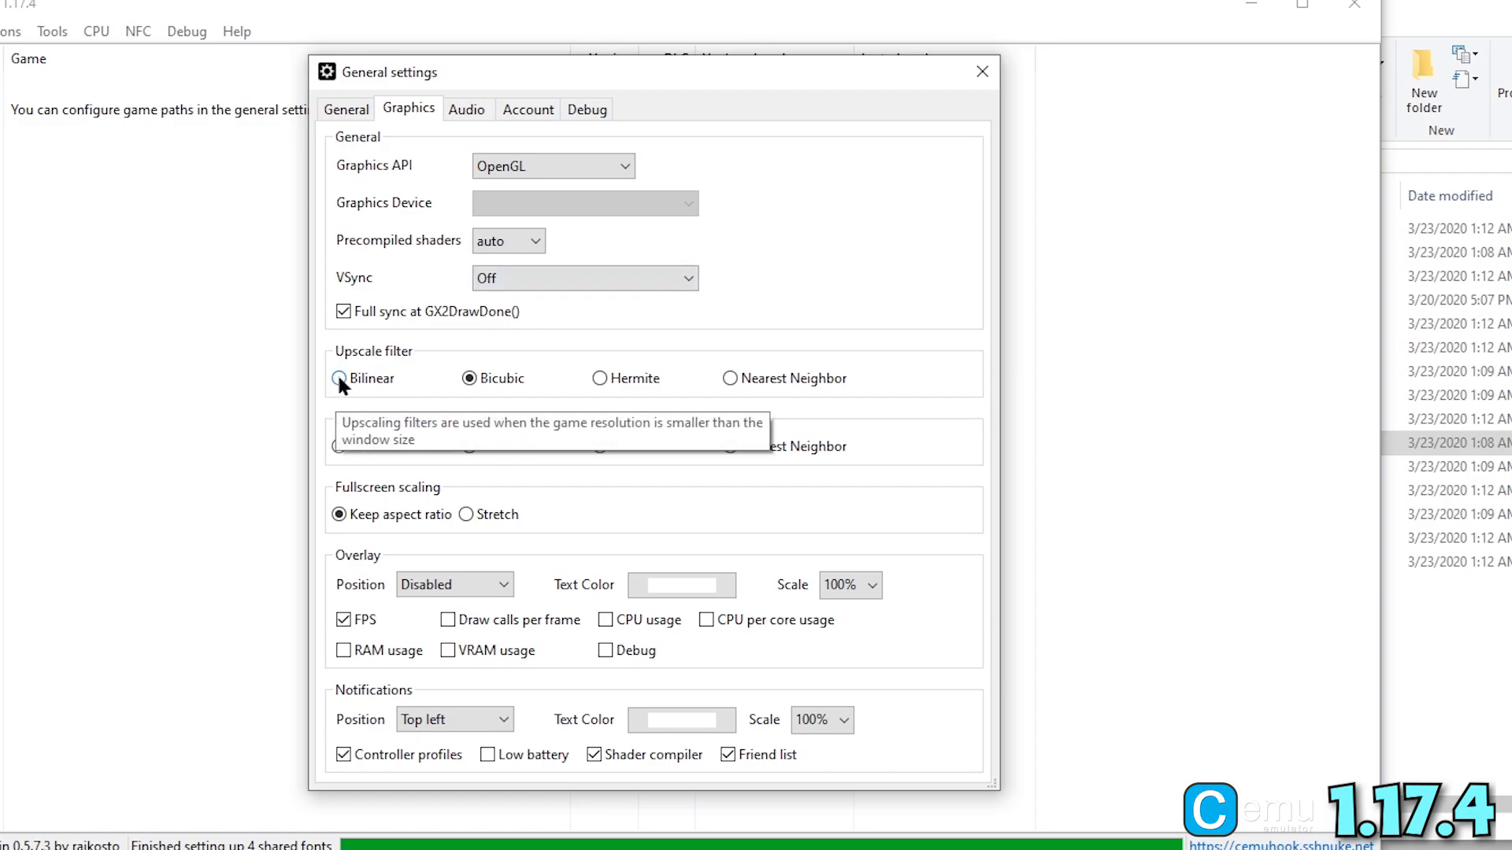
pyautogui.click(340, 377)
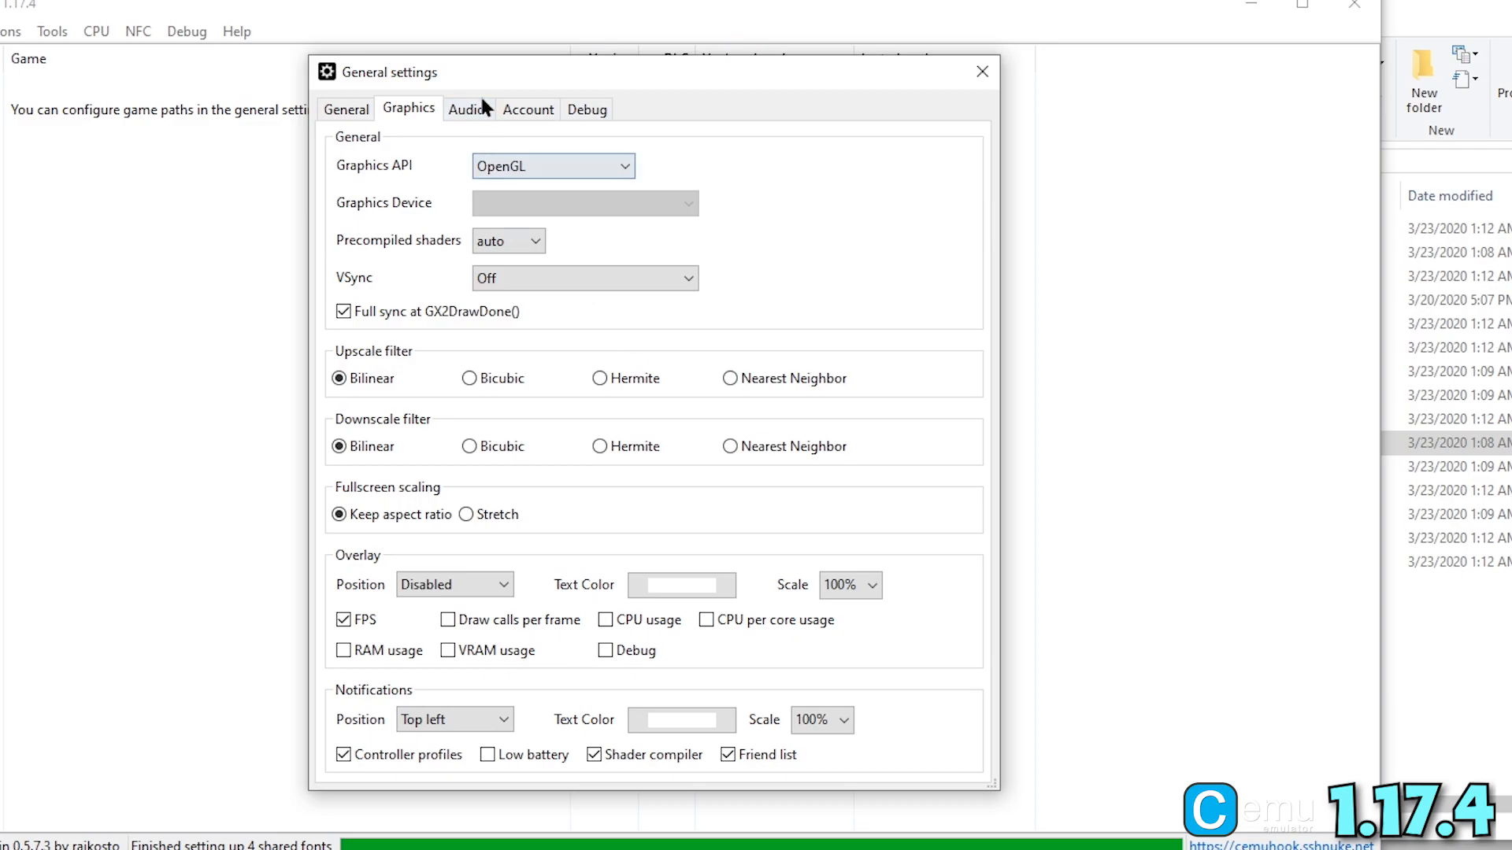
# Set the audio API to XAudio2 with TV output on the Multichannel device in Surround
pyautogui.click(466, 109)
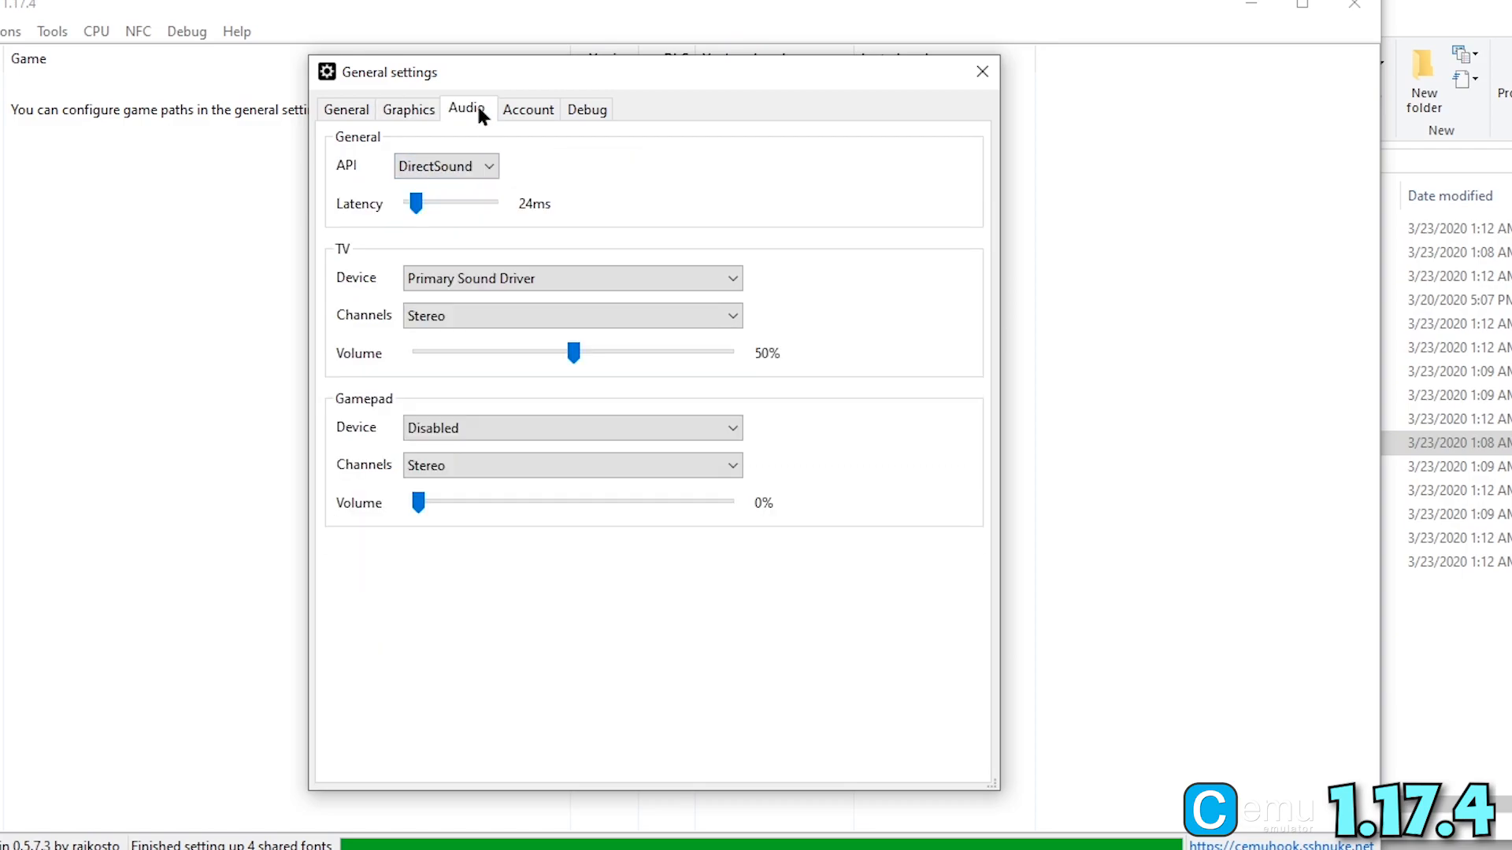
pyautogui.click(444, 165)
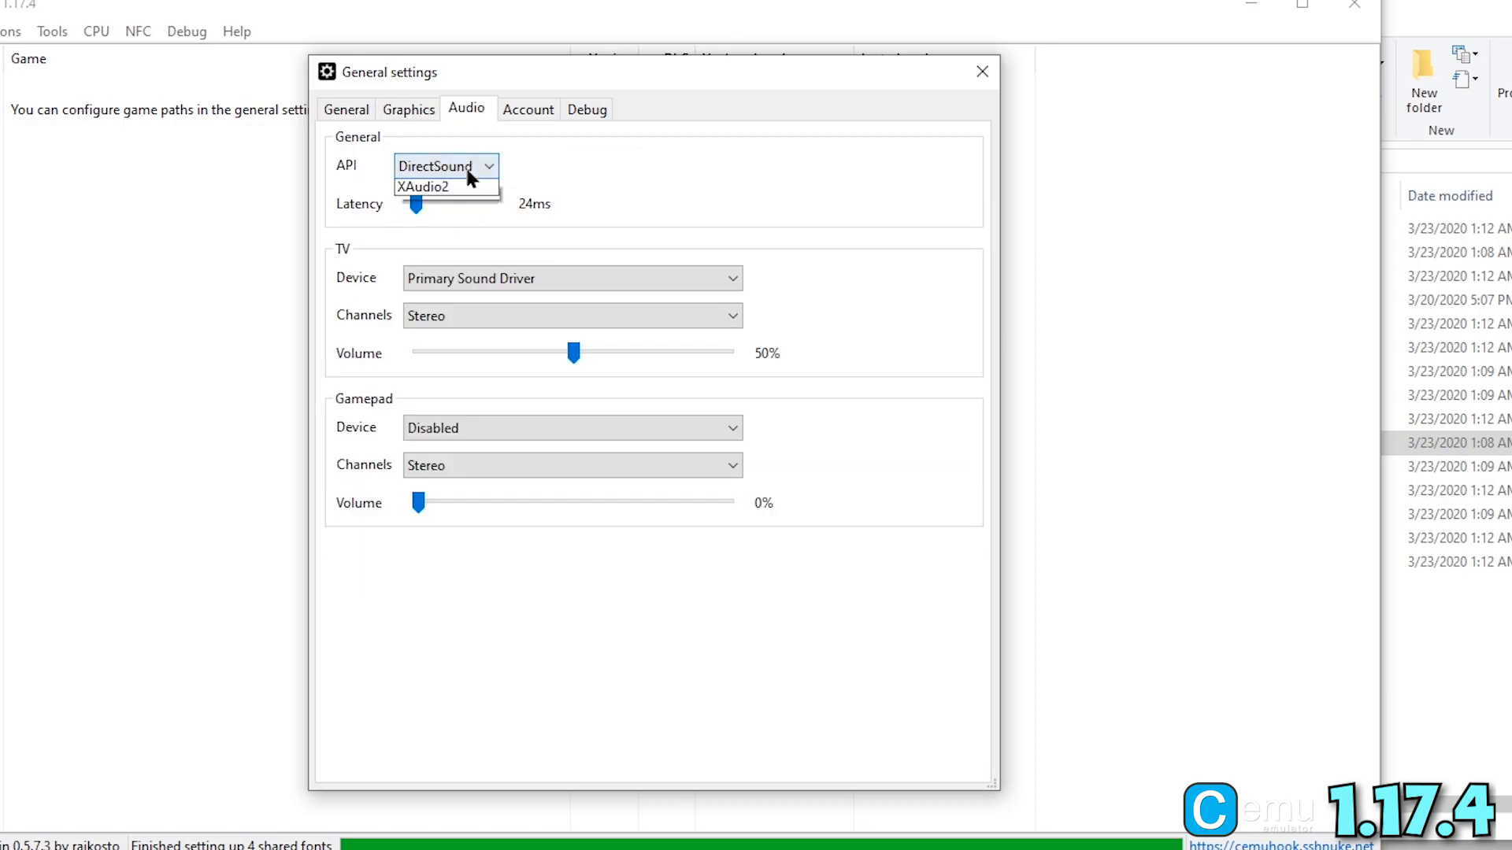
pyautogui.click(422, 186)
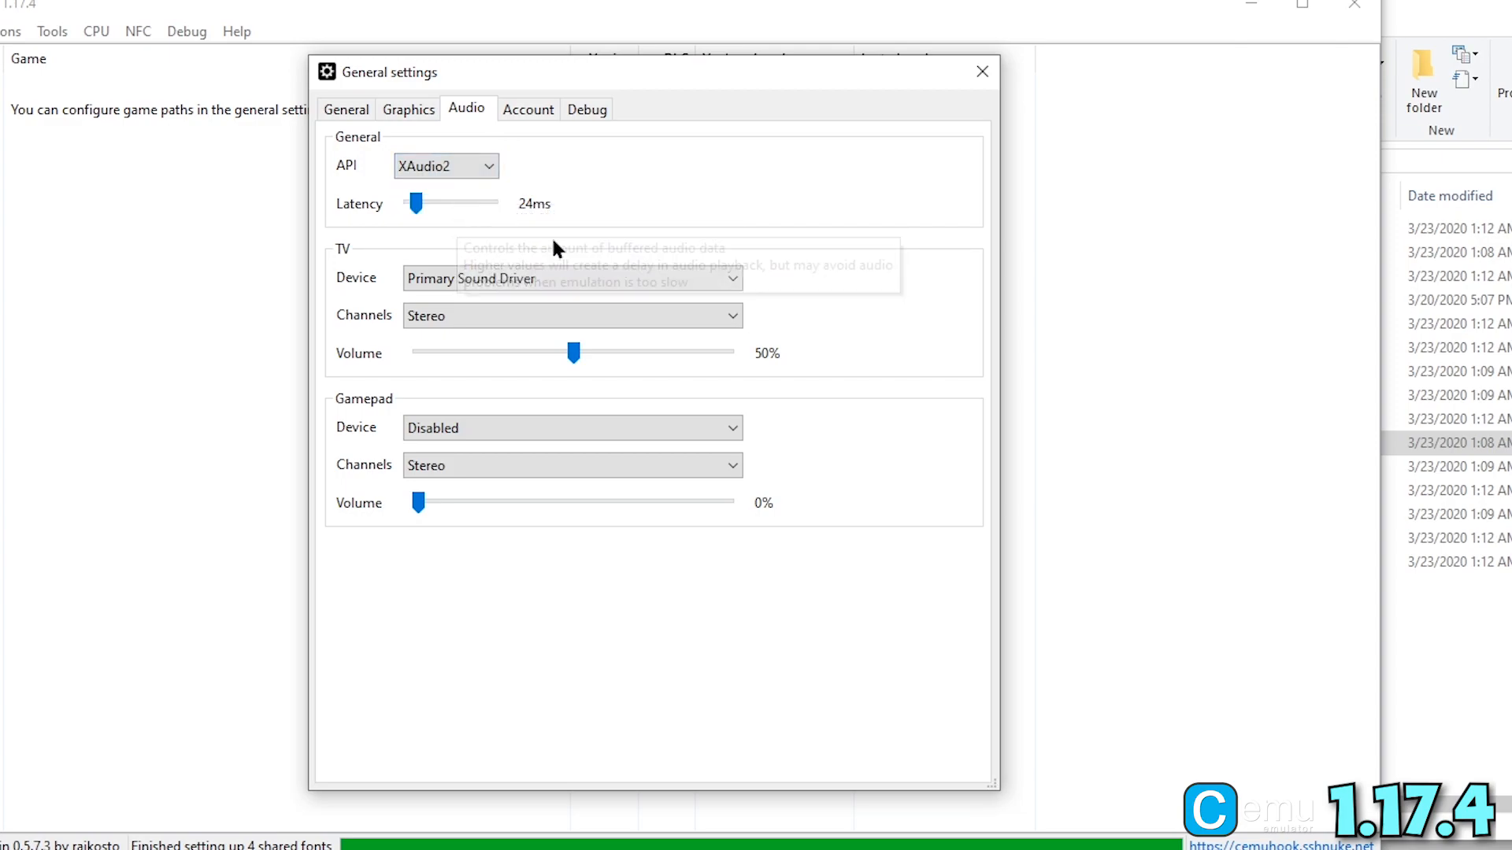
pyautogui.click(570, 277)
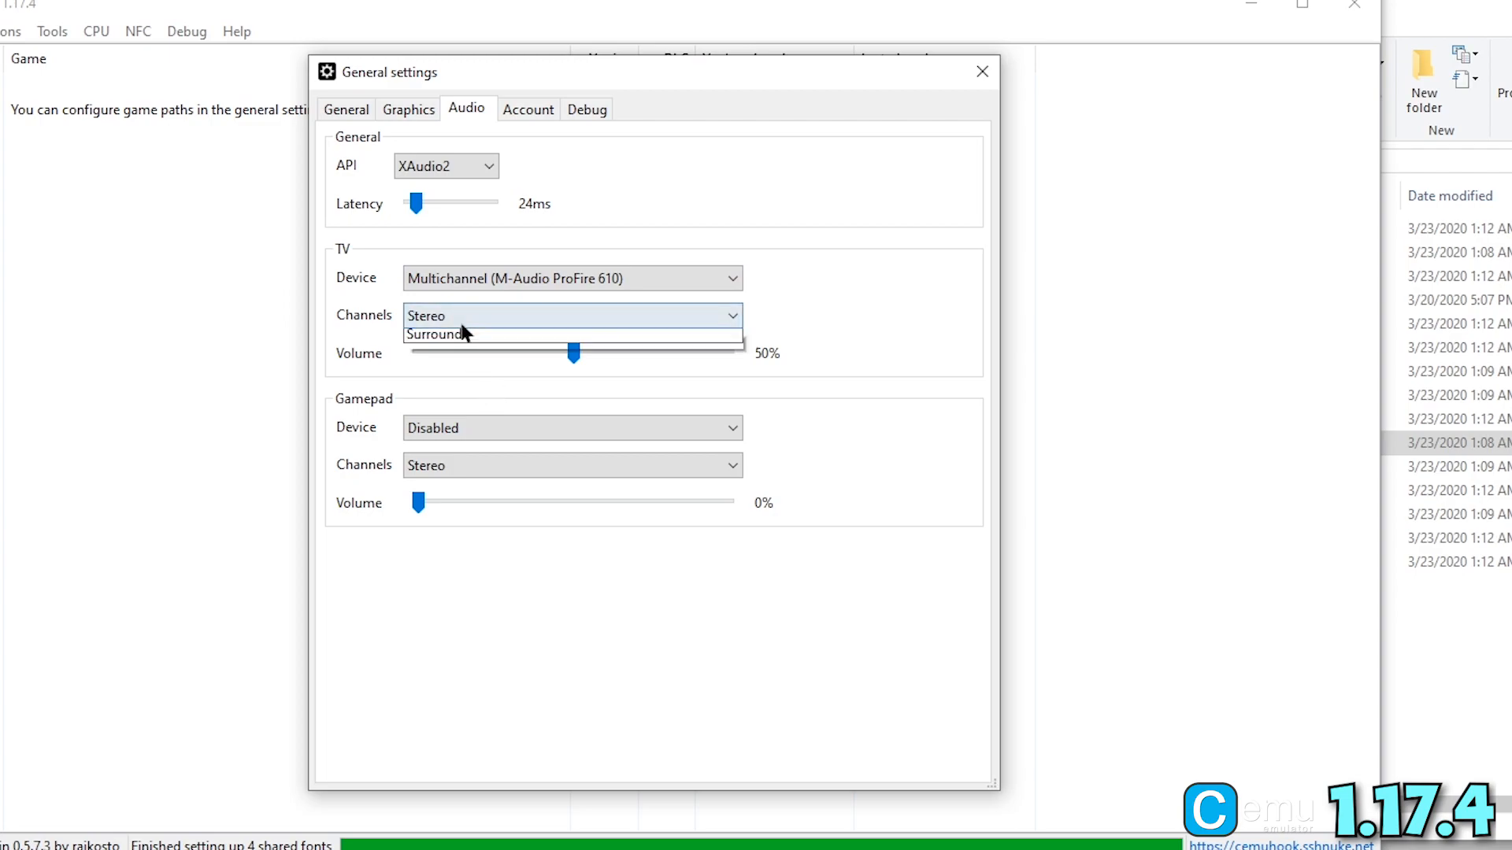
pyautogui.click(435, 333)
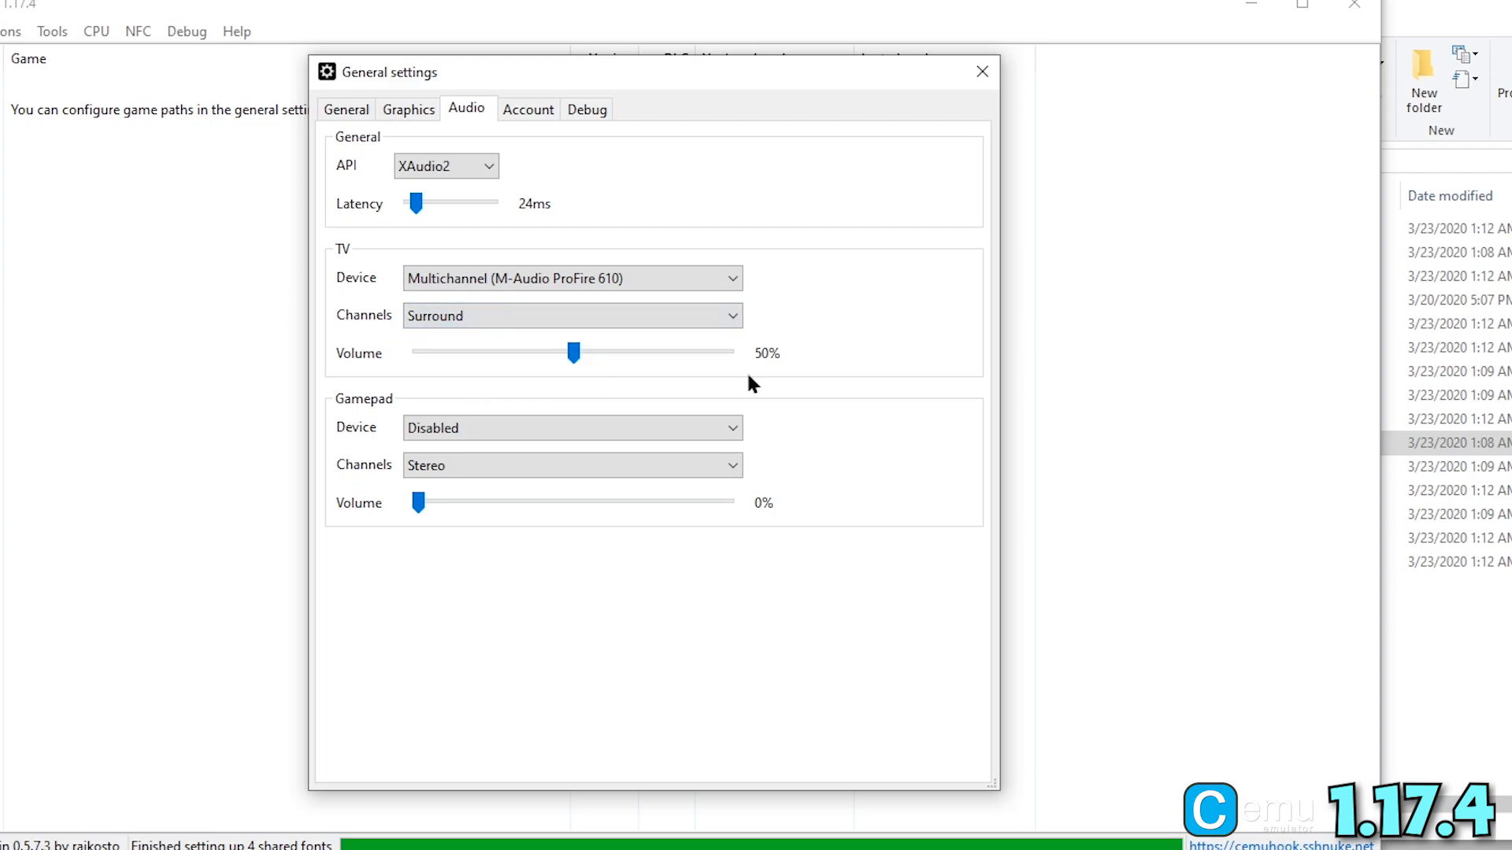
# Send gamepad audio to the Multichannel device in Stereo and close the settings
pyautogui.click(570, 426)
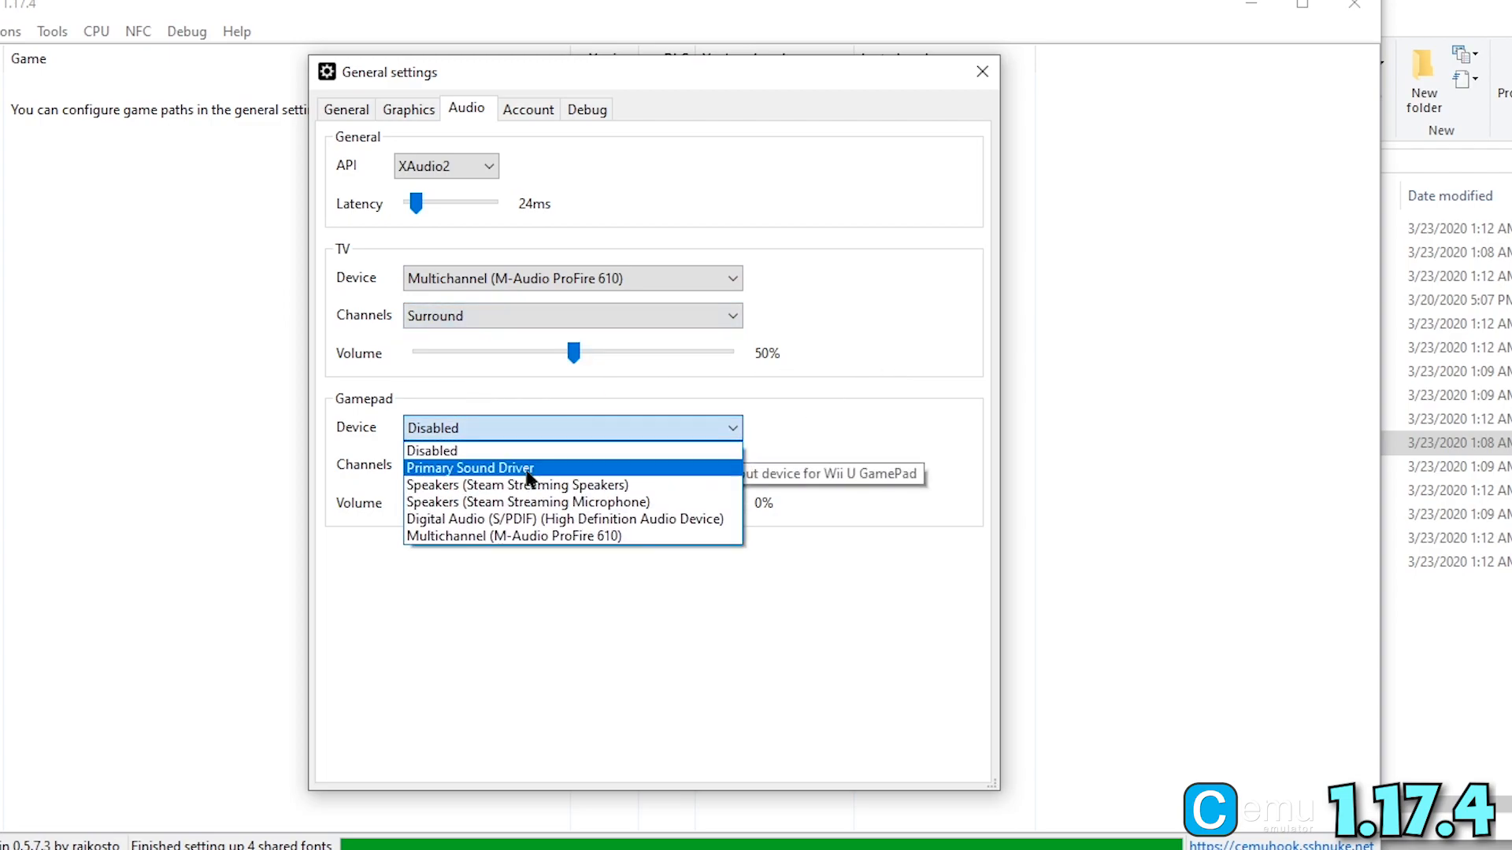
pyautogui.click(512, 535)
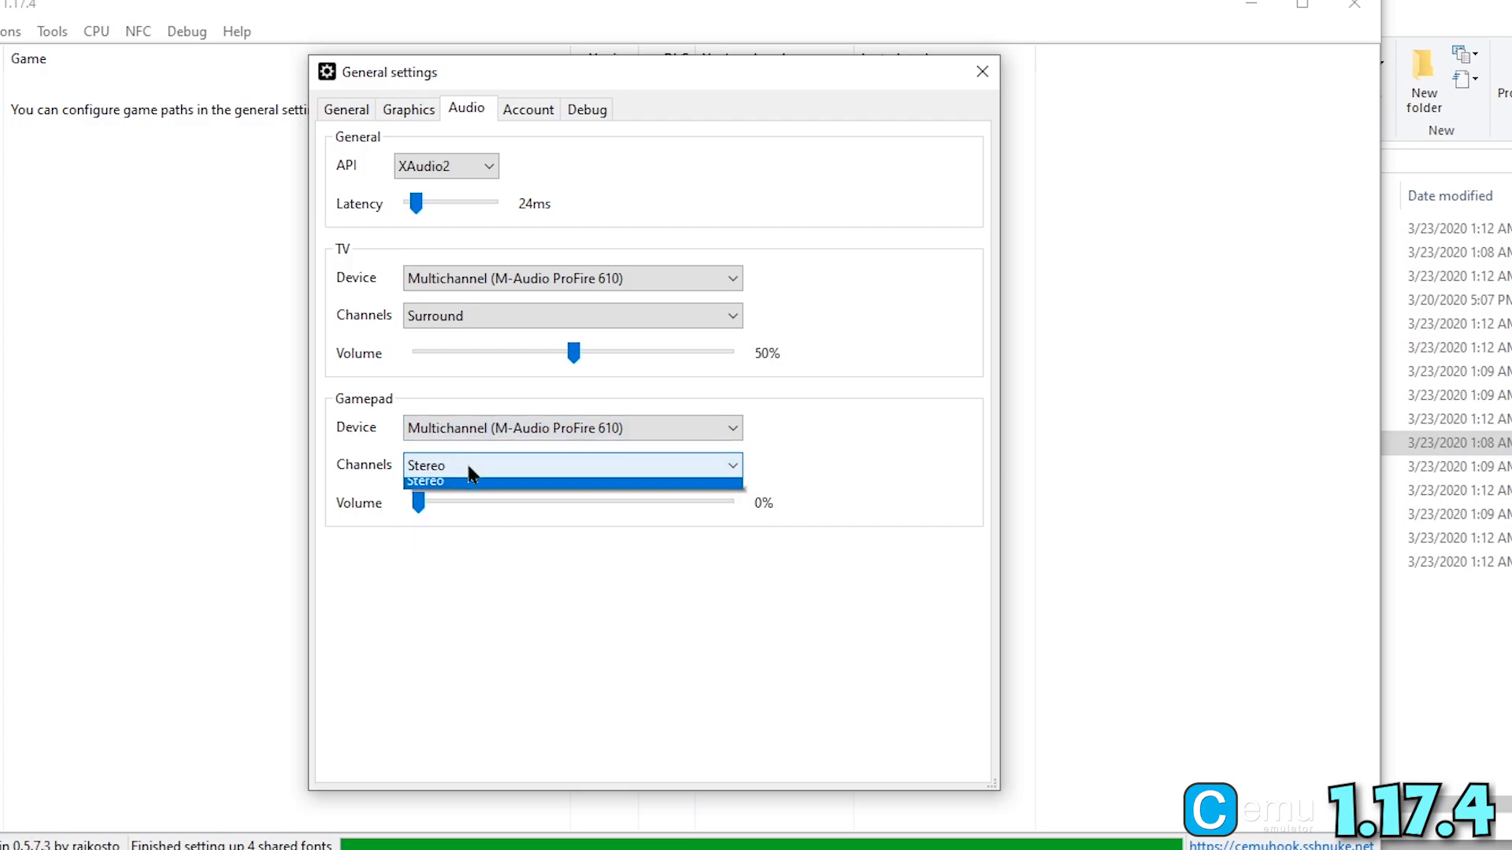
pyautogui.click(424, 480)
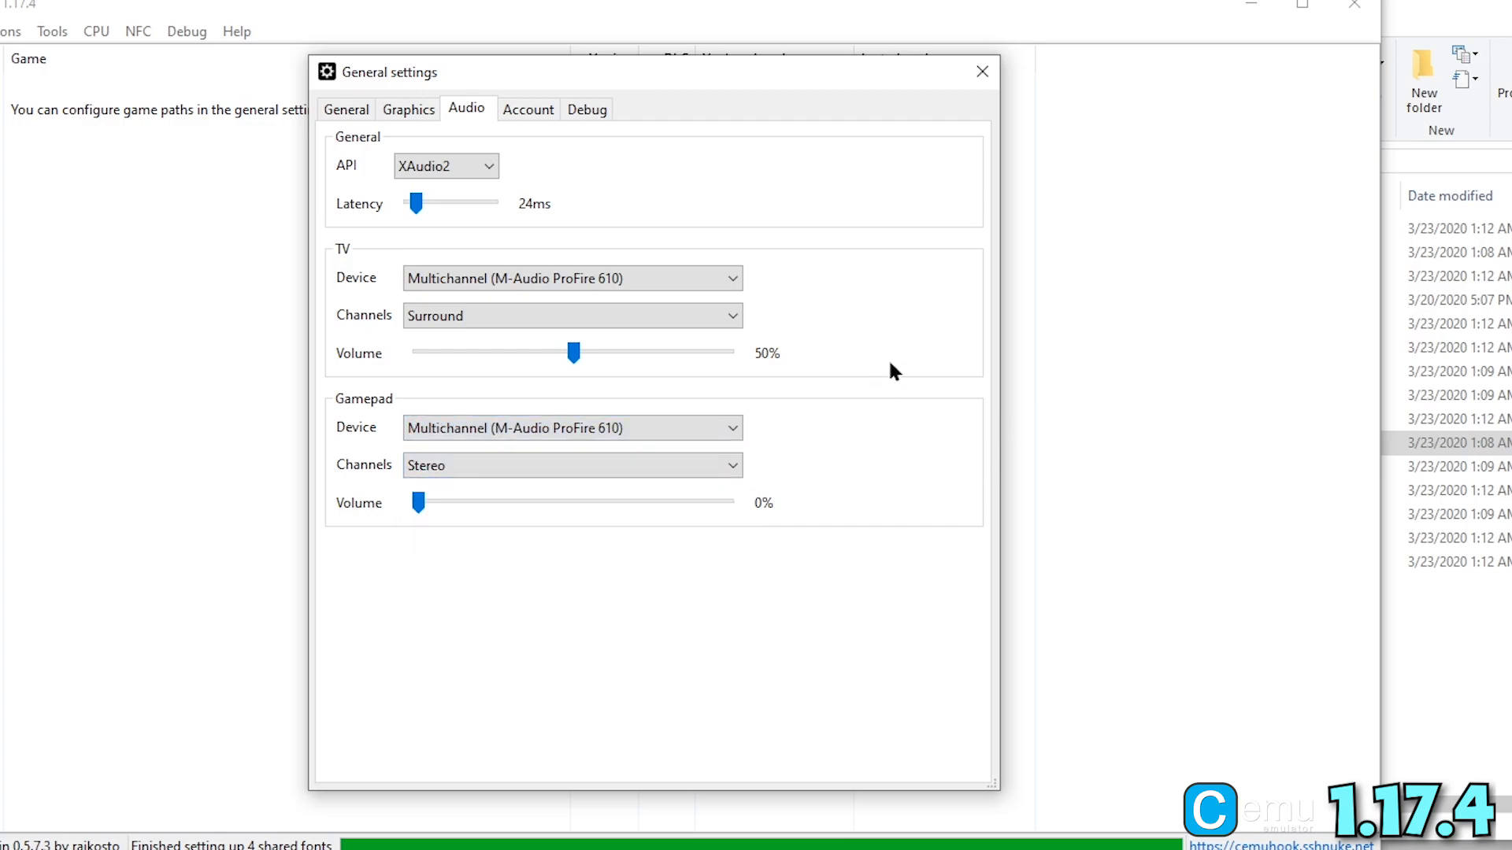
pyautogui.click(981, 71)
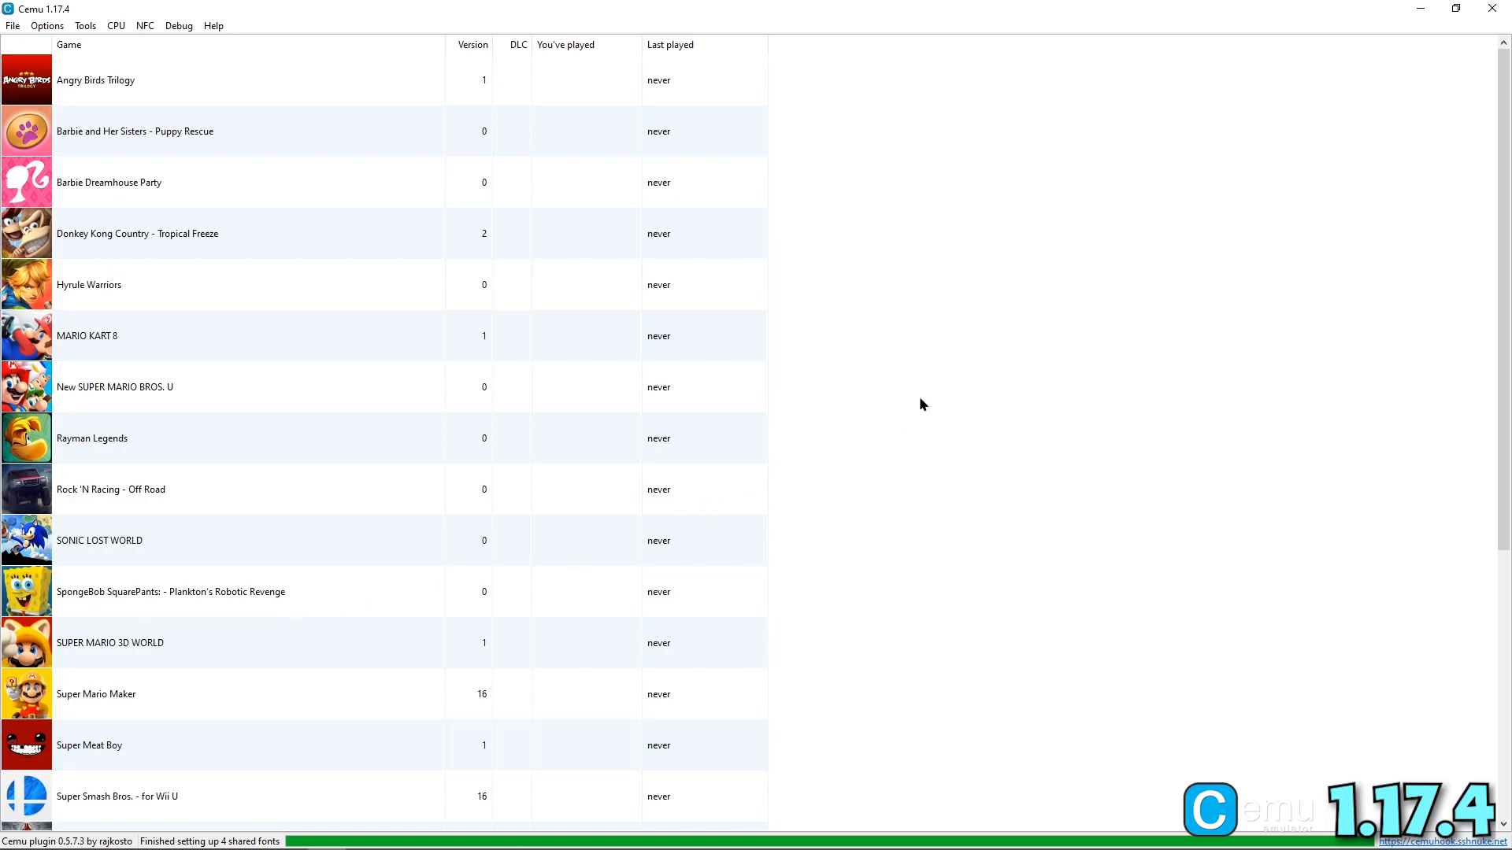
pyautogui.moveTo(512, 613)
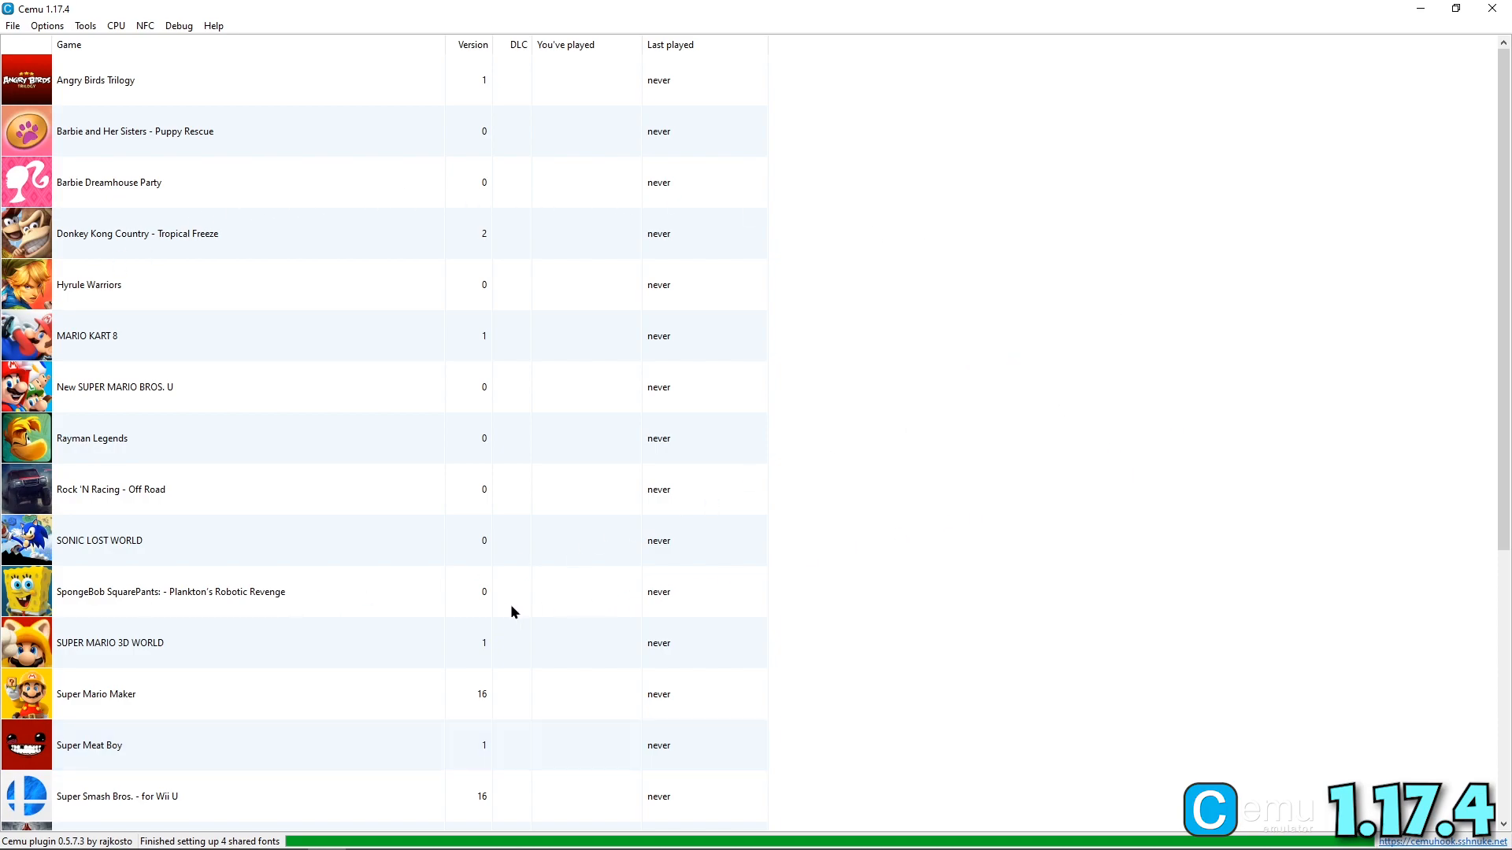
pyautogui.moveTo(1363, 422)
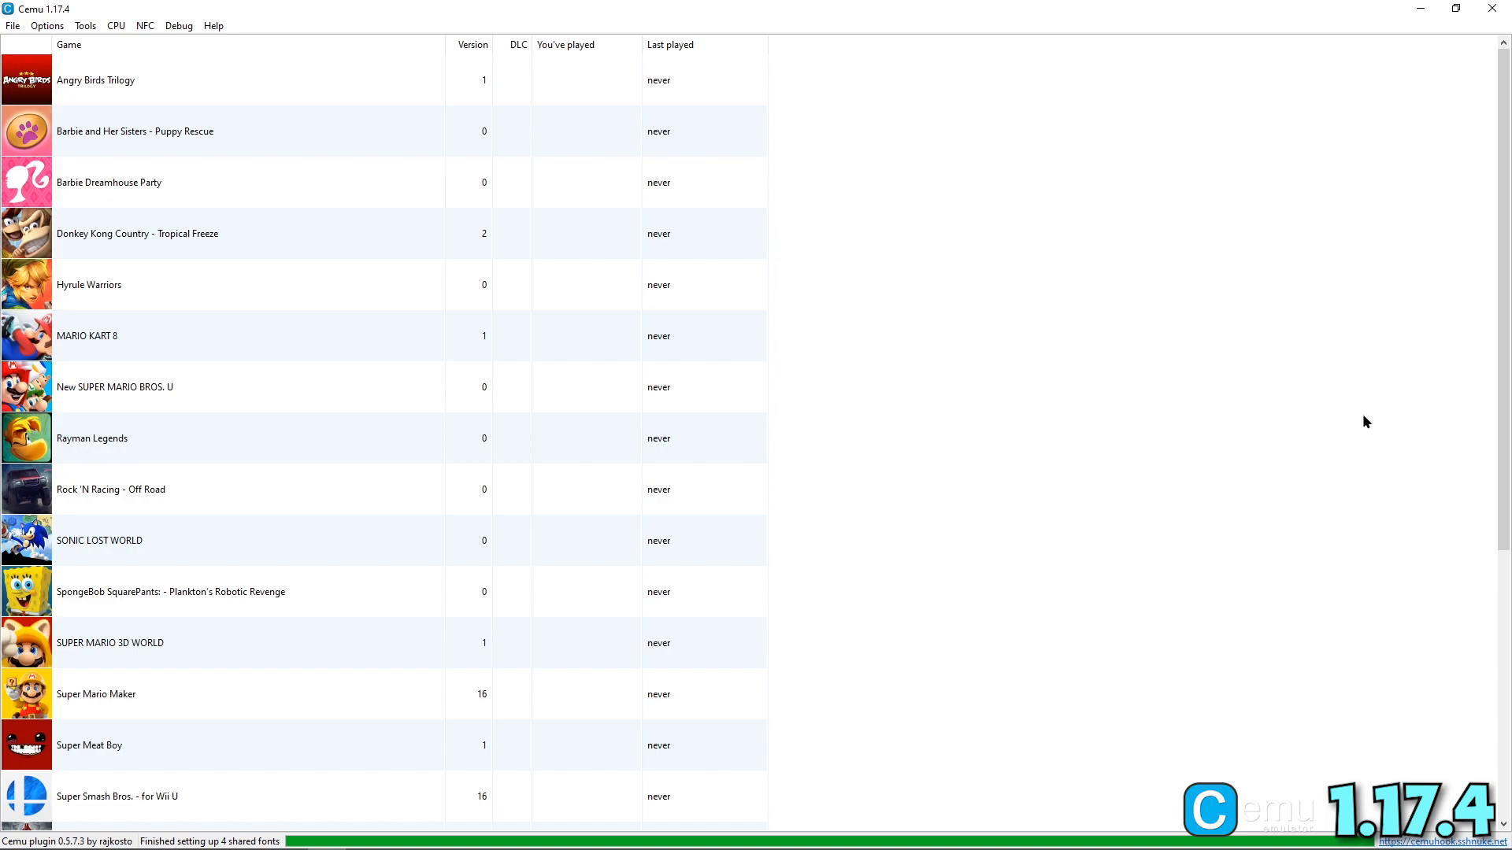
pyautogui.moveTo(386, 410)
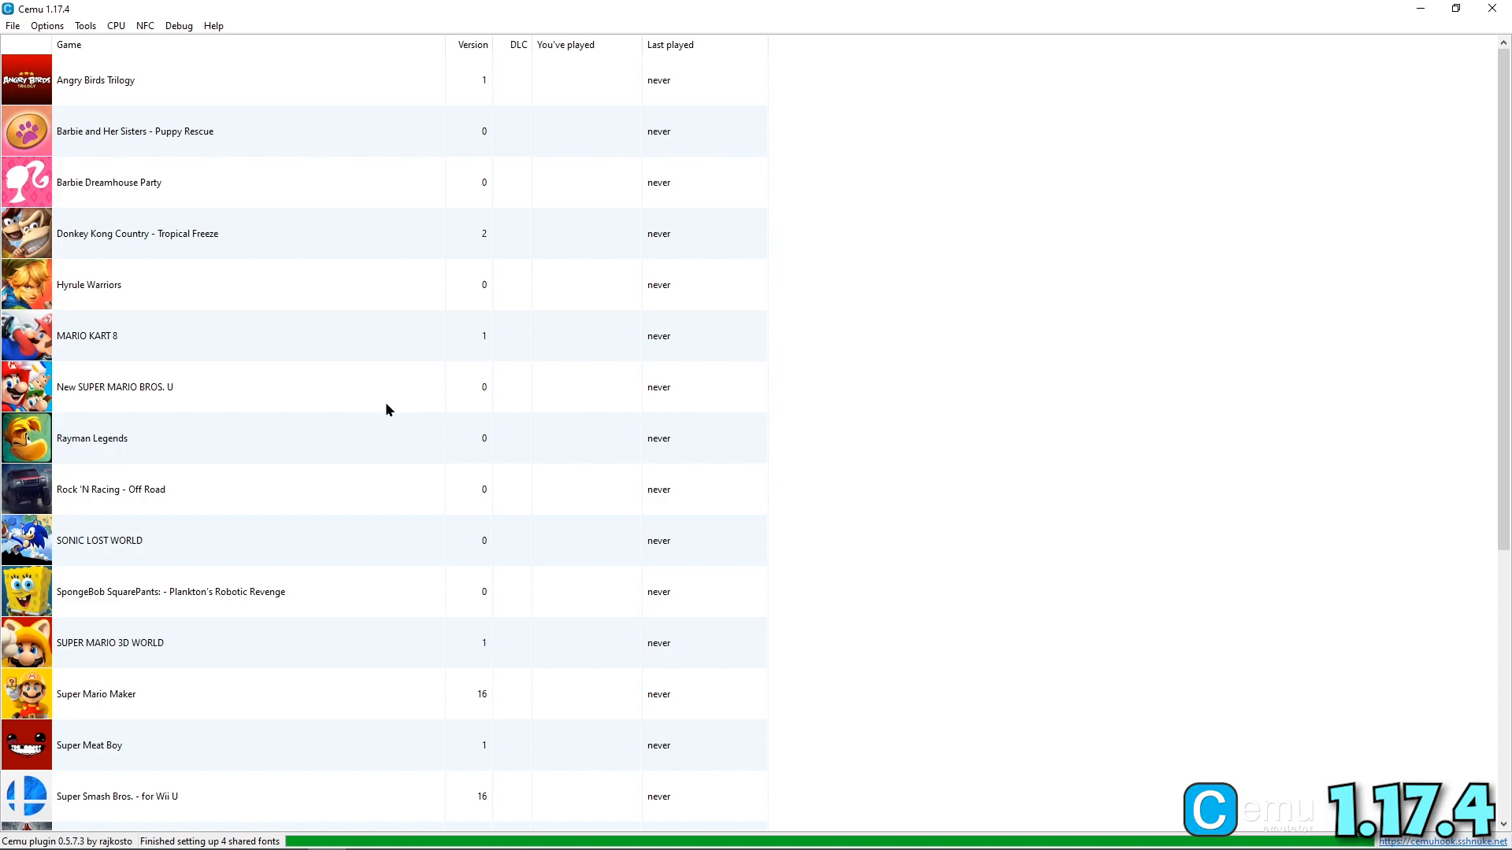
# Select New SUPER MARIO BROS. U in the game list and open the Options menu
pyautogui.click(113, 387)
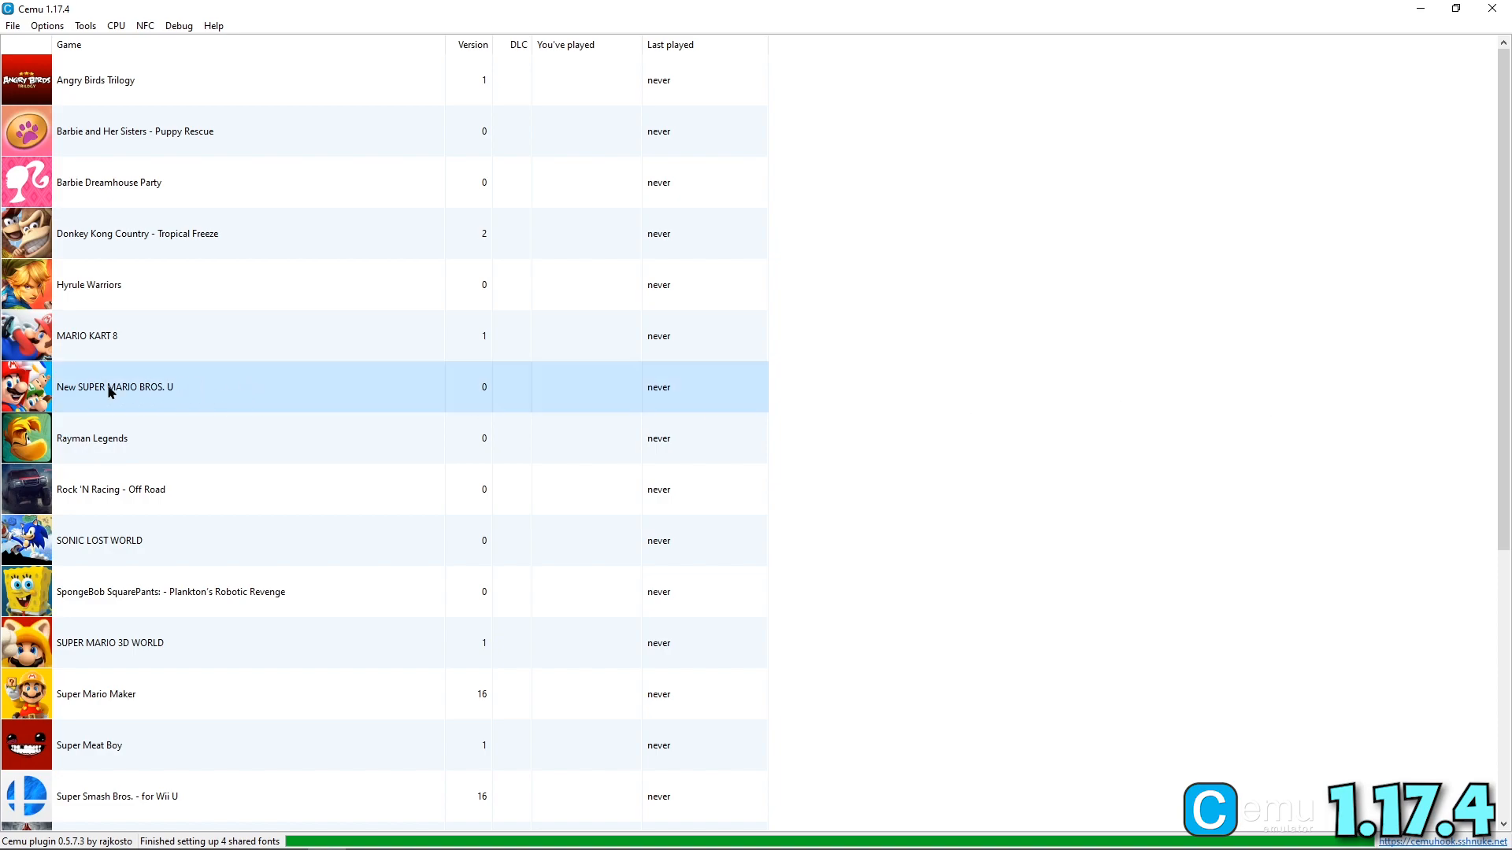
pyautogui.click(46, 26)
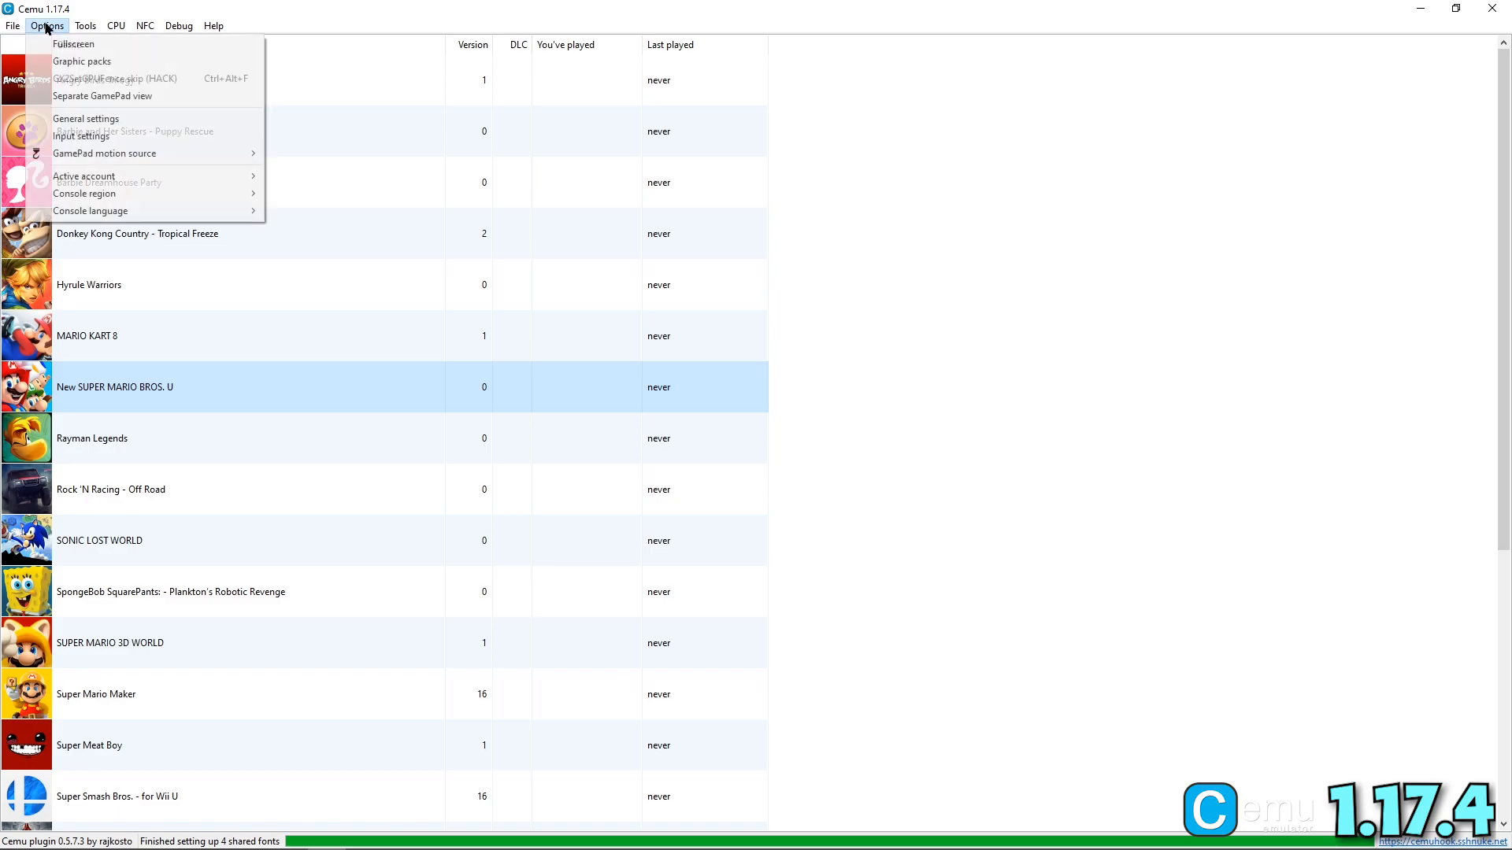
# Start Install game update or DLC and browse into the NSMBU UPDATE DATA meta folder
pyautogui.click(12, 27)
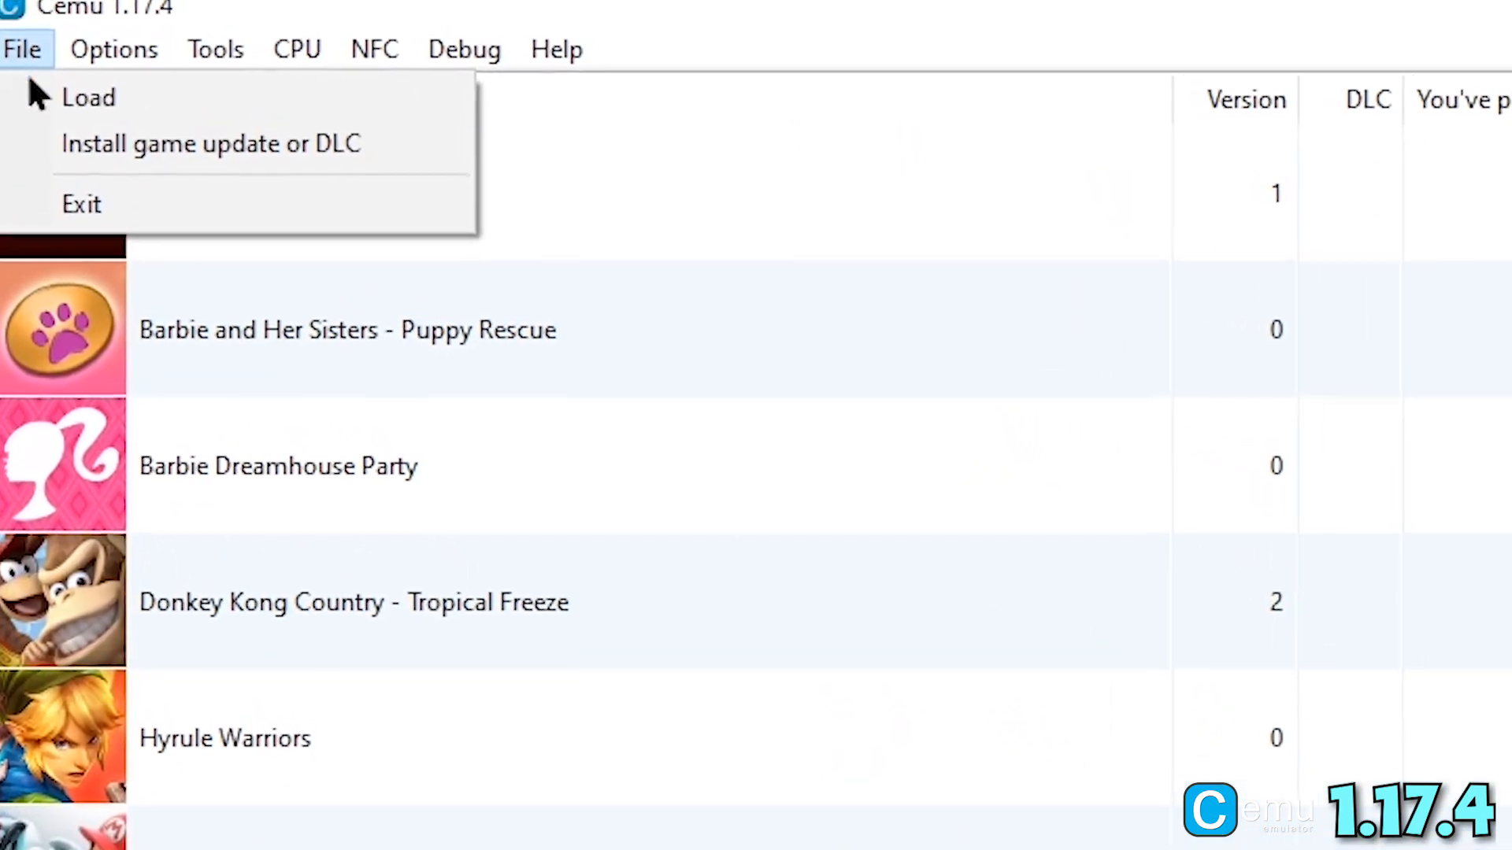
pyautogui.click(89, 96)
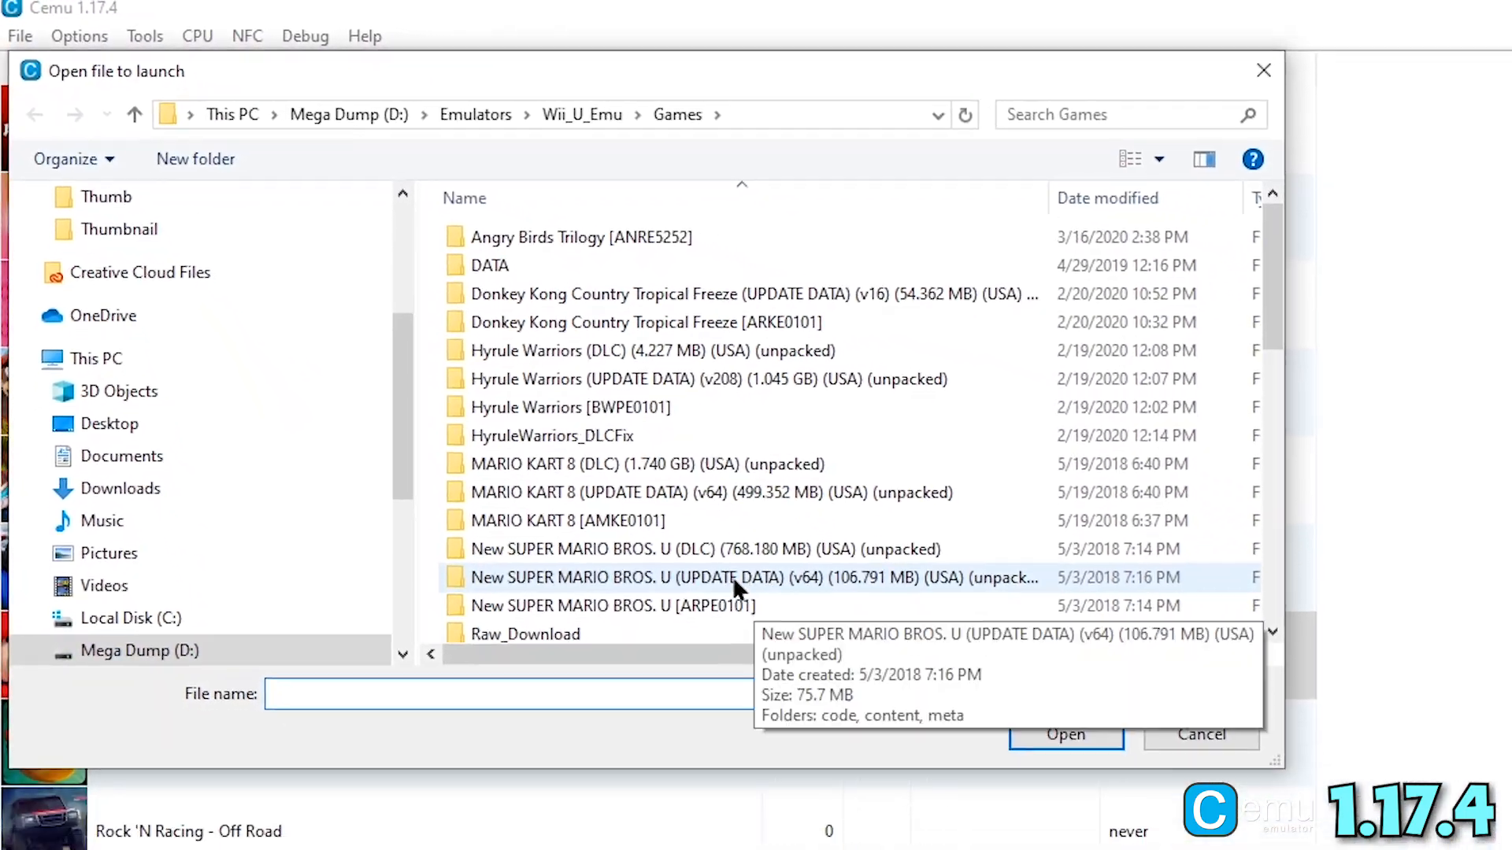
pyautogui.doubleClick(626, 577)
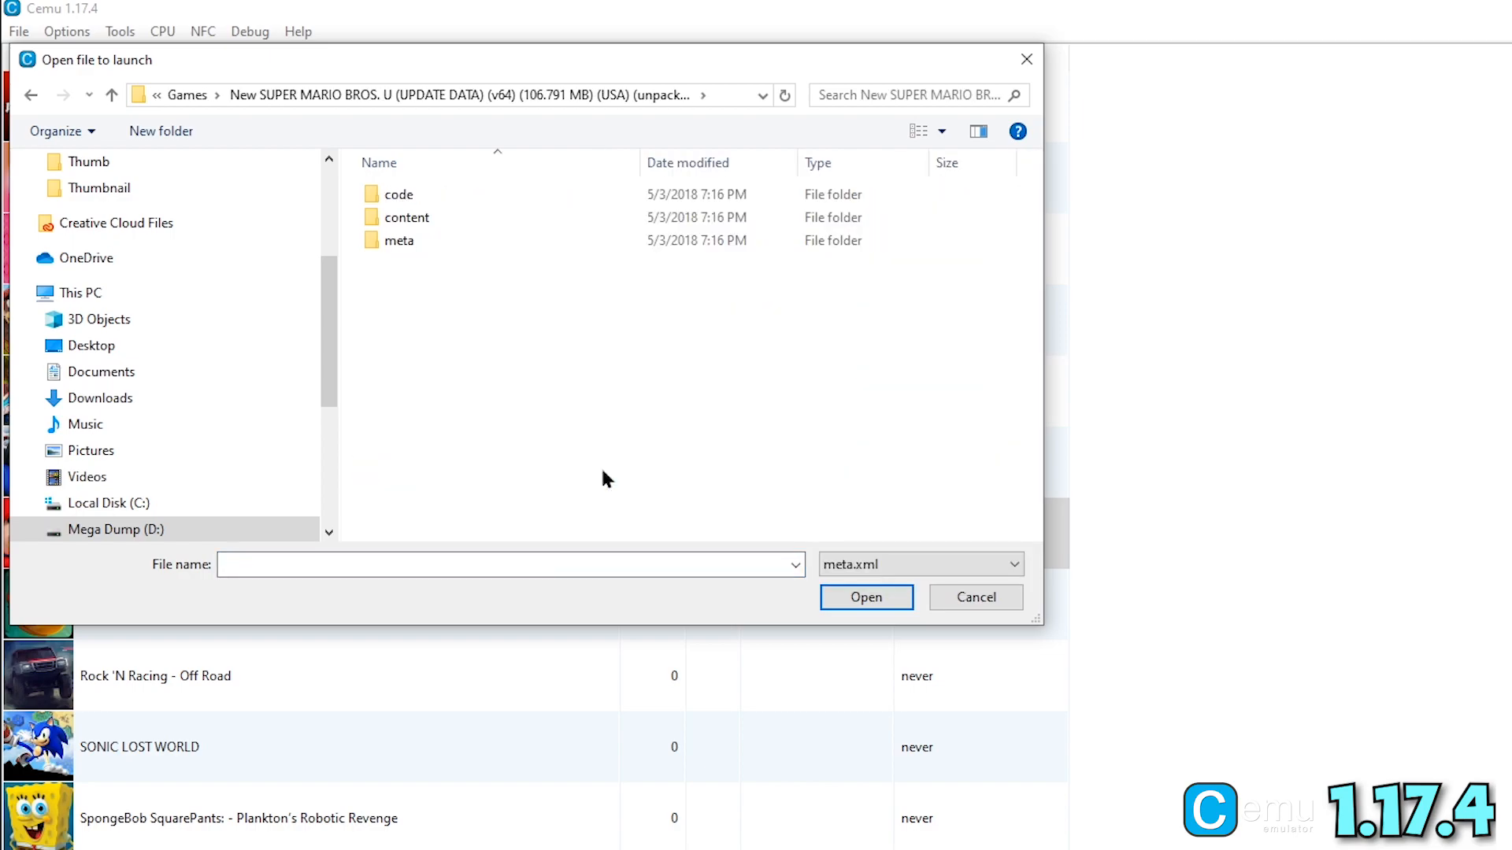
pyautogui.doubleClick(398, 240)
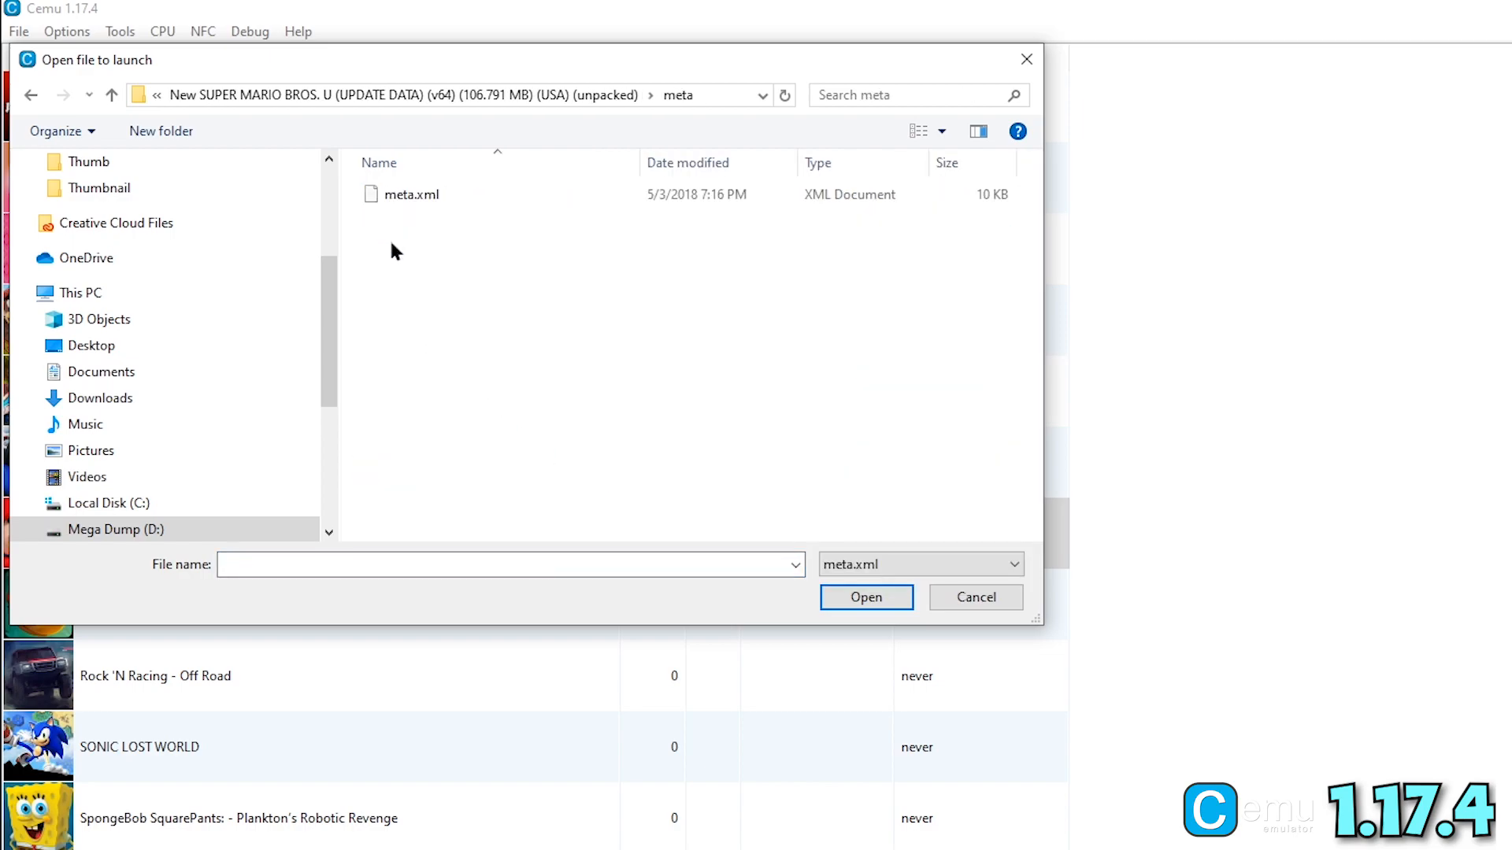
pyautogui.moveTo(409, 193)
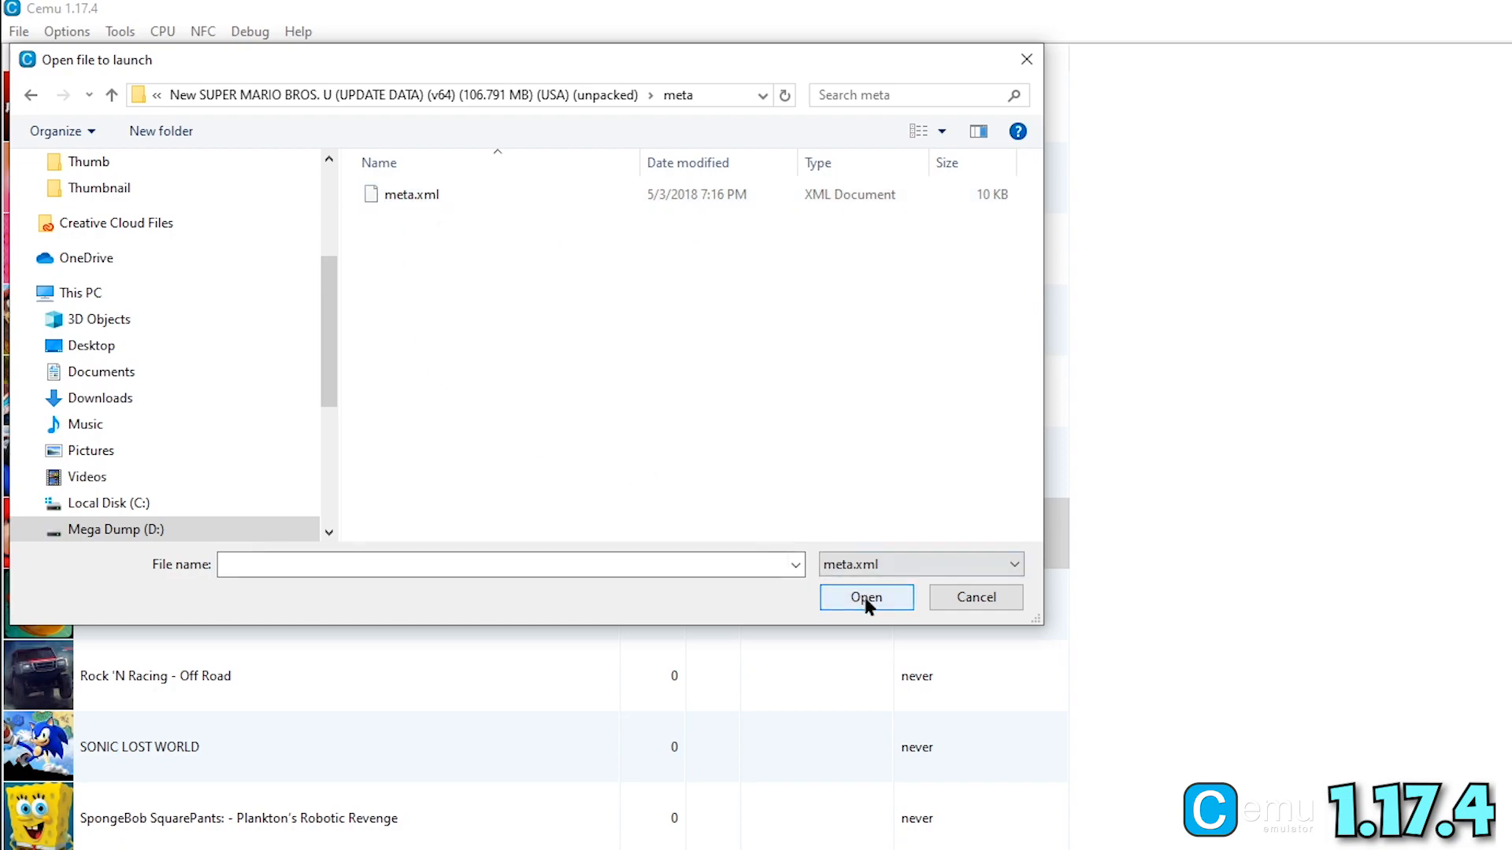
pyautogui.click(509, 564)
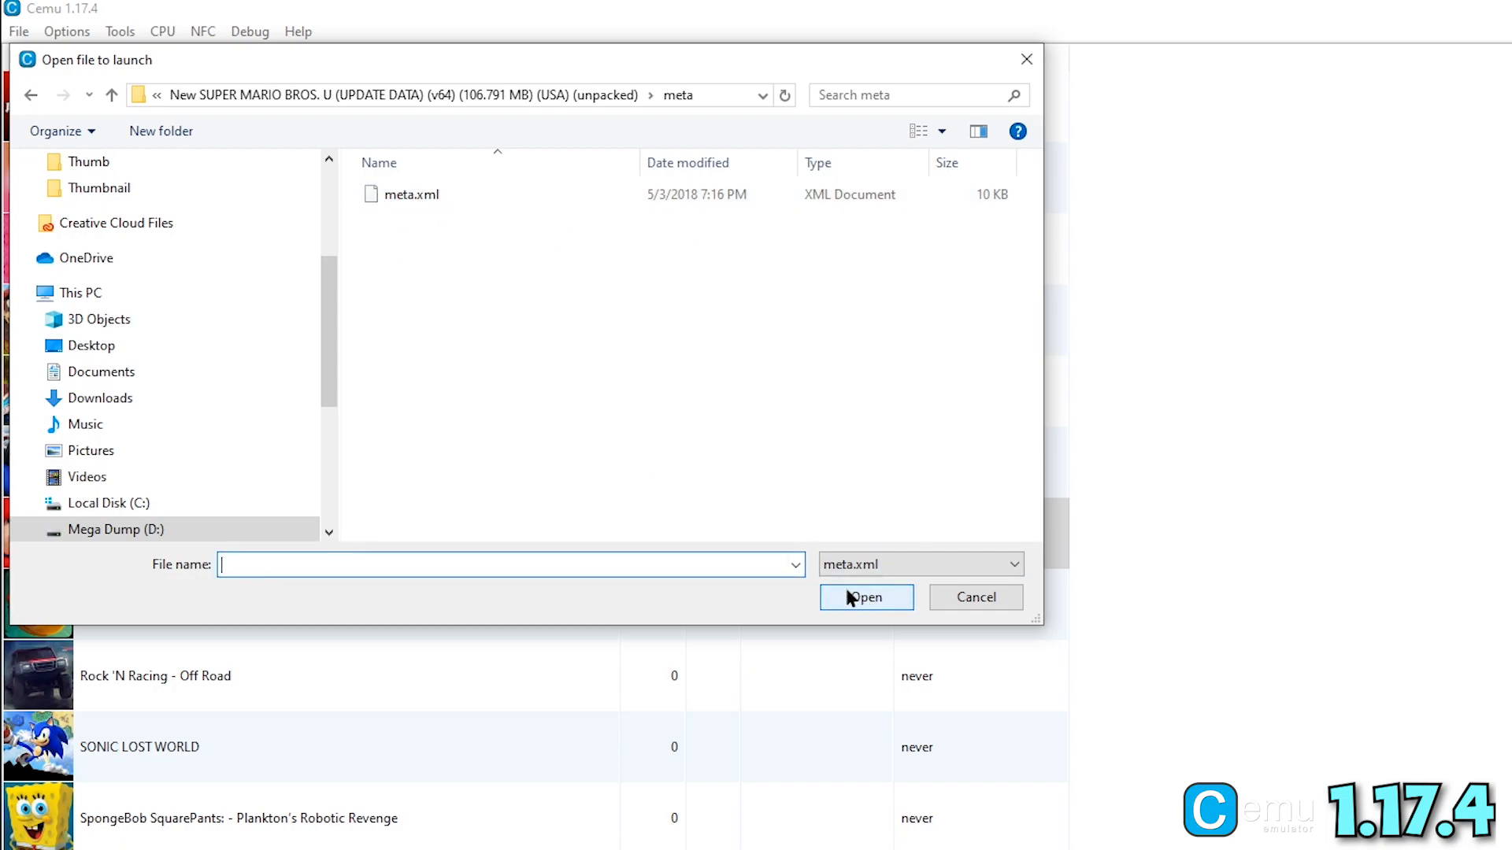
# Install the update from meta.xml so the game reads version 64, and dismiss the confirmation
pyautogui.click(411, 194)
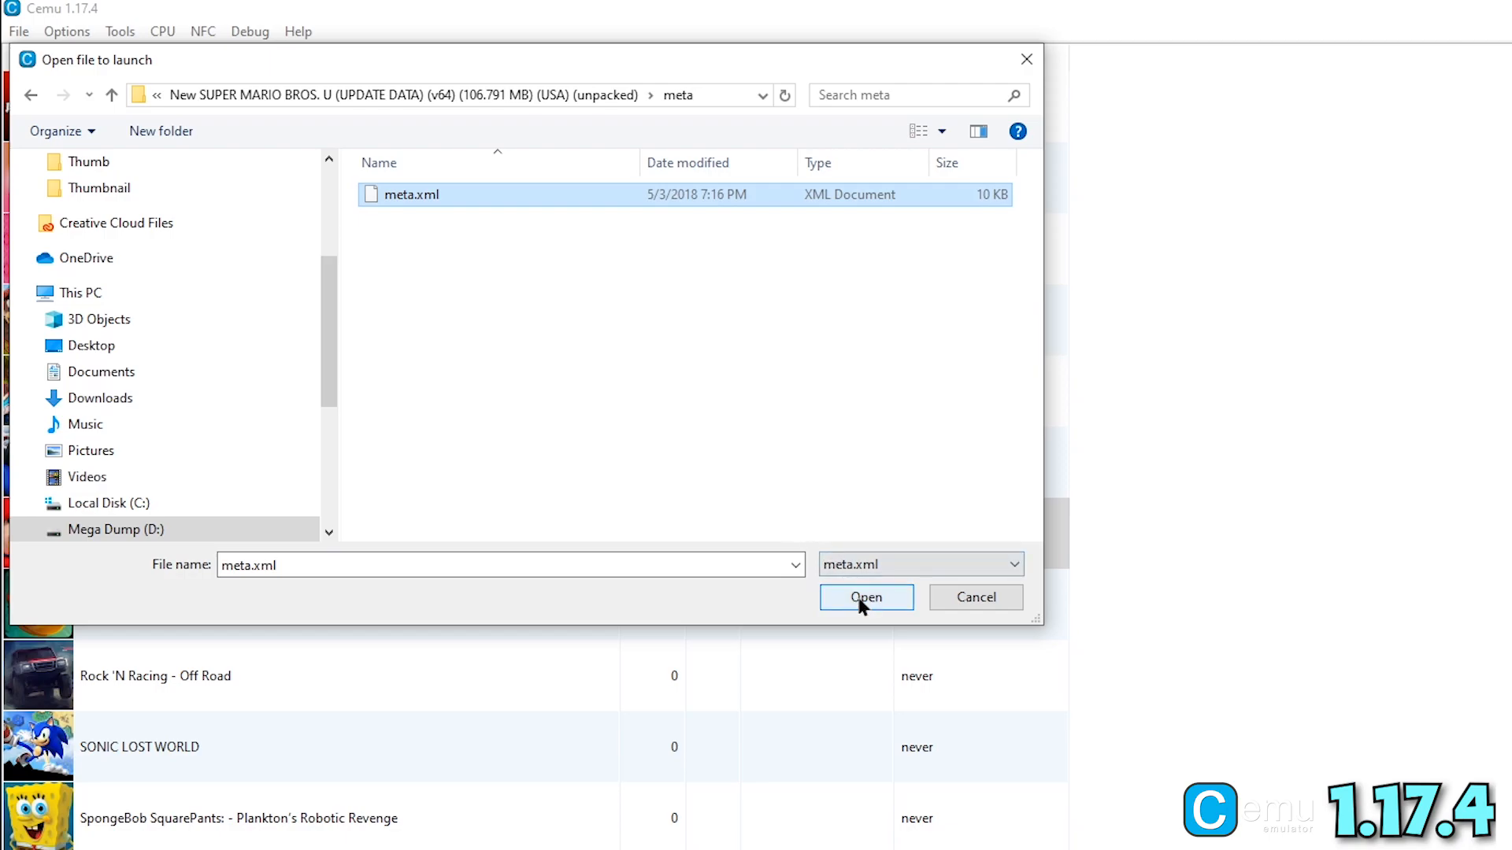
pyautogui.click(865, 597)
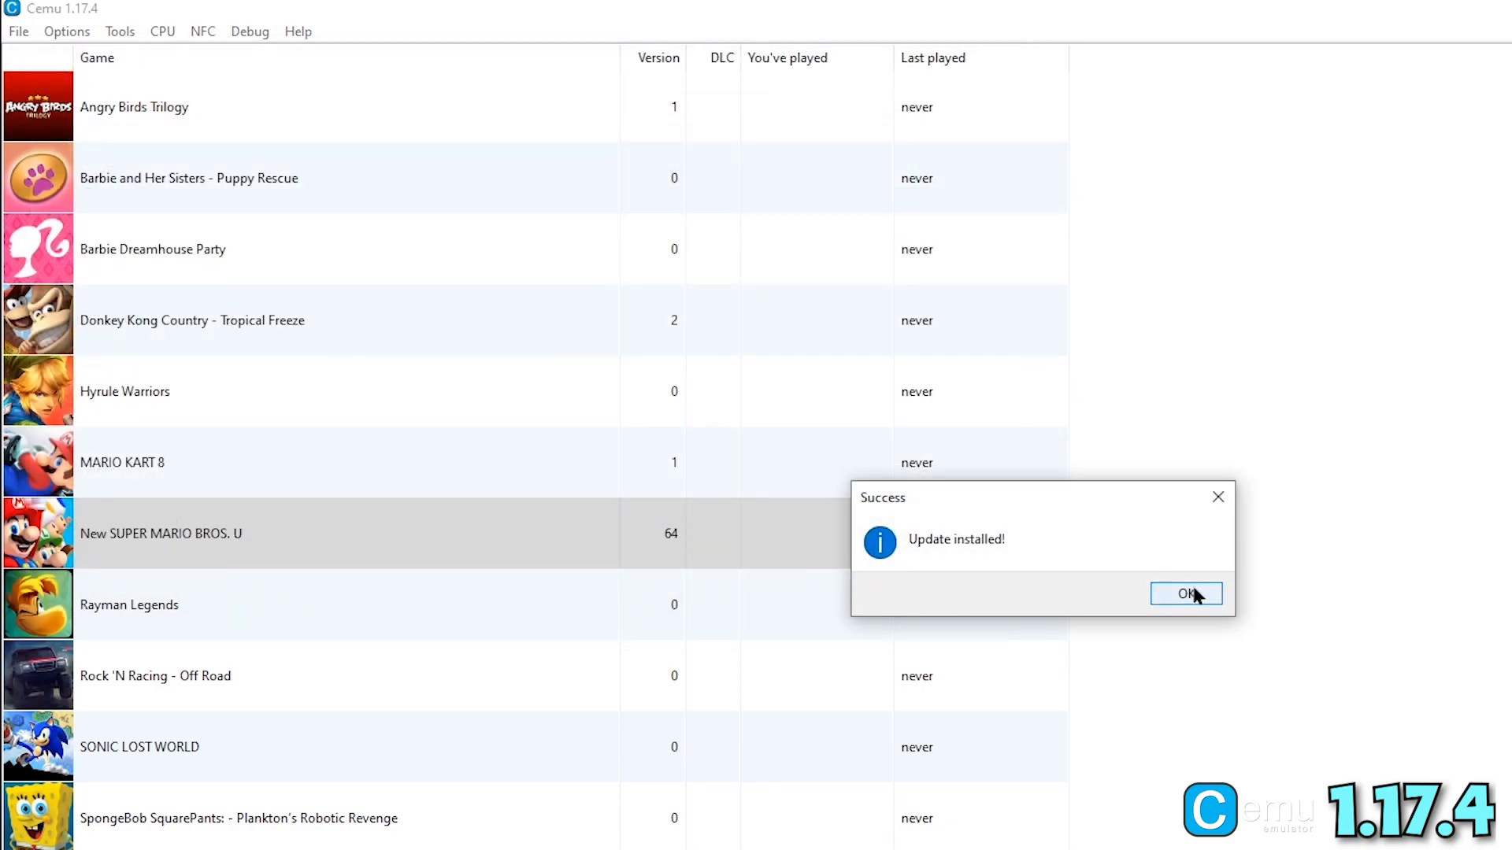
pyautogui.click(1184, 594)
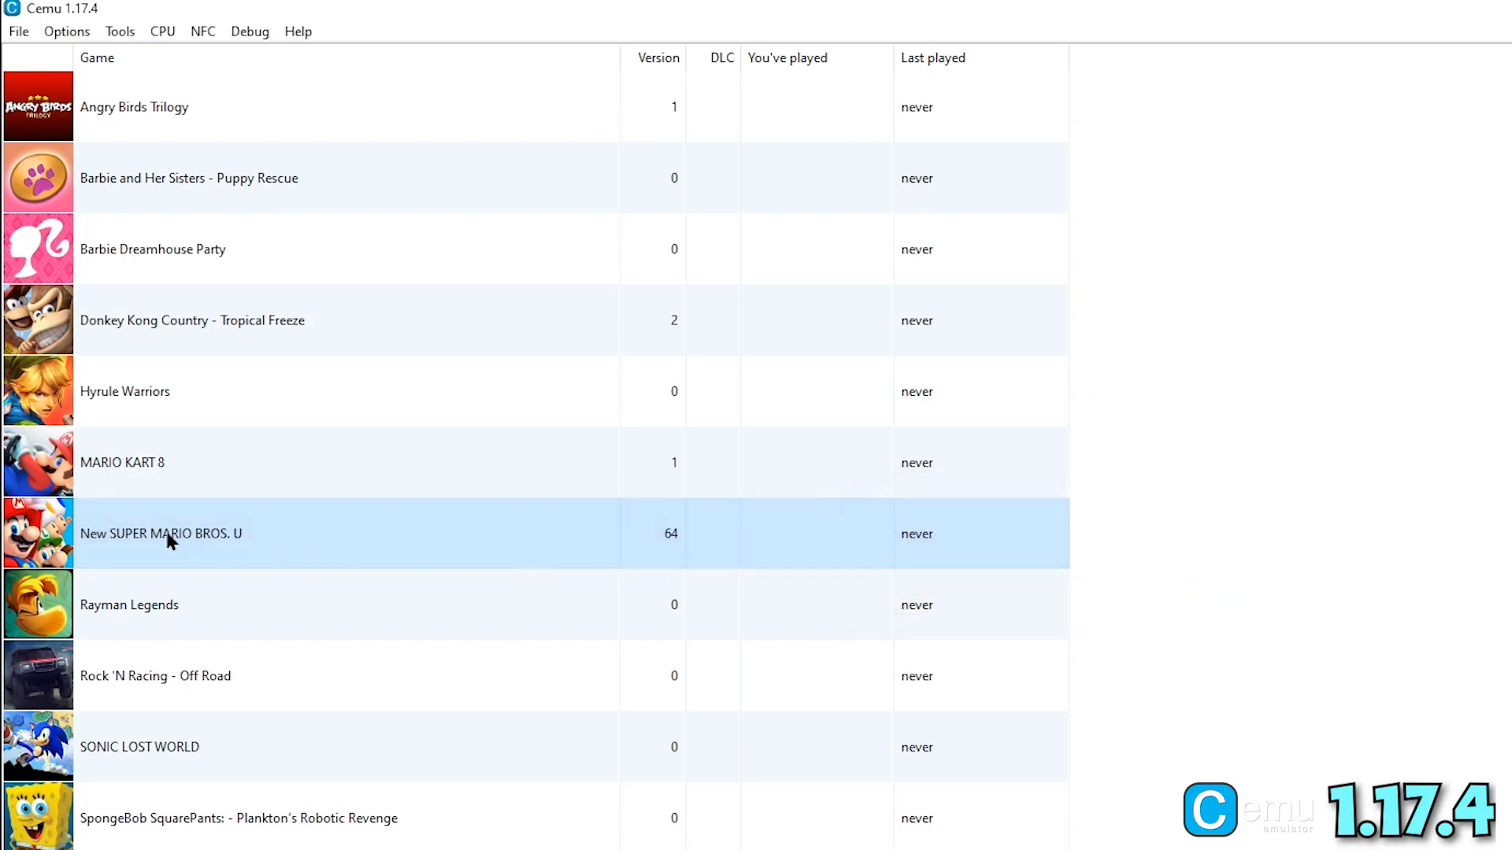
pyautogui.click(18, 32)
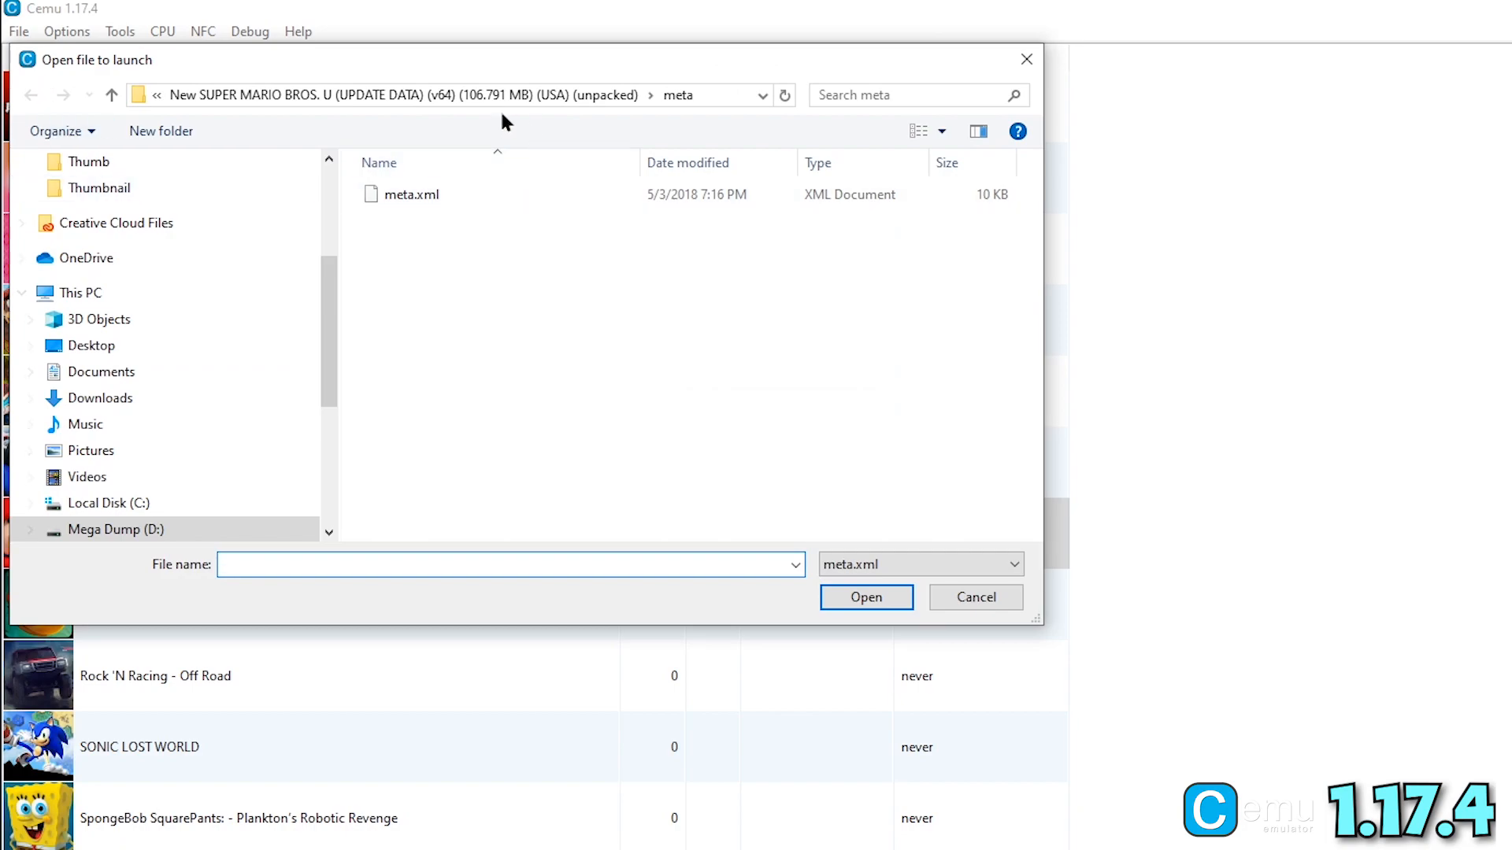
# Install the New SUPER MARIO BROS. U DLC from its meta.xml in the Games folder and confirm
pyautogui.click(156, 94)
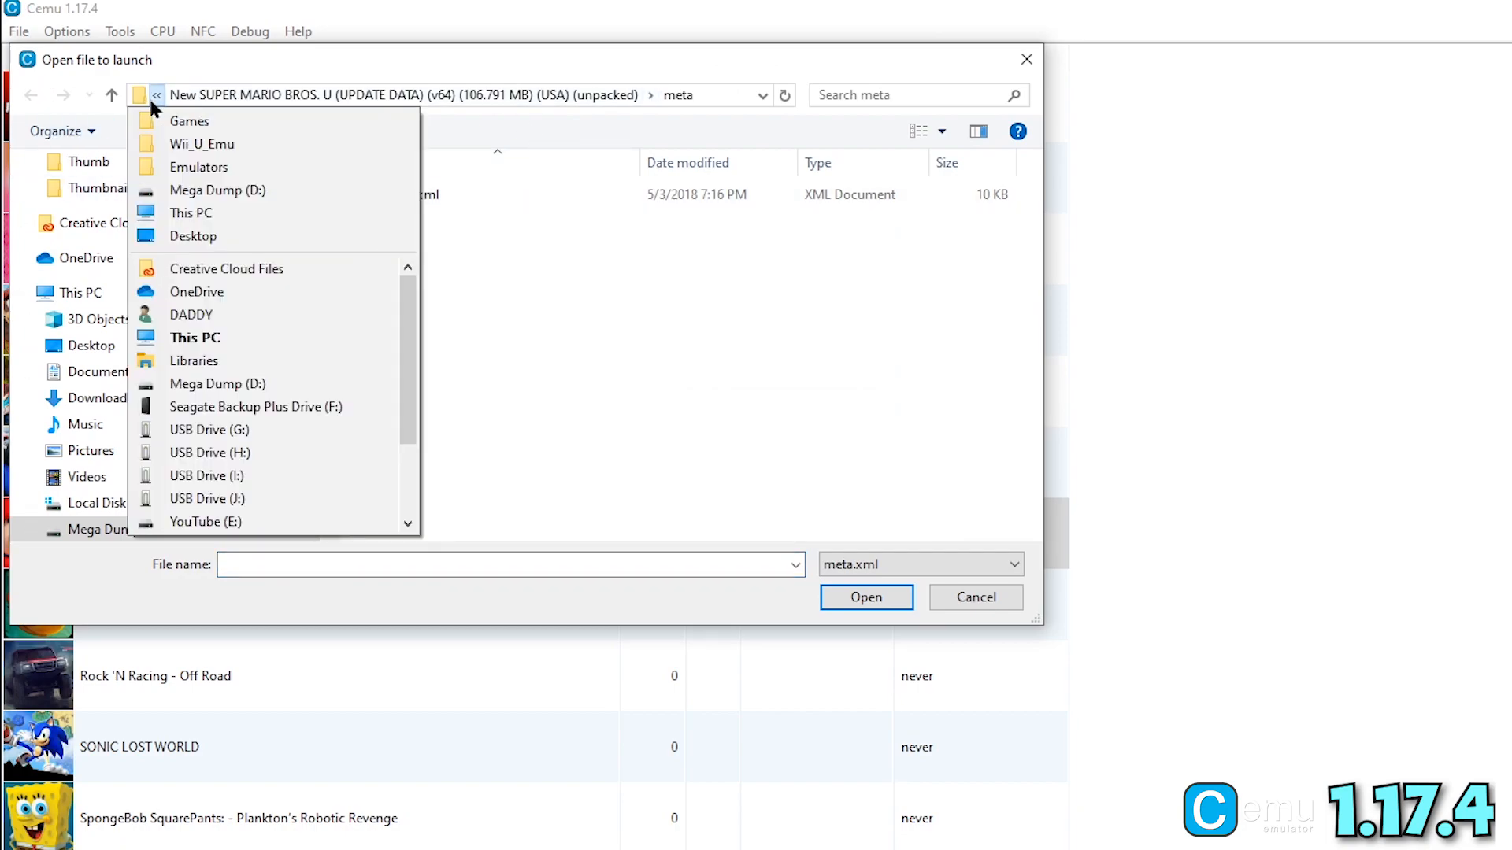
pyautogui.moveTo(177, 143)
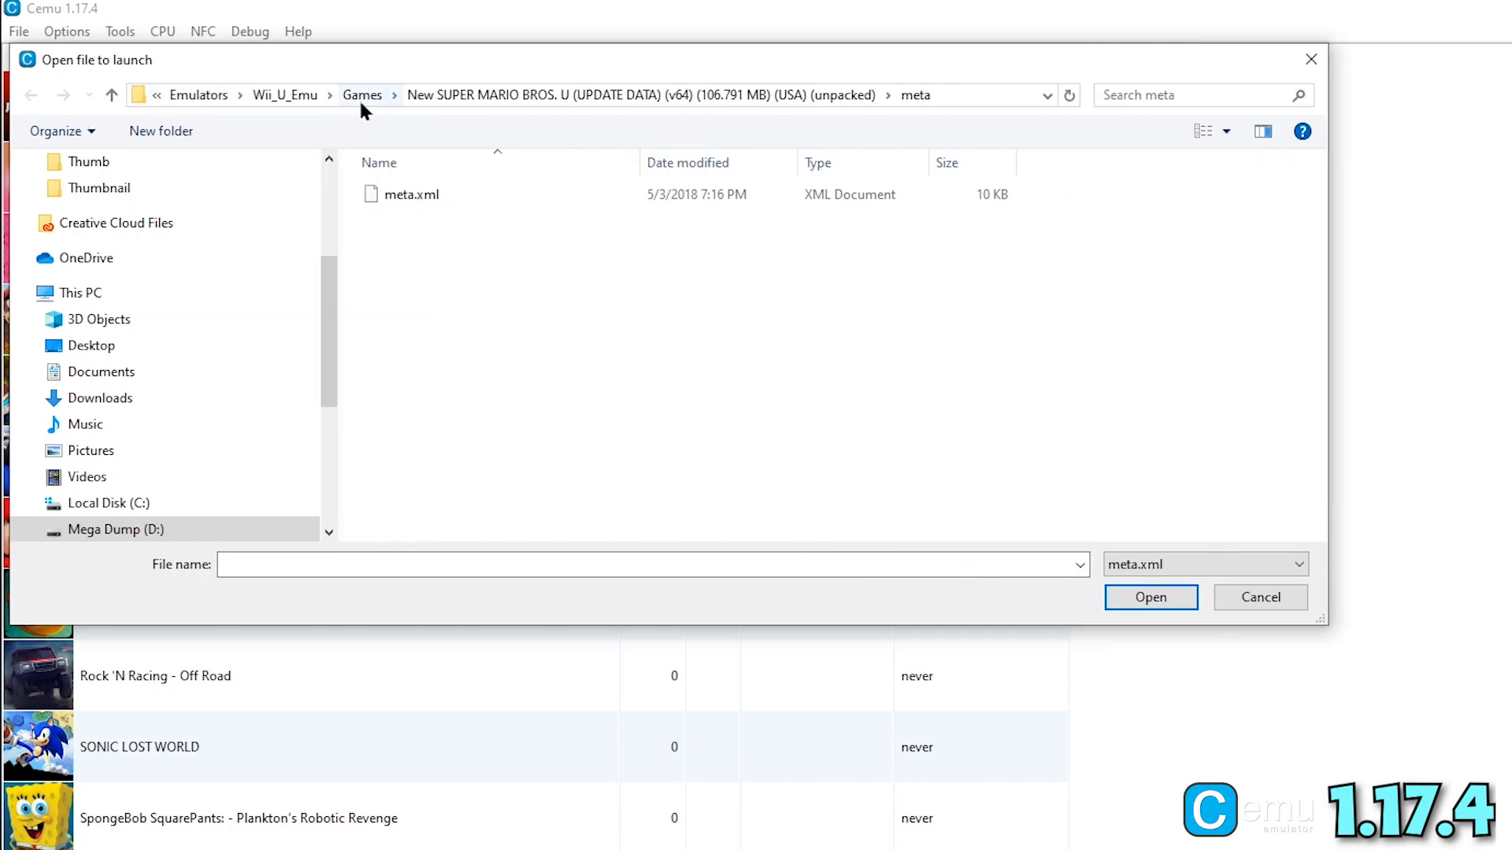
pyautogui.click(362, 94)
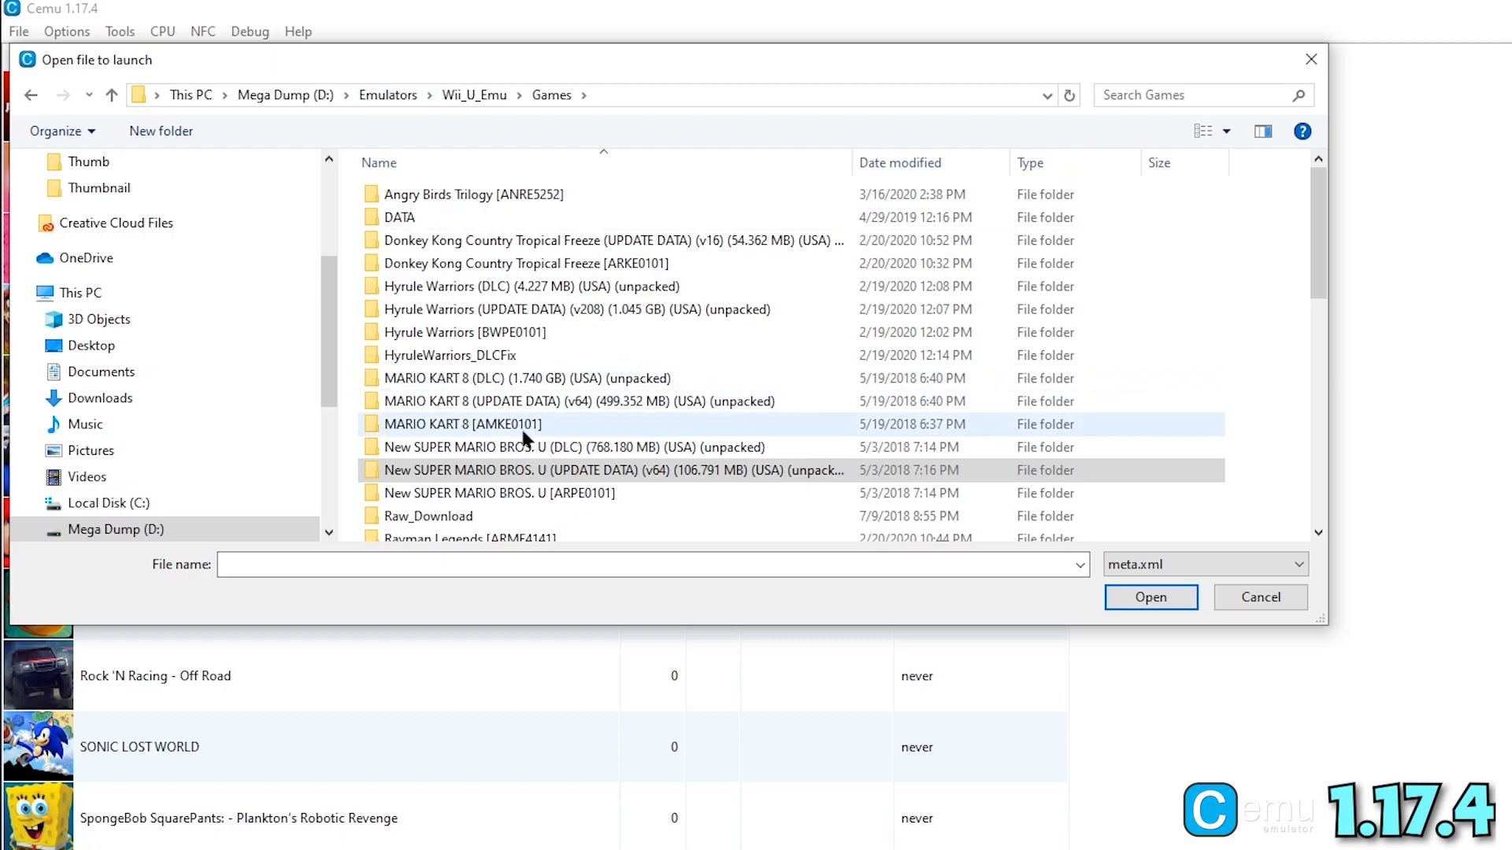
pyautogui.doubleClick(559, 446)
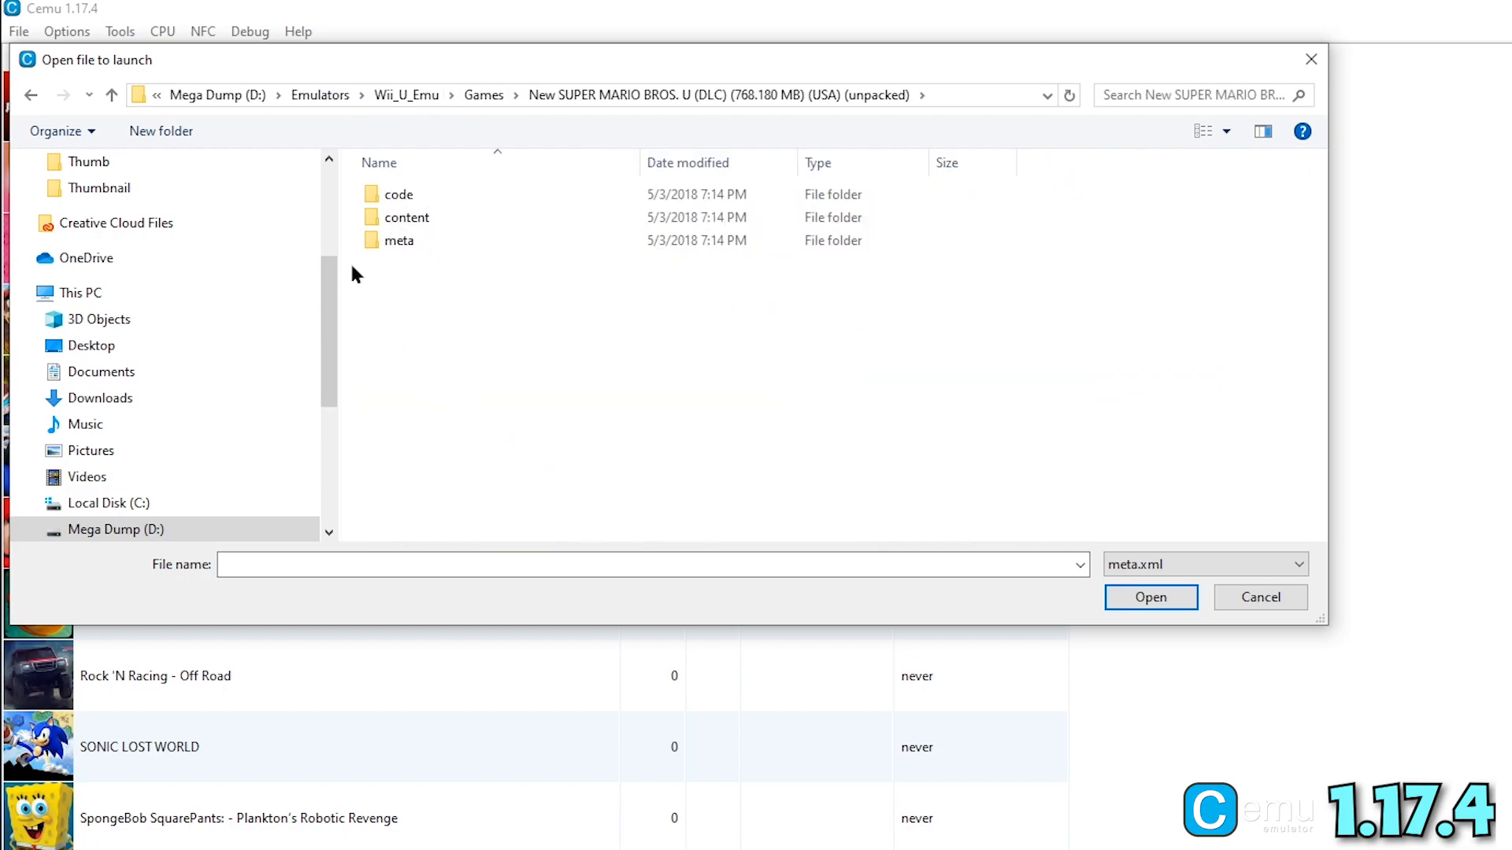
pyautogui.click(1150, 597)
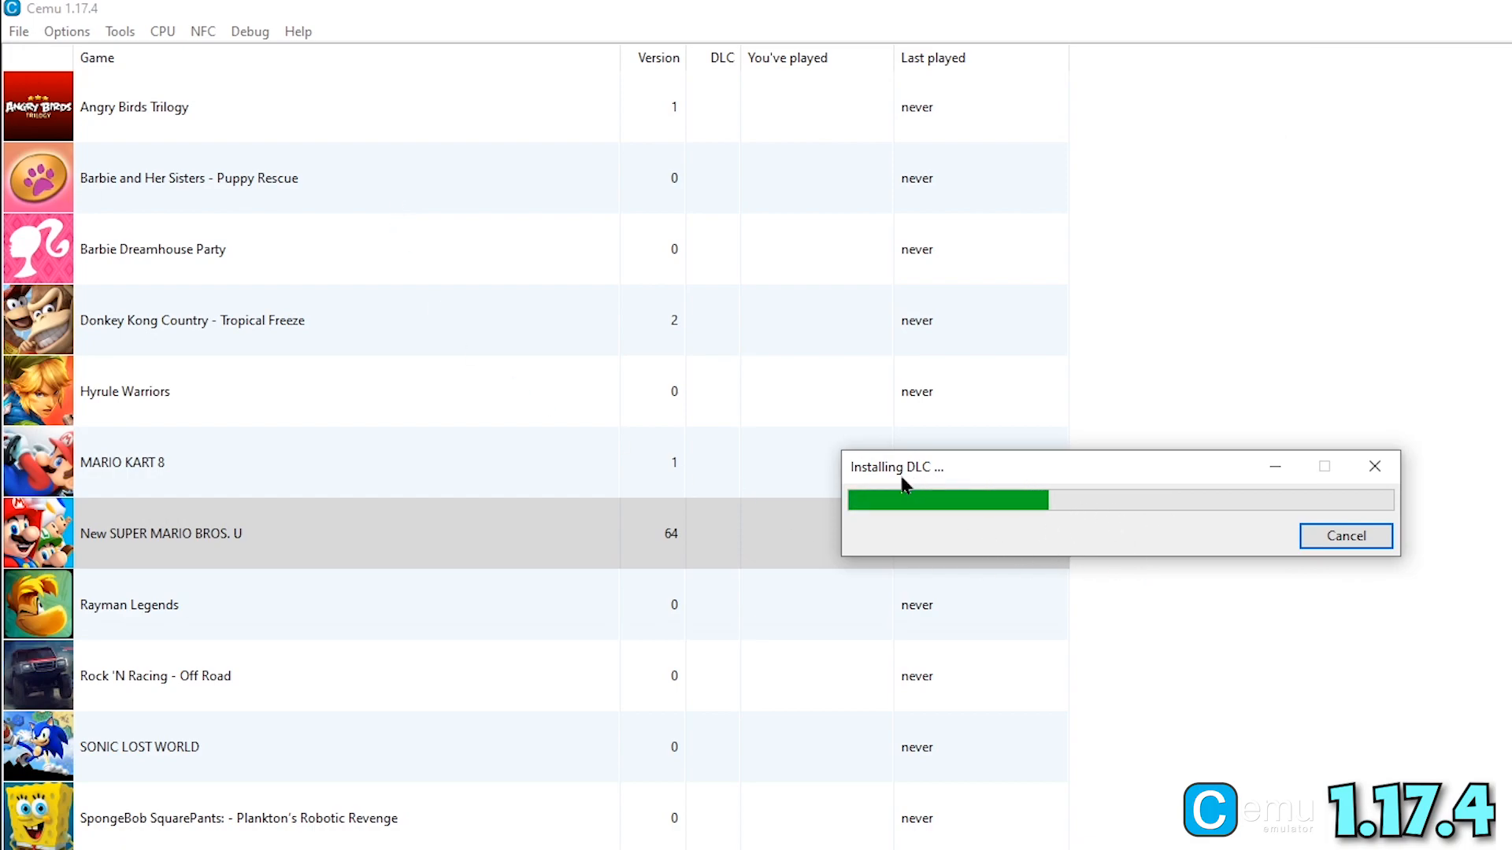
pyautogui.moveTo(1040, 536)
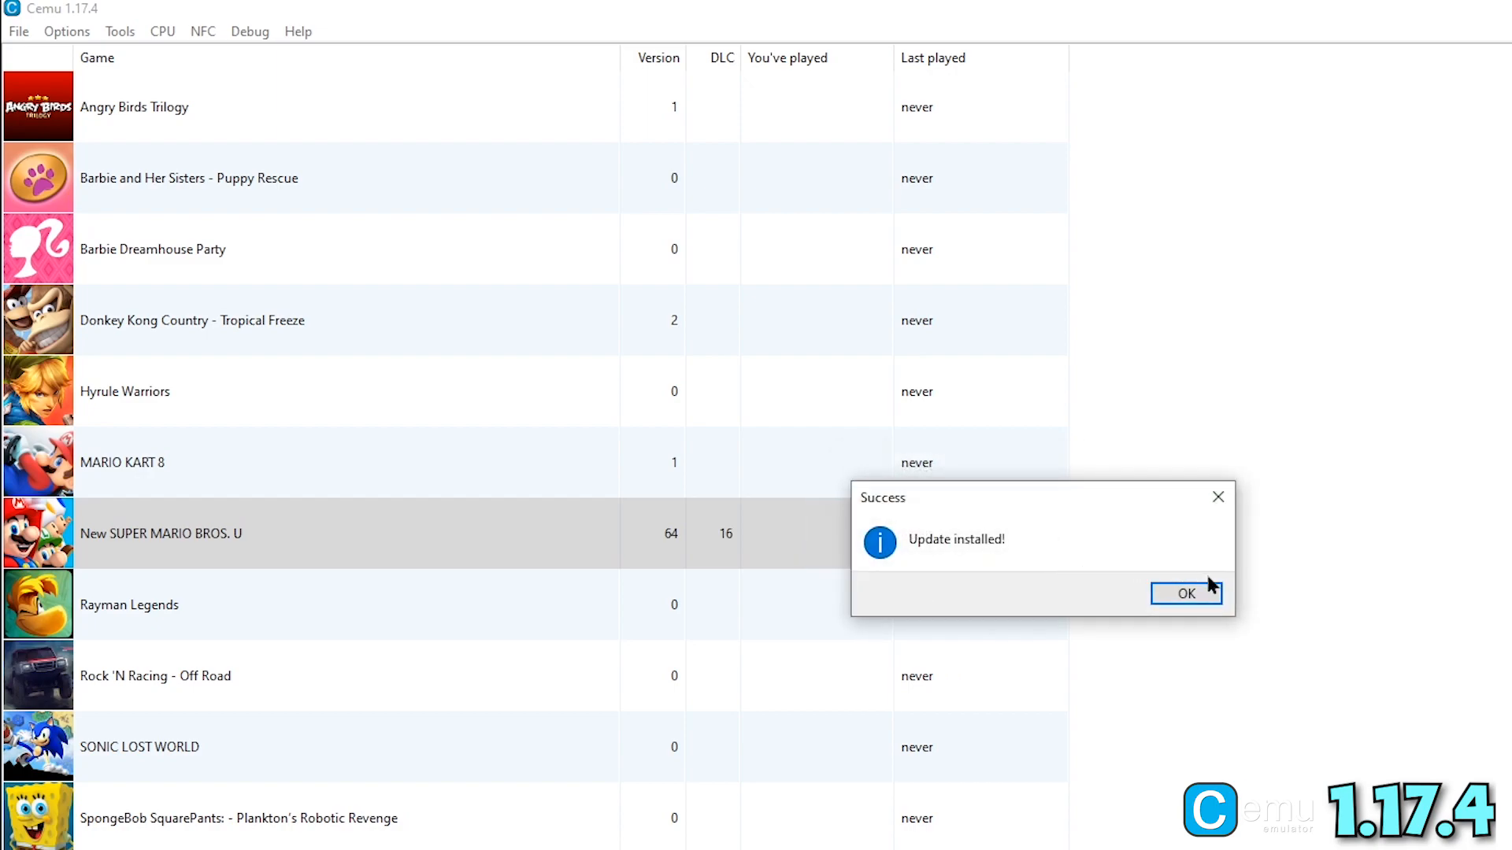
pyautogui.click(1185, 594)
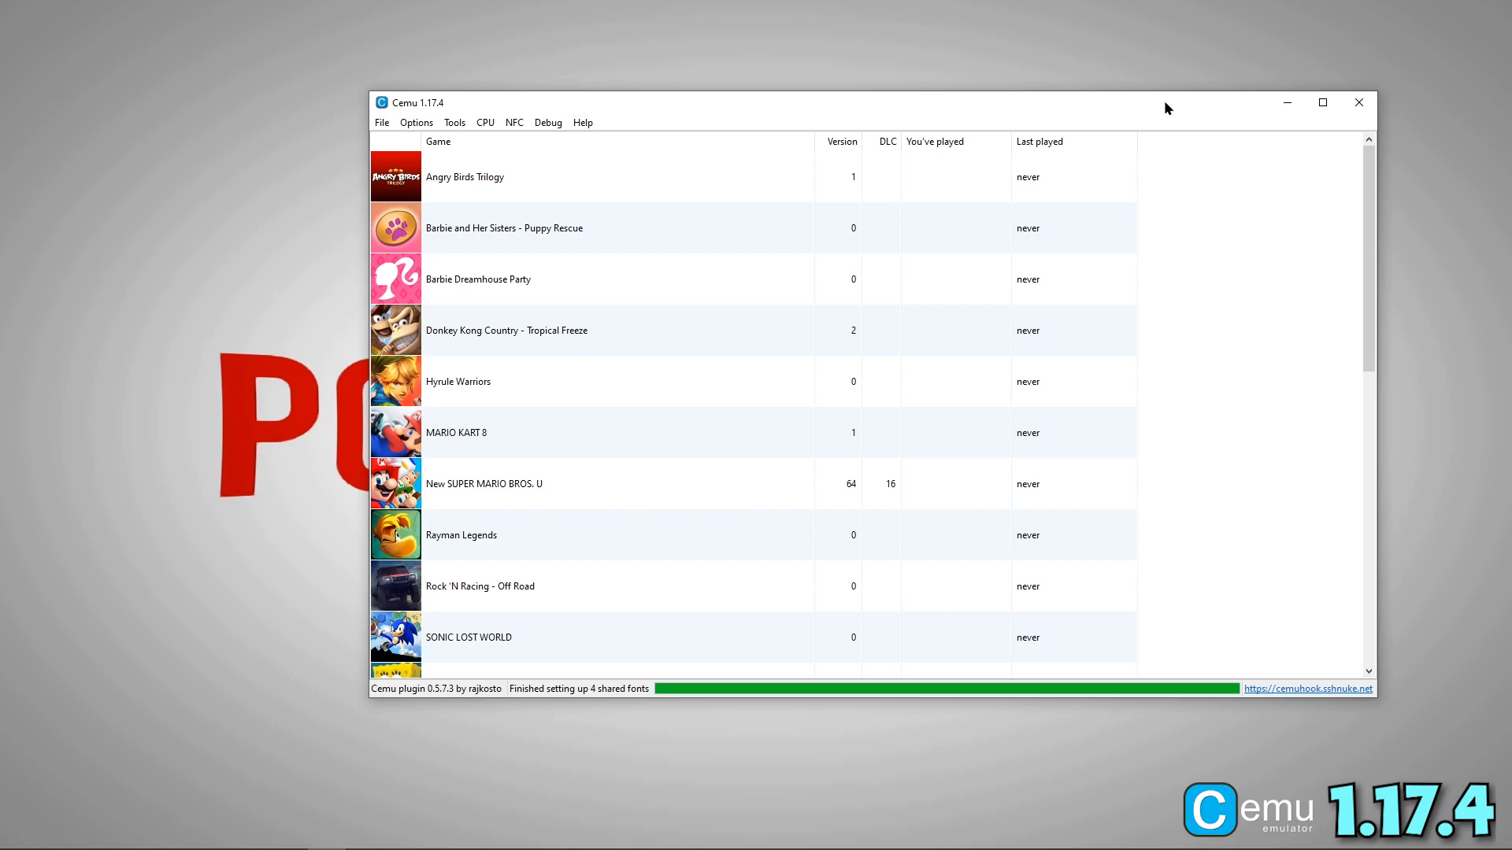
# In Input Settings, emulate a Wii U Pro Controller read through the XInput API
pyautogui.click(415, 123)
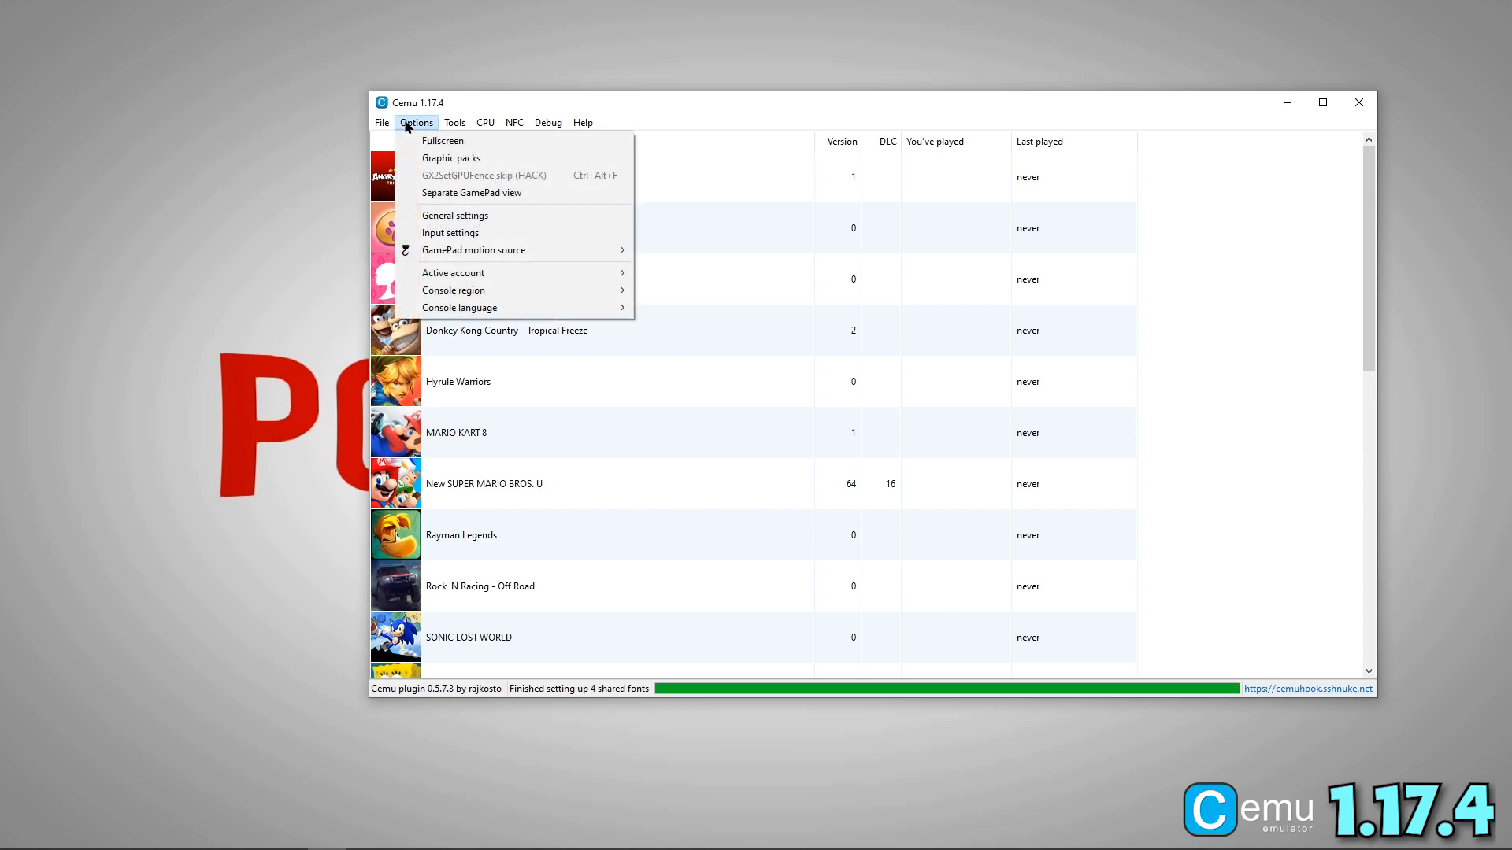
pyautogui.click(503, 232)
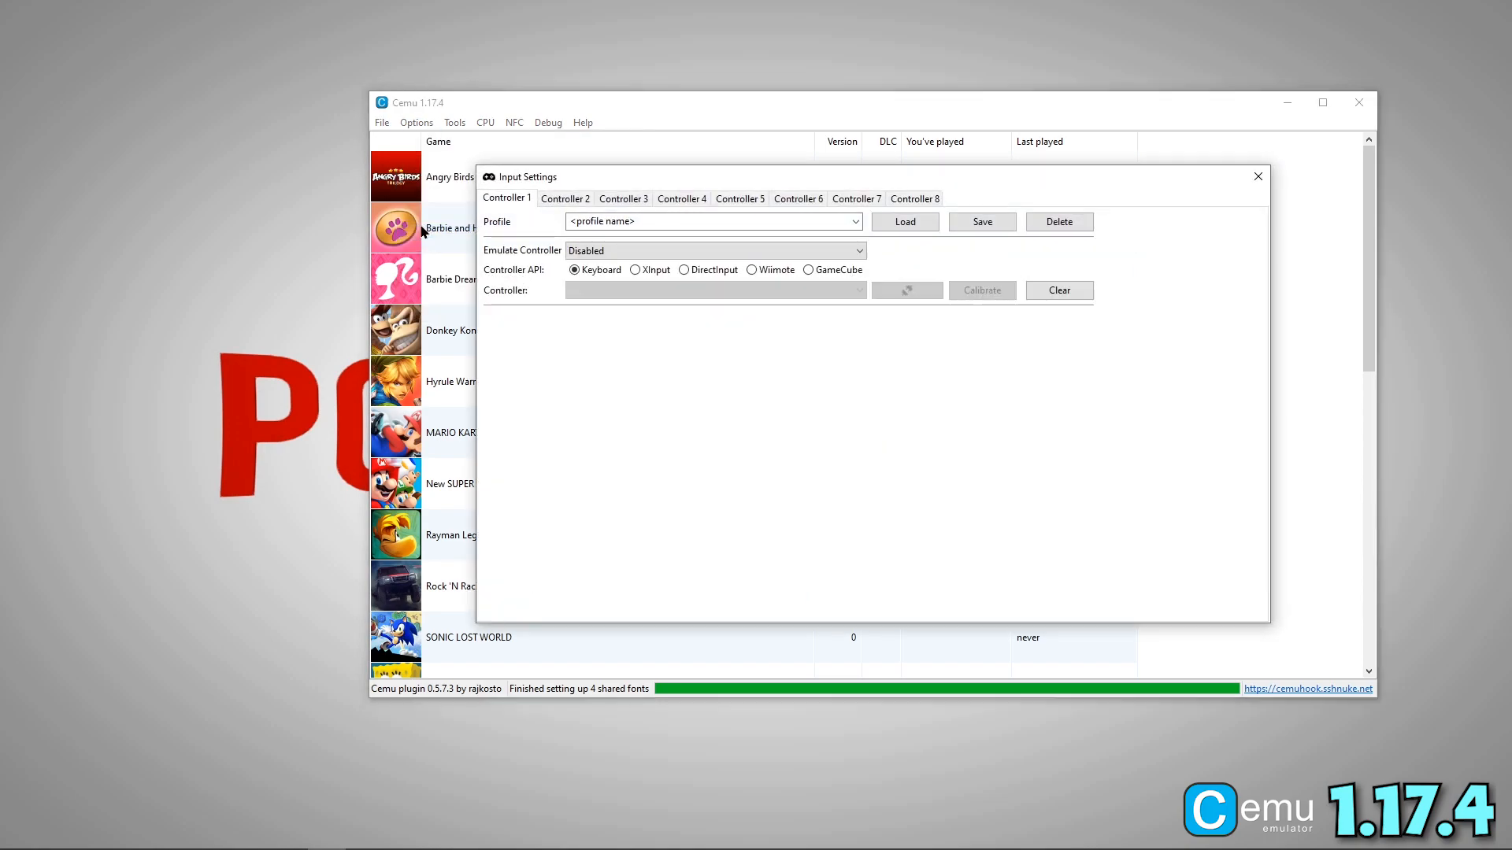
pyautogui.moveTo(265, 227)
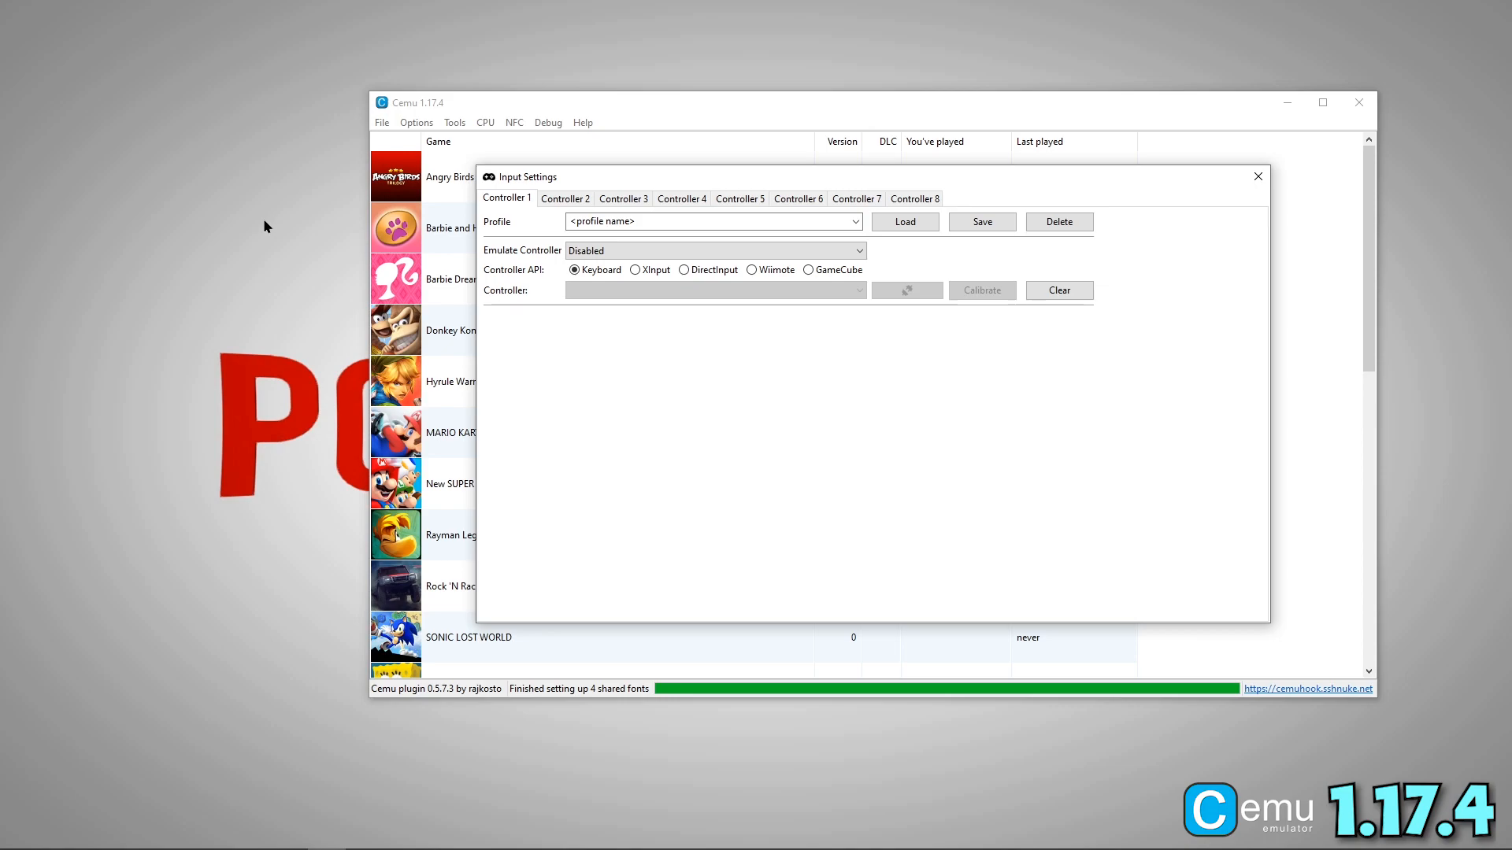
pyautogui.moveTo(645, 293)
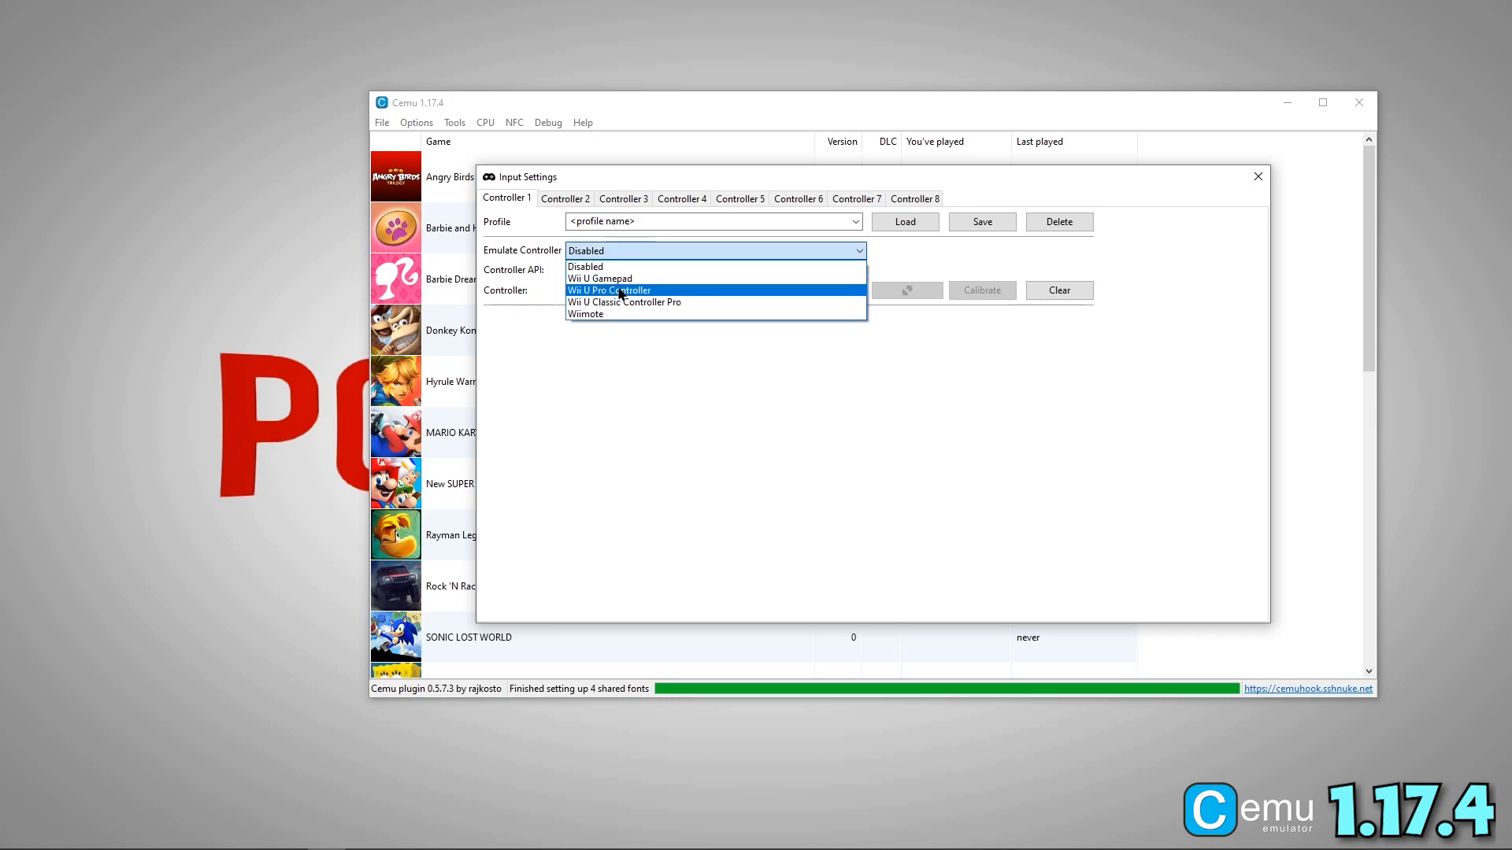
pyautogui.click(608, 290)
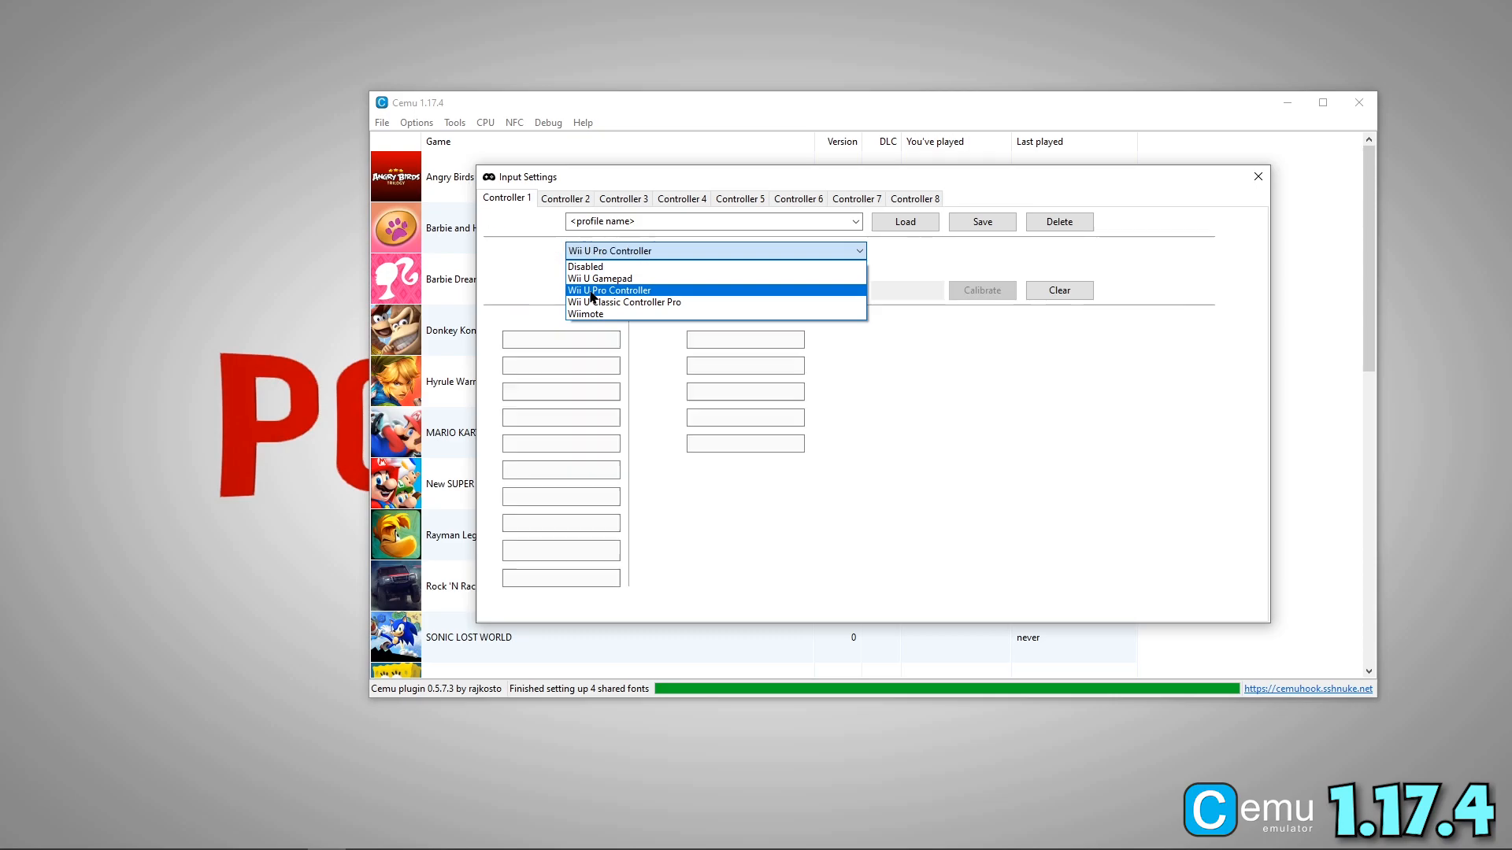
pyautogui.click(608, 290)
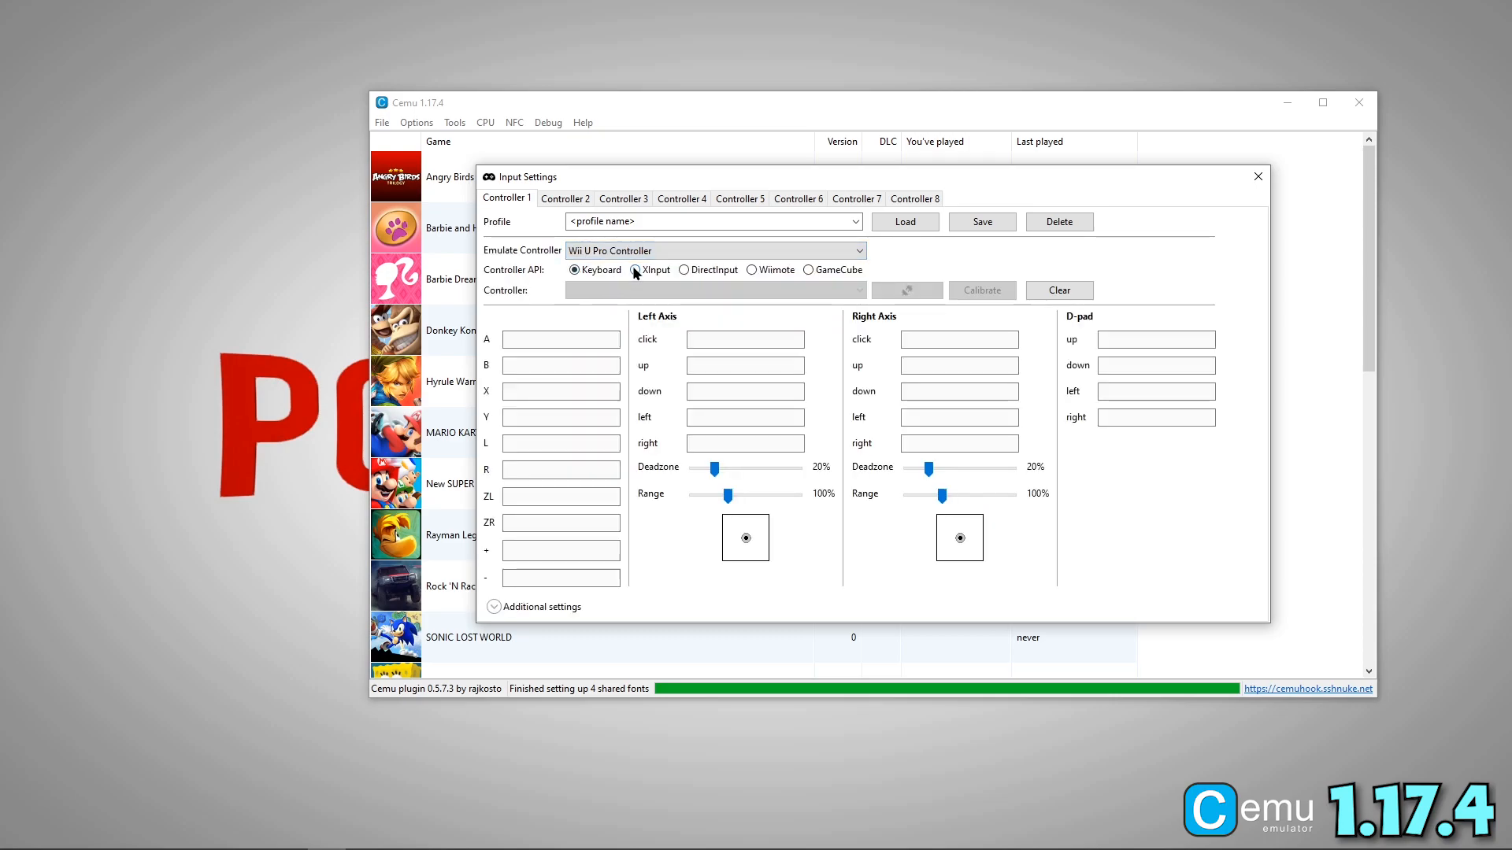
pyautogui.click(637, 269)
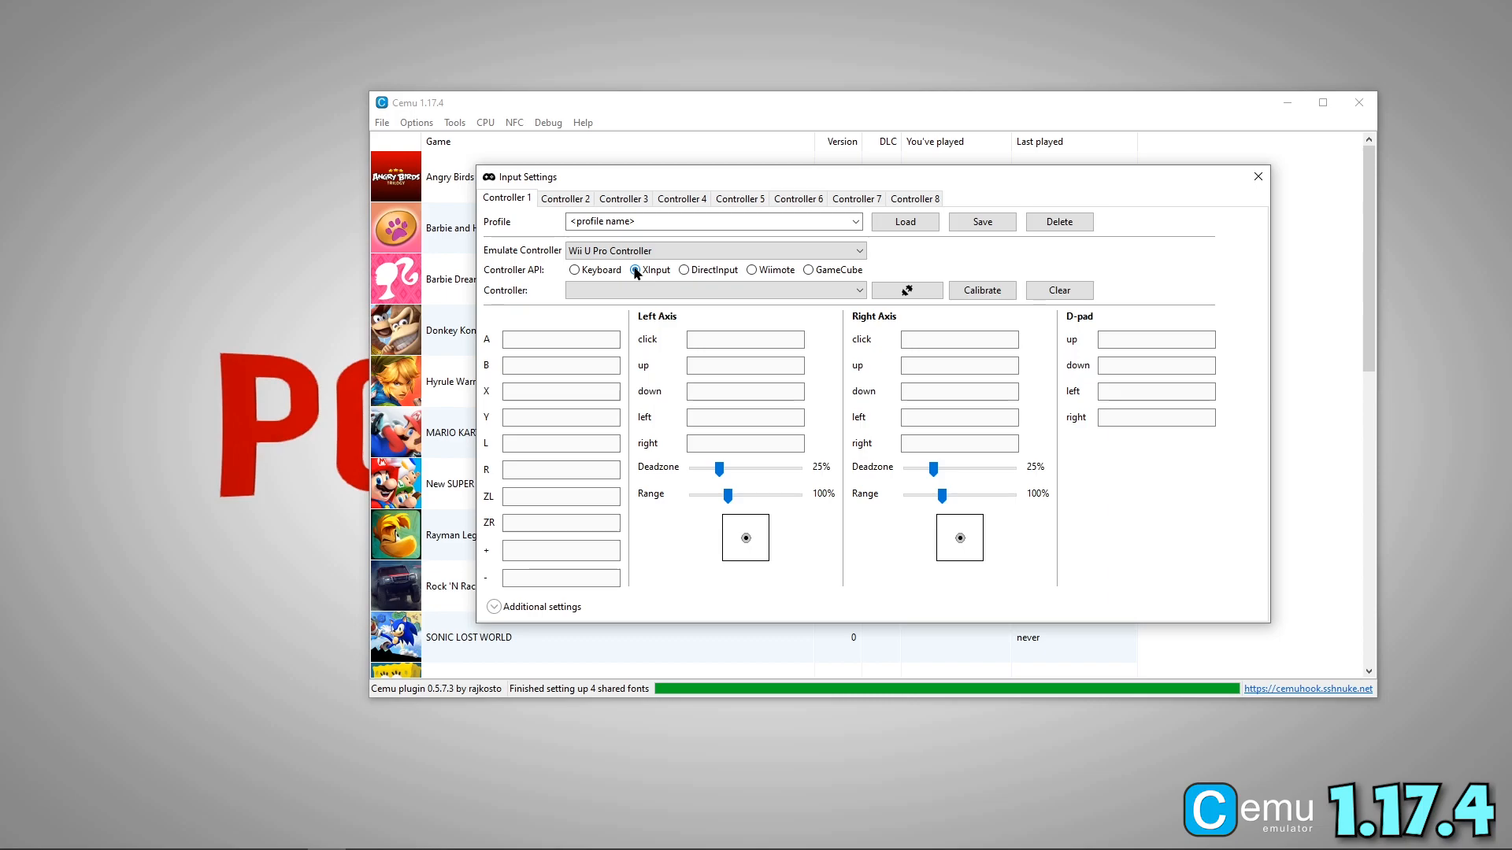
pyautogui.click(638, 270)
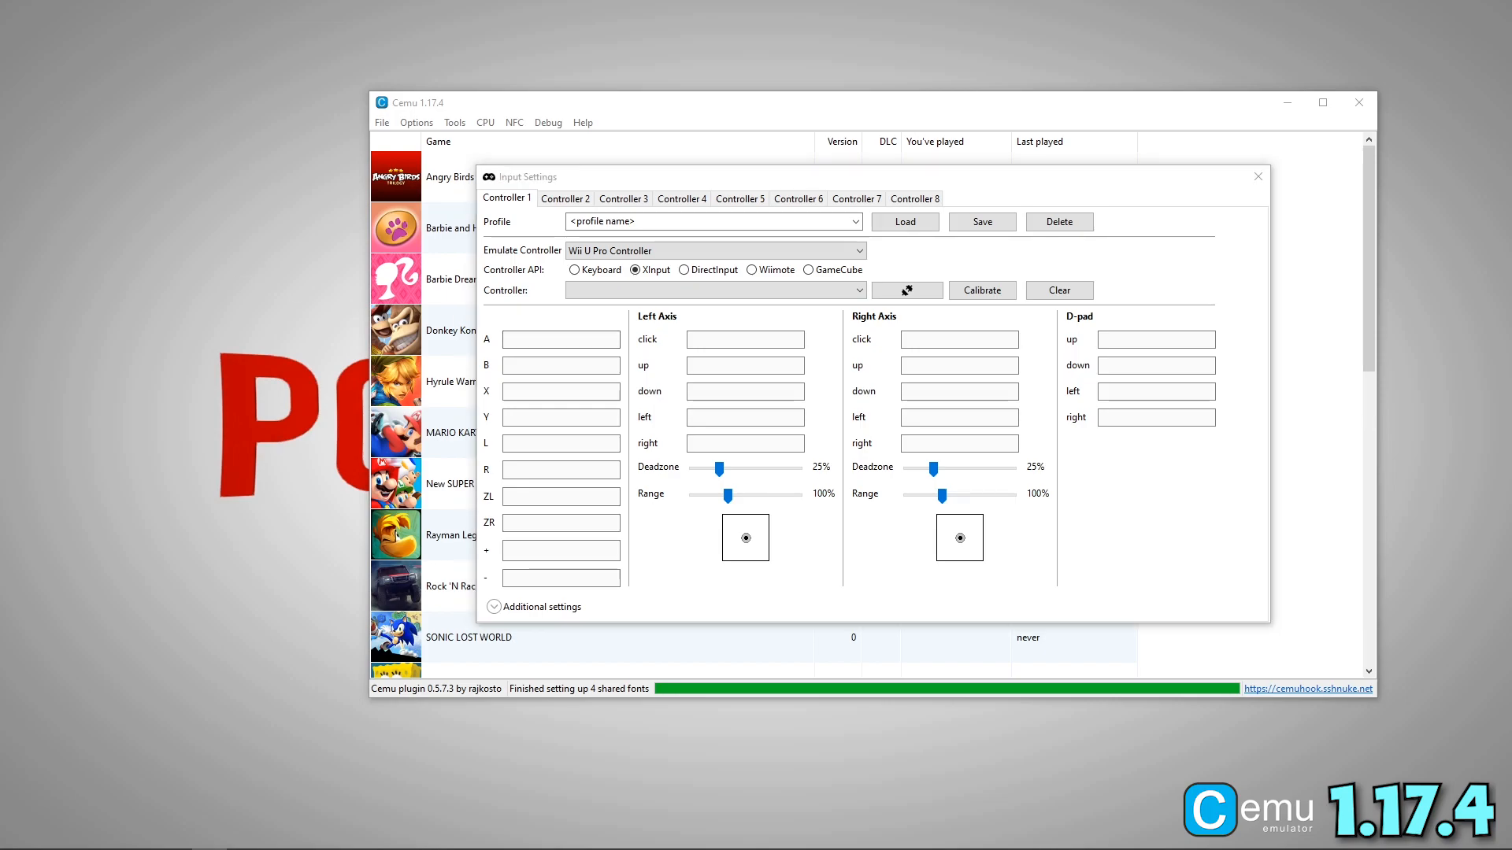
# Select Controller 1 and map its face, shoulder and D-pad buttons, adjusting rumble strength
pyautogui.click(713, 290)
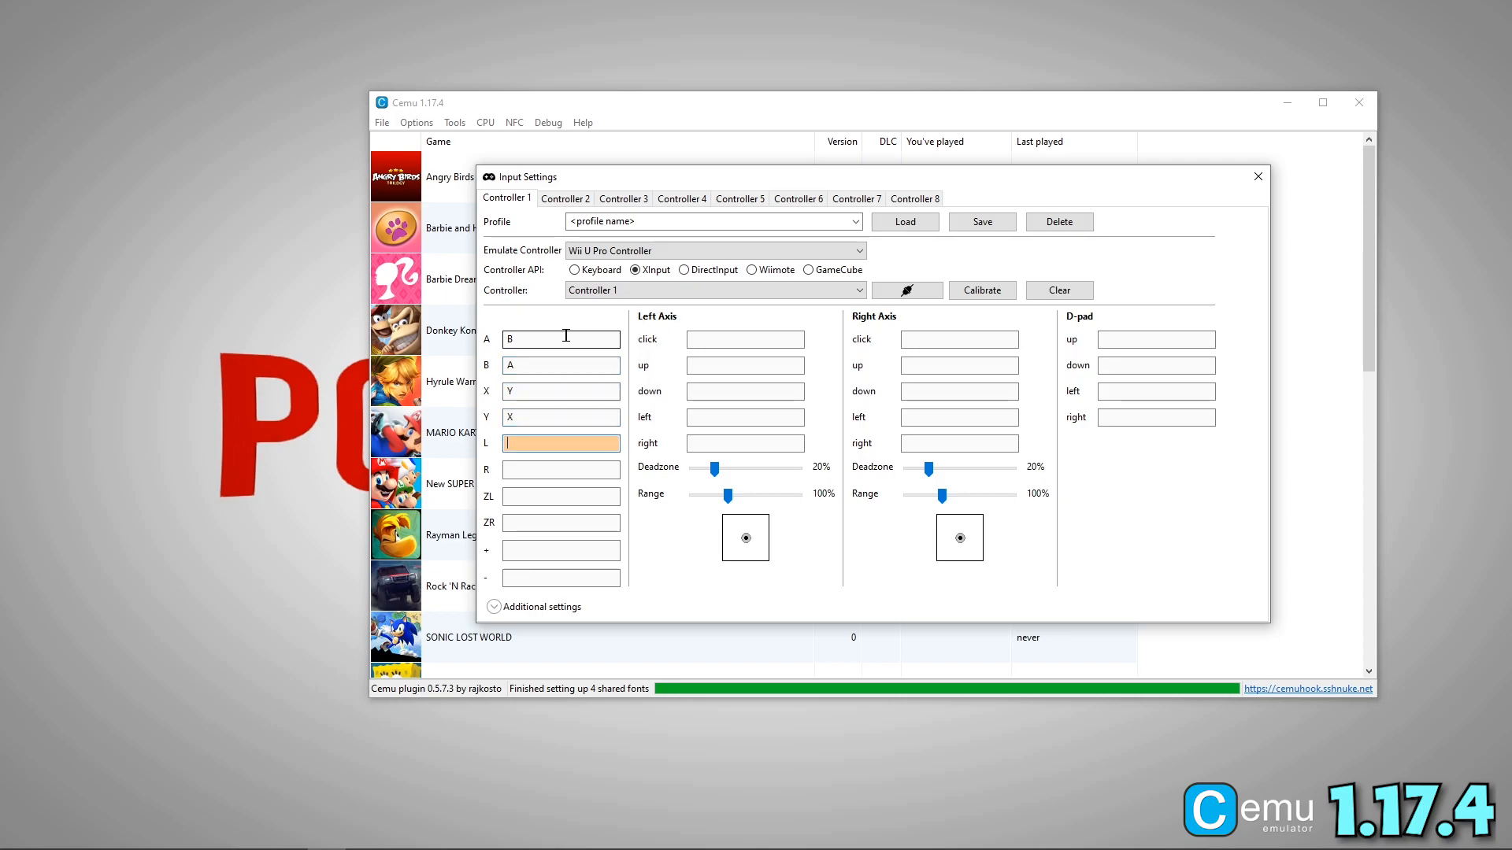
pyautogui.click(745, 339)
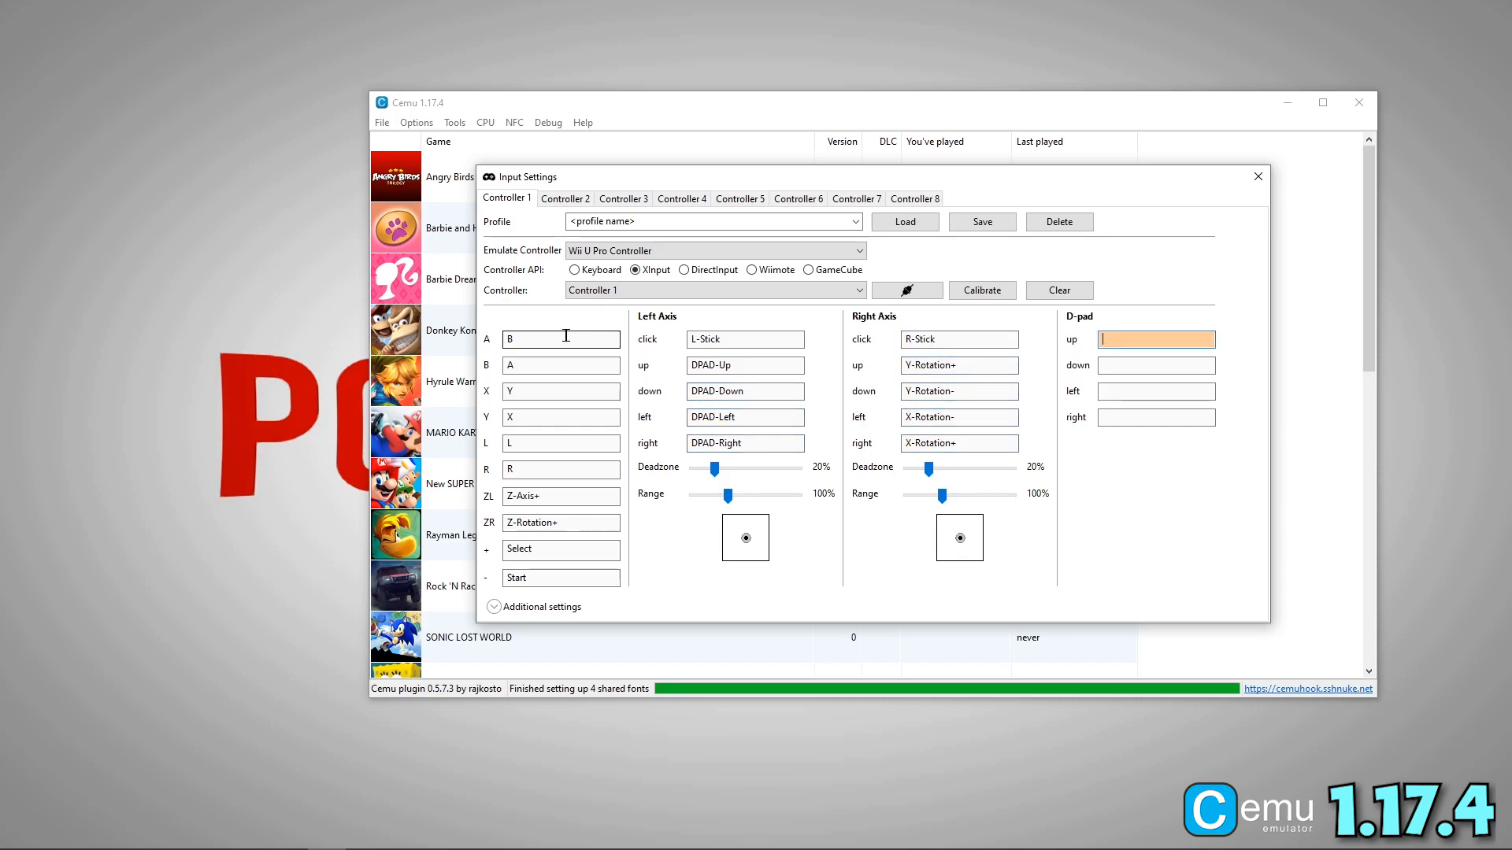
pyautogui.click(1154, 416)
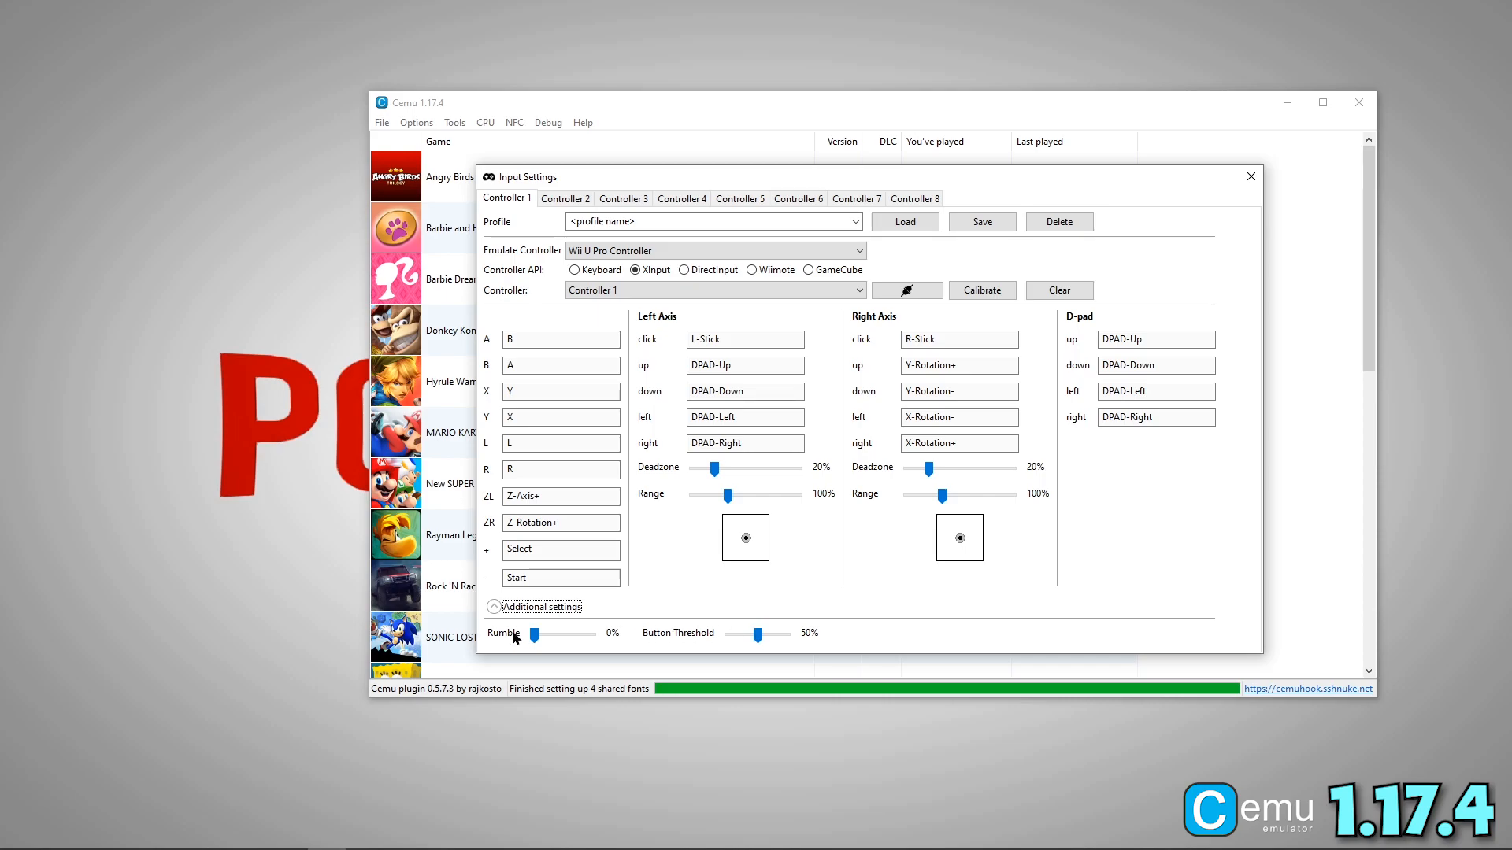
pyautogui.moveTo(534, 633); pyautogui.dragTo(553, 633)
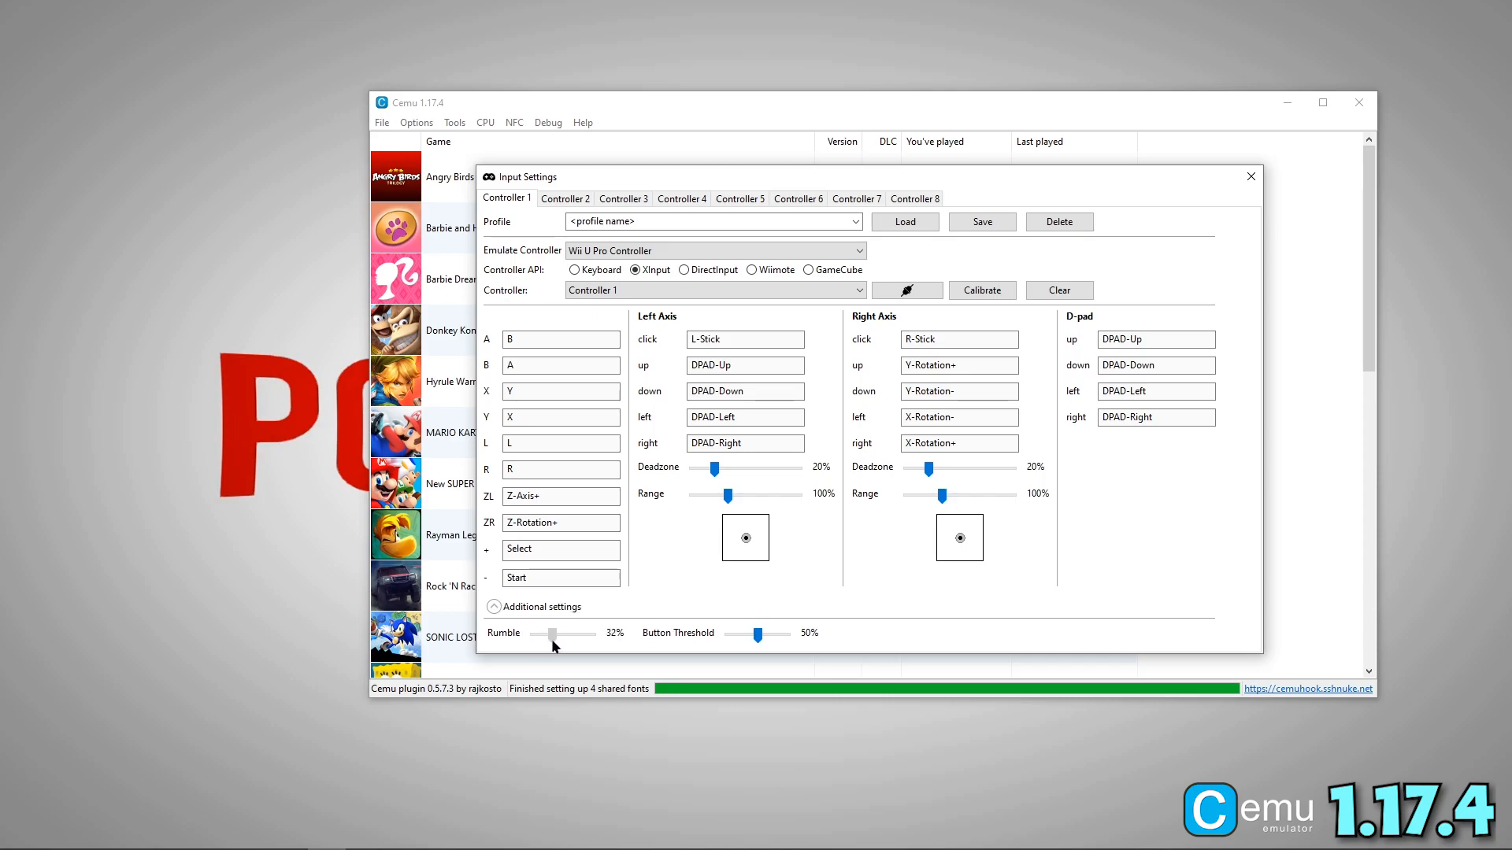
pyautogui.moveTo(553, 633); pyautogui.dragTo(534, 633)
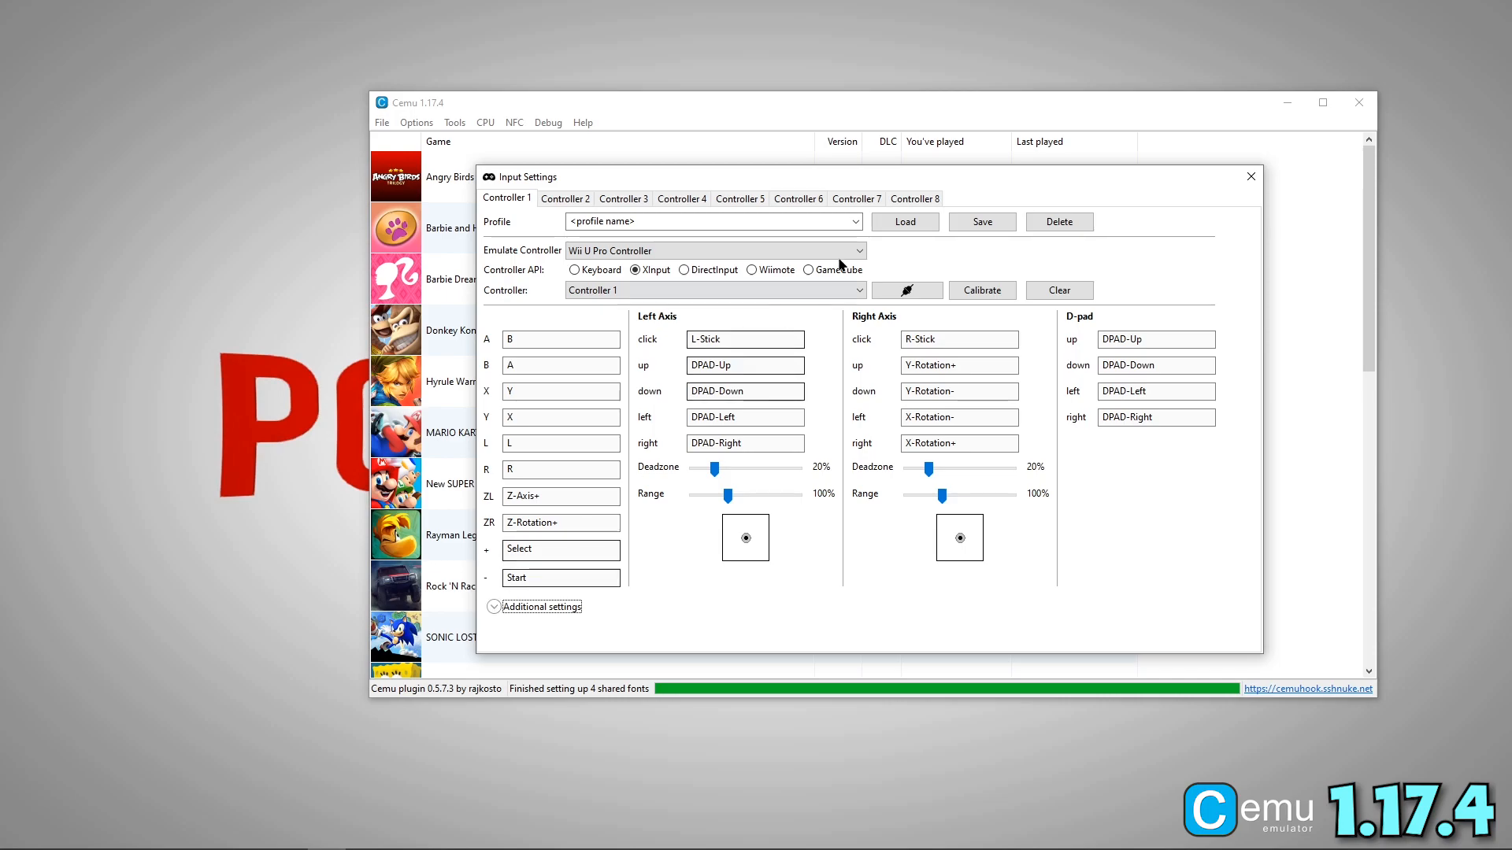
# Name the controller profile Xbox_WiiUPro and save it
pyautogui.click(713, 222)
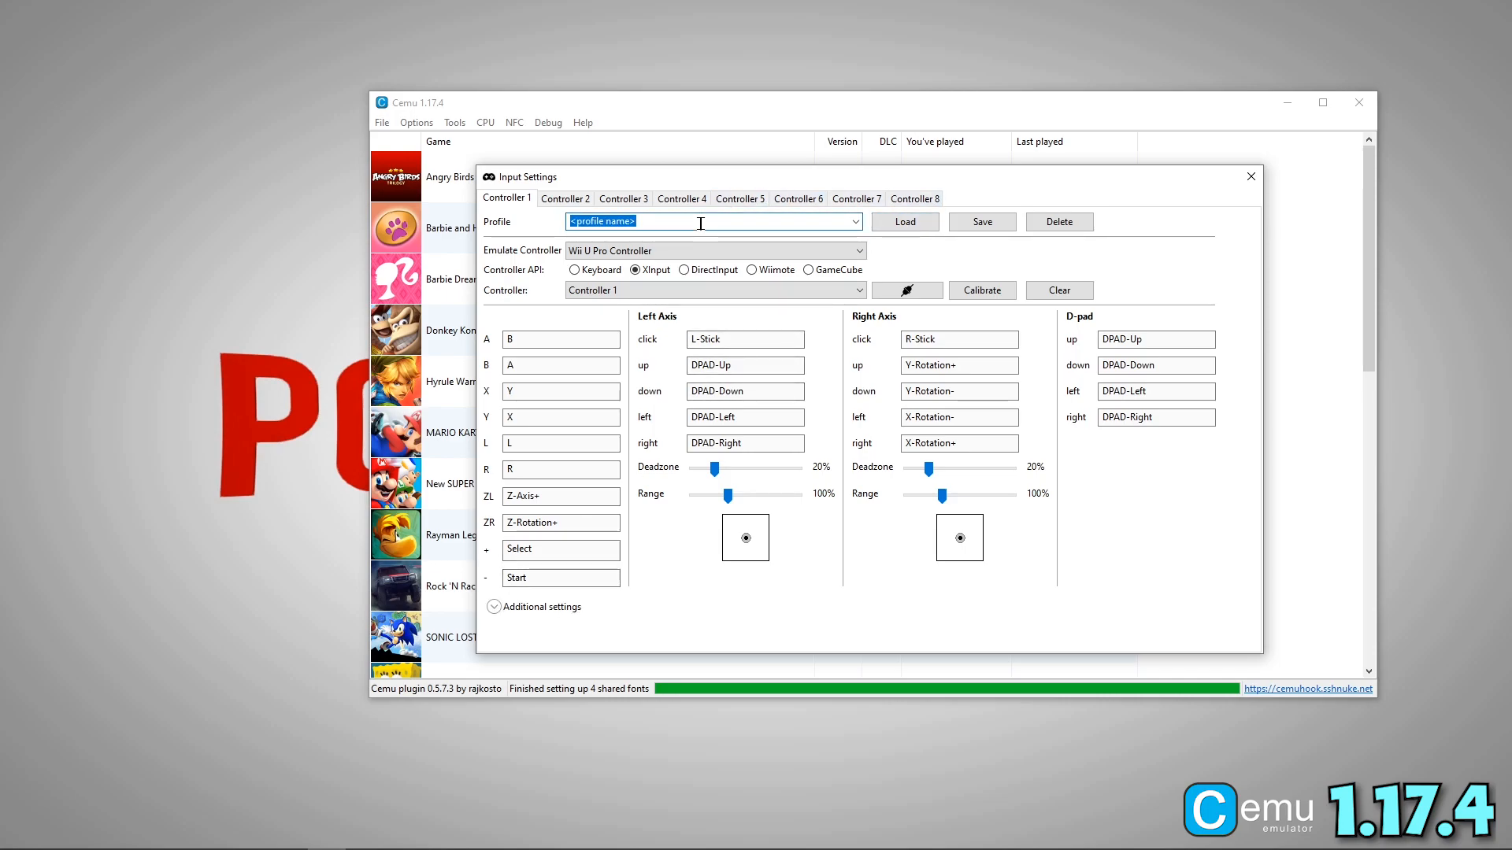
pyautogui.write('Xbox_WiiUPro')
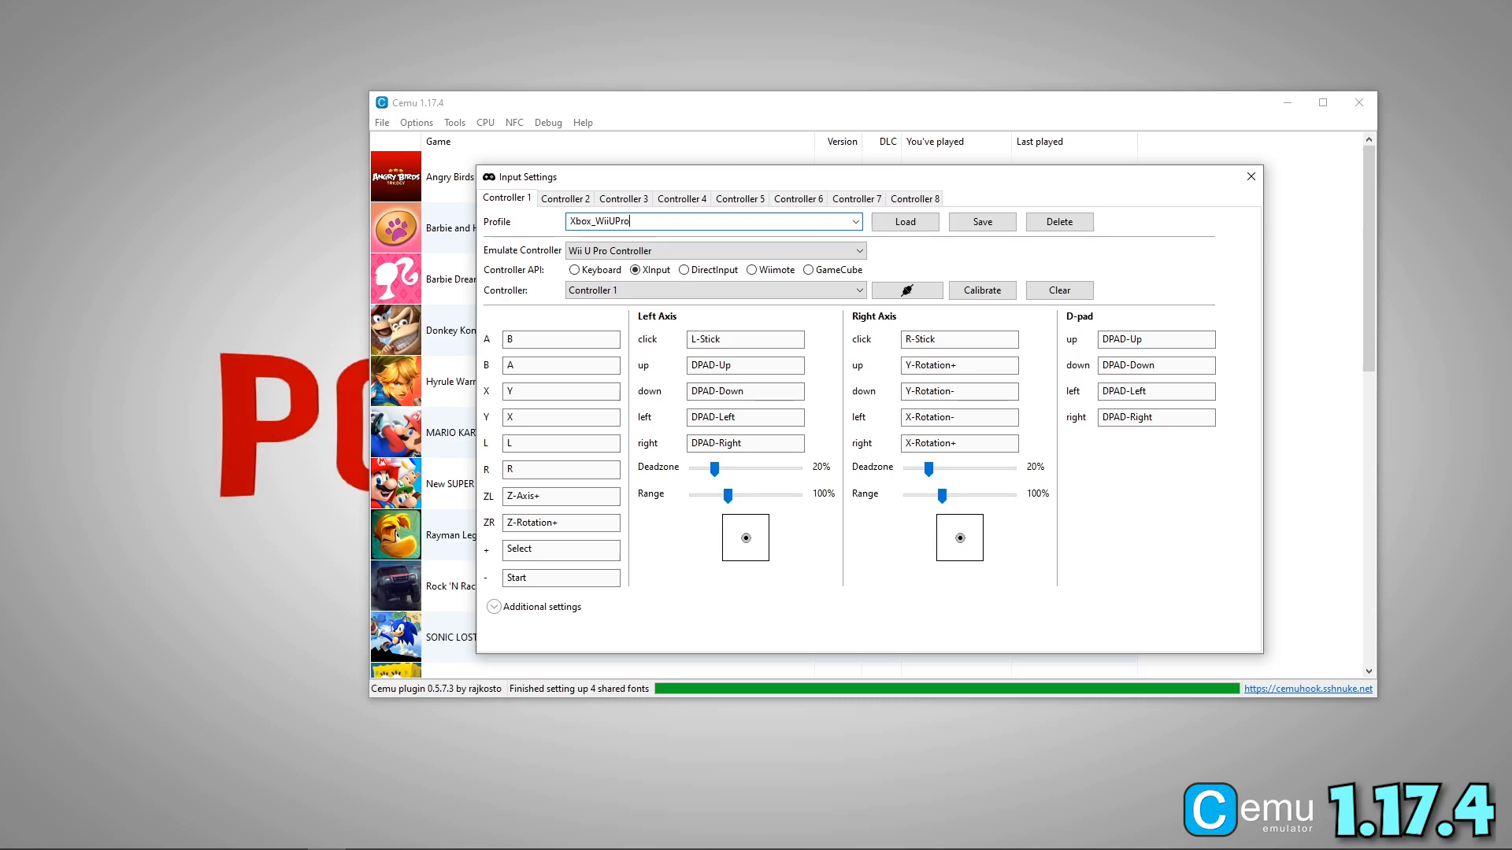
pyautogui.click(981, 223)
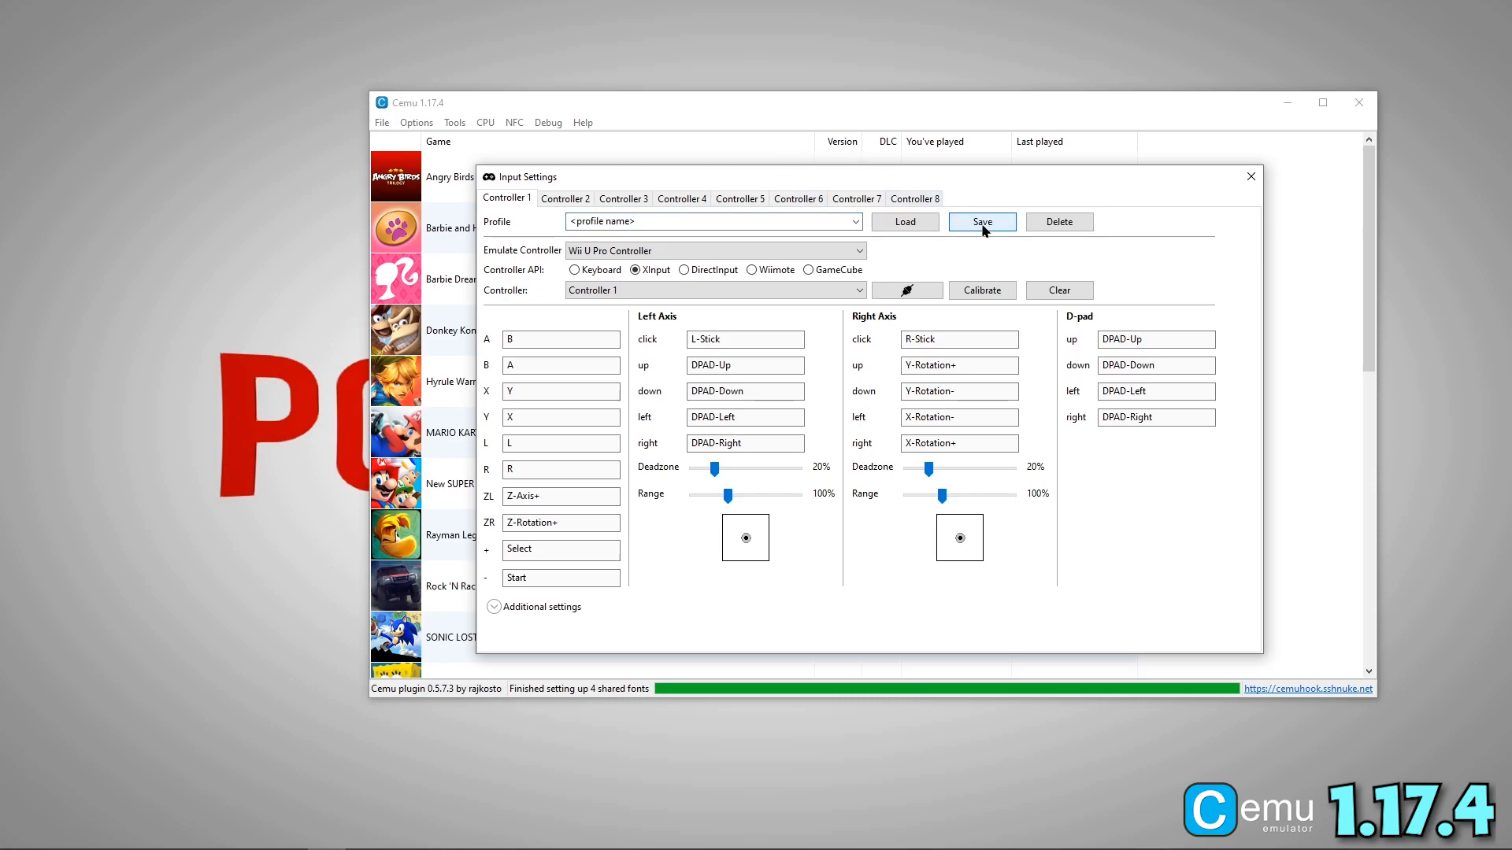
pyautogui.click(852, 222)
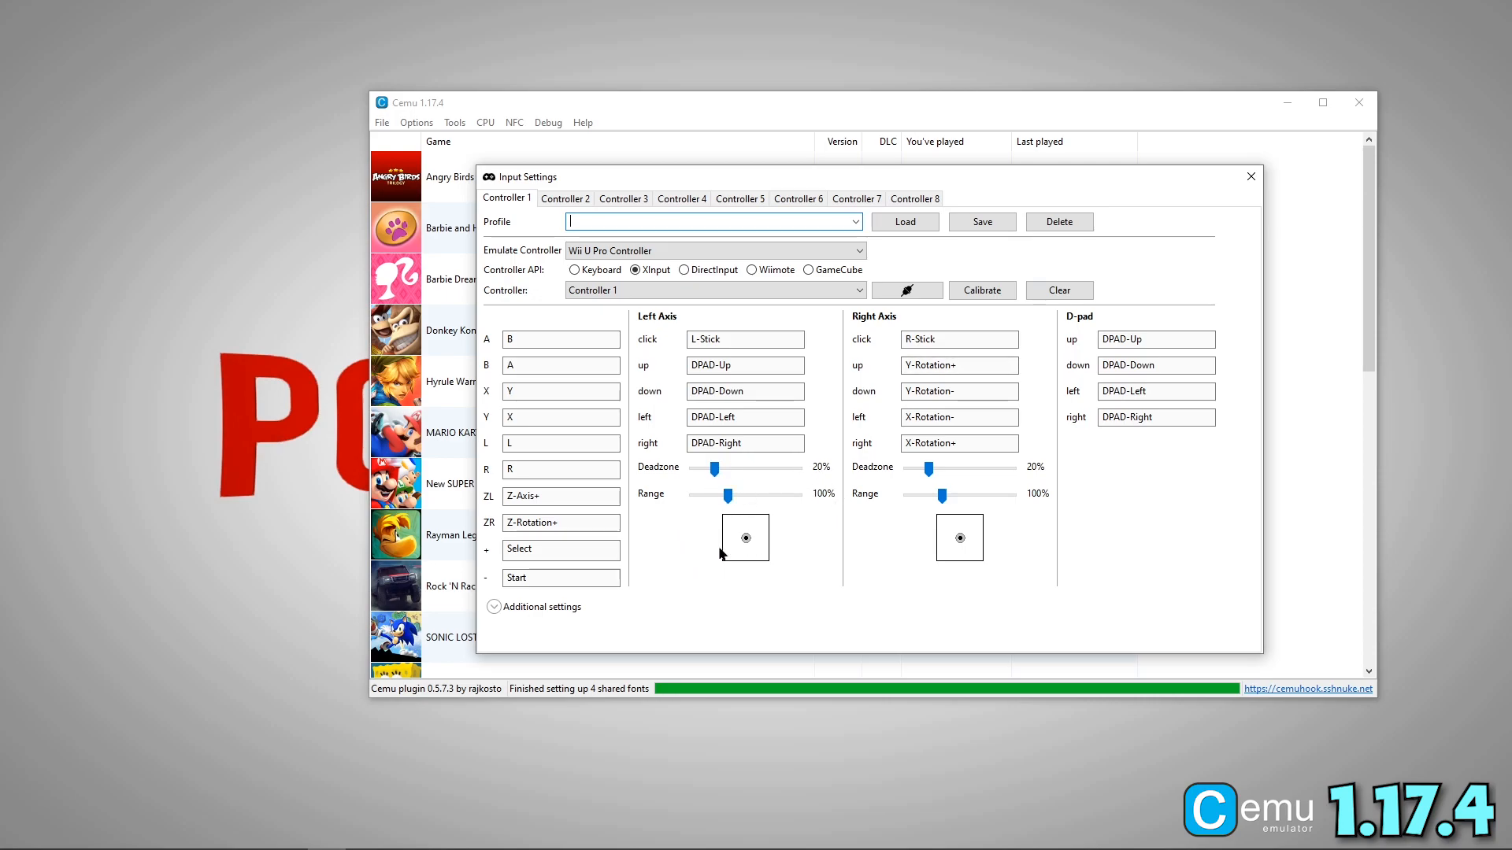
# Test the left stick deadzone, restore it to 20% and close the input settings
pyautogui.moveTo(712, 467); pyautogui.dragTo(724, 468)
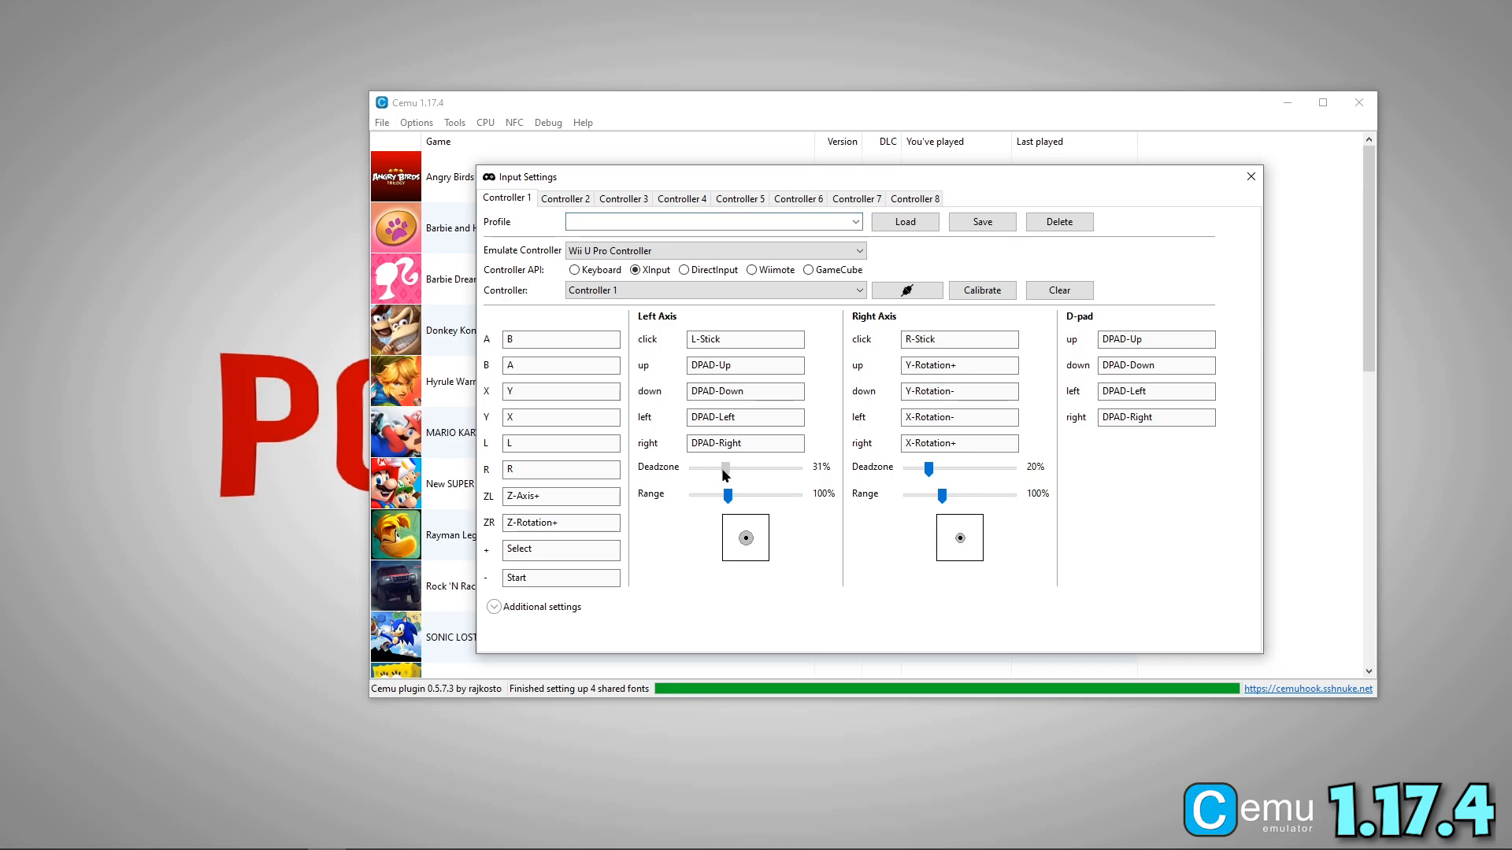
pyautogui.moveTo(724, 468); pyautogui.dragTo(714, 468)
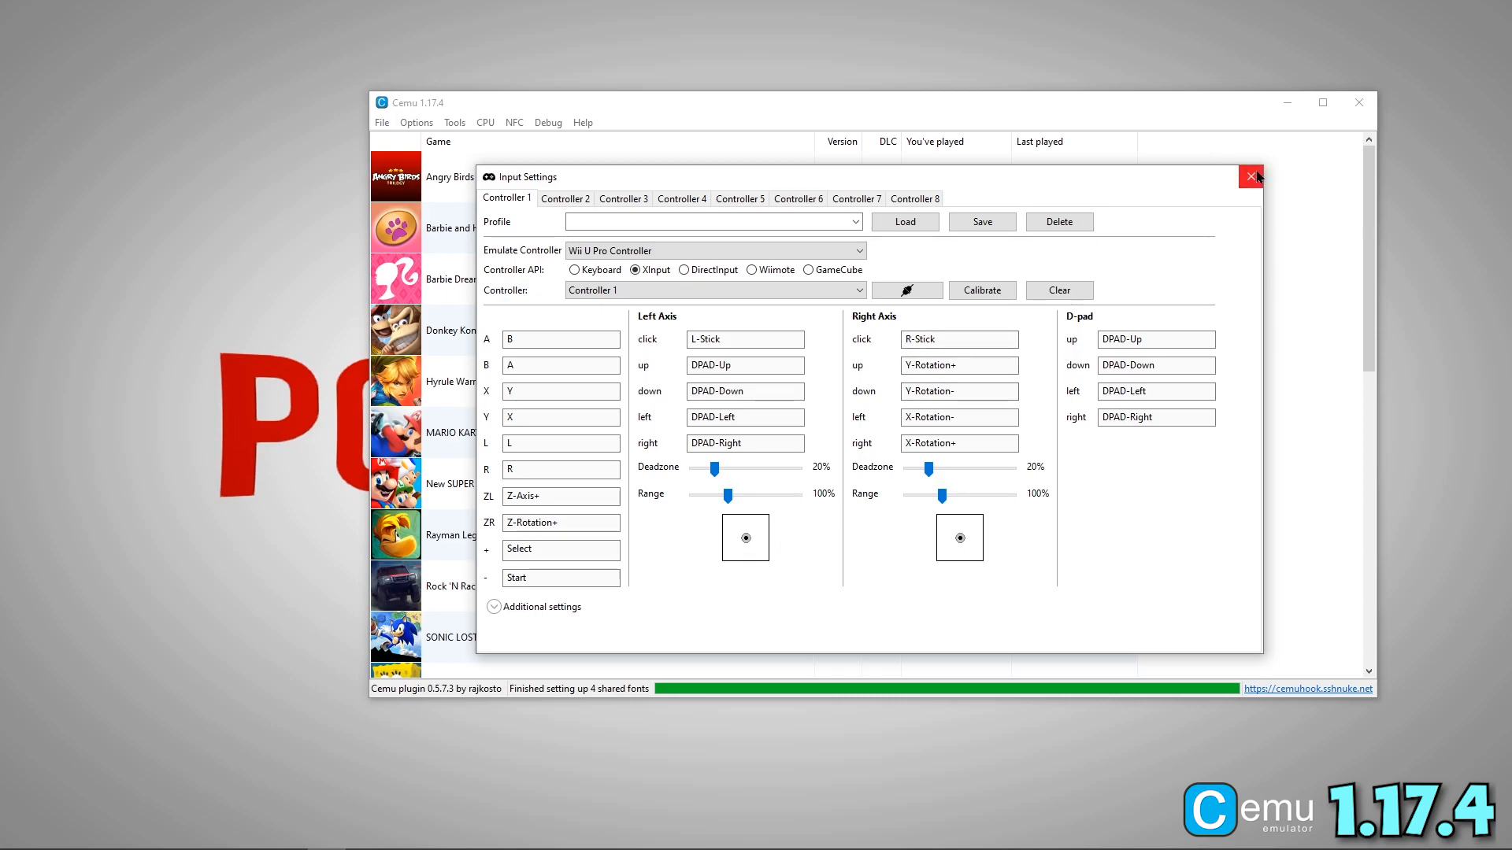
pyautogui.click(1252, 176)
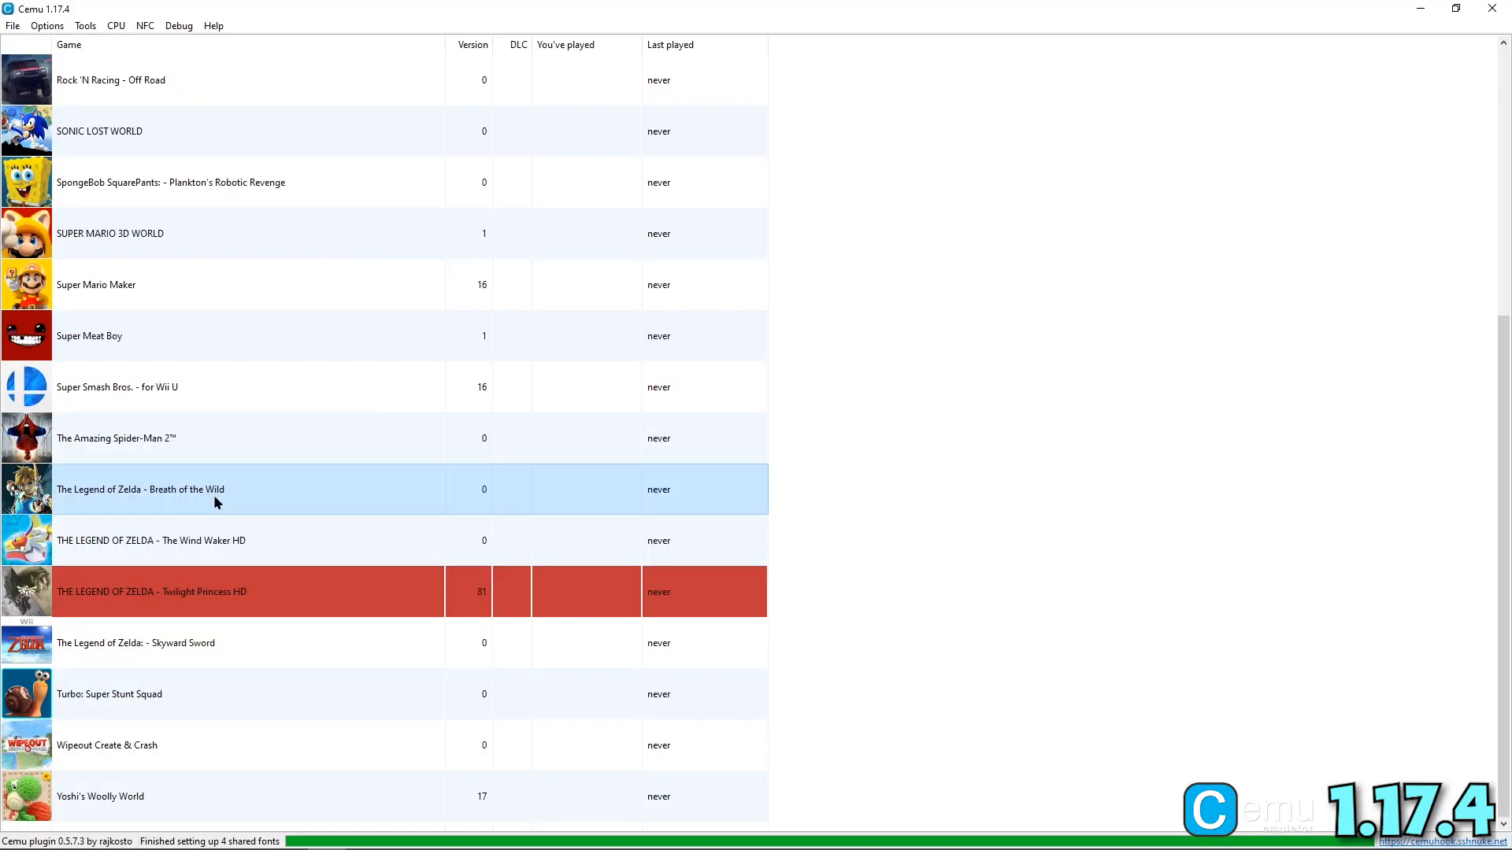
# In Breath of the Wild's graphic packs, enable Clarity, No Depth of Field and Shadow Resolution
pyautogui.rightClick(214, 501)
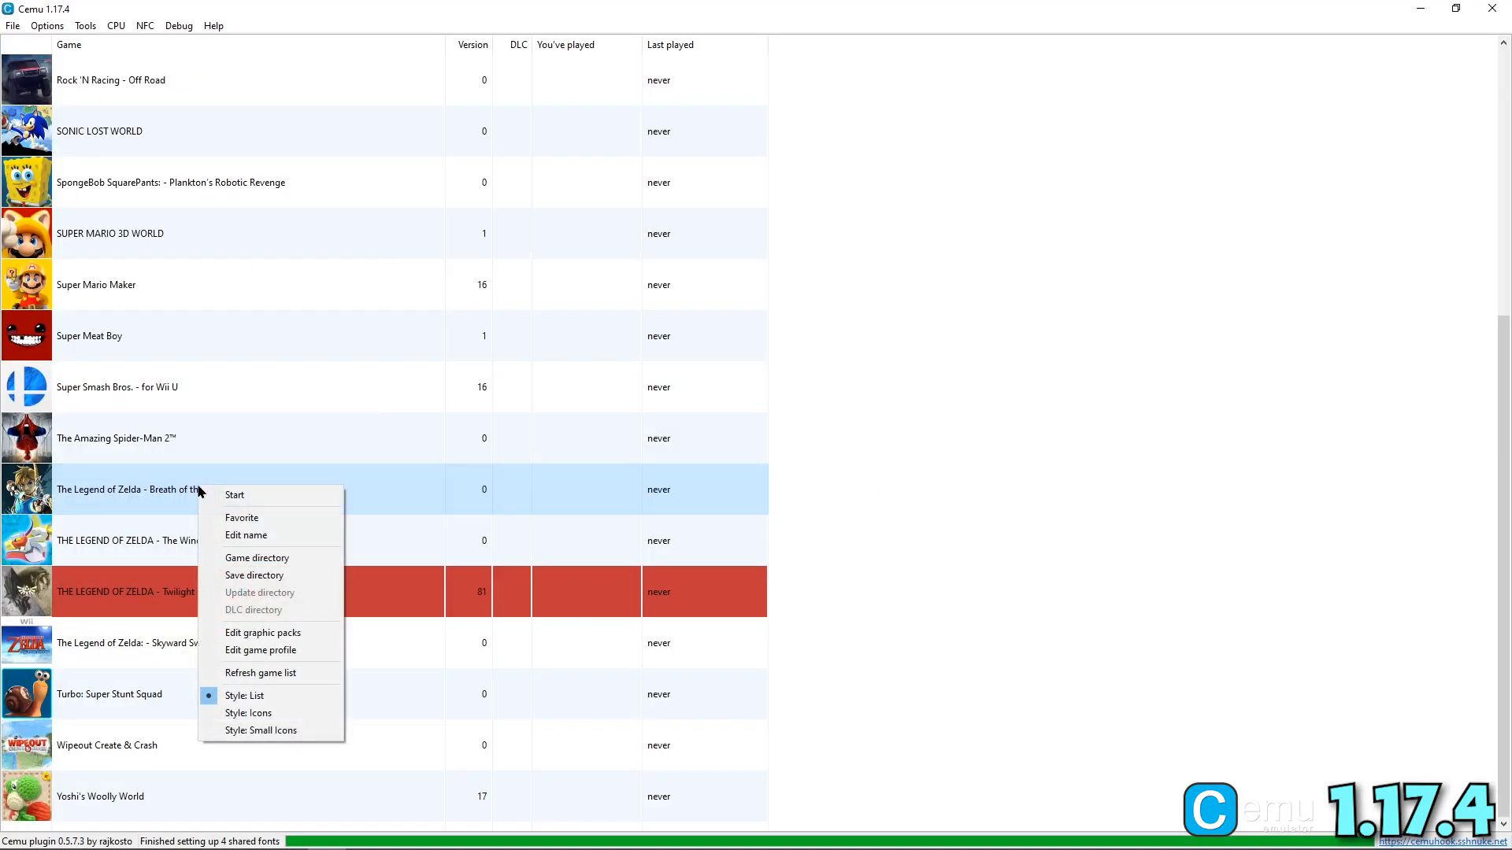
pyautogui.moveTo(263, 633)
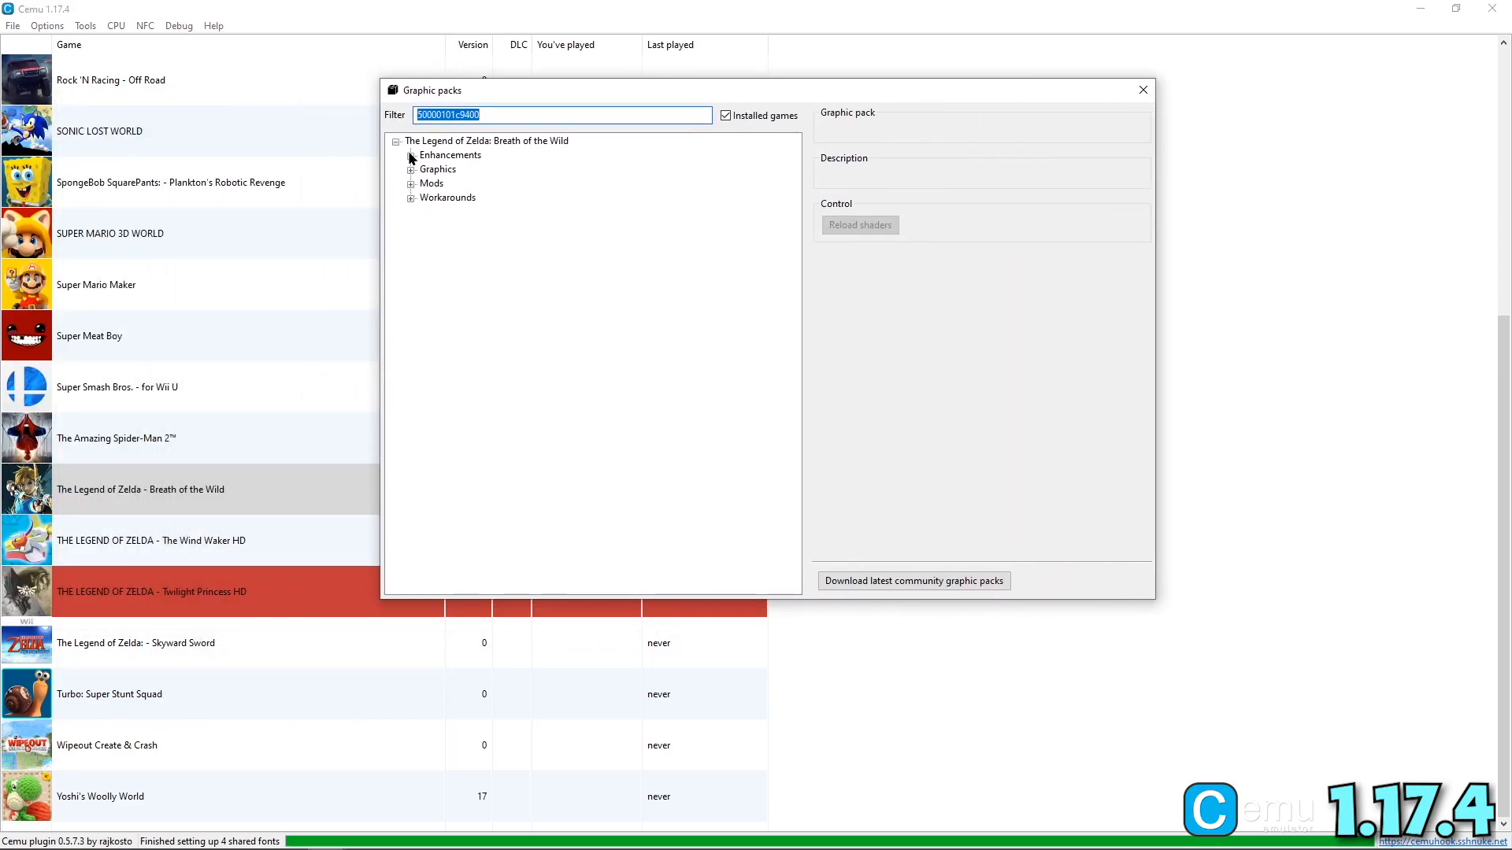
pyautogui.click(409, 156)
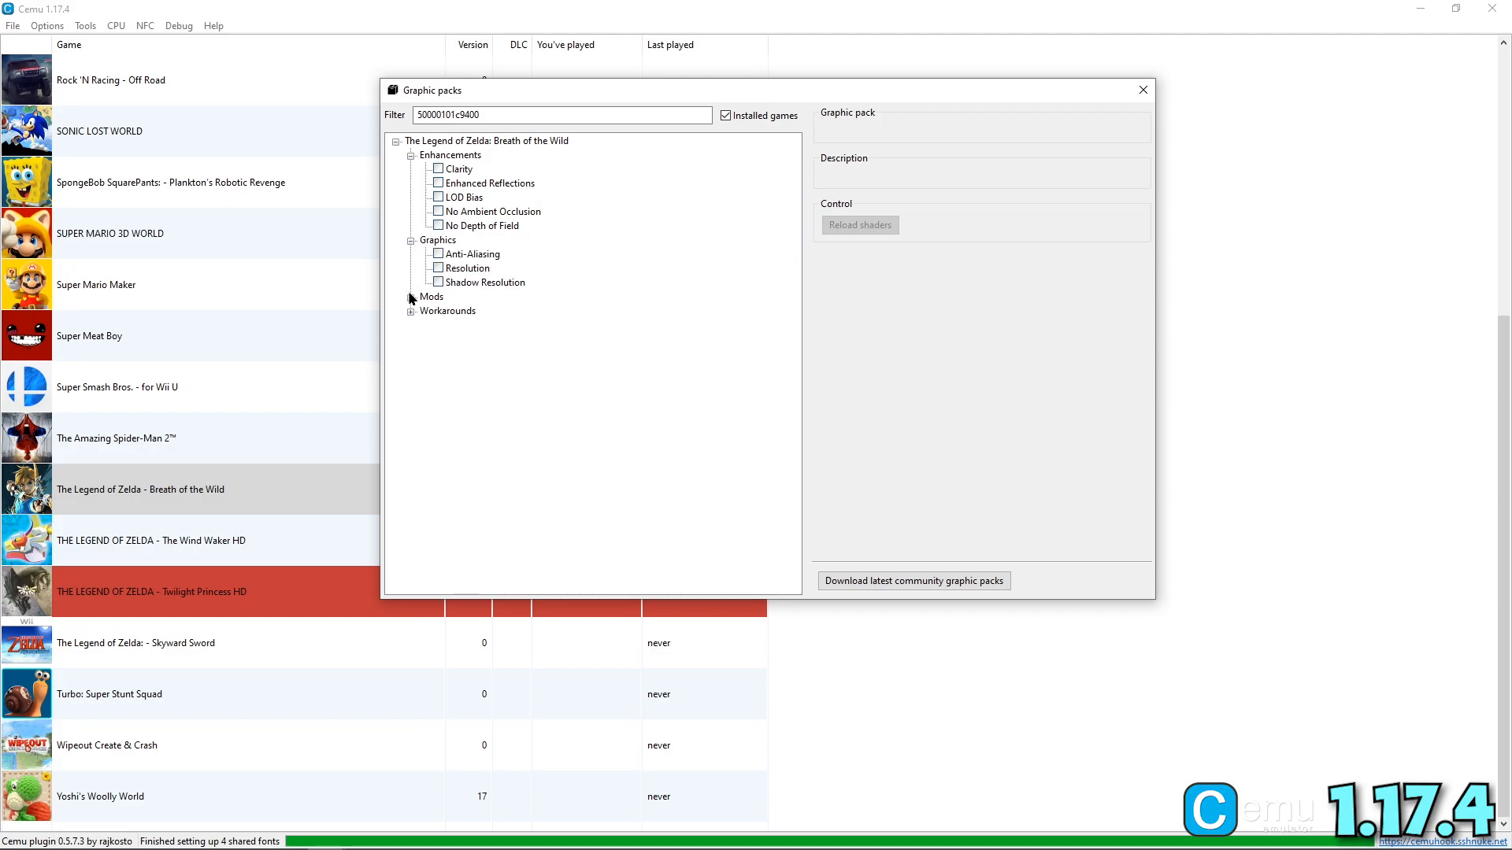
pyautogui.click(410, 296)
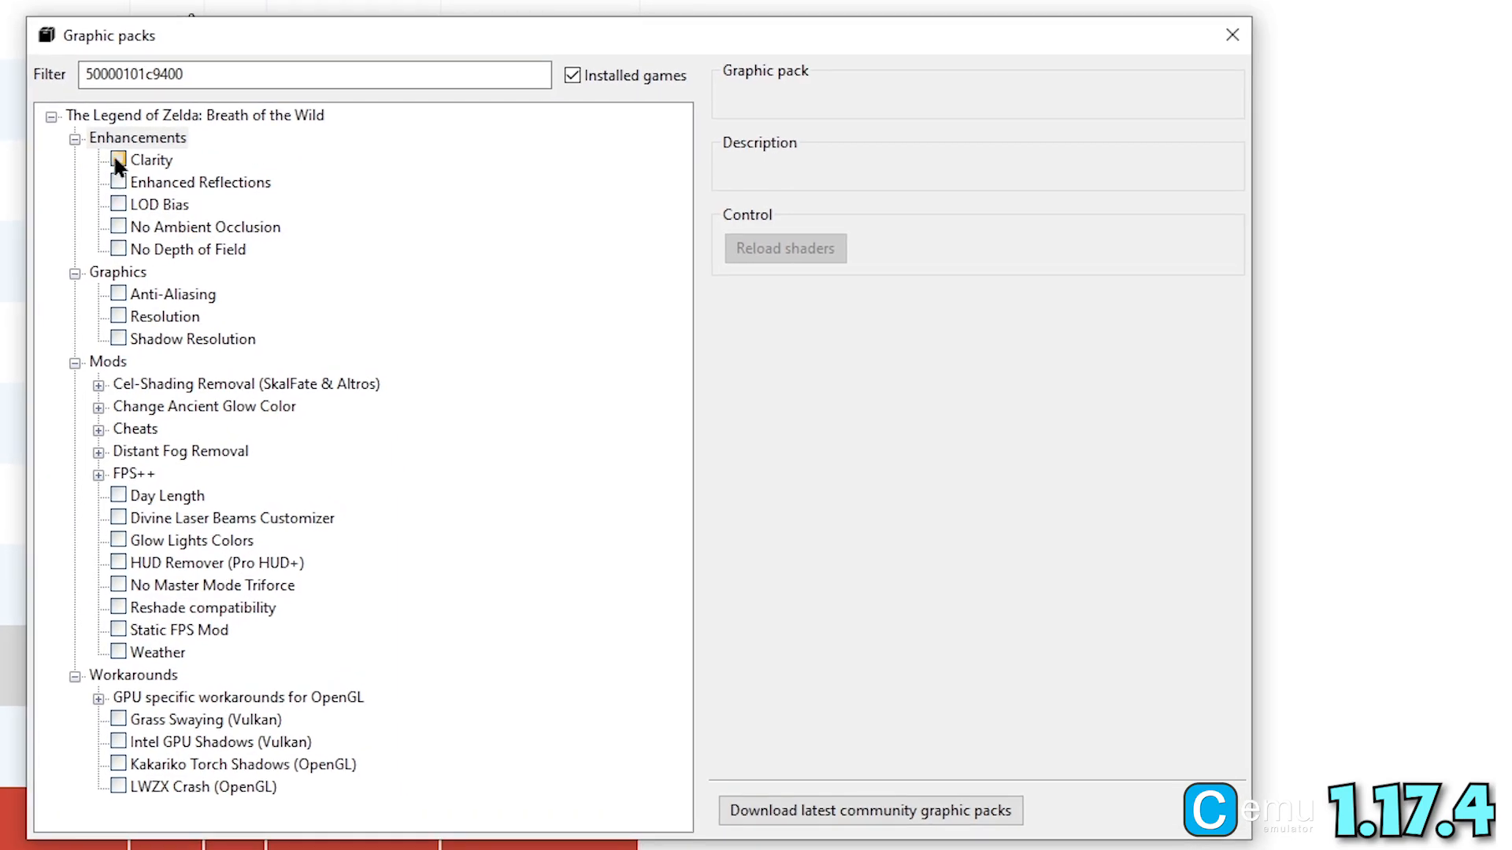
pyautogui.click(116, 159)
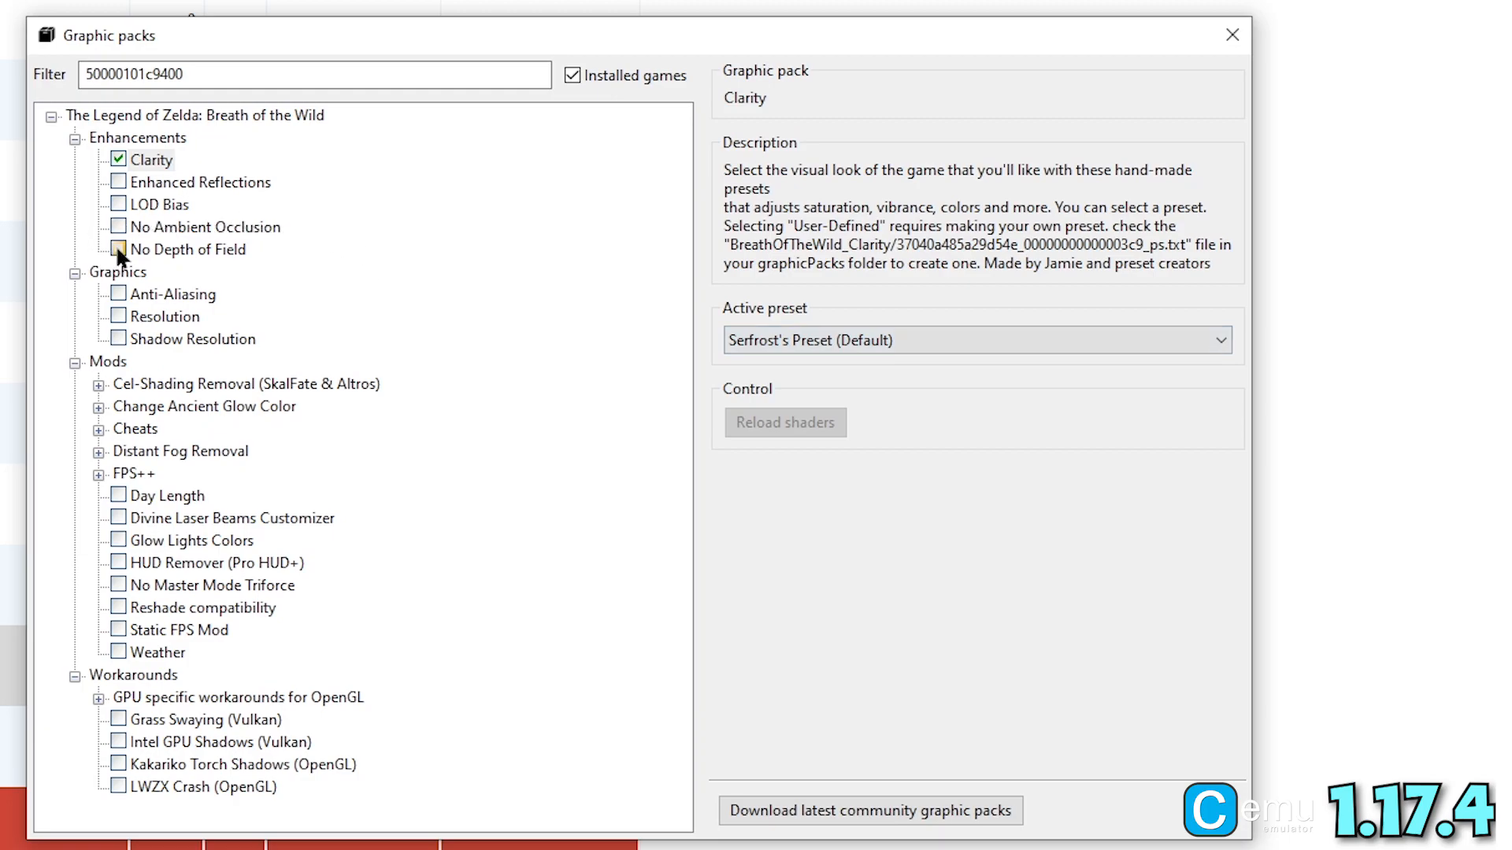
pyautogui.click(115, 249)
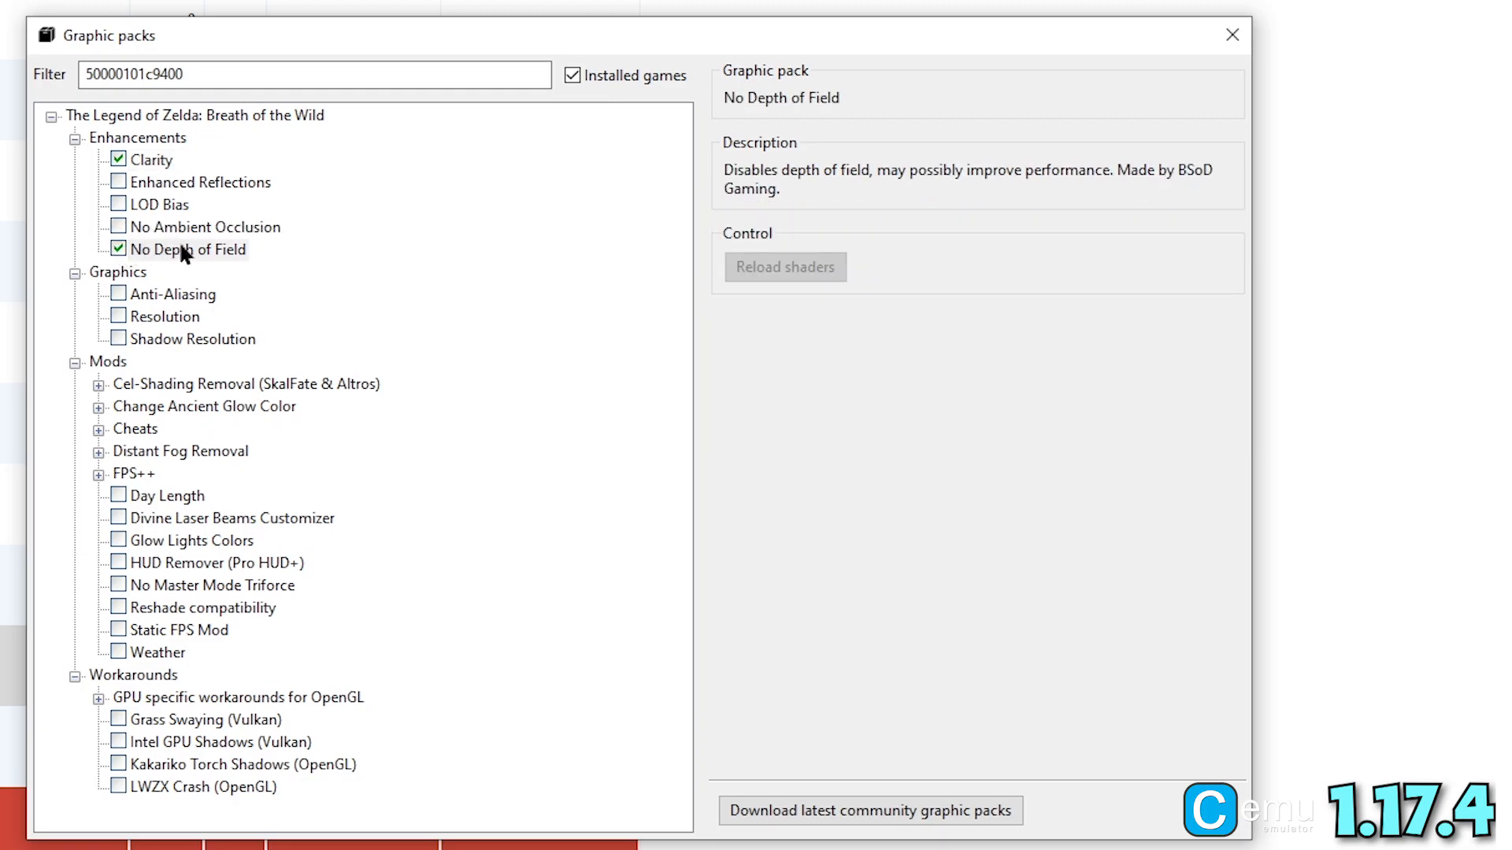
pyautogui.moveTo(245, 369)
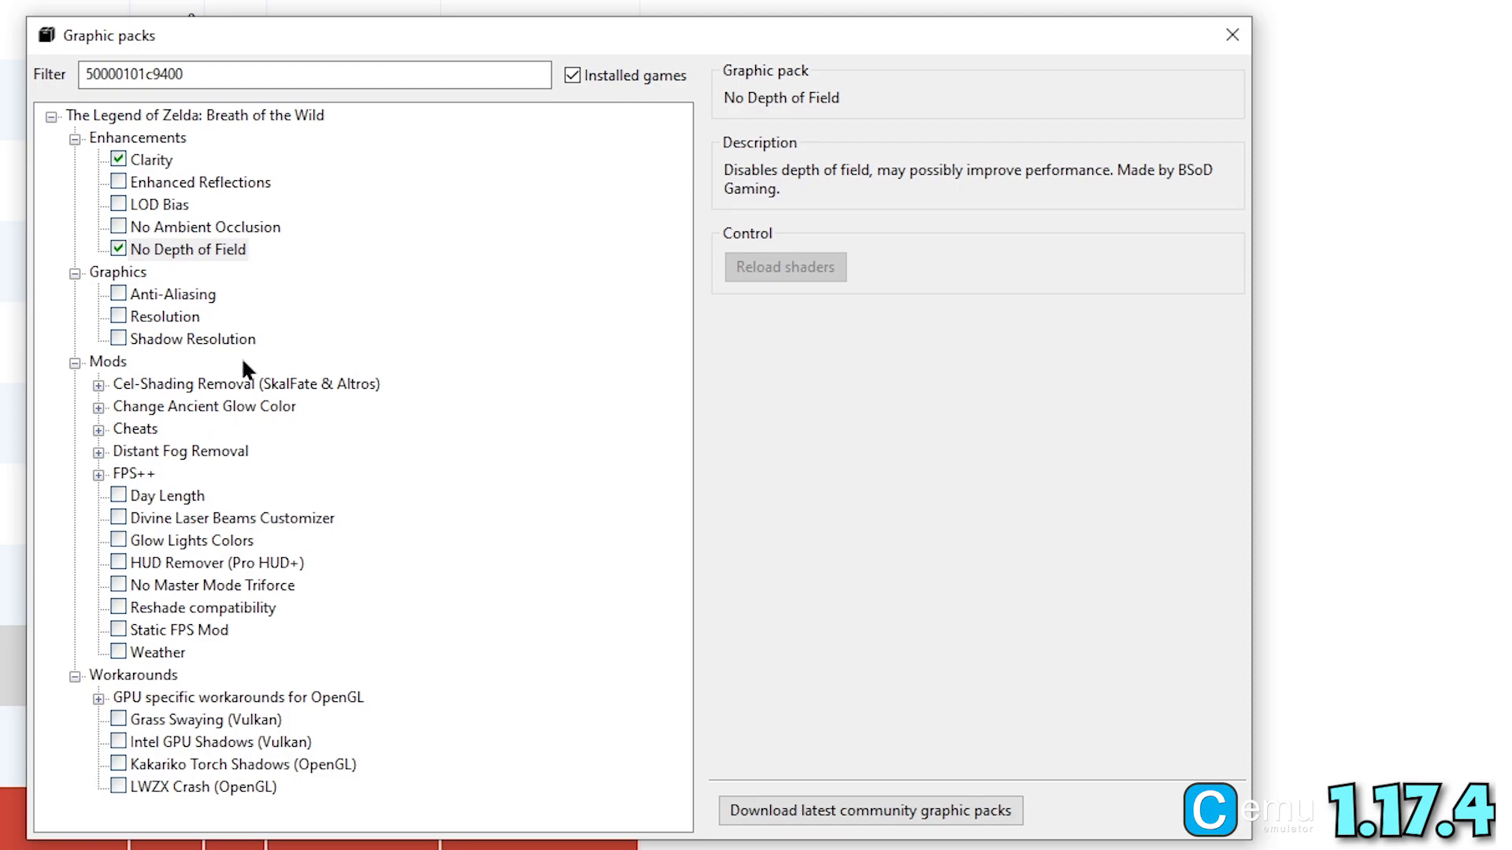
pyautogui.click(116, 316)
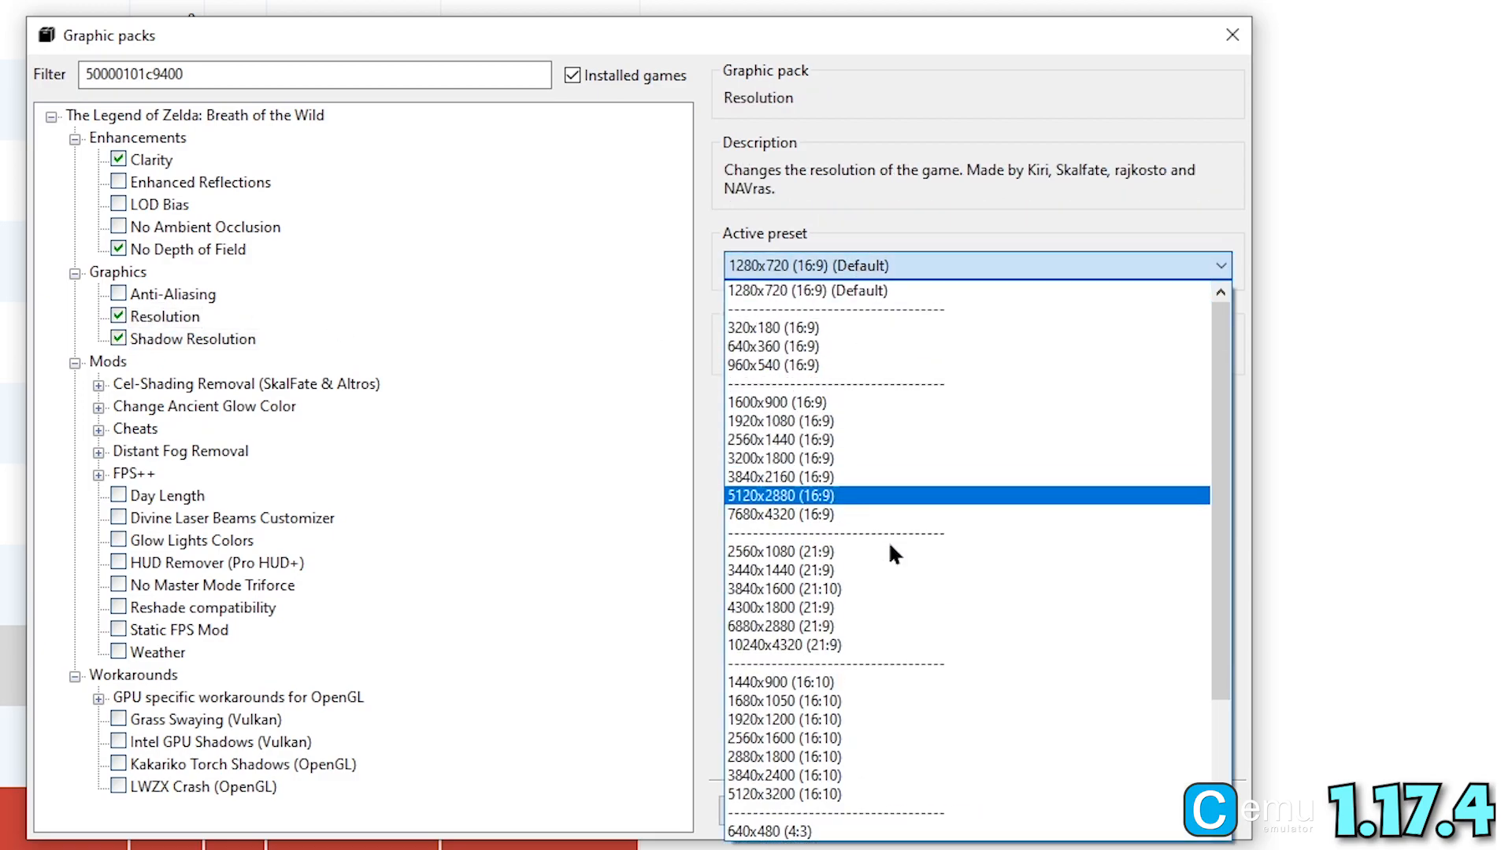
pyautogui.moveTo(904, 528)
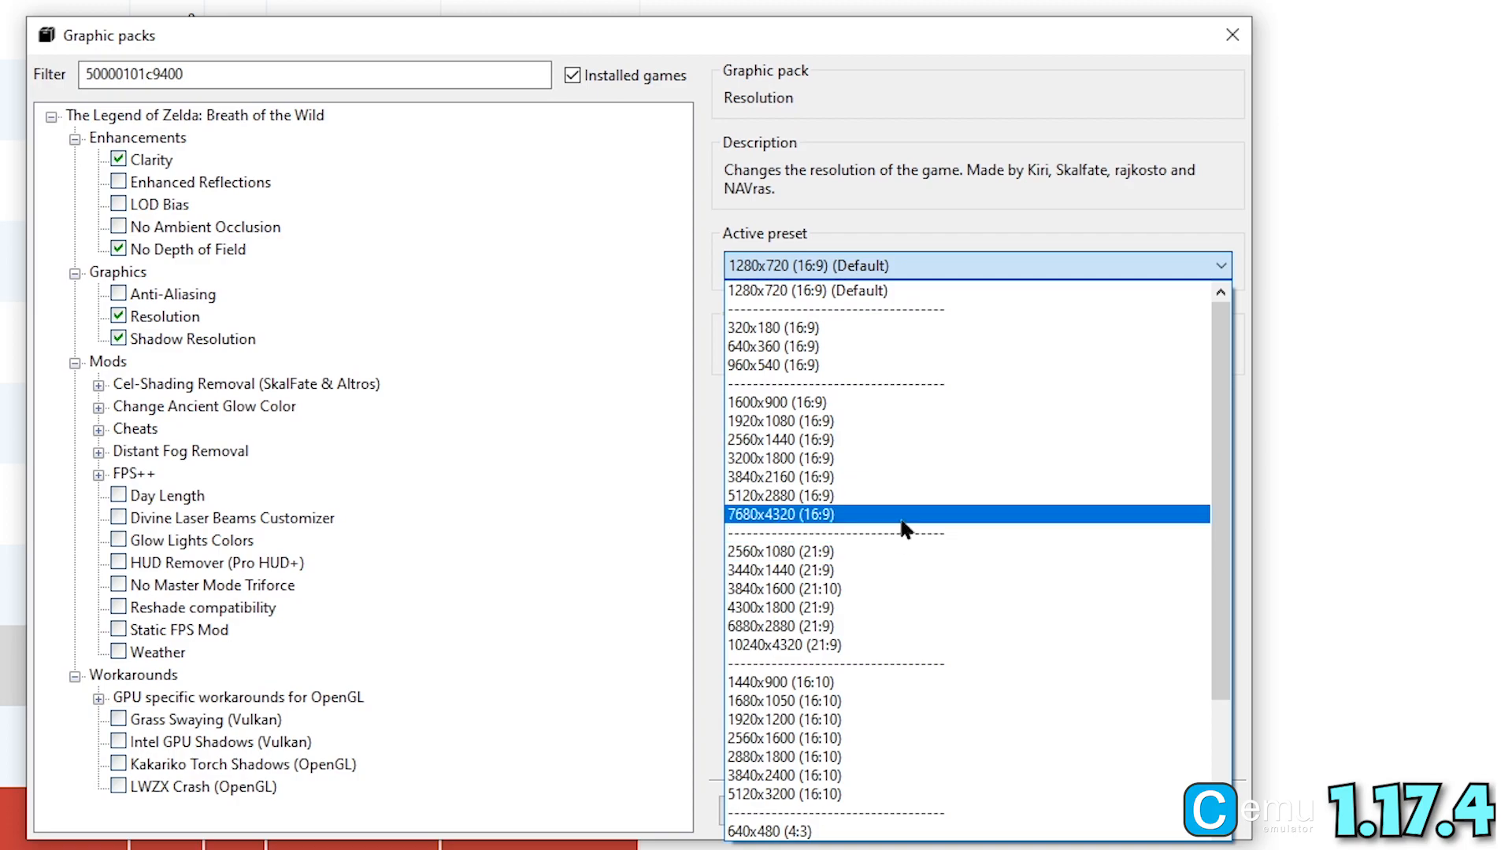
pyautogui.moveTo(839, 422)
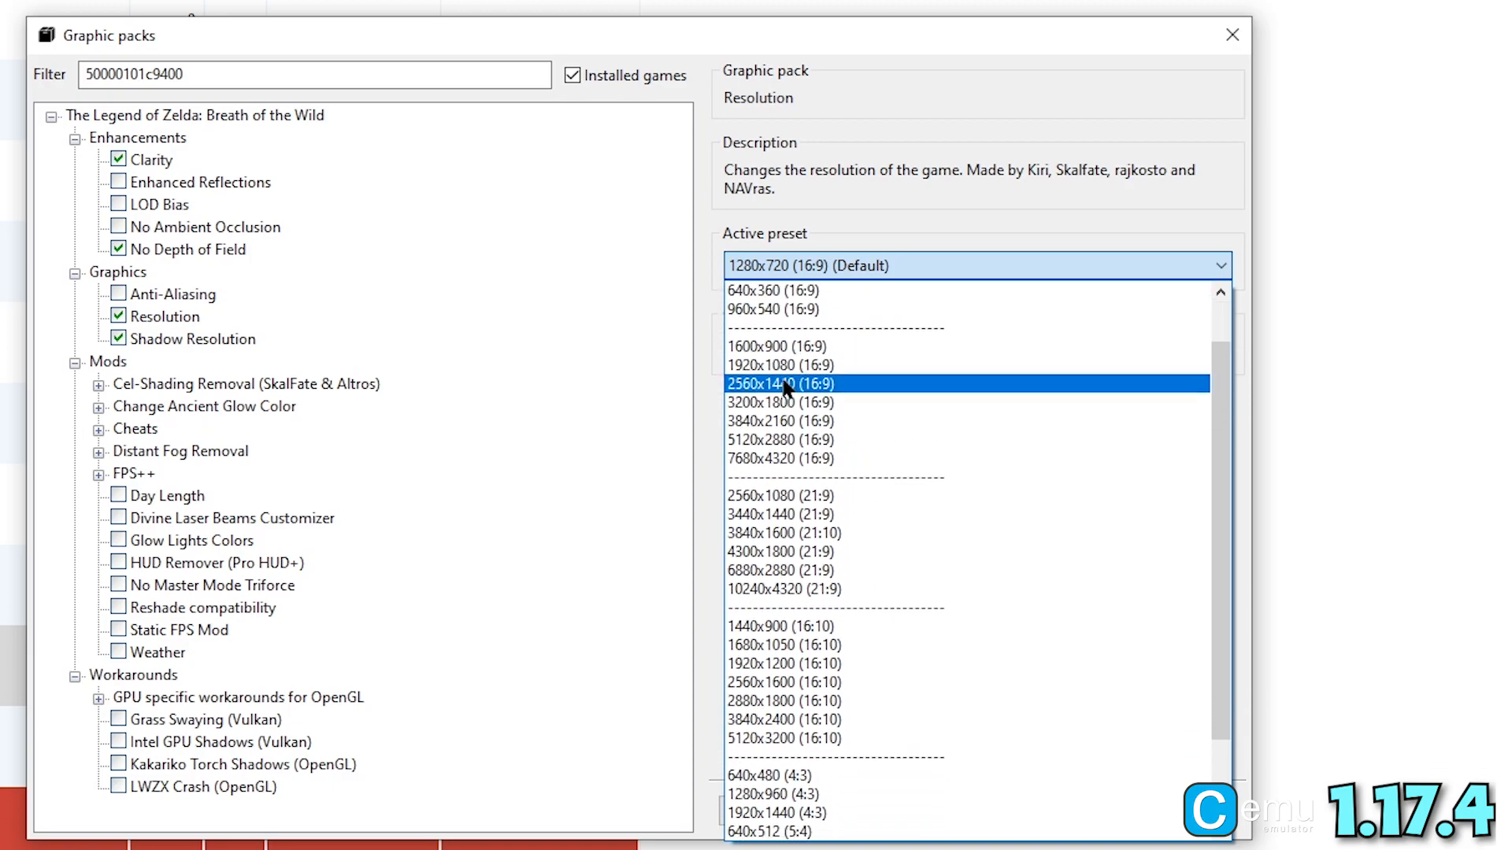
# Set the Resolution preset to 1920x1080 and keep Shadow Resolution at the Medium default preset
pyautogui.click(780, 363)
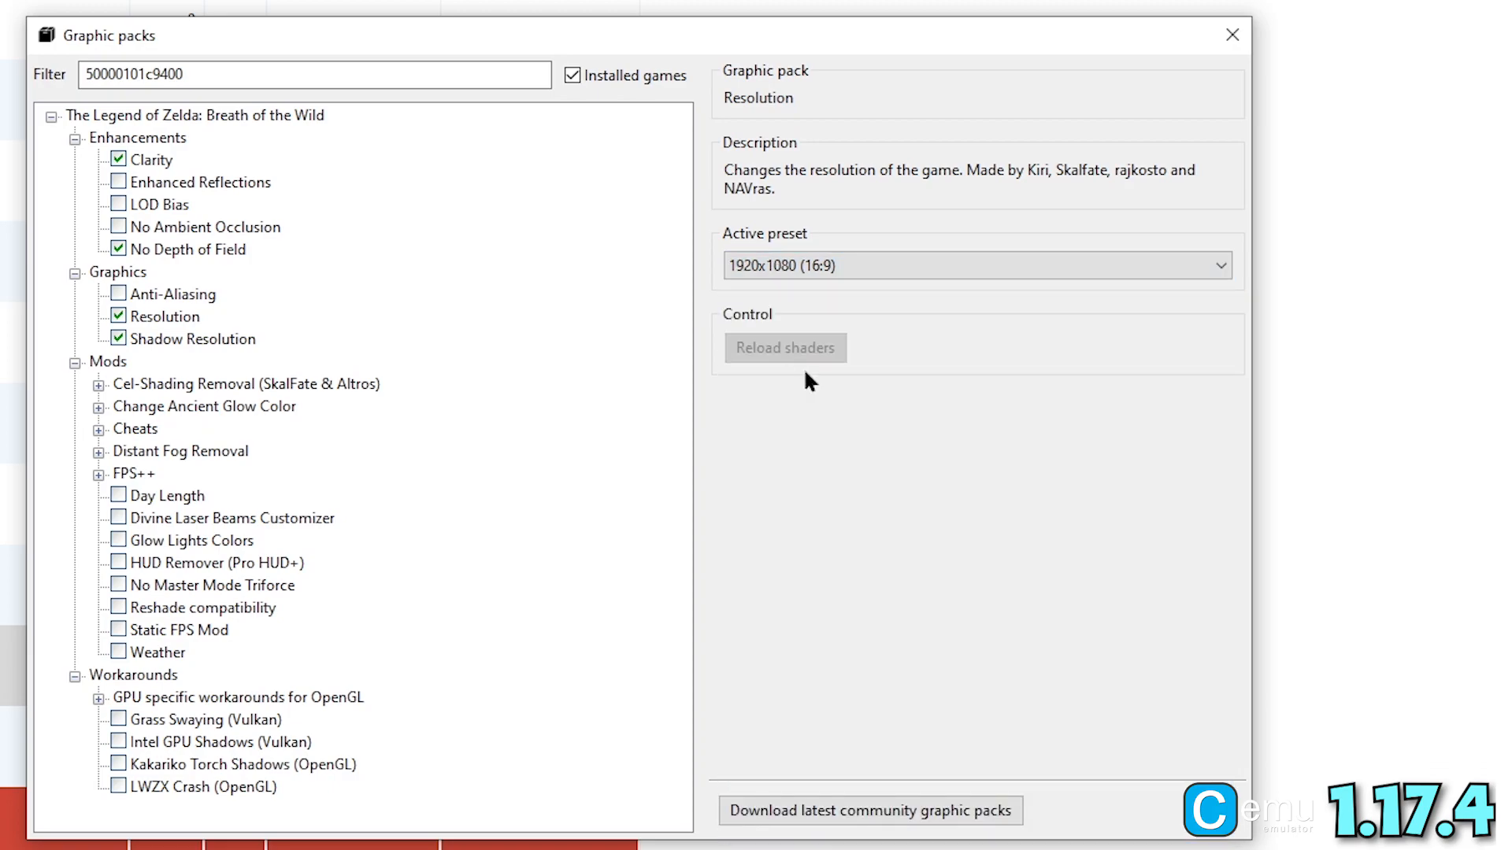
pyautogui.moveTo(212, 342)
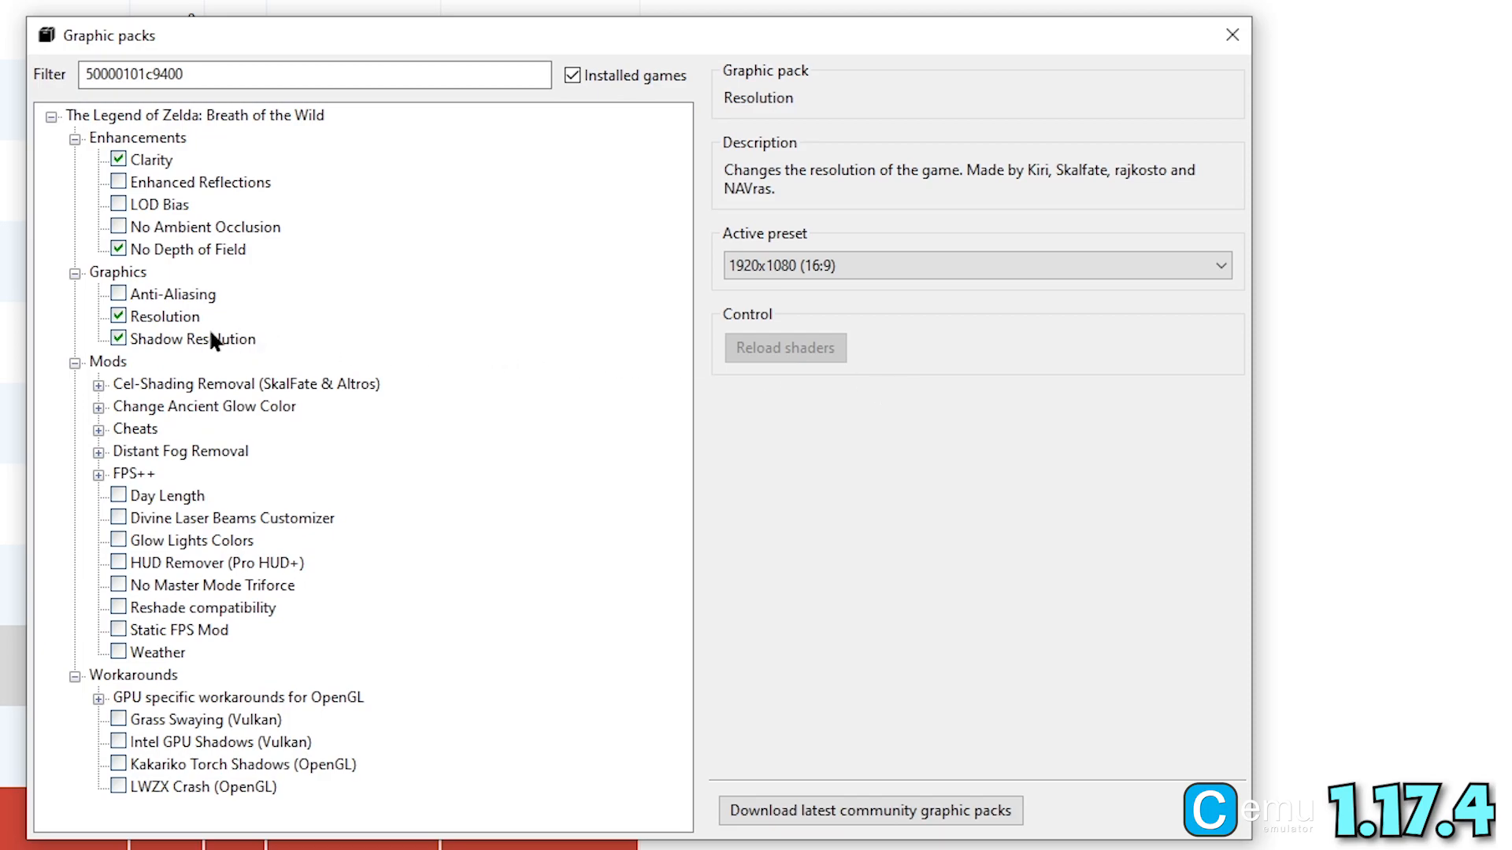
pyautogui.click(197, 339)
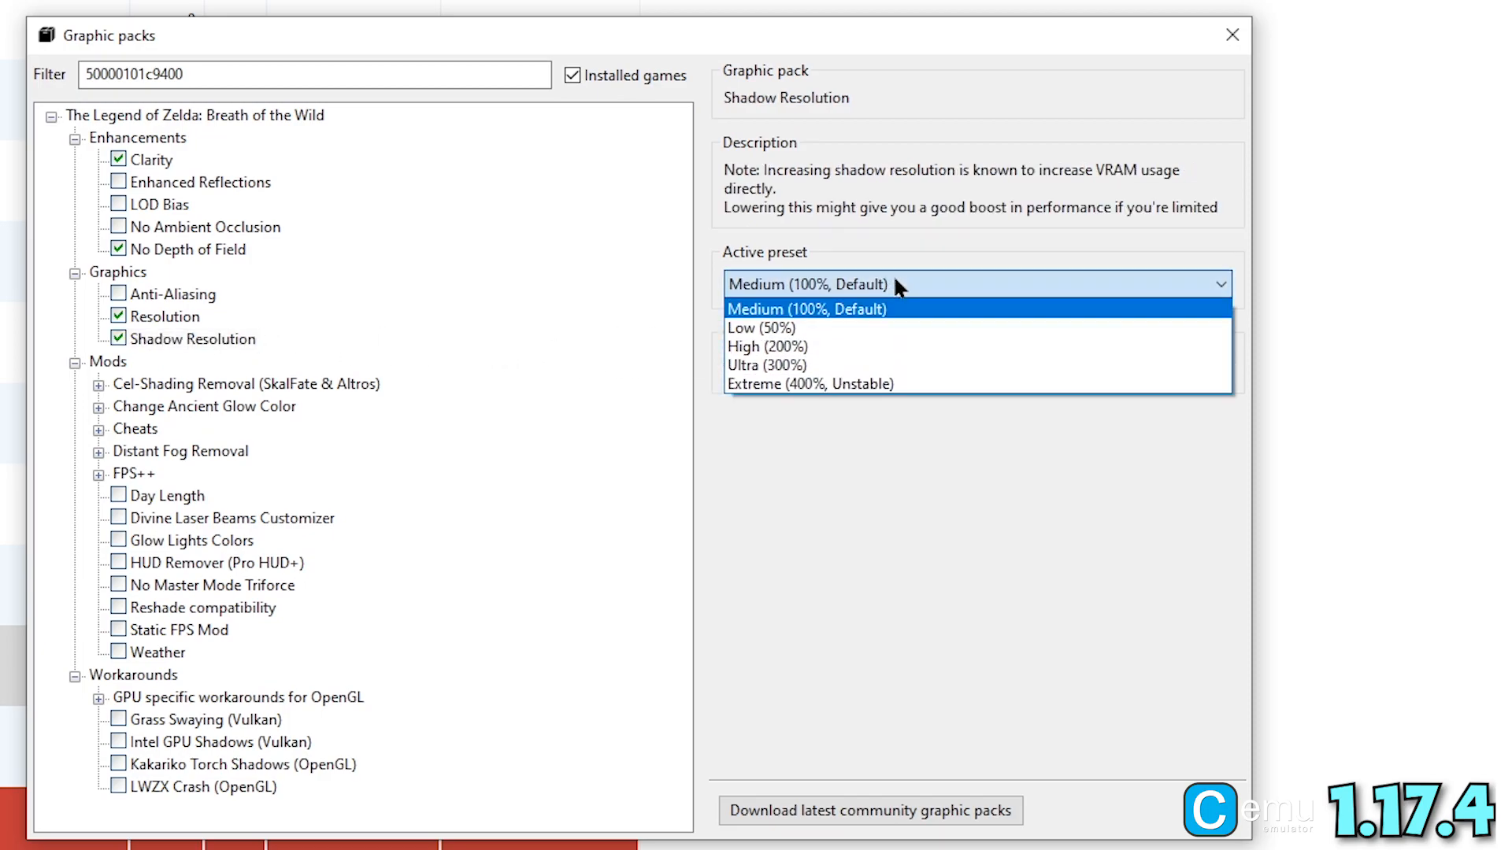
pyautogui.click(767, 346)
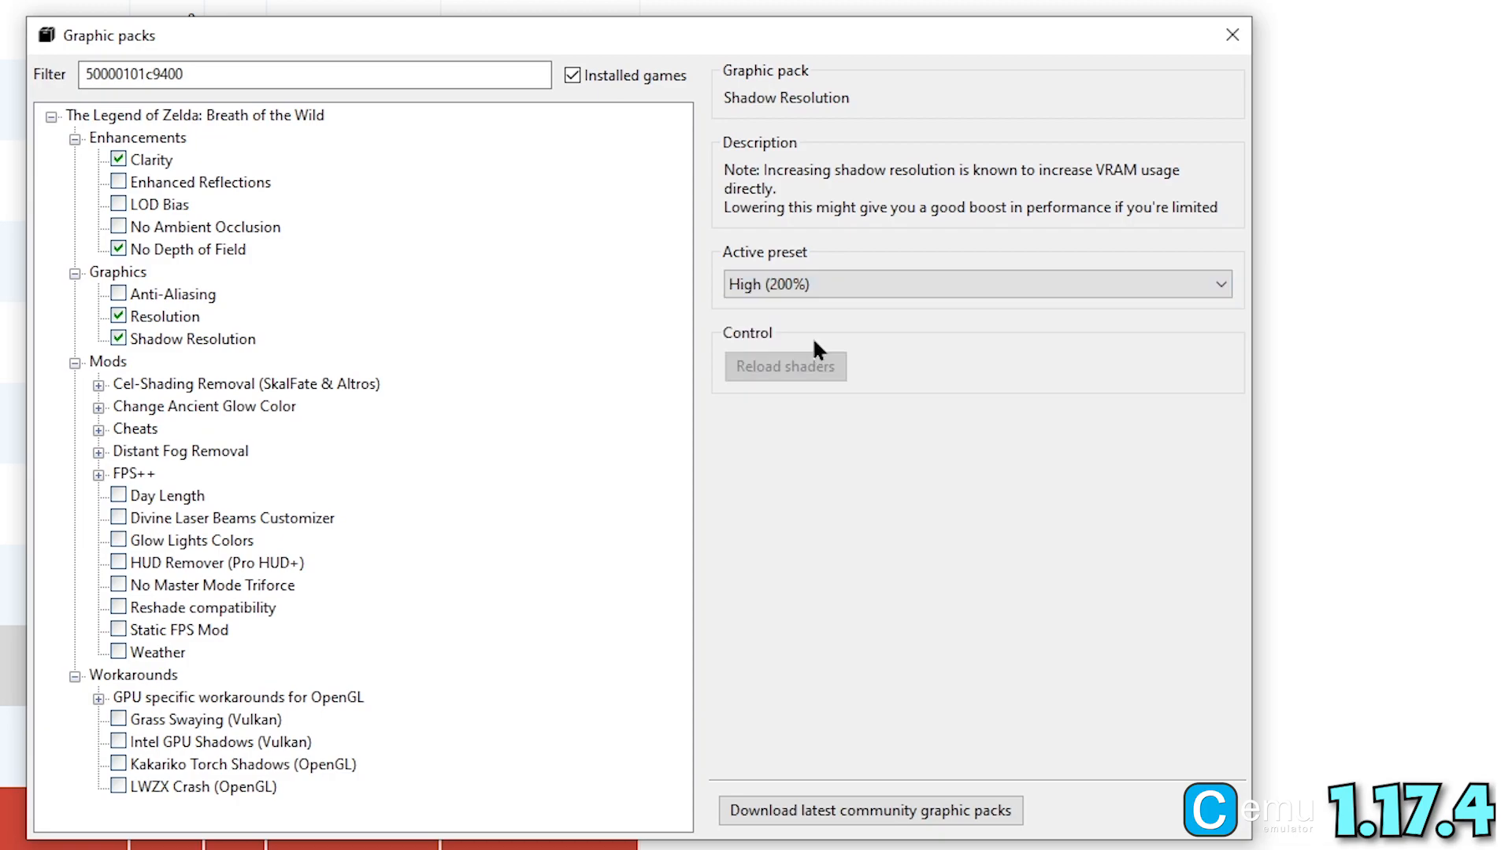
pyautogui.click(974, 283)
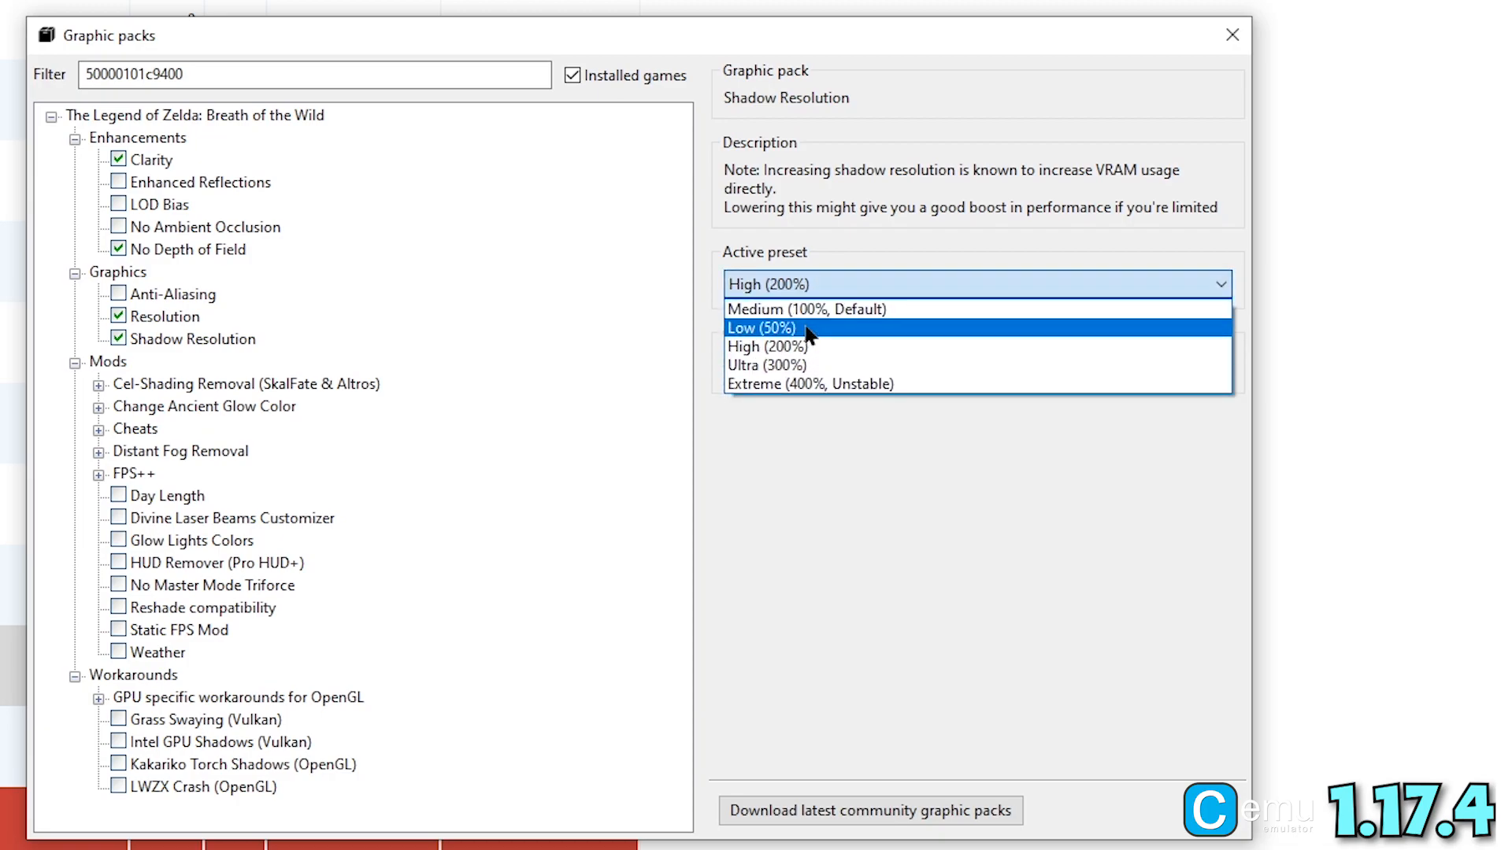
pyautogui.moveTo(846, 311)
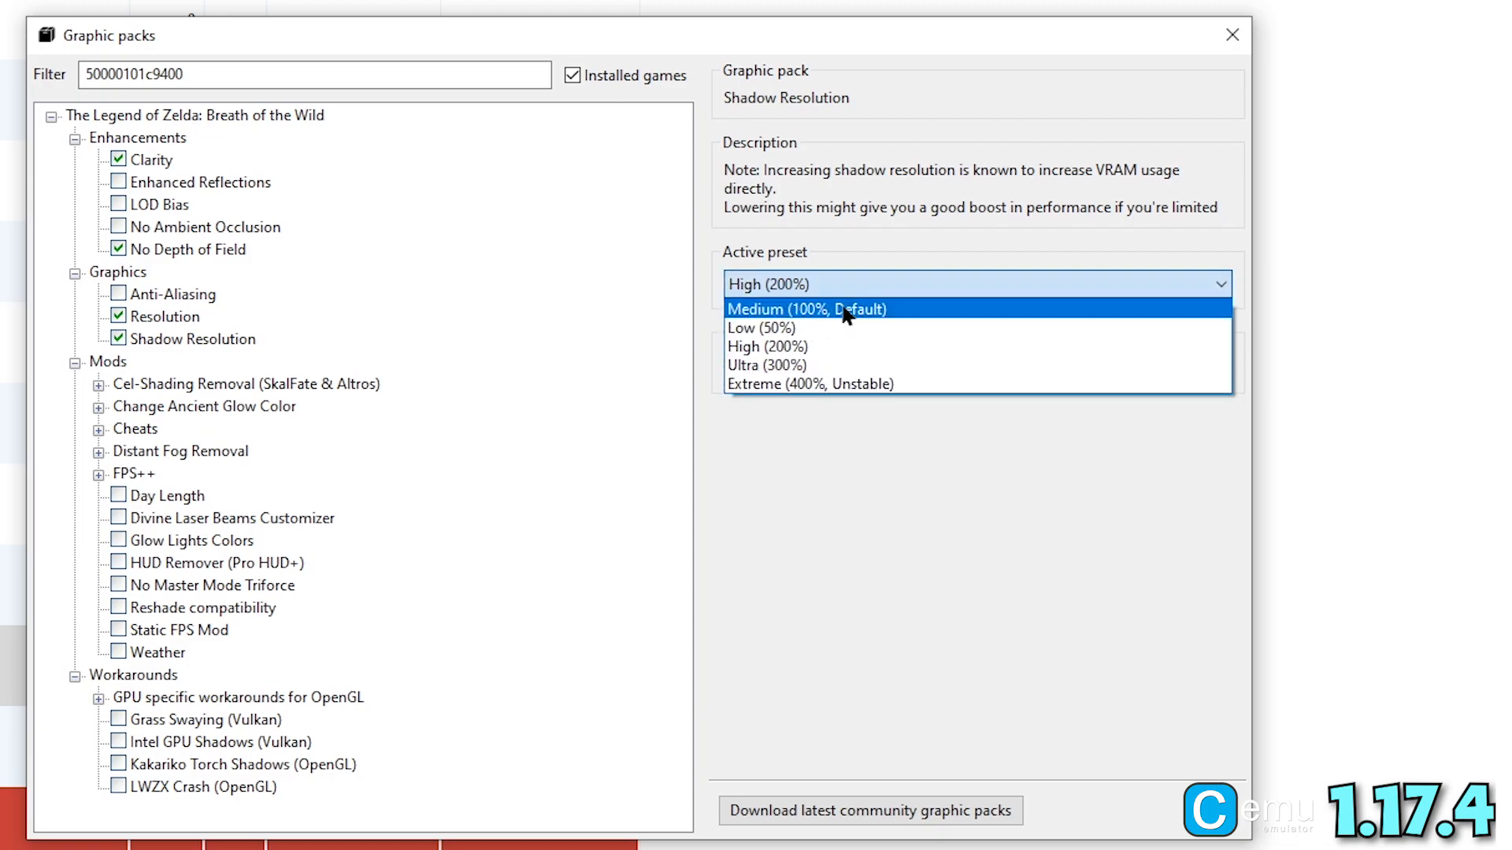
pyautogui.click(806, 309)
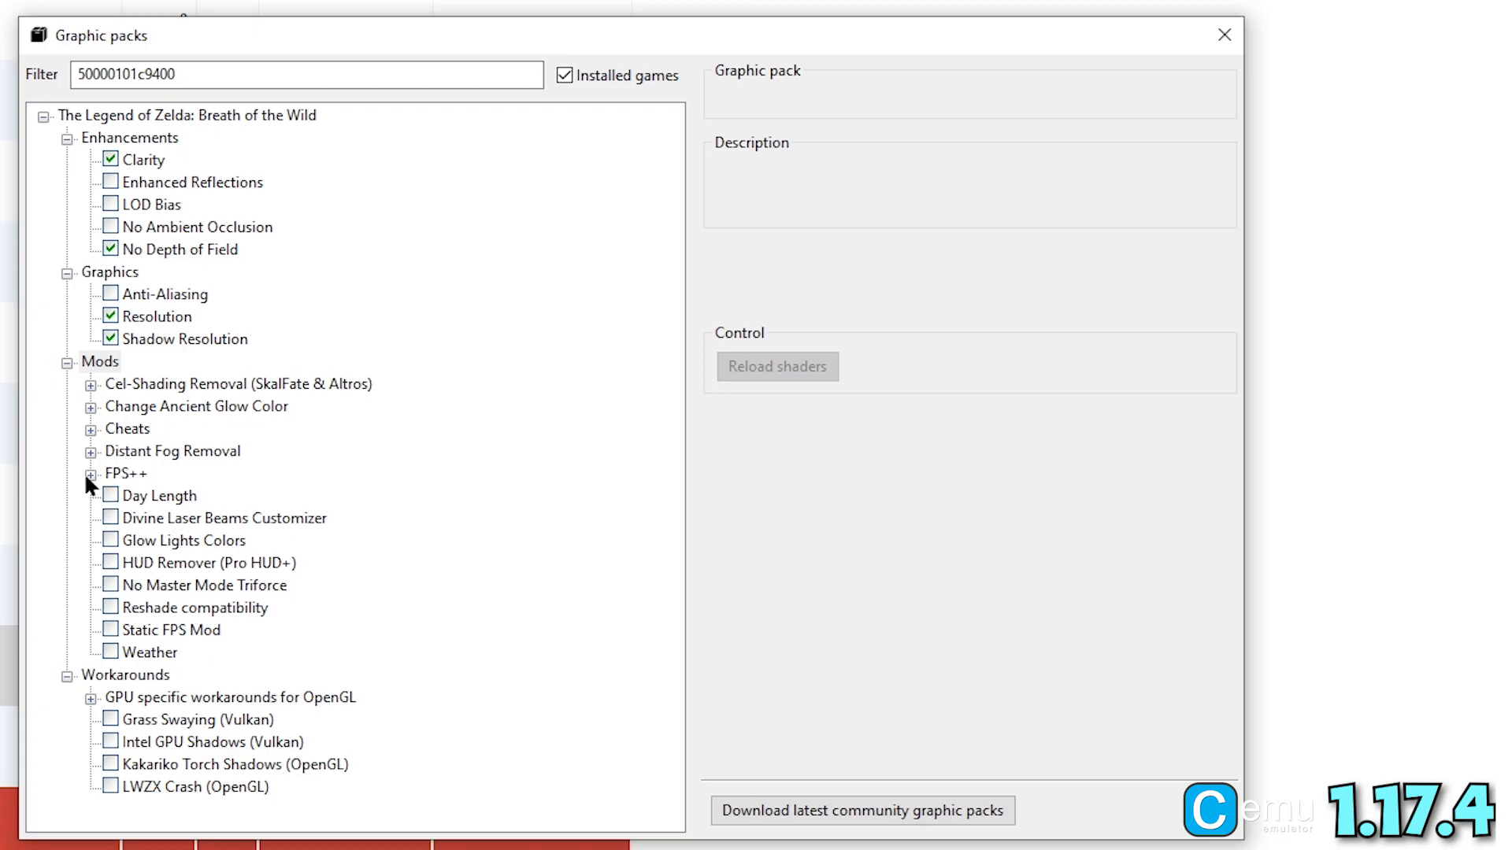
# Enable the FPS++ Fence Method and Set FPS Limit packs plus the NVIDIA Stretched Clouds workaround
pyautogui.click(88, 474)
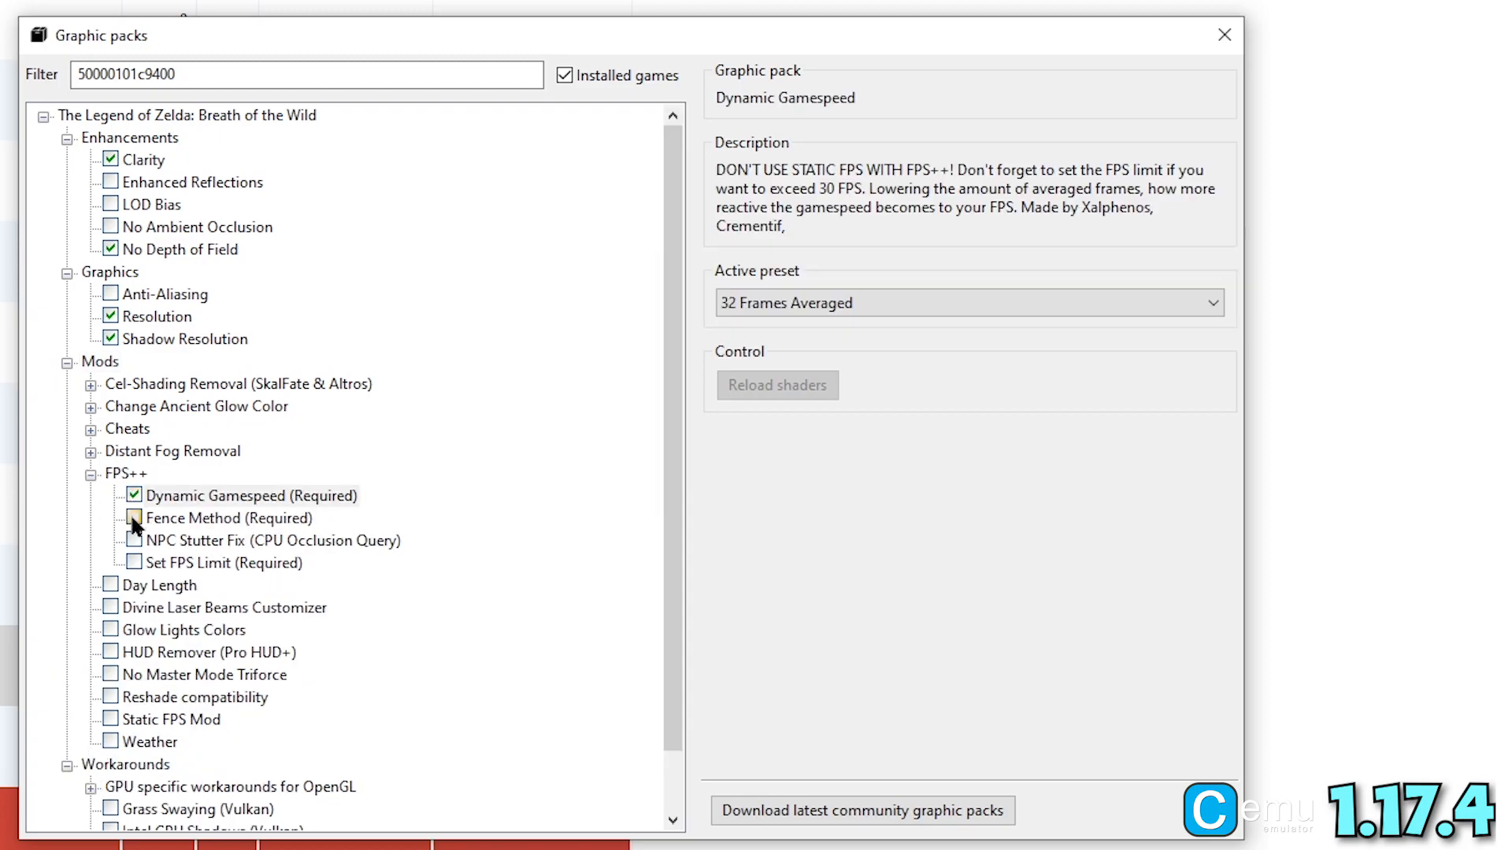
pyautogui.click(134, 562)
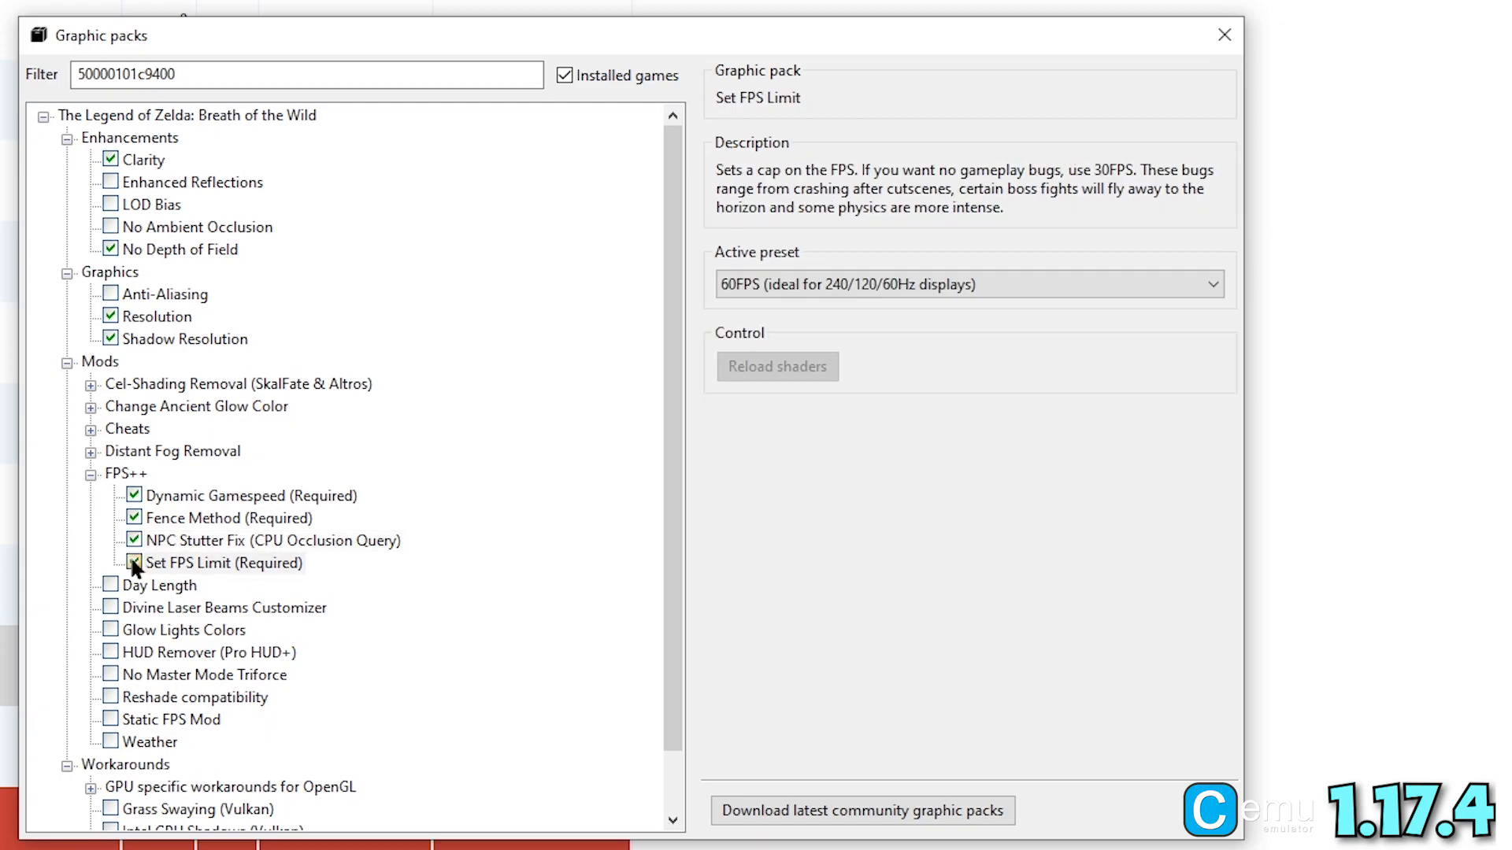
pyautogui.click(134, 563)
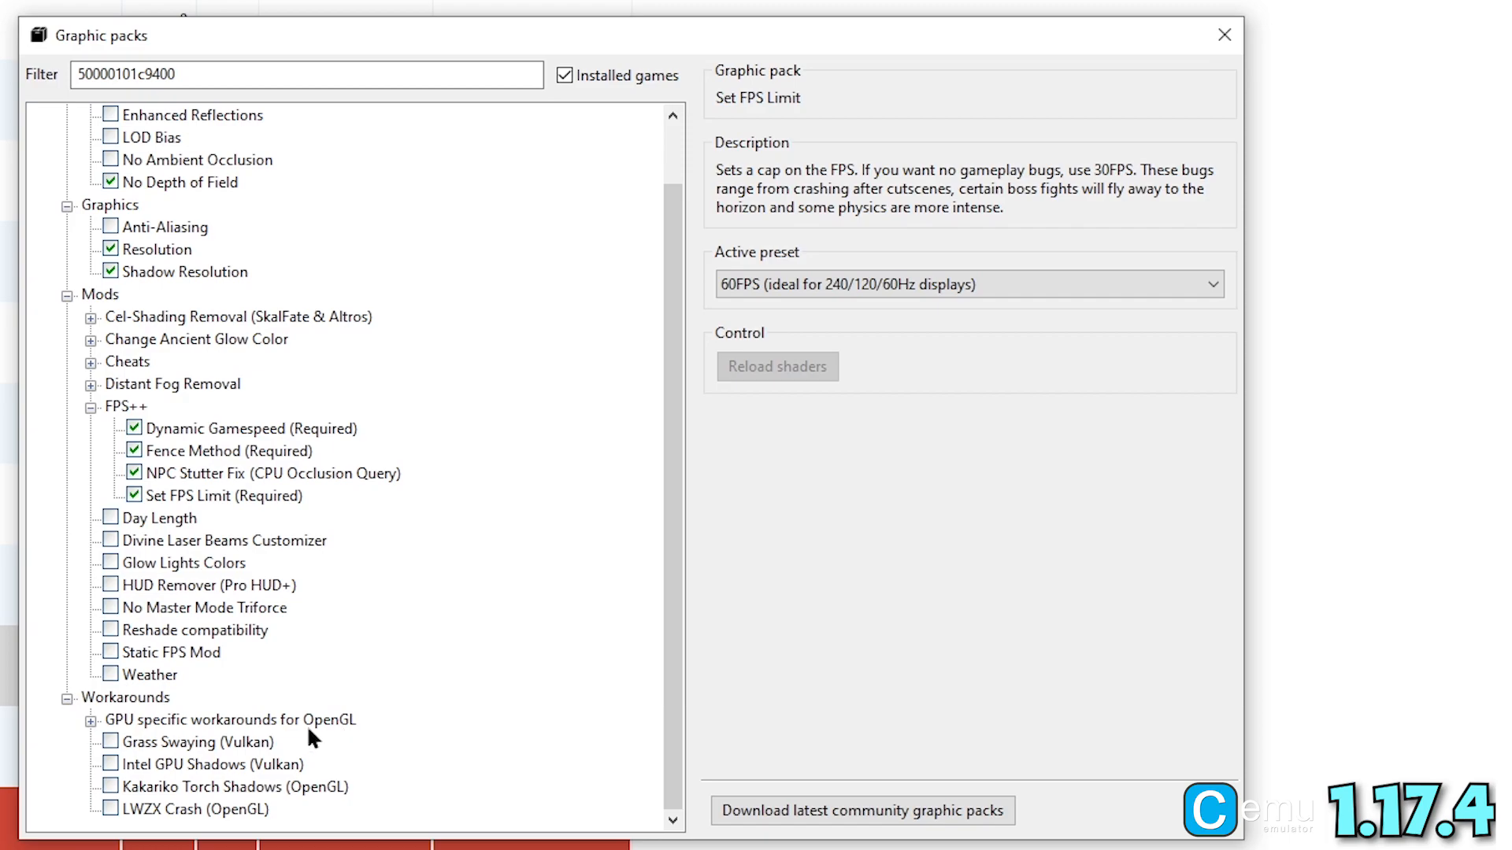
pyautogui.moveTo(324, 753)
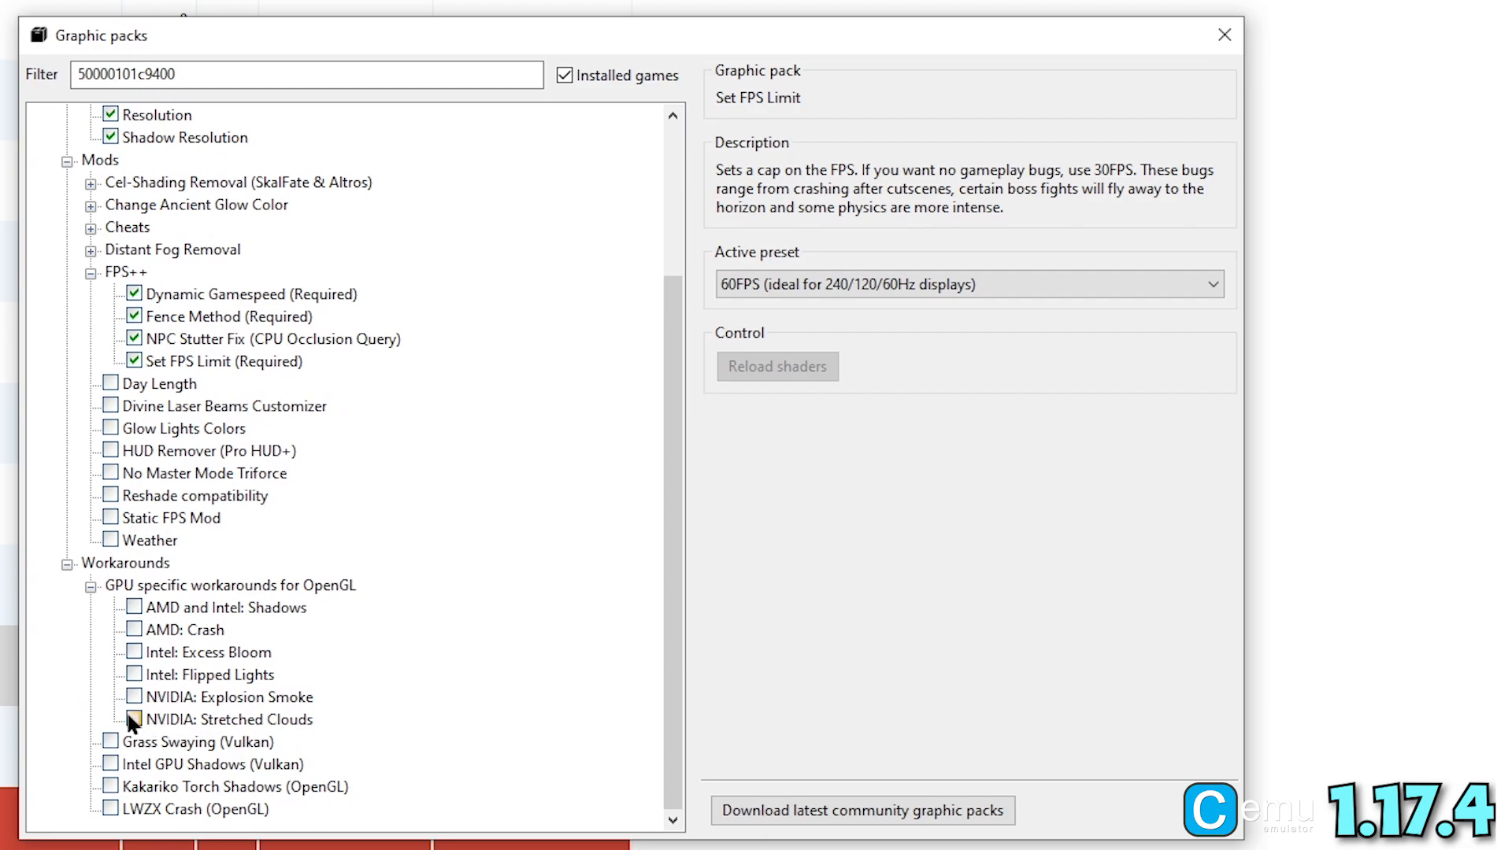
pyautogui.click(134, 696)
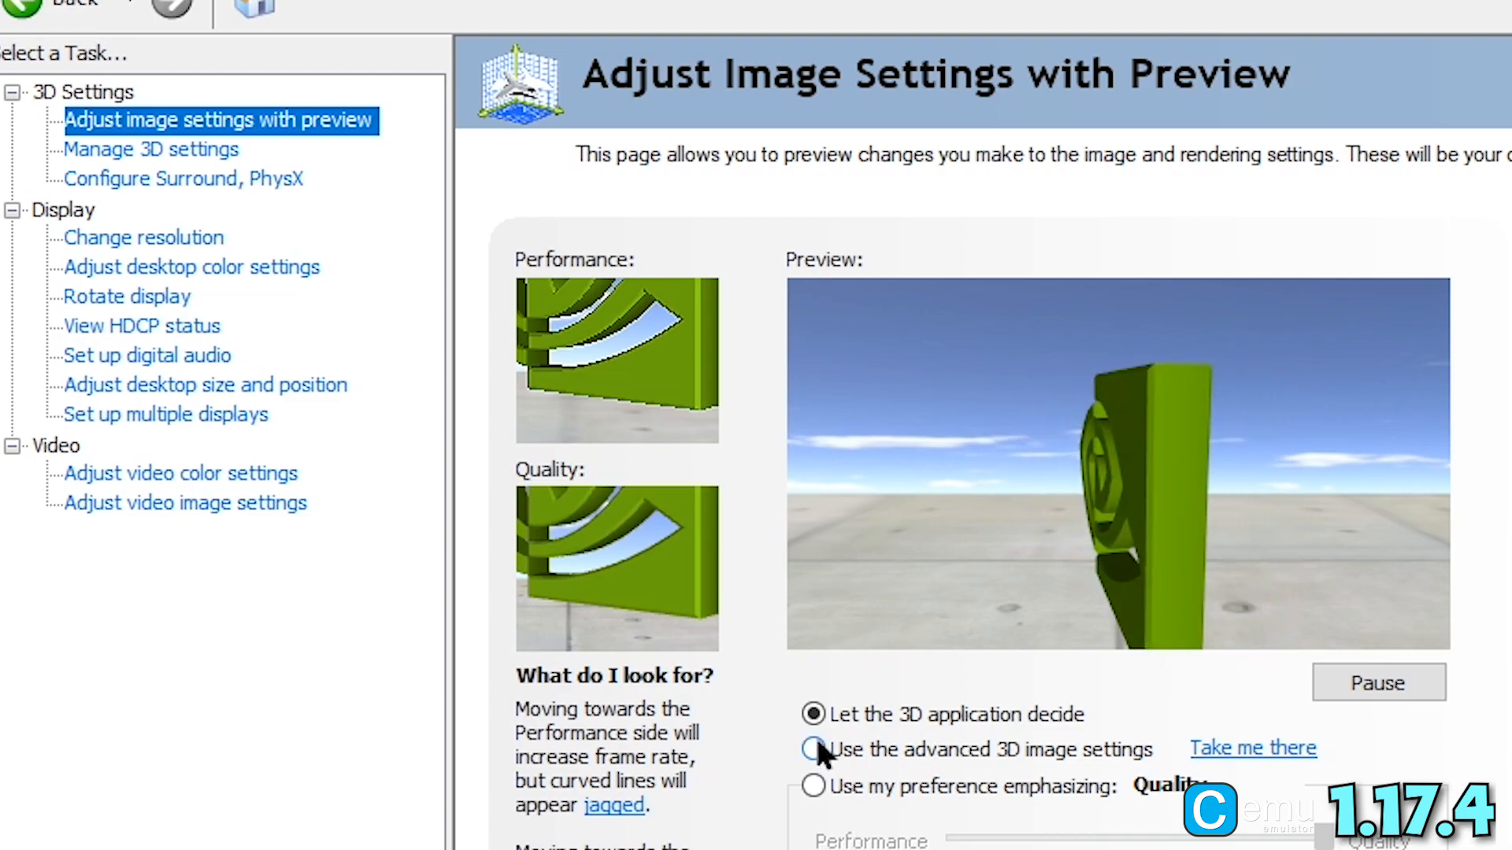
# Choose advanced 3D image settings and go to Manage 3D Settings' Program Settings
pyautogui.click(813, 749)
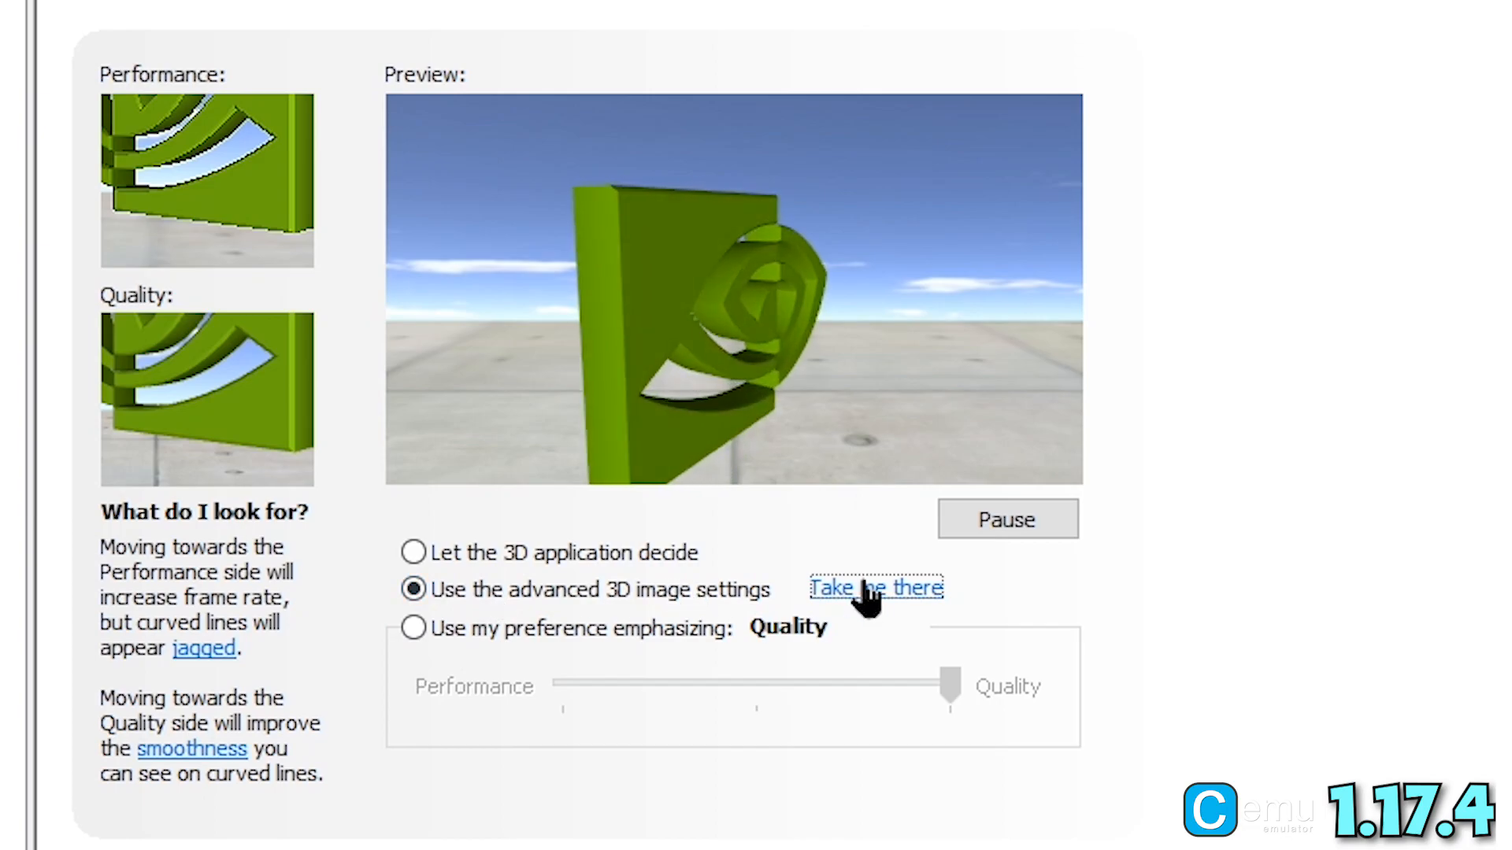
pyautogui.click(874, 588)
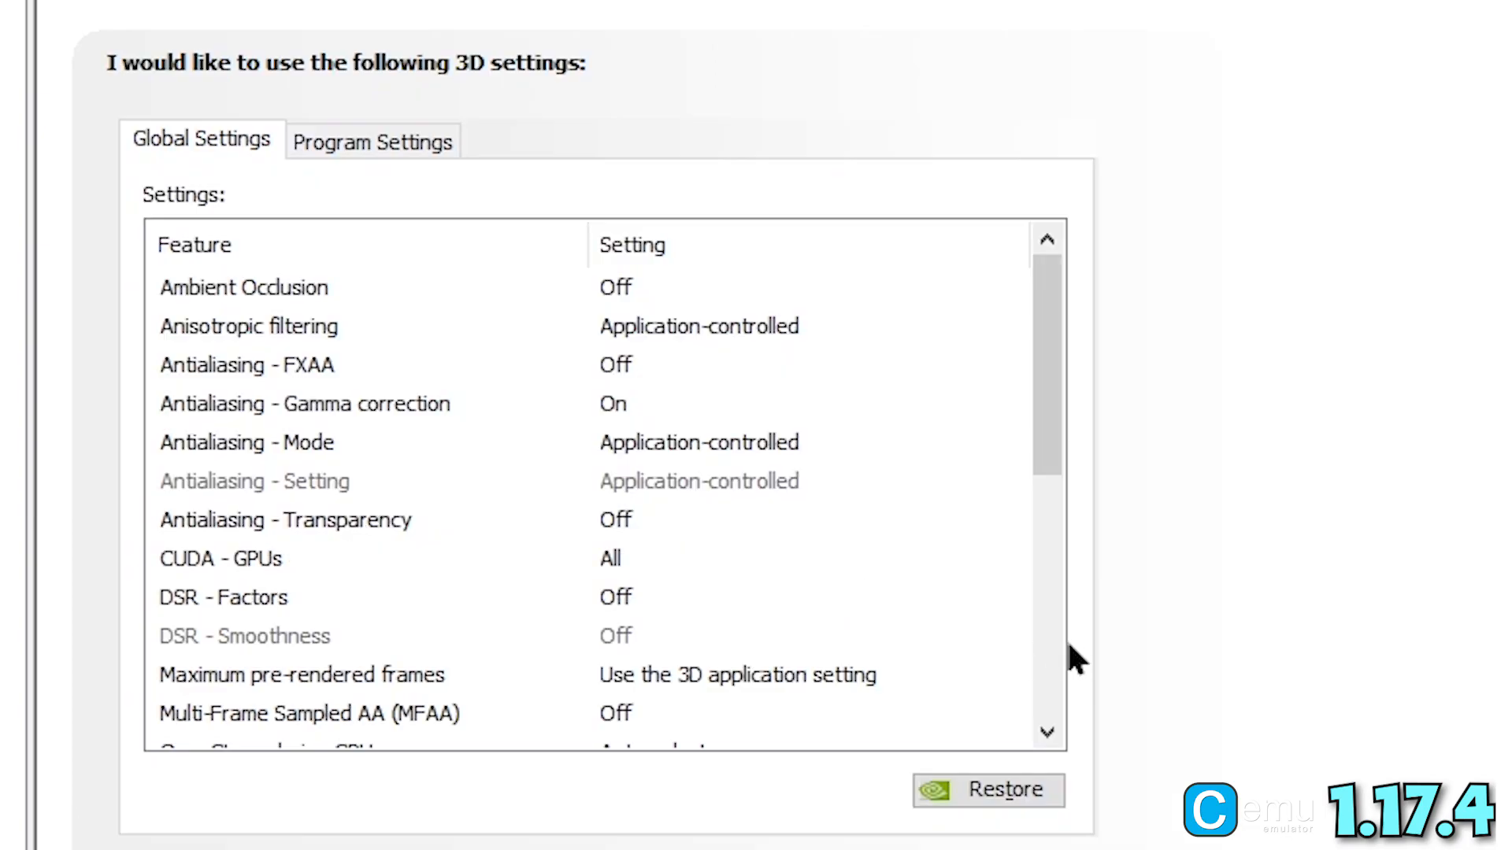
pyautogui.click(340, 187)
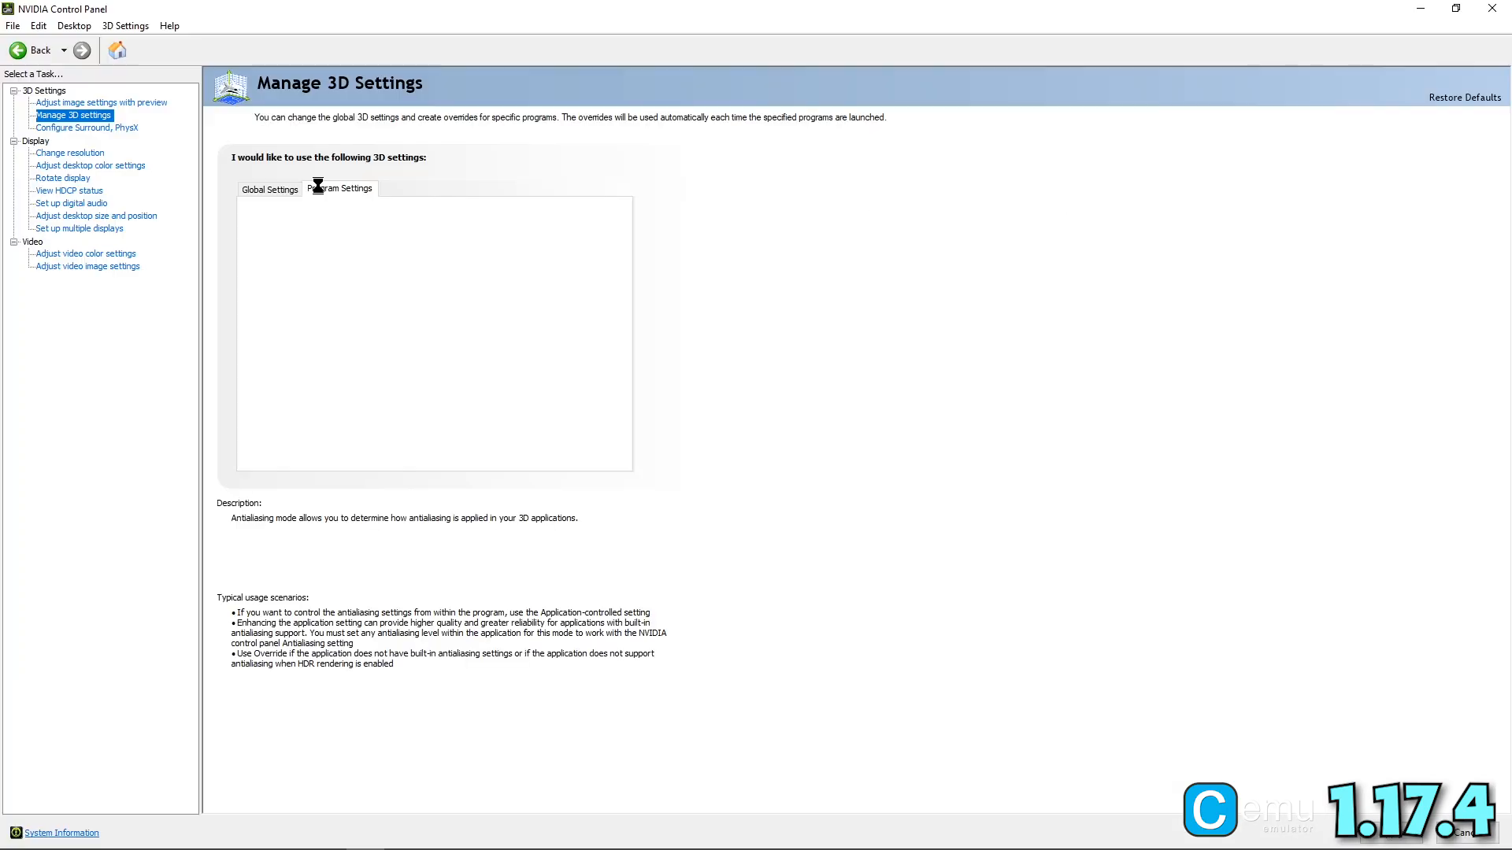
# Add the Wii U emulator cemu.exe as a customized program in Program Settings
pyautogui.click(340, 187)
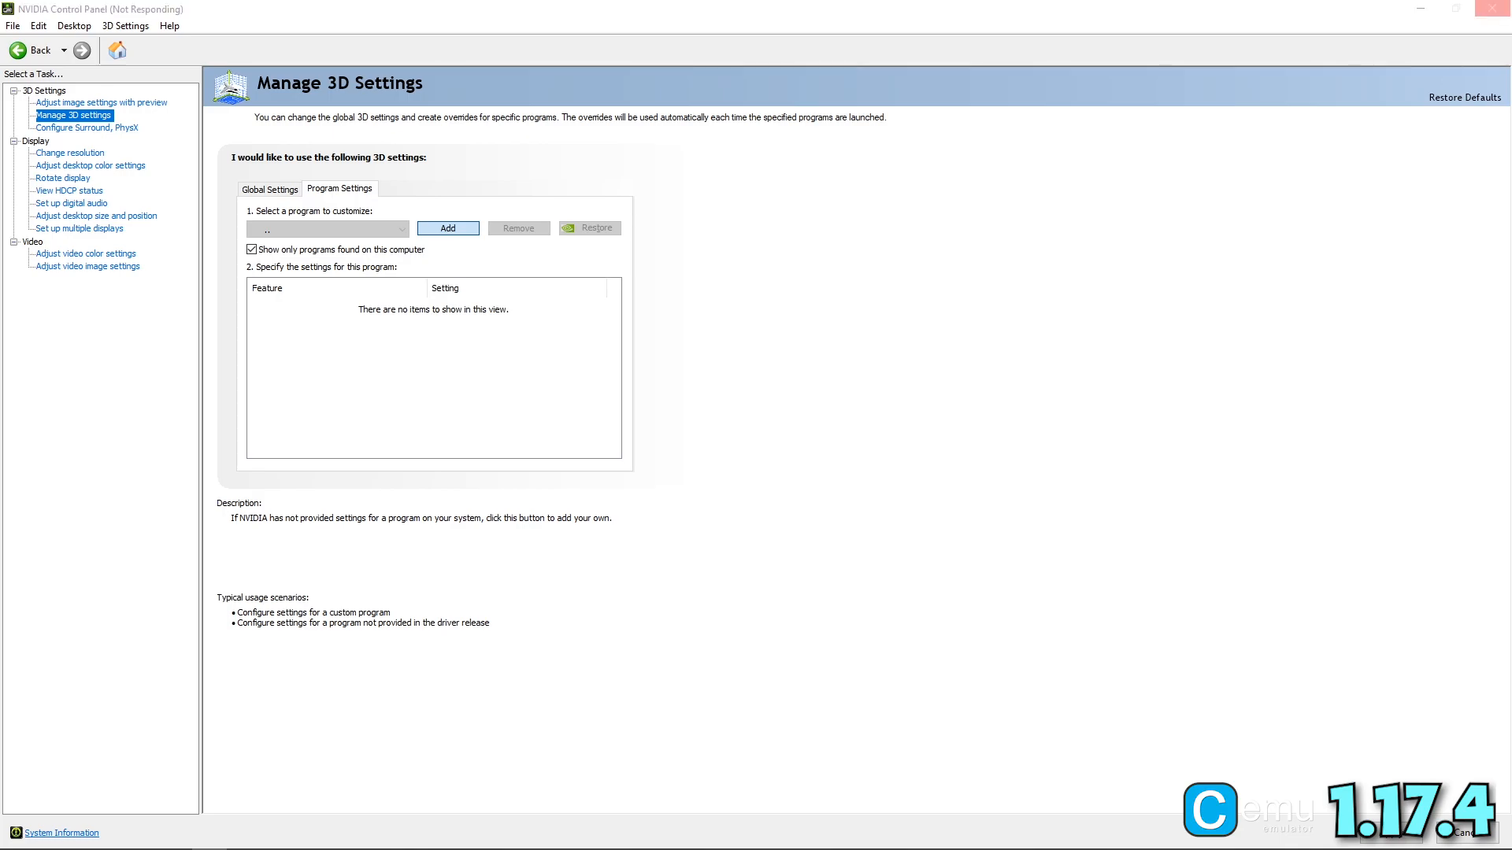
pyautogui.click(448, 226)
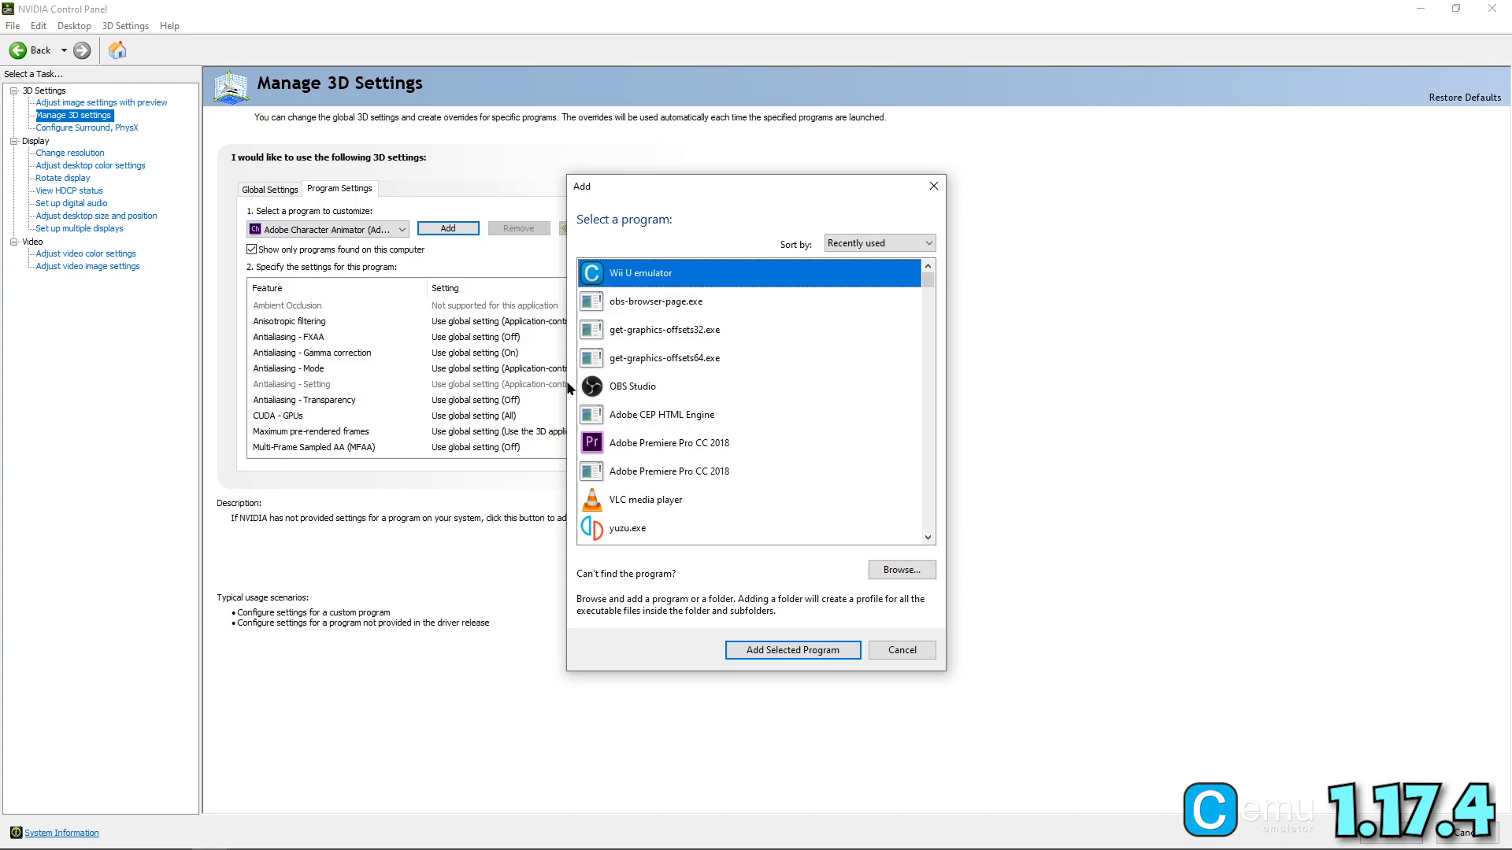
pyautogui.moveTo(660, 273)
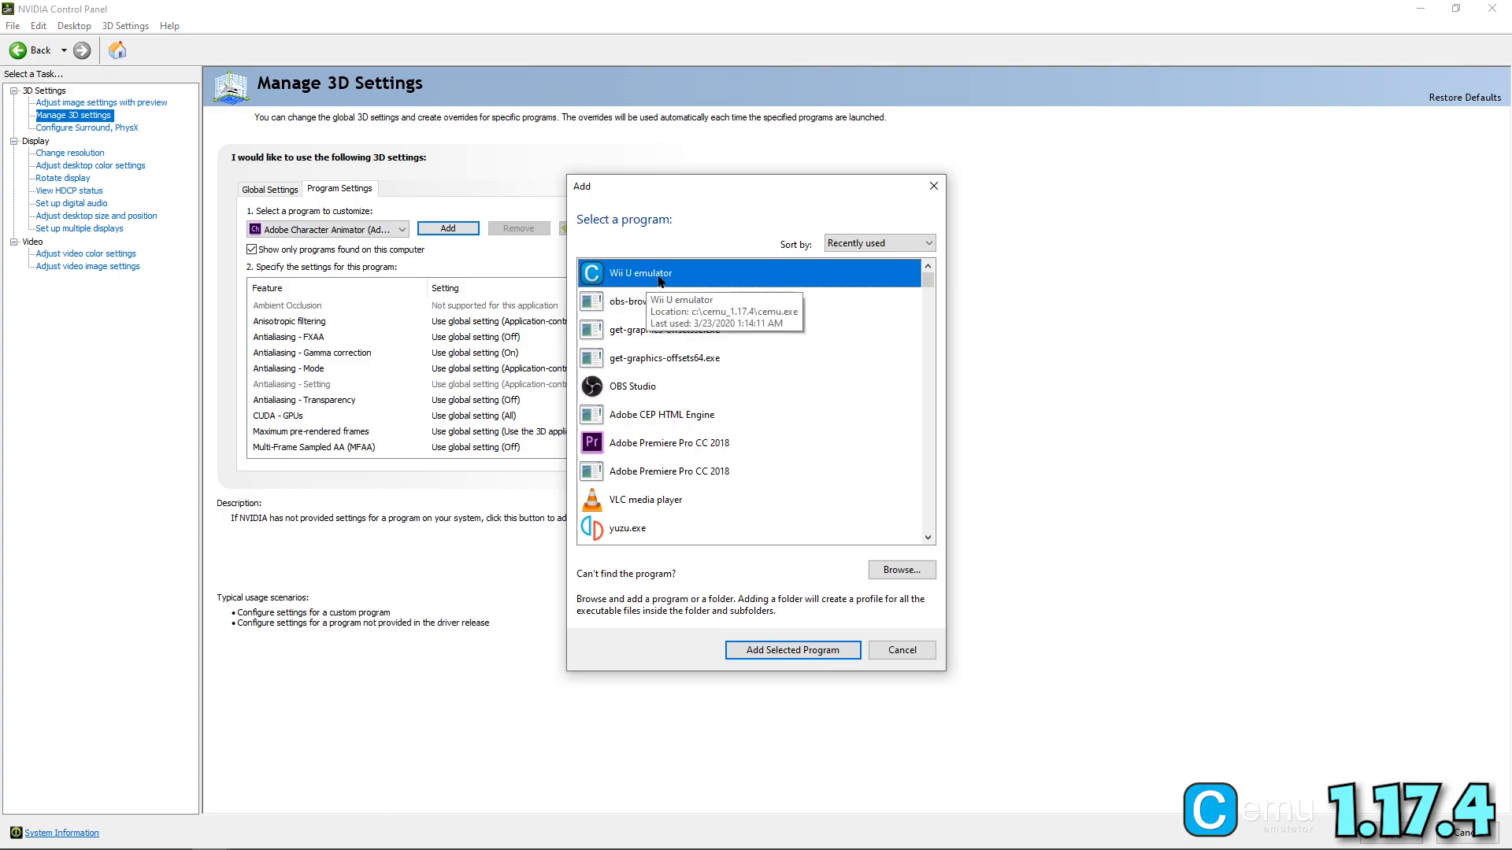
pyautogui.click(792, 649)
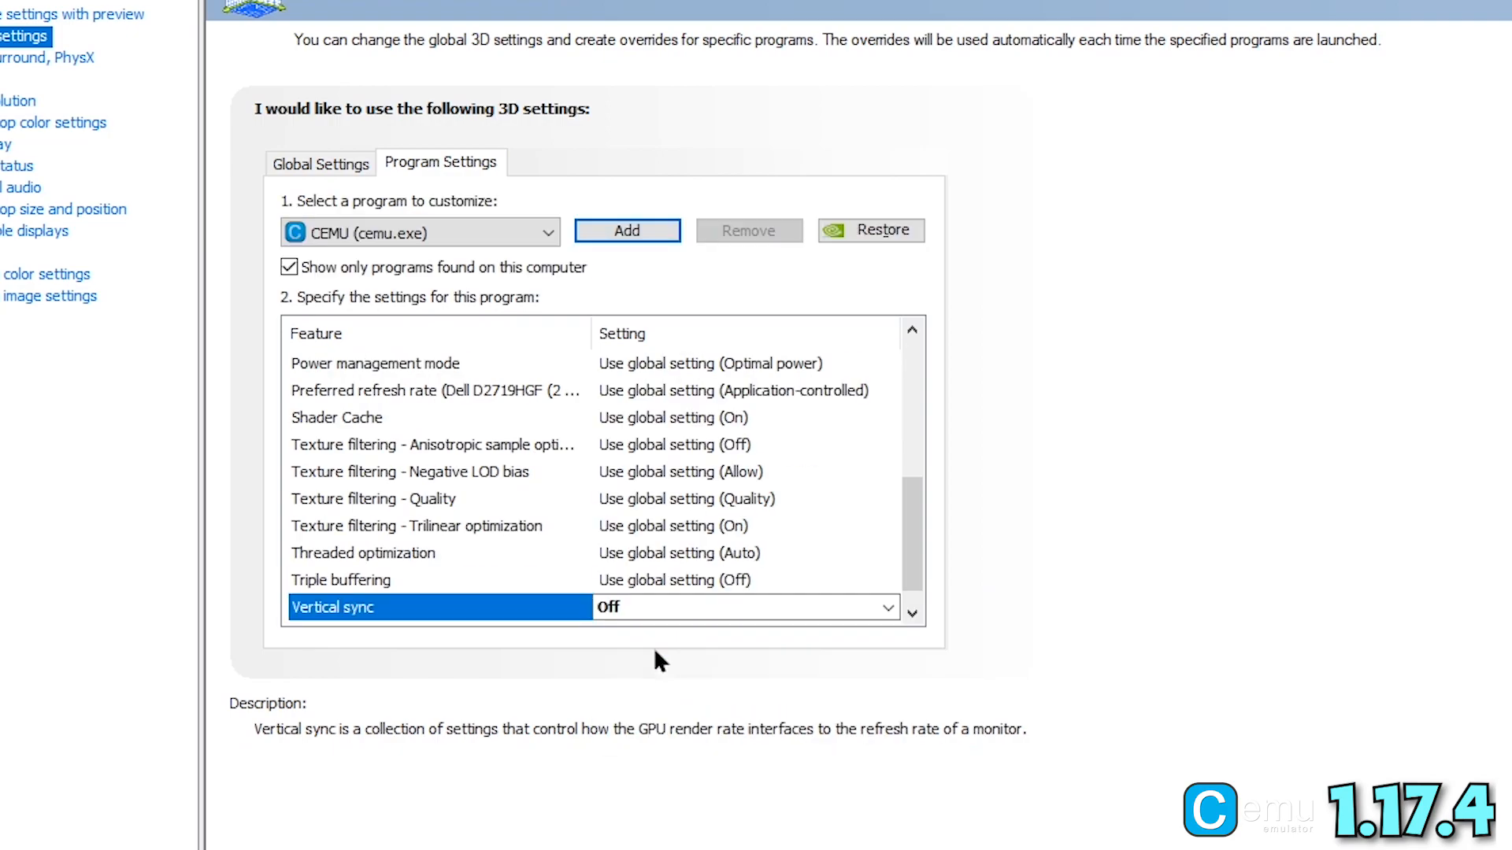
# Set cemu.exe's threaded optimization Off and OpenGL rendering GPU to the GeForce GTX 980 Ti
pyautogui.click(340, 579)
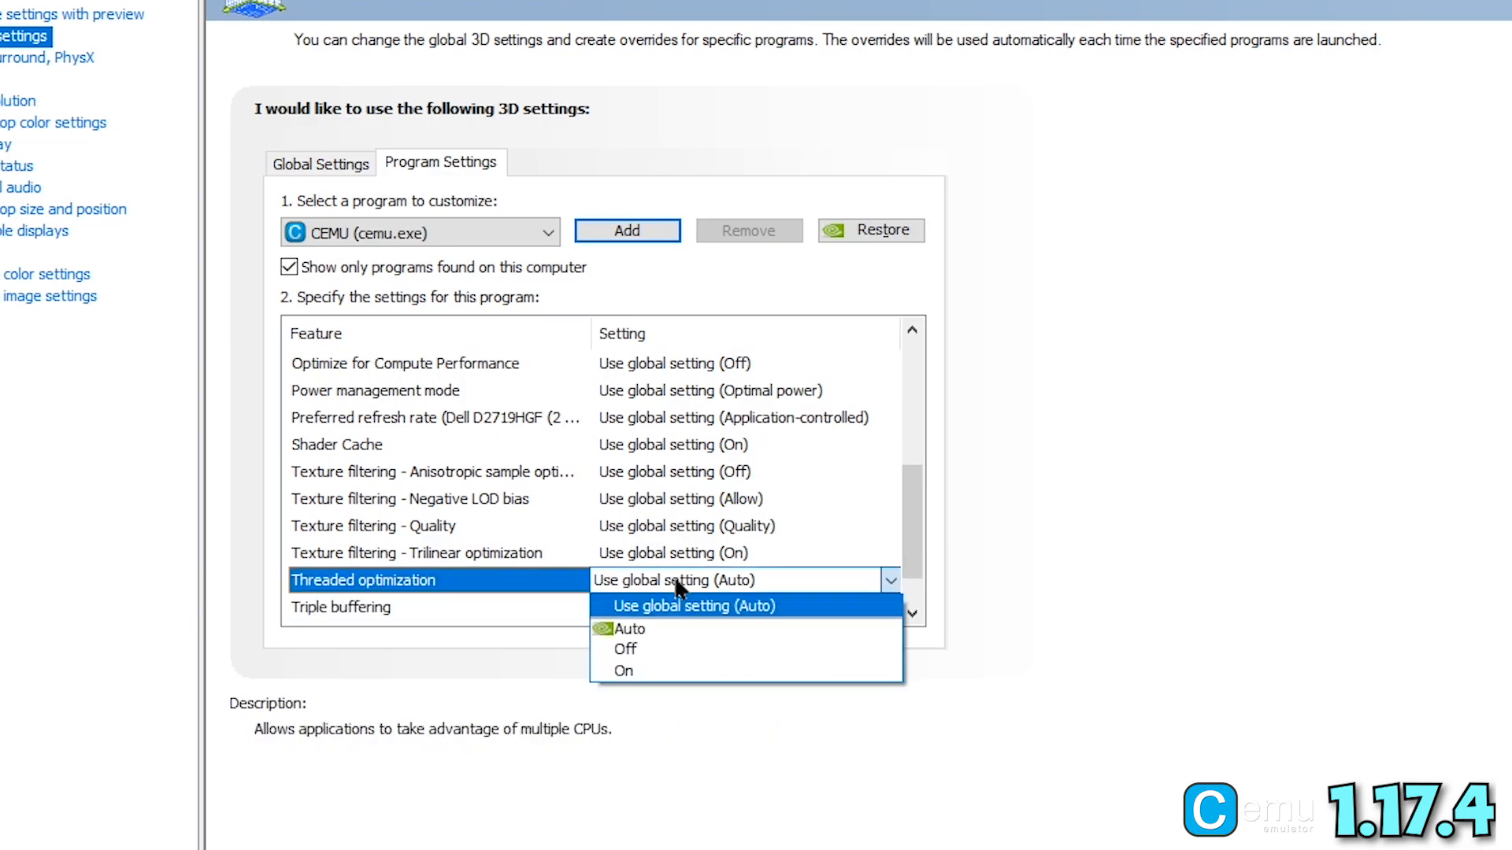
pyautogui.click(624, 670)
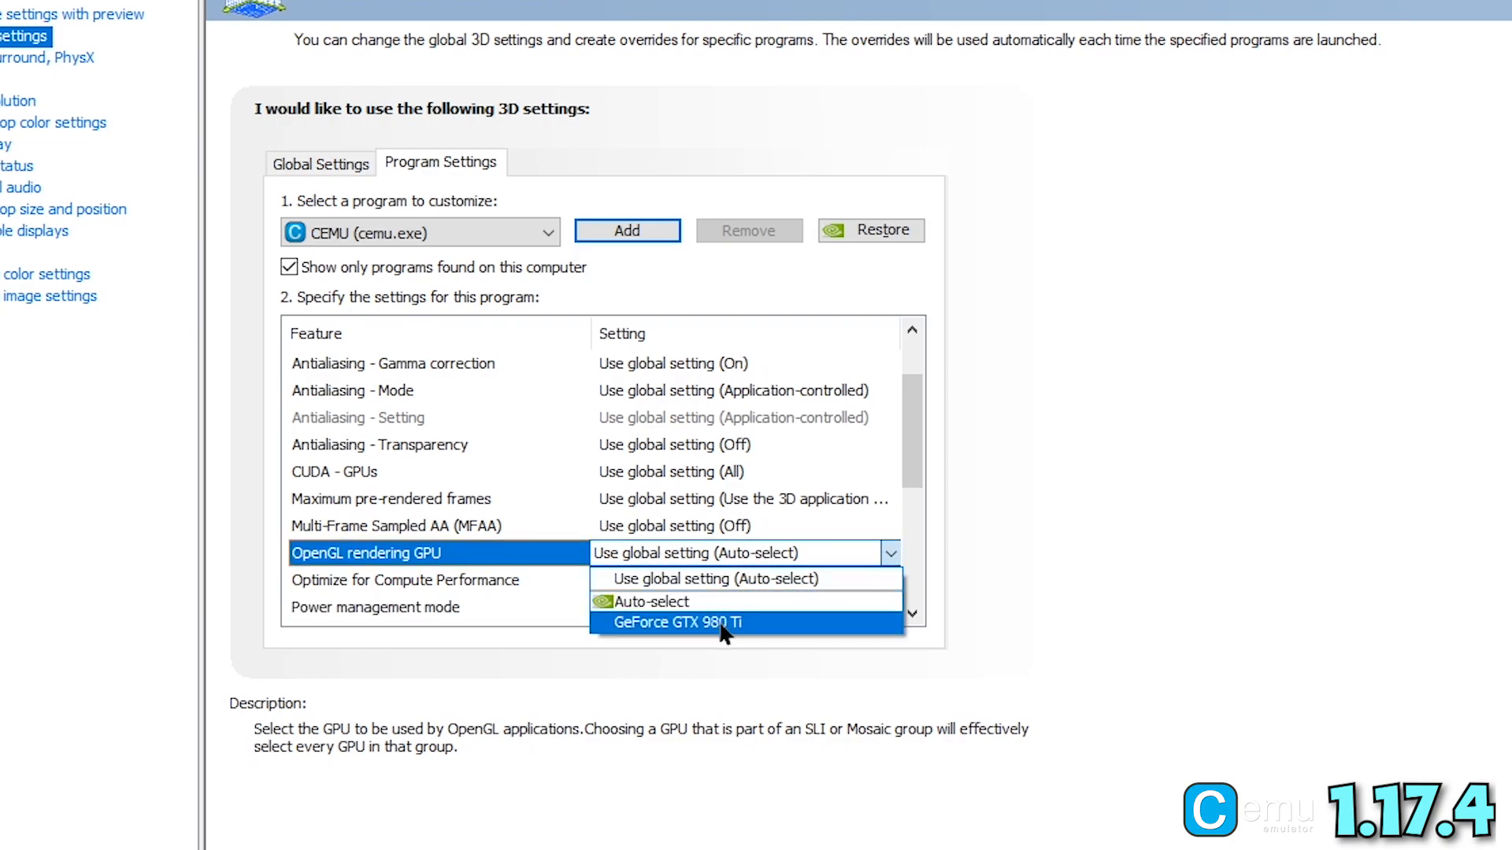
pyautogui.click(682, 622)
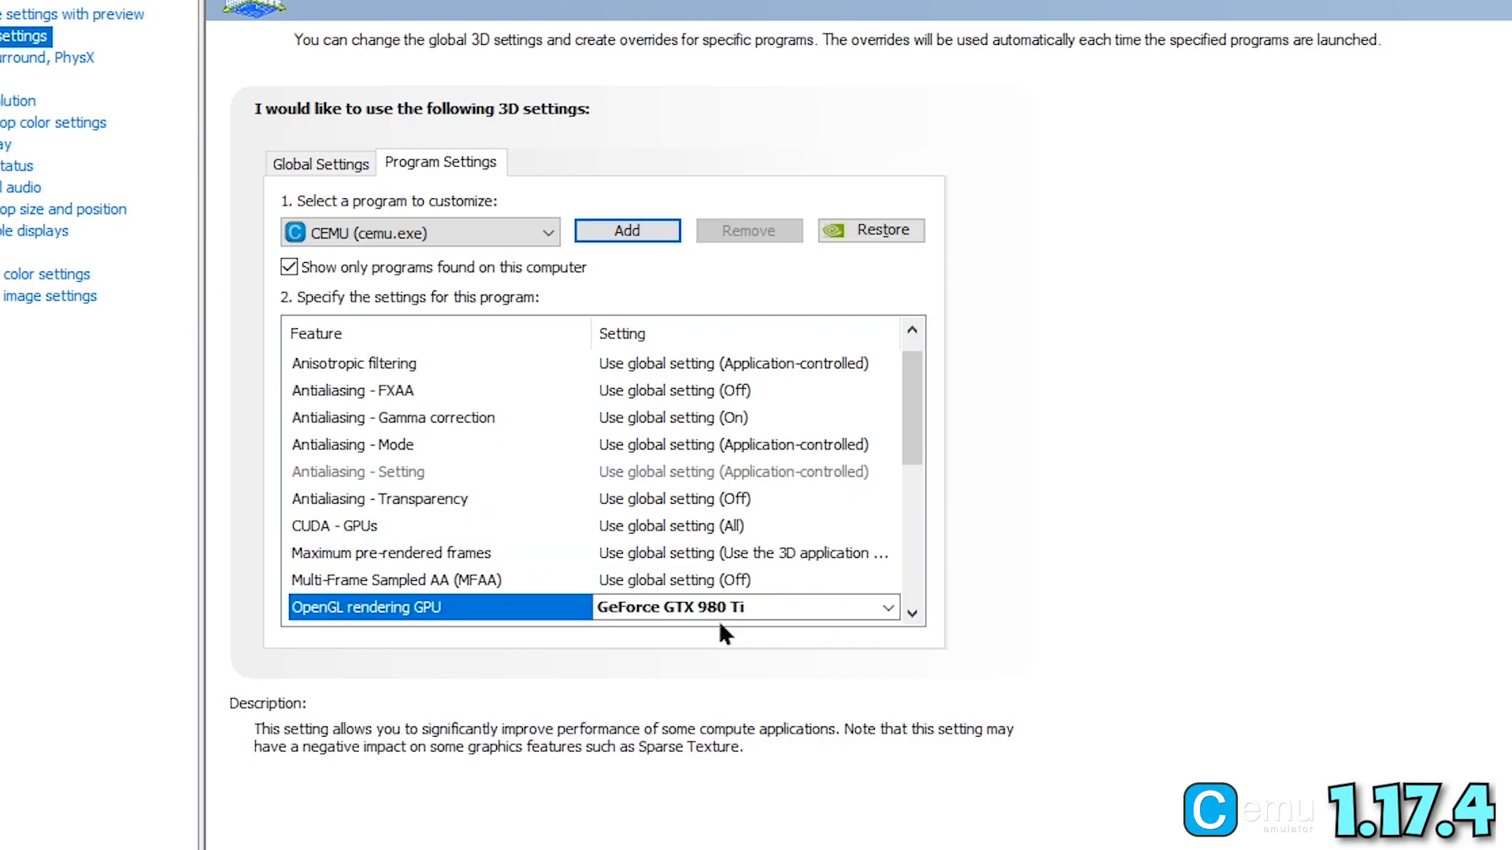
pyautogui.scroll(-3)
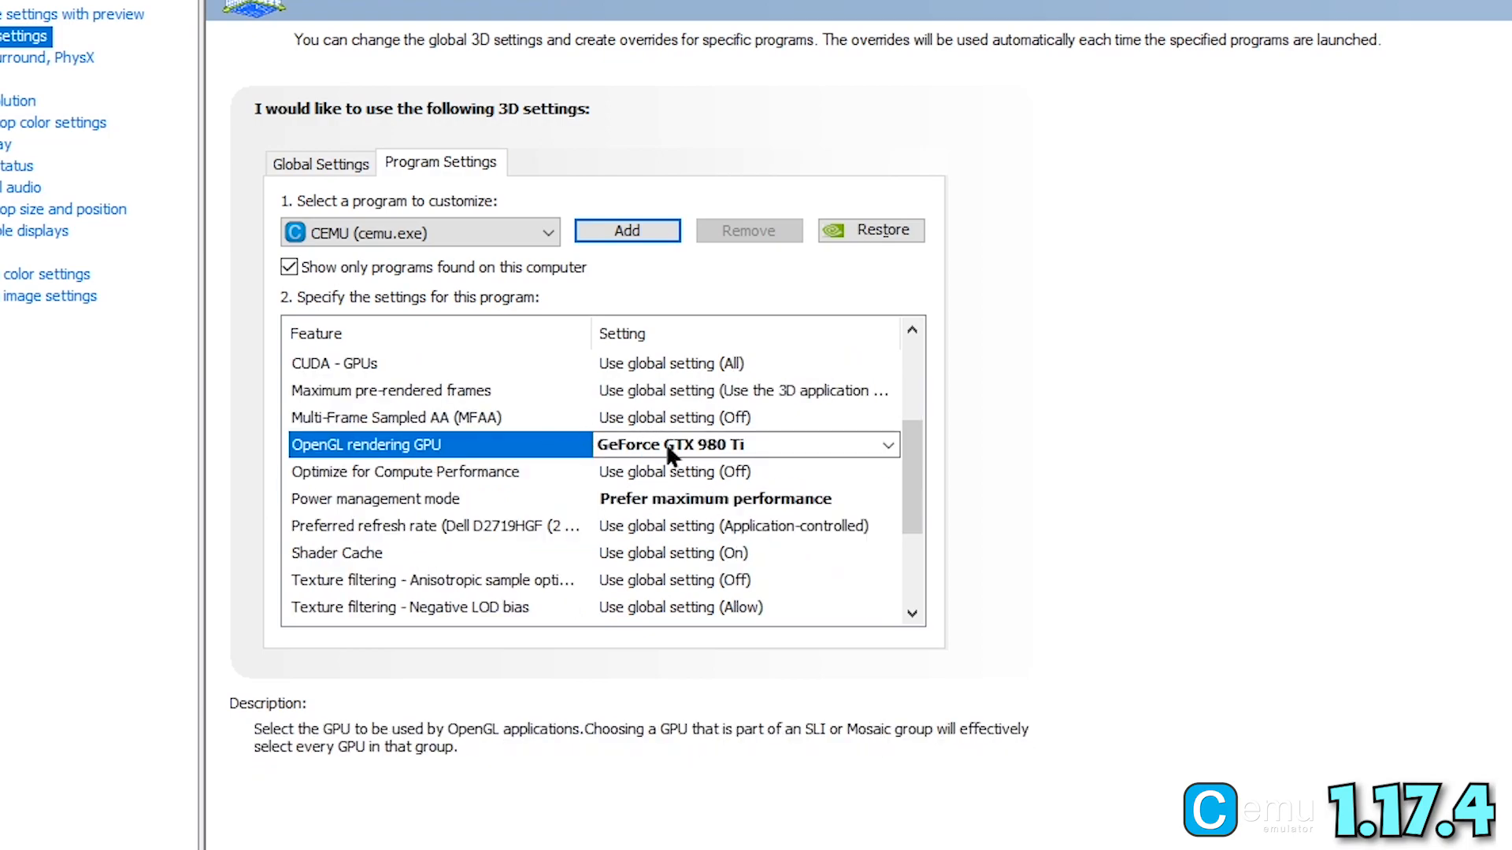
pyautogui.scroll(-3)
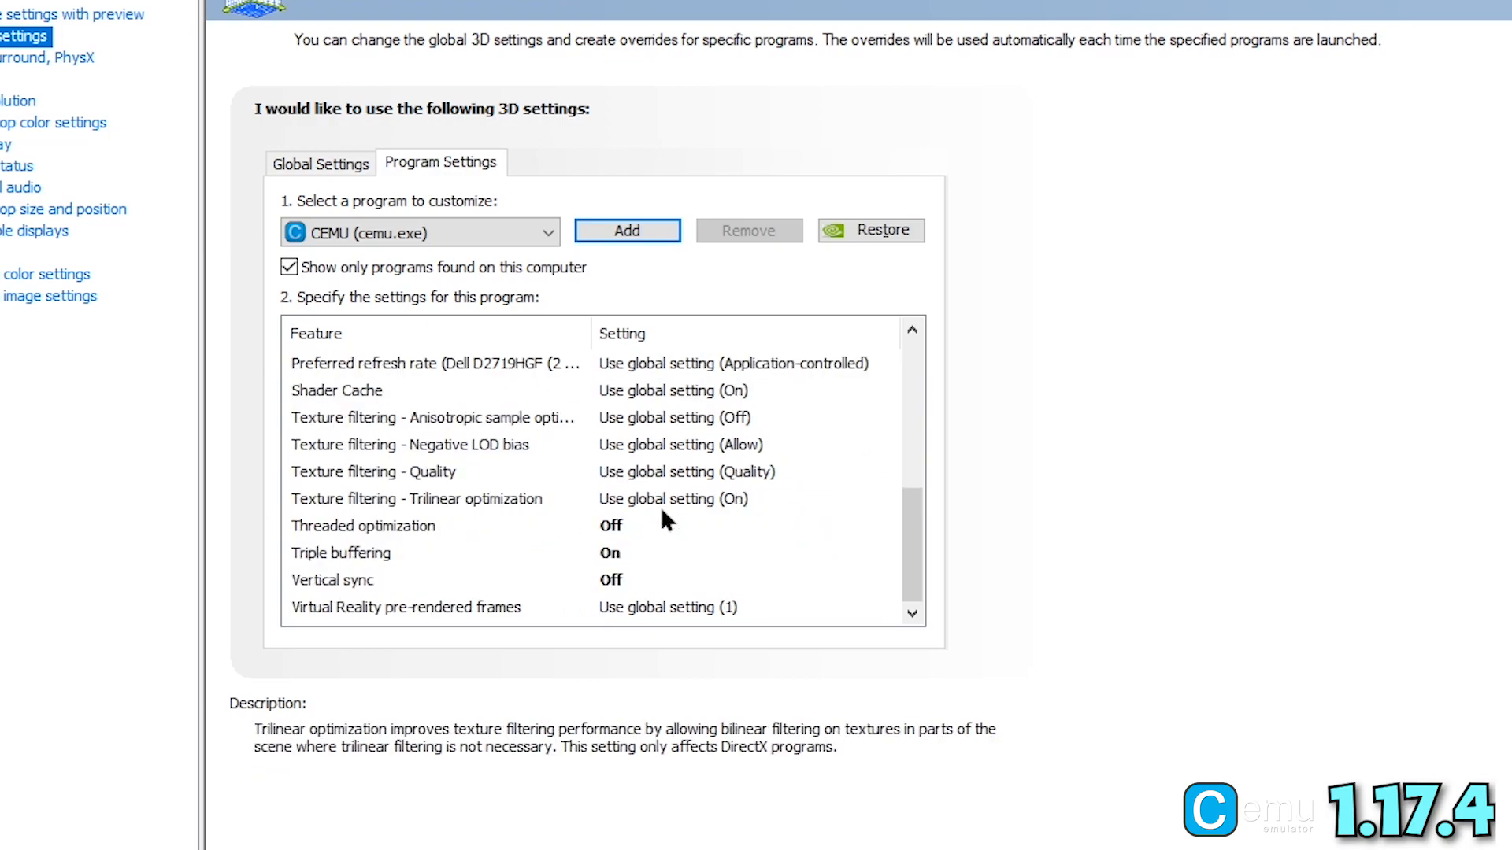